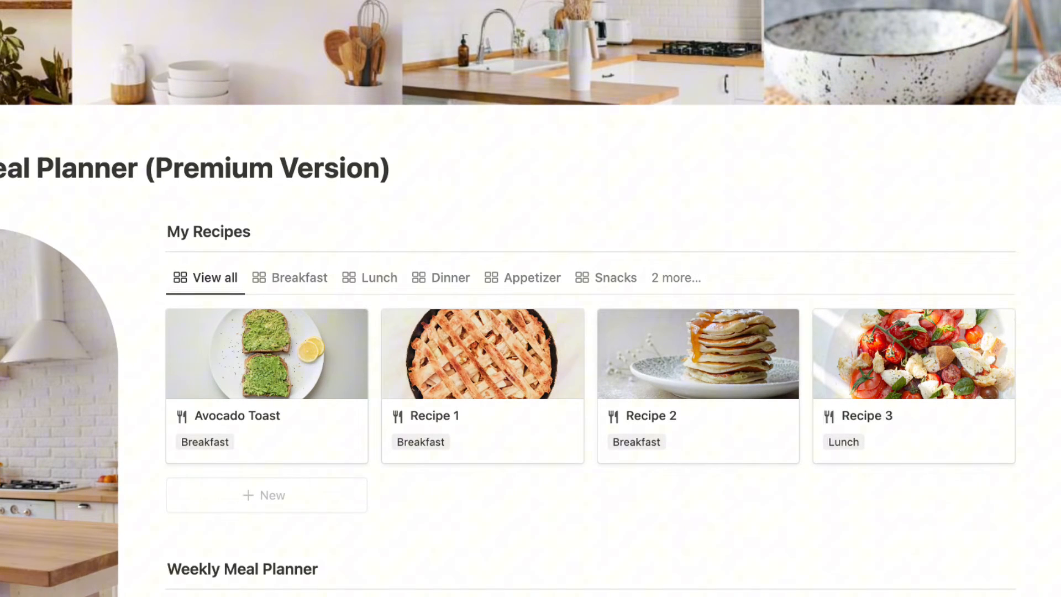
# Step: Scroll through the Recipe & Meal Planner template to reach the My Recipes gallery
pyautogui.scroll(3)
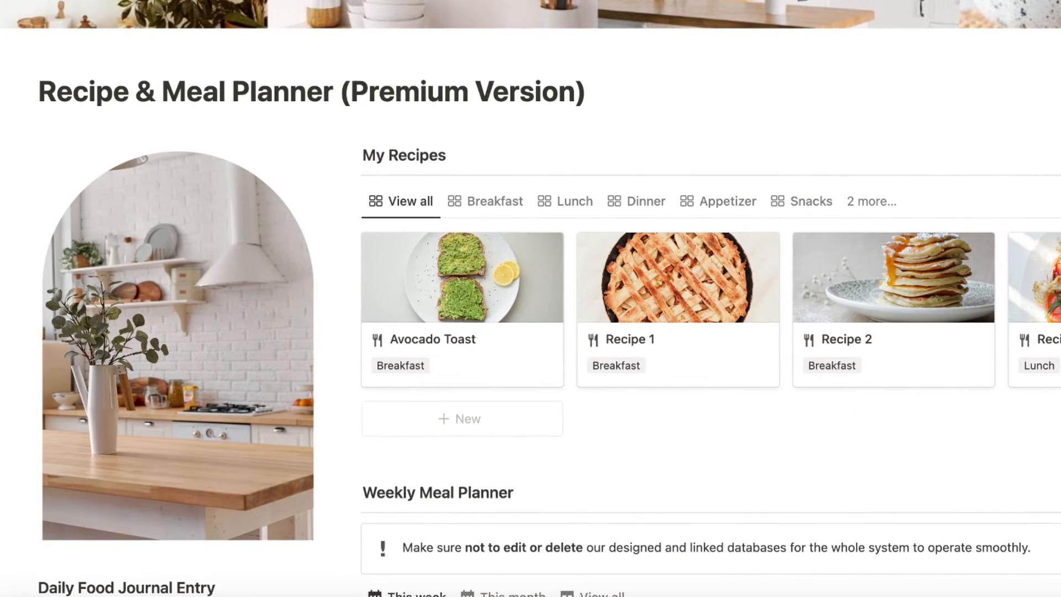
pyautogui.scroll(-3)
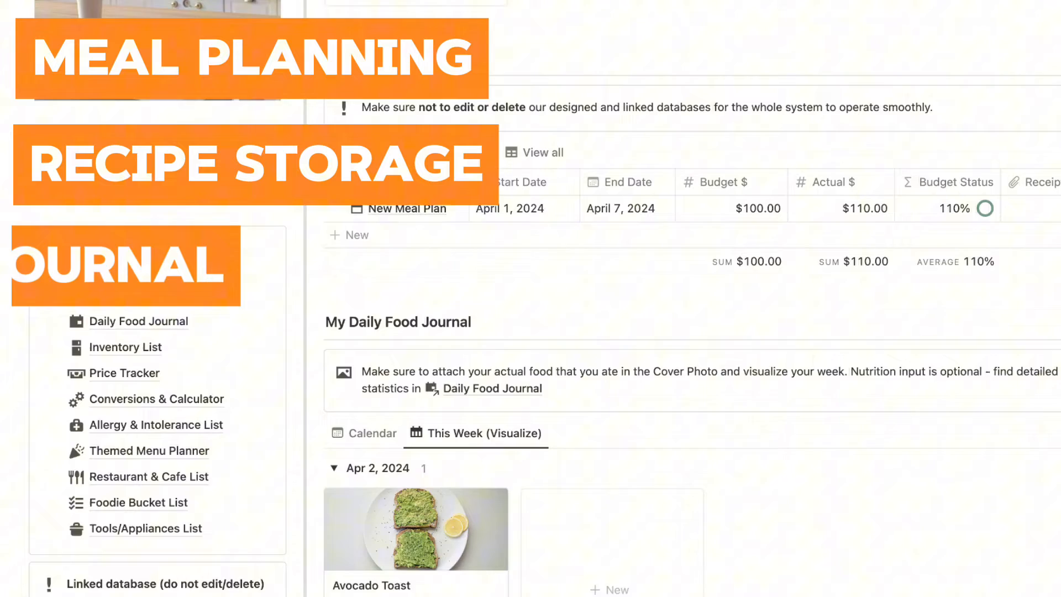
pyautogui.scroll(-3)
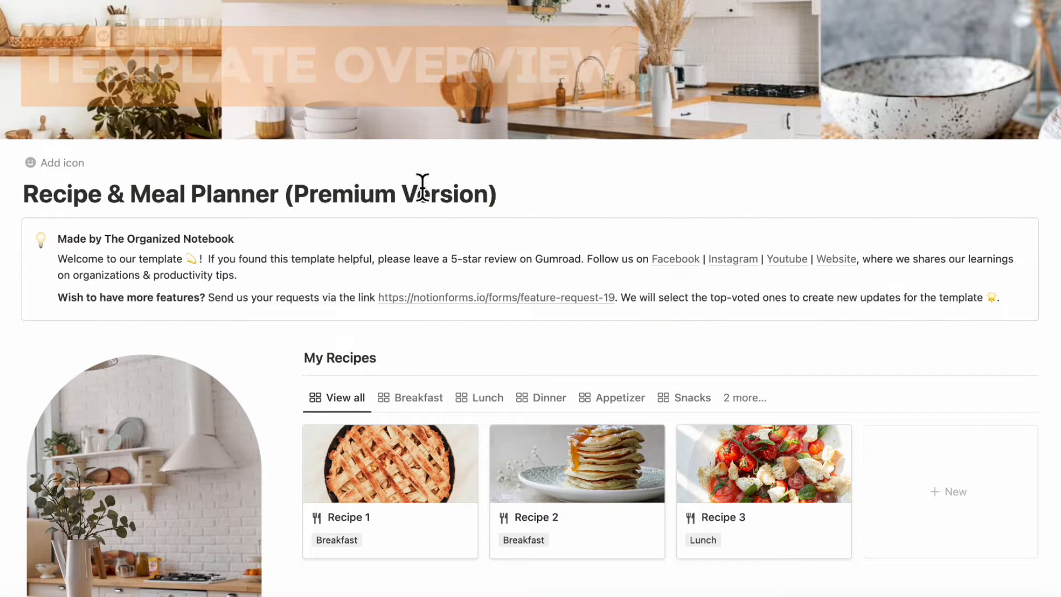
pyautogui.scroll(-3)
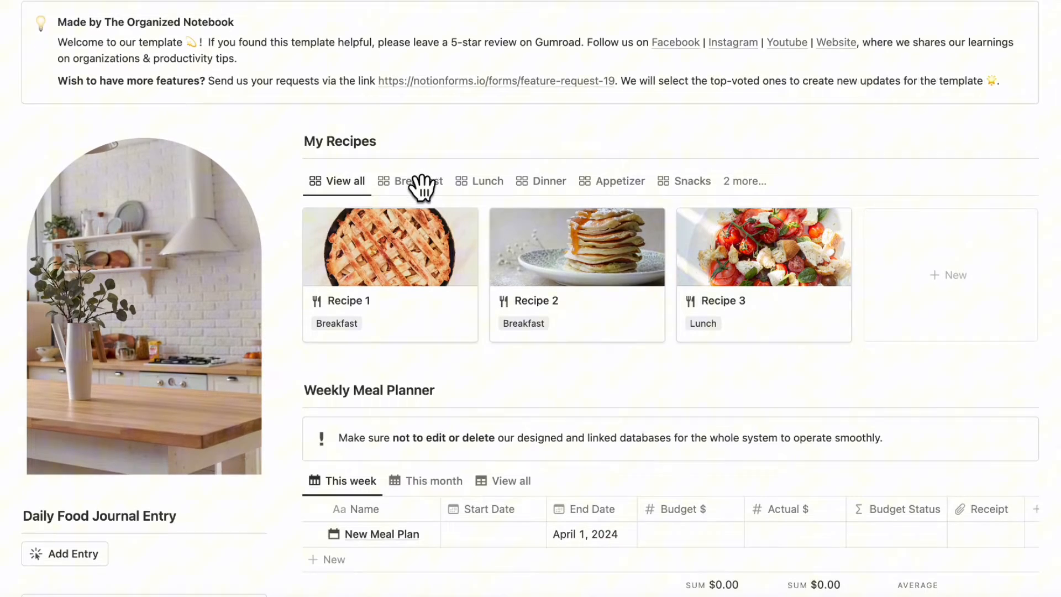
pyautogui.scroll(-3)
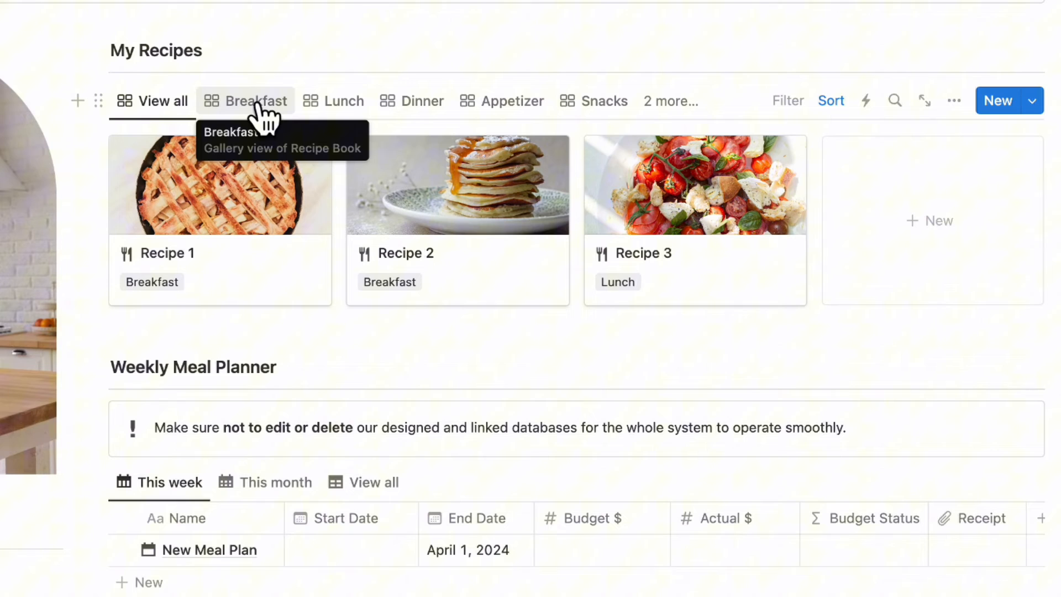
pyautogui.moveTo(502, 101)
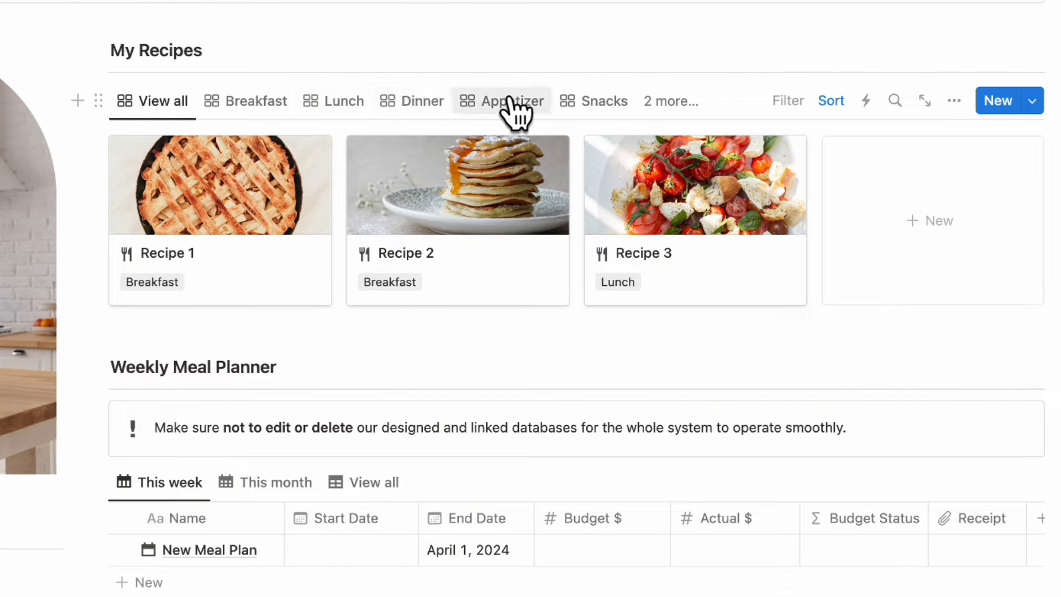
pyautogui.scroll(-3)
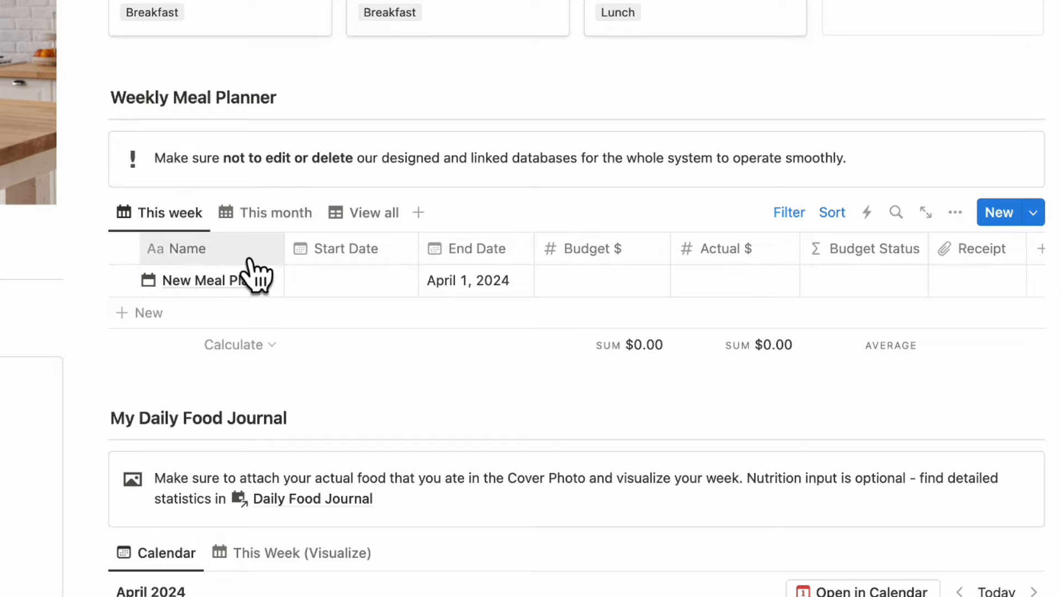
pyautogui.scroll(-3)
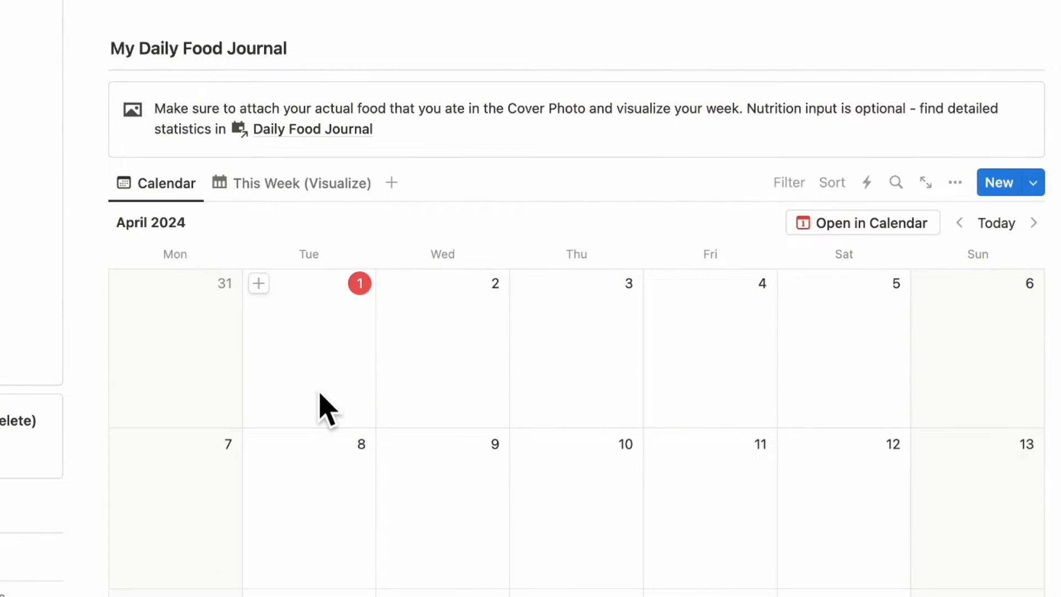
pyautogui.scroll(-3)
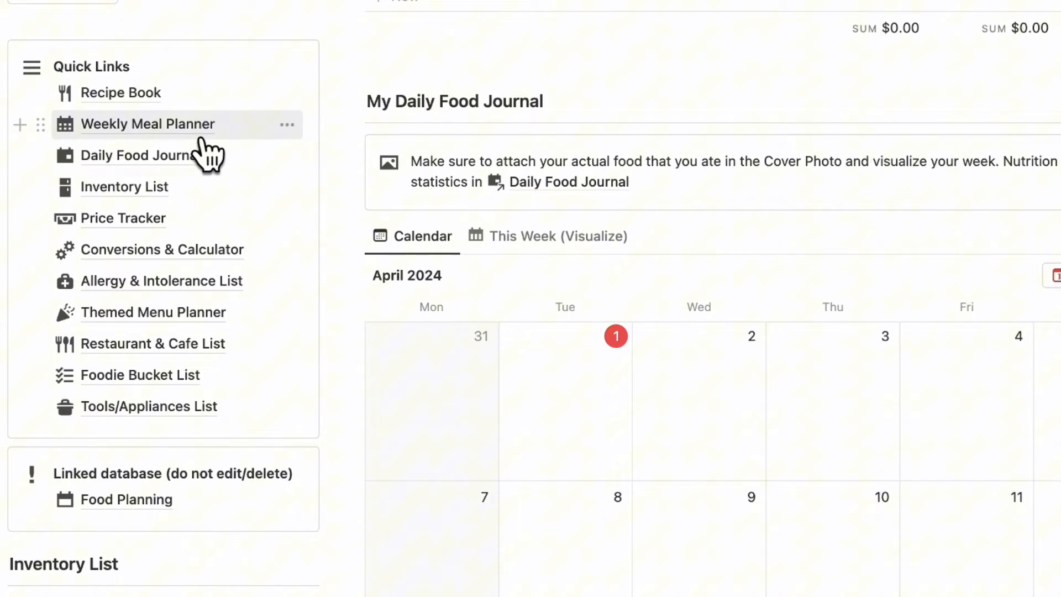
pyautogui.moveTo(203, 405)
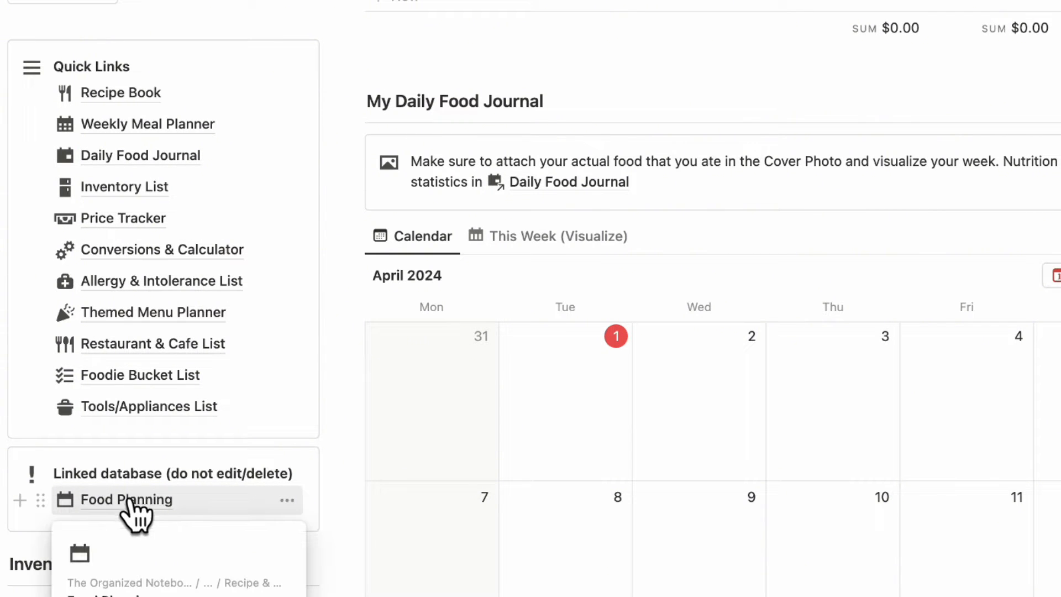
pyautogui.moveTo(101, 504)
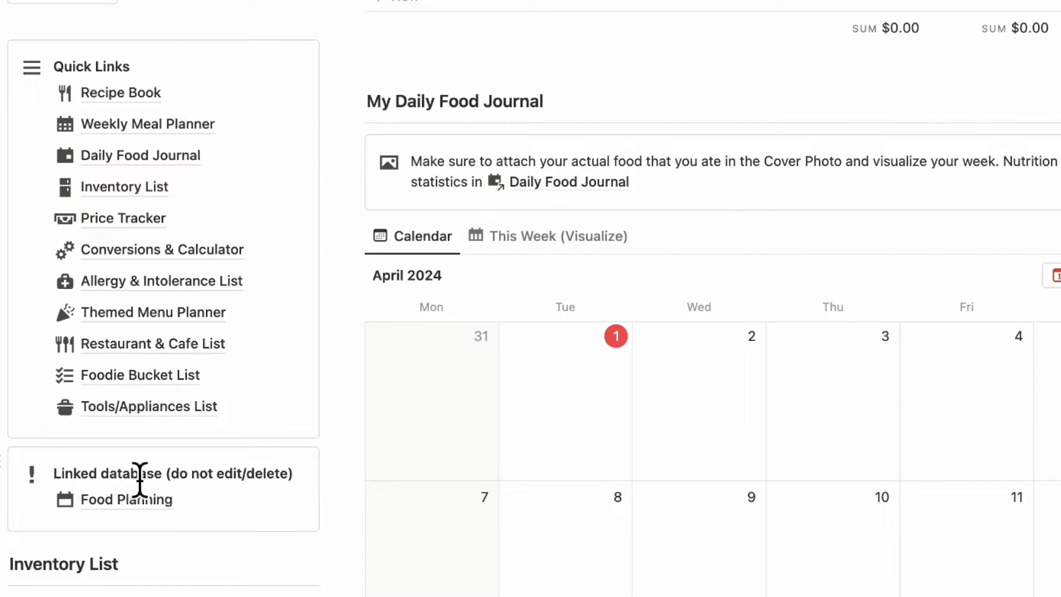
pyautogui.scroll(3)
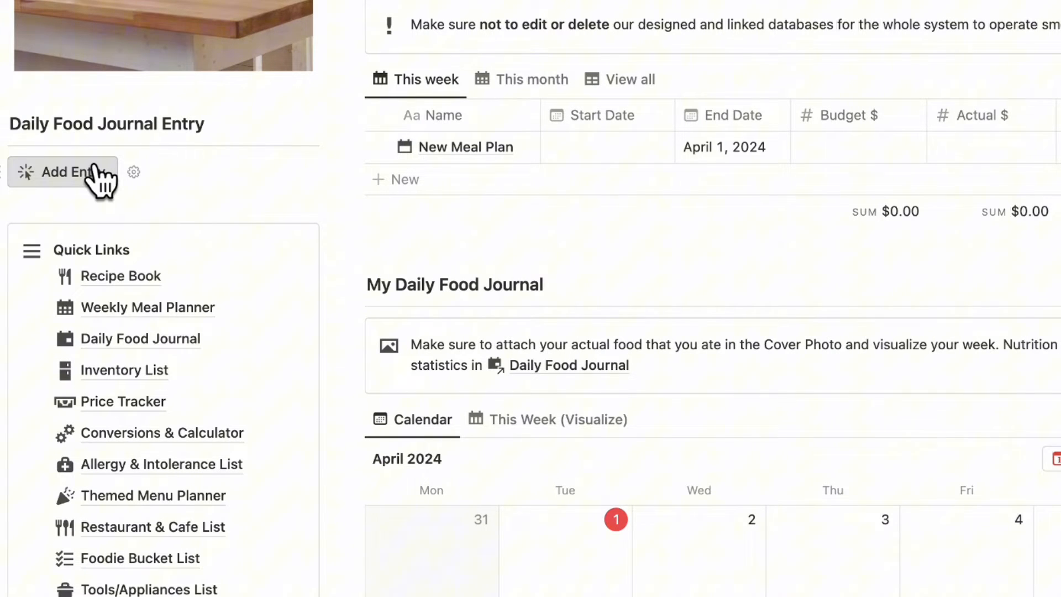
pyautogui.scroll(3)
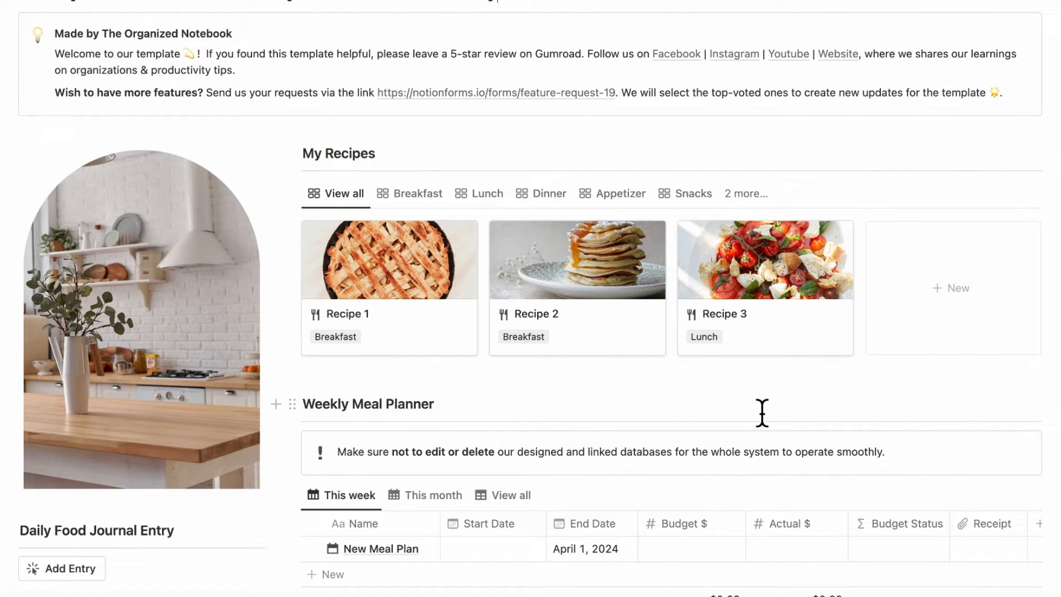
pyautogui.moveTo(952, 318)
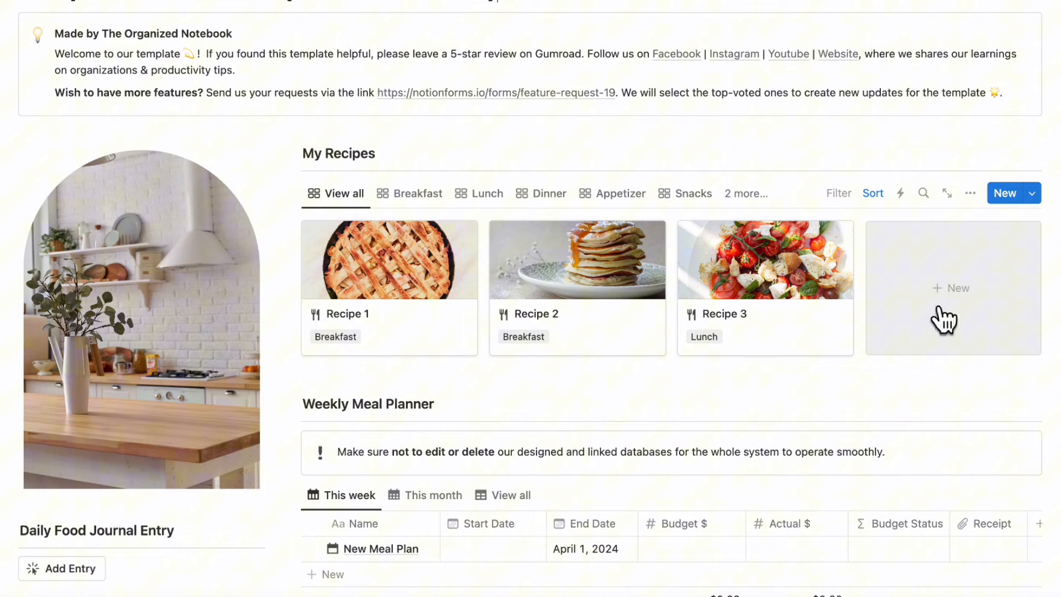
pyautogui.moveTo(959, 308)
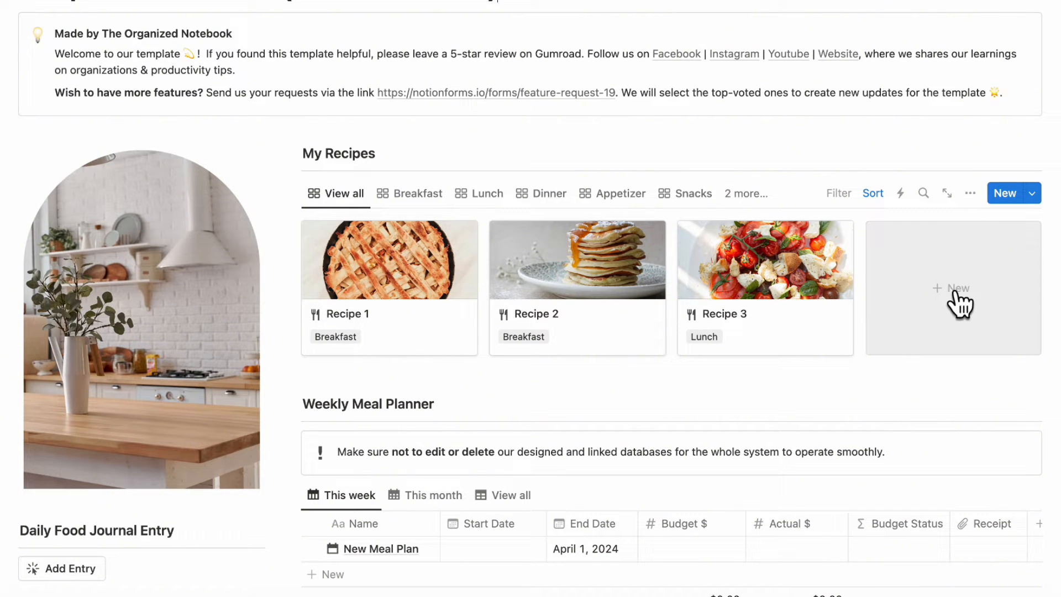
pyautogui.moveTo(957, 329)
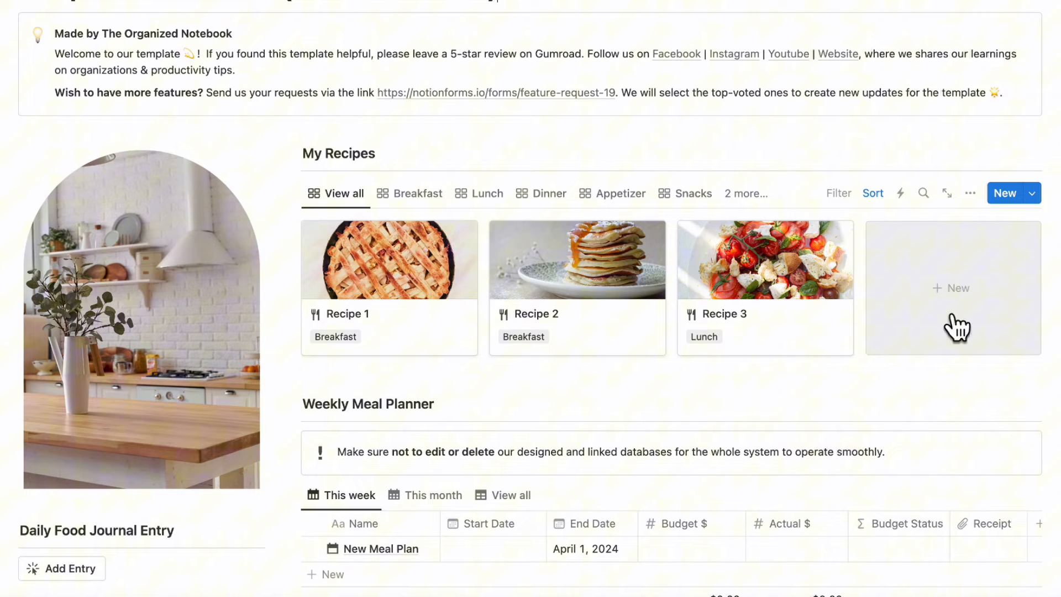
# Step: Create a new recipe in My Recipes titled Avocado Toast
pyautogui.click(952, 288)
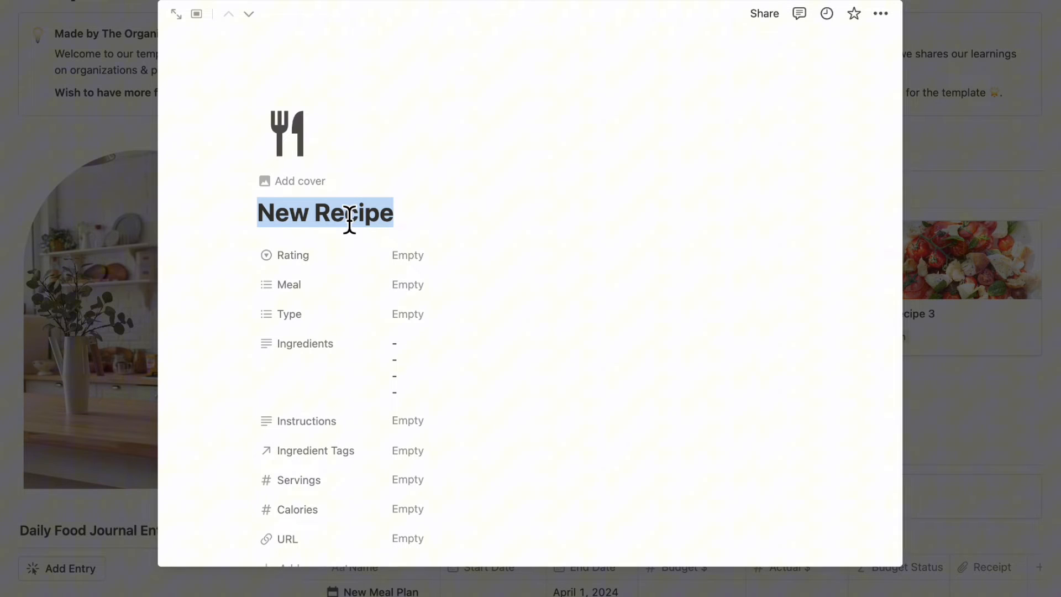
pyautogui.write('Av')
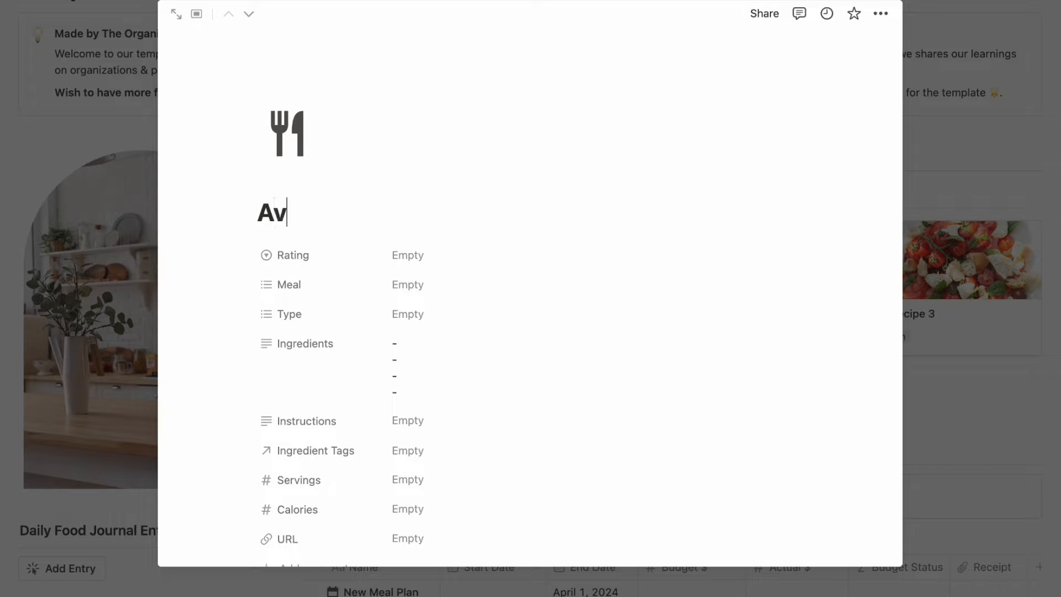
pyautogui.write('ocado Toa')
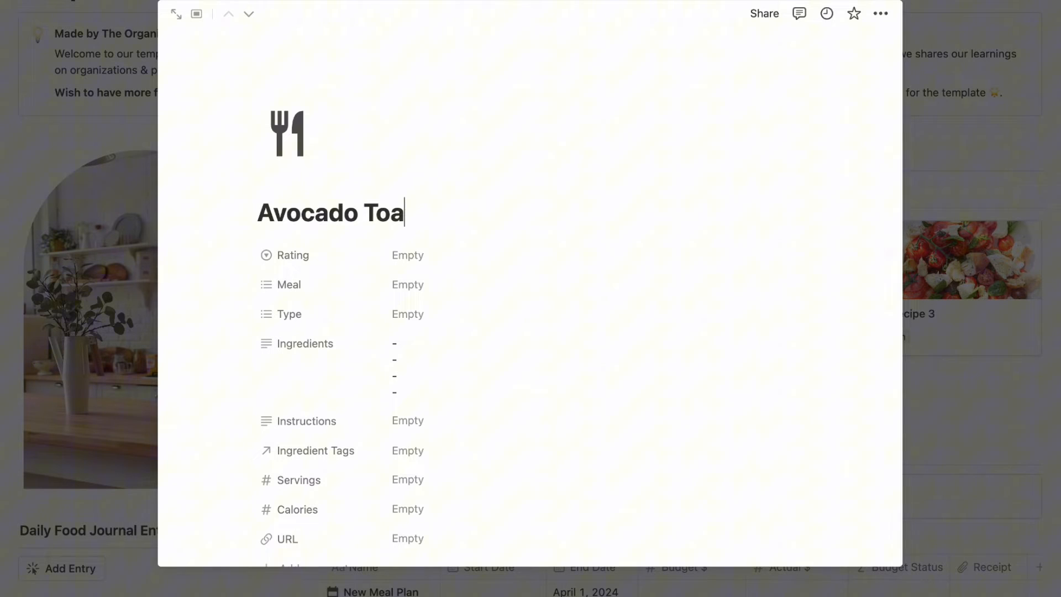
pyautogui.write('st')
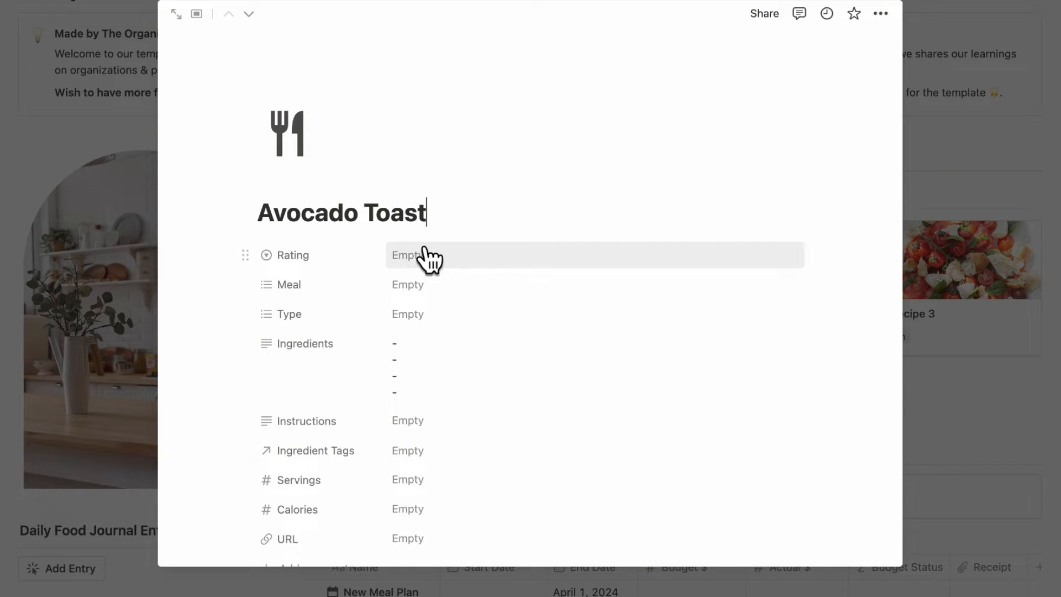
# Step: Set the recipe's Meal to Breakfast and Type to Sandwich/Toast
pyautogui.click(408, 255)
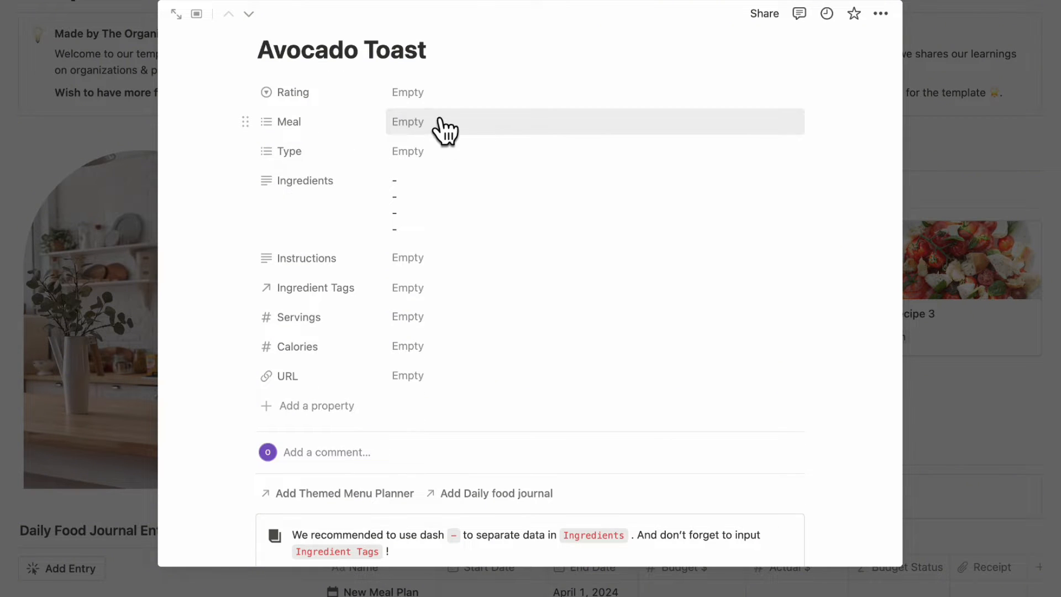
pyautogui.click(408, 122)
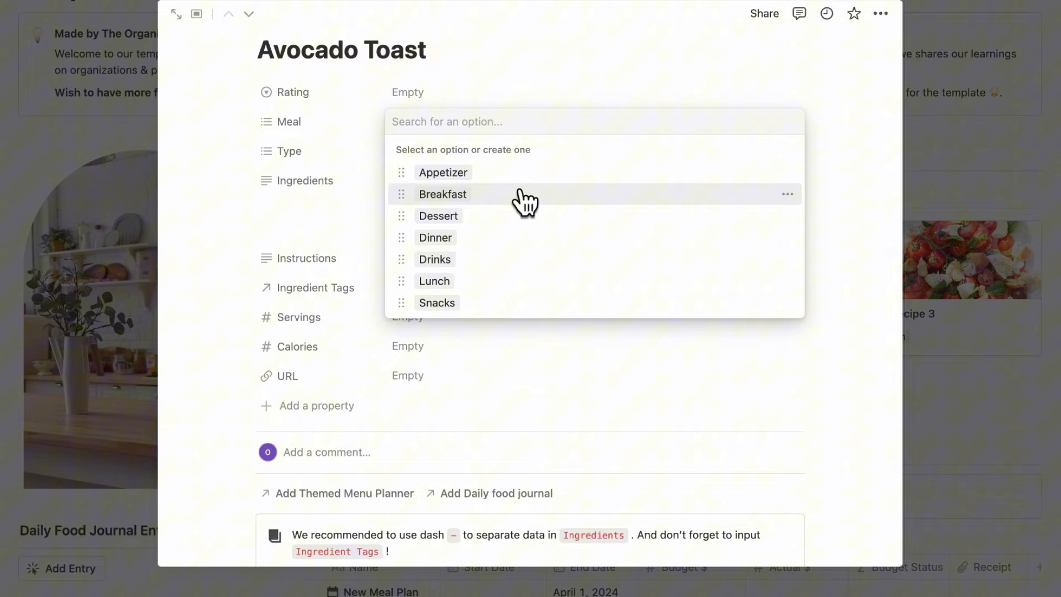
pyautogui.click(442, 195)
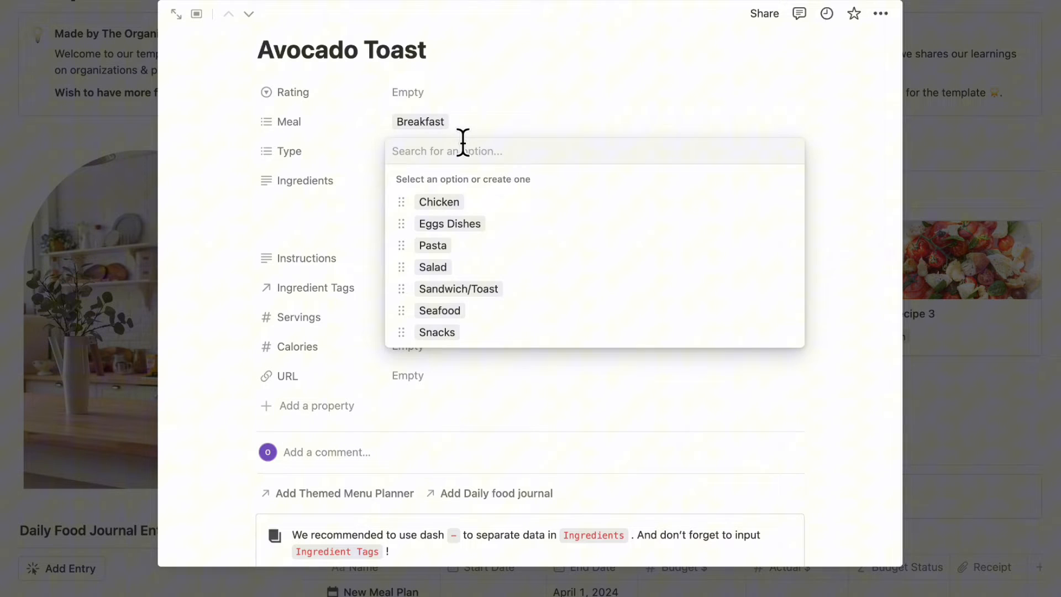
pyautogui.moveTo(500, 289)
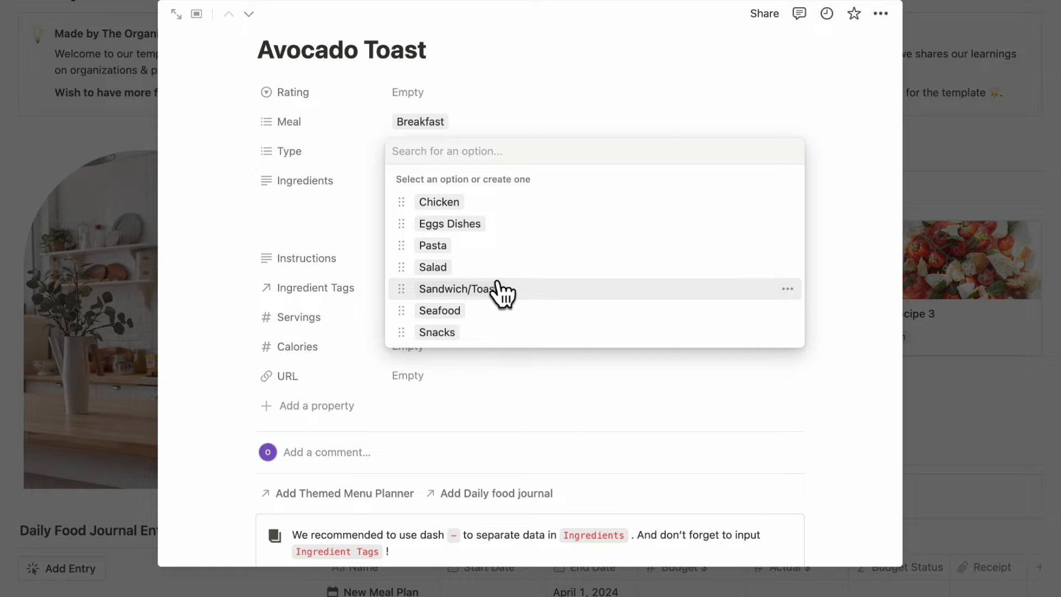
pyautogui.click(457, 289)
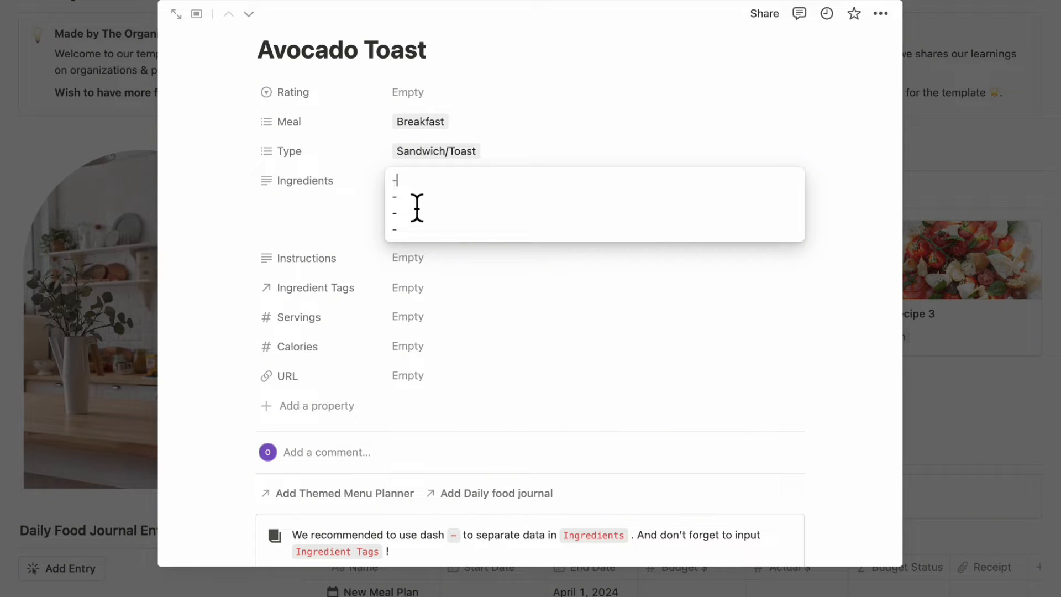
# Step: Enter Avocado, Bread, Salt and Pepper in the Ingredients field
pyautogui.write('Avocado')
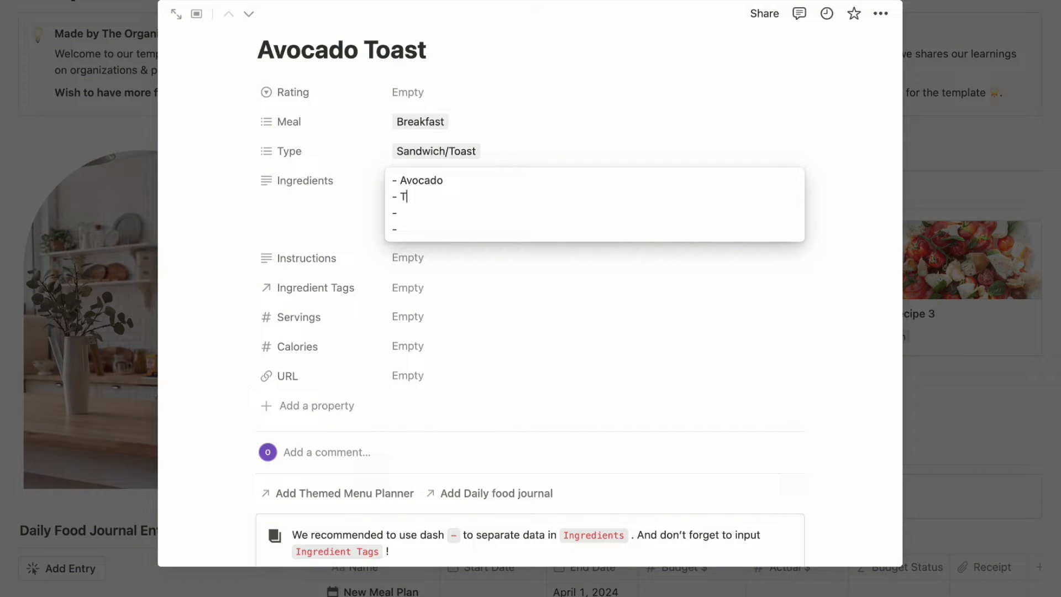
pyautogui.write('read')
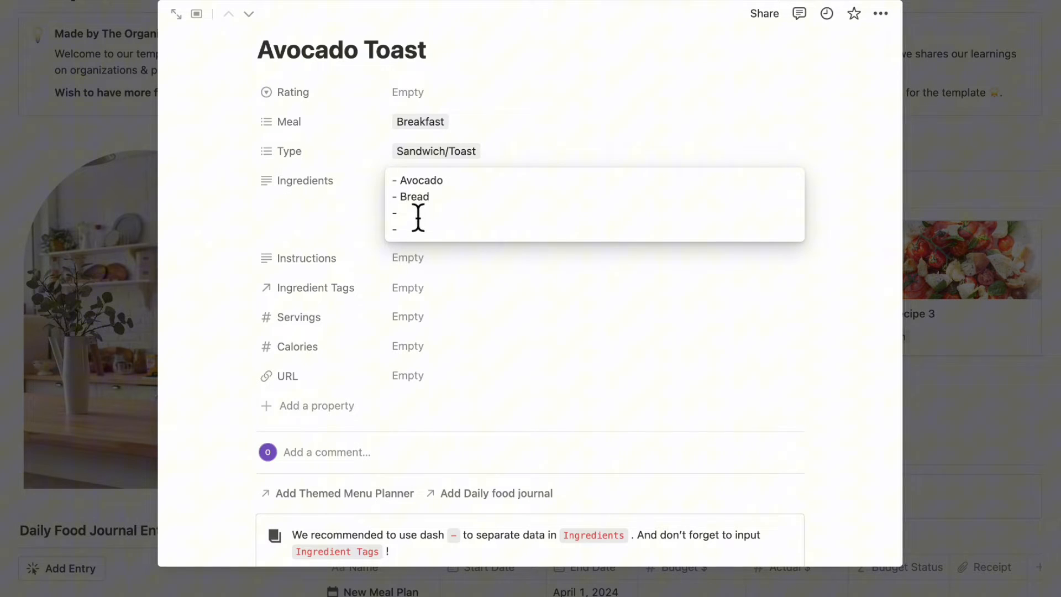
pyautogui.write('Salt')
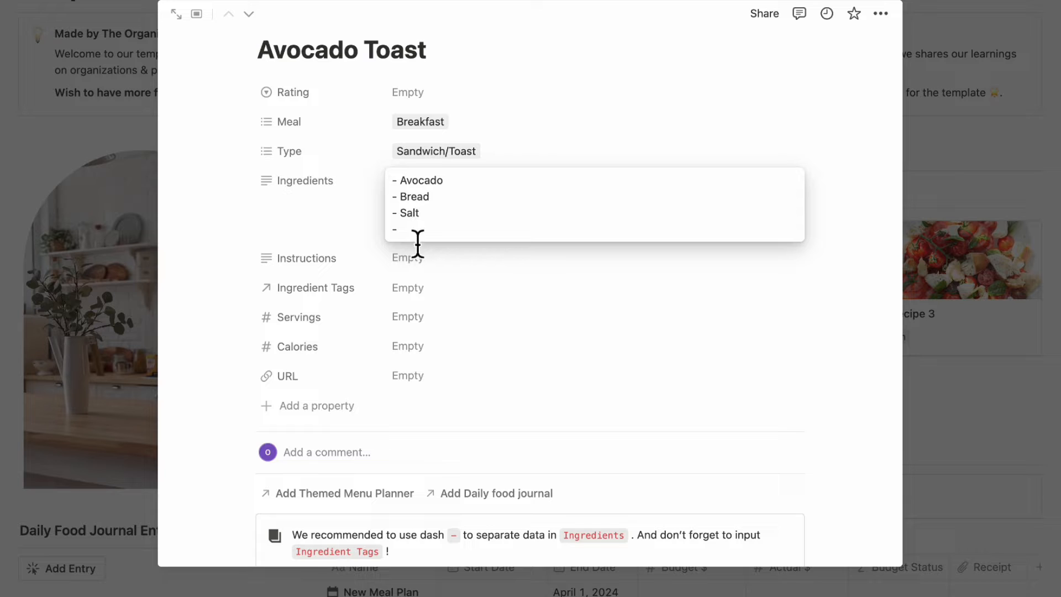
pyautogui.write('Pepper')
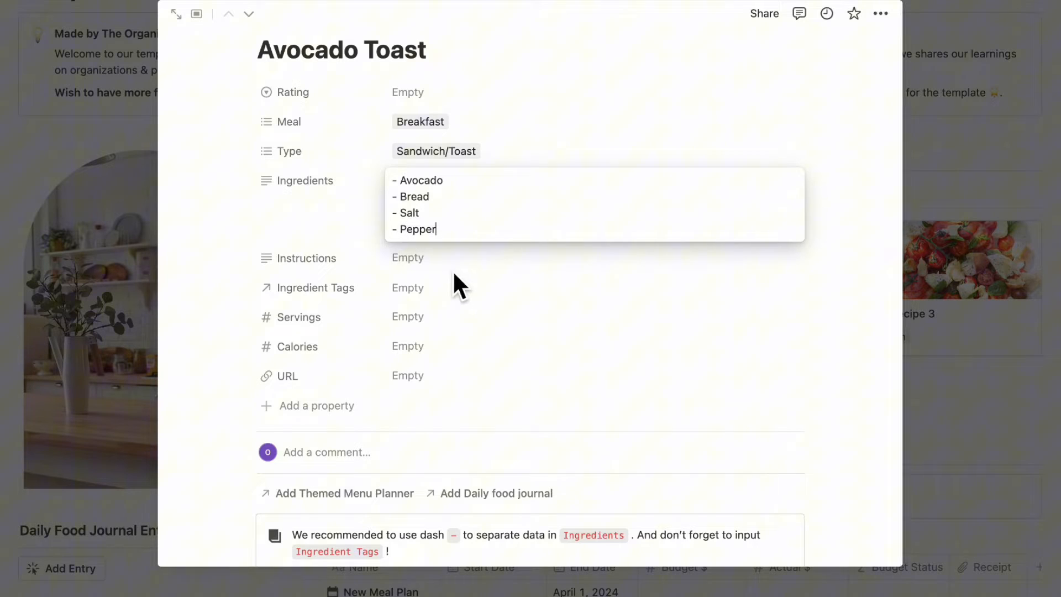
pyautogui.moveTo(453, 243)
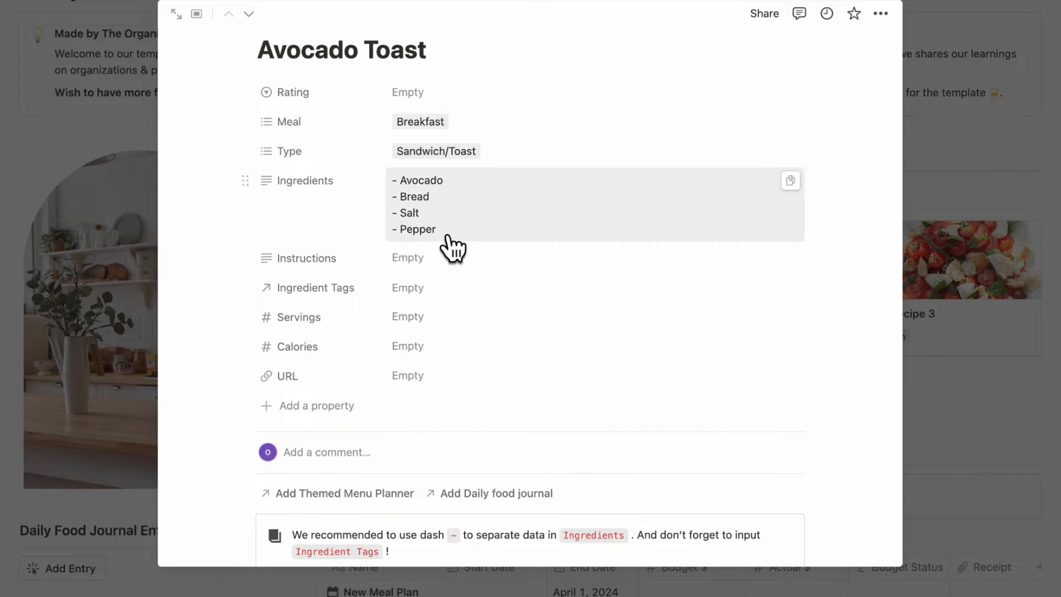
pyautogui.moveTo(450, 310)
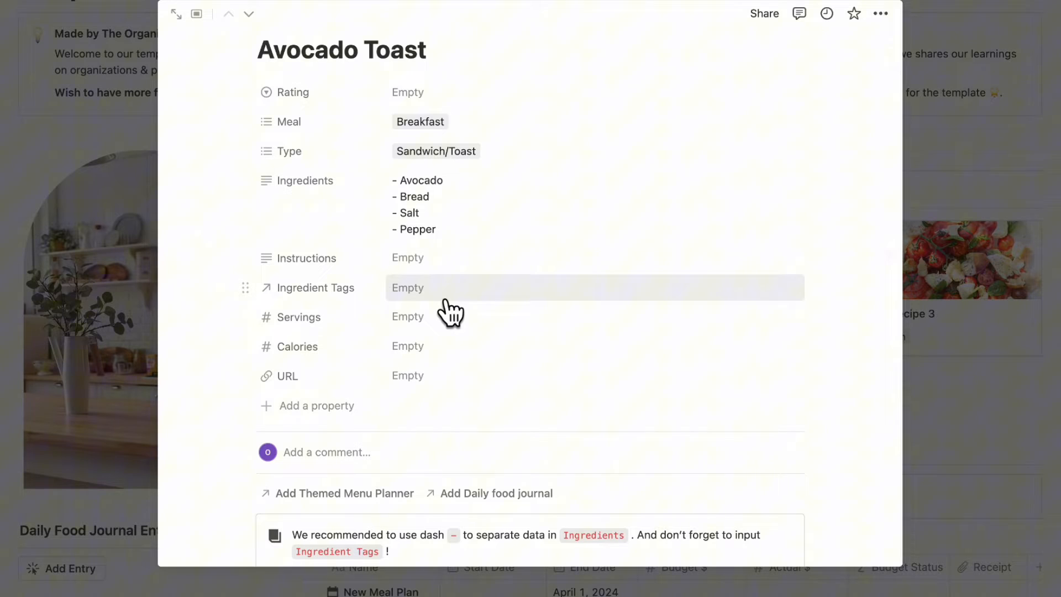
# Step: Link Avocado and a new Bread inventory item as the recipe's Ingredient Tags
pyautogui.scroll(-3)
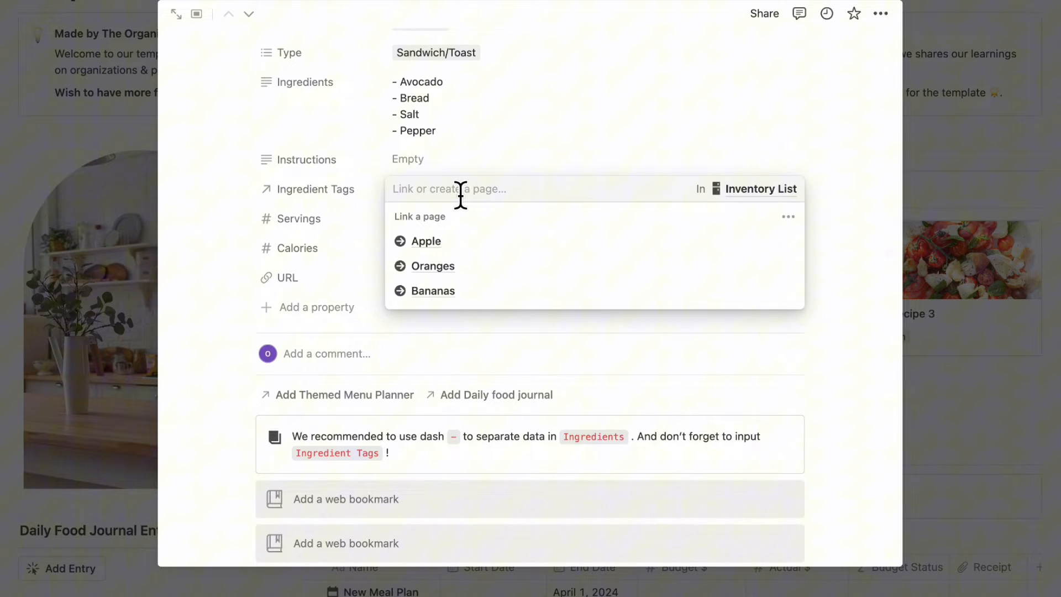
pyautogui.write('Avocado')
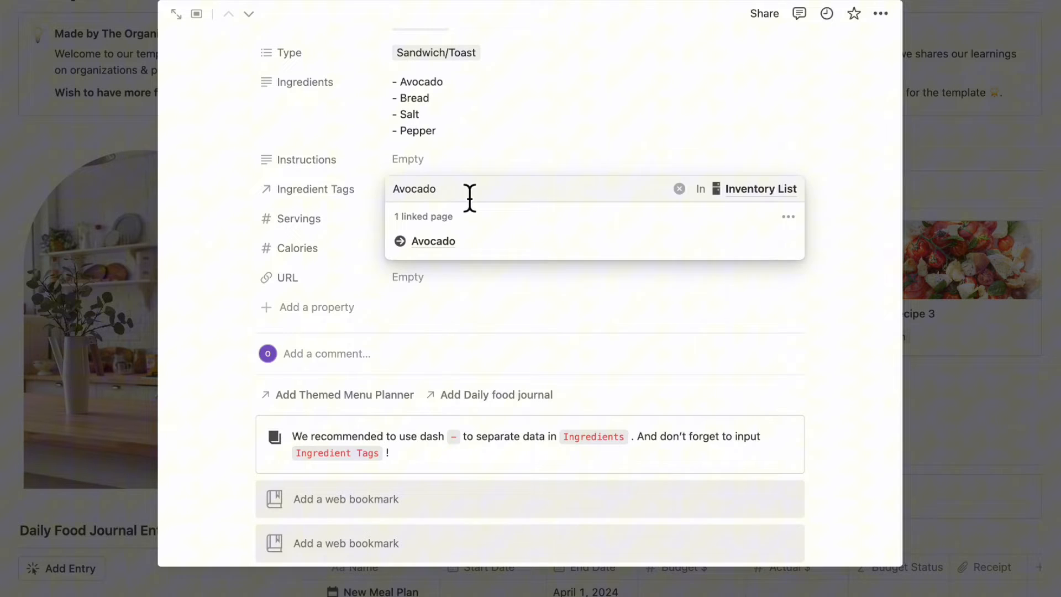
pyautogui.click(432, 241)
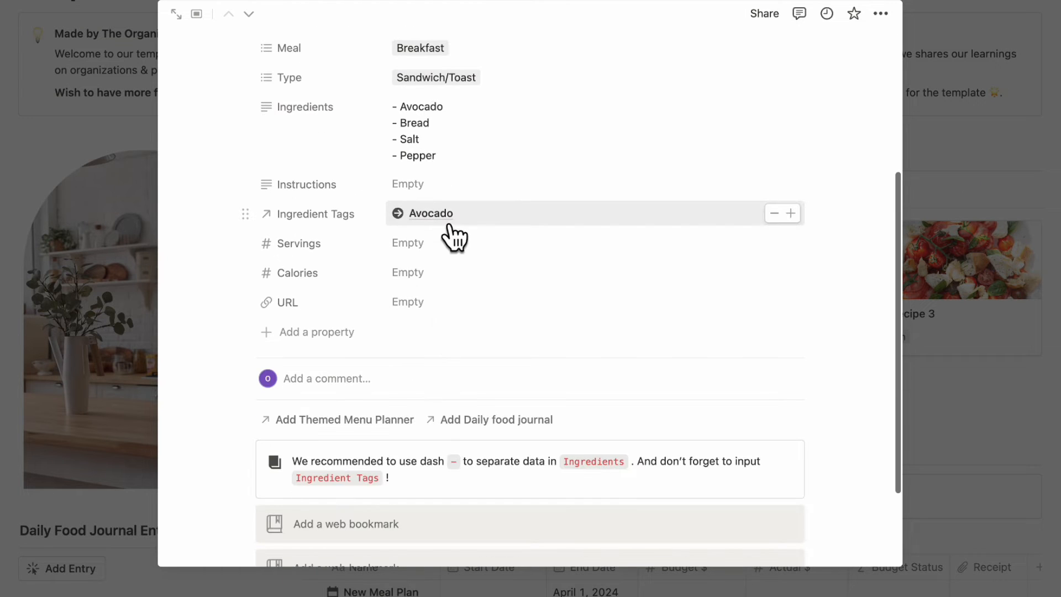
pyautogui.moveTo(580, 236)
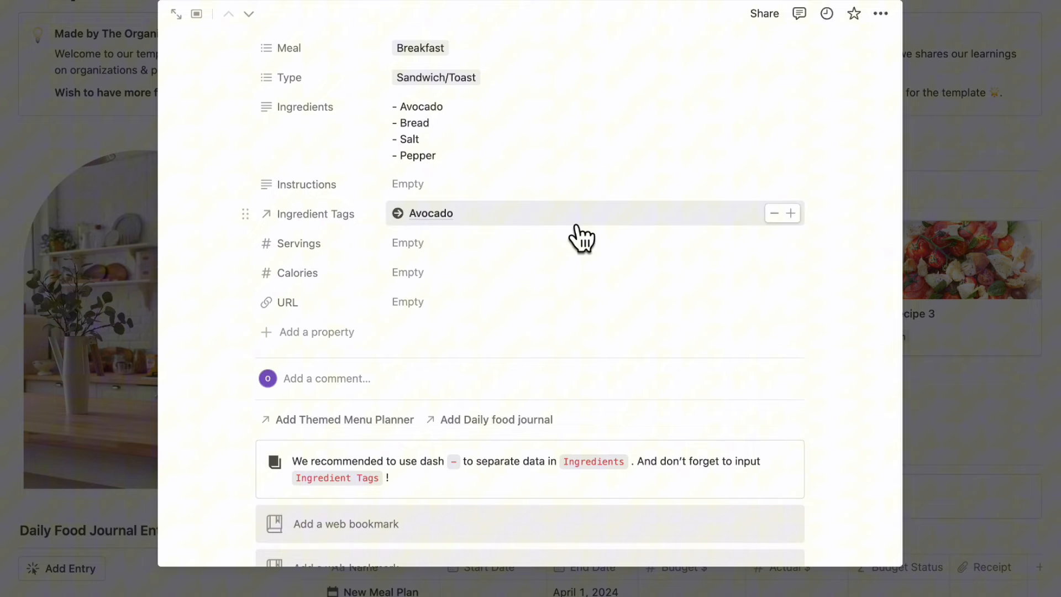
pyautogui.moveTo(791, 213)
pyautogui.write('Bre')
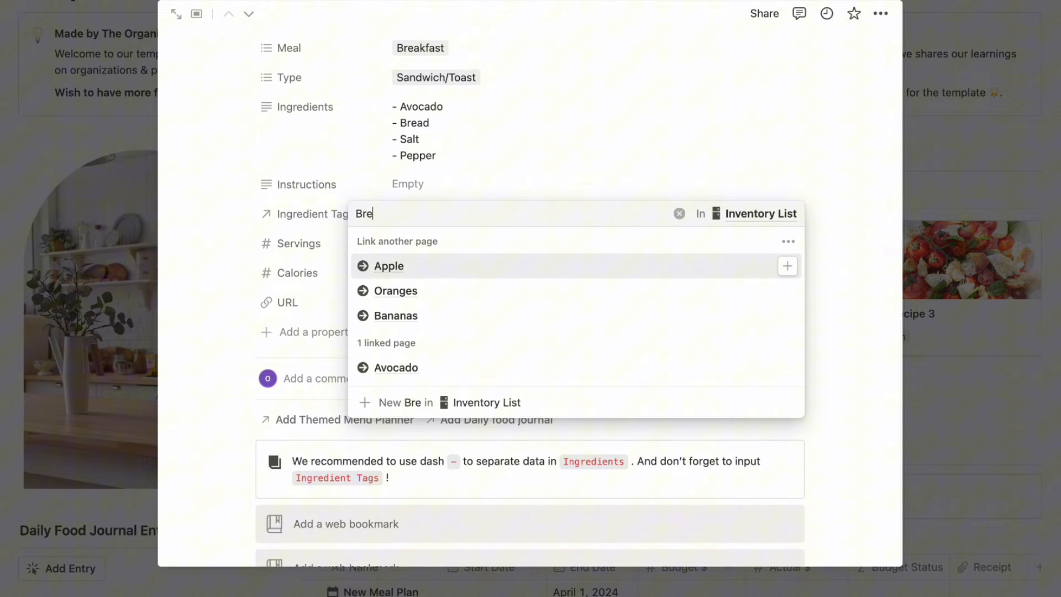
pyautogui.write('ad')
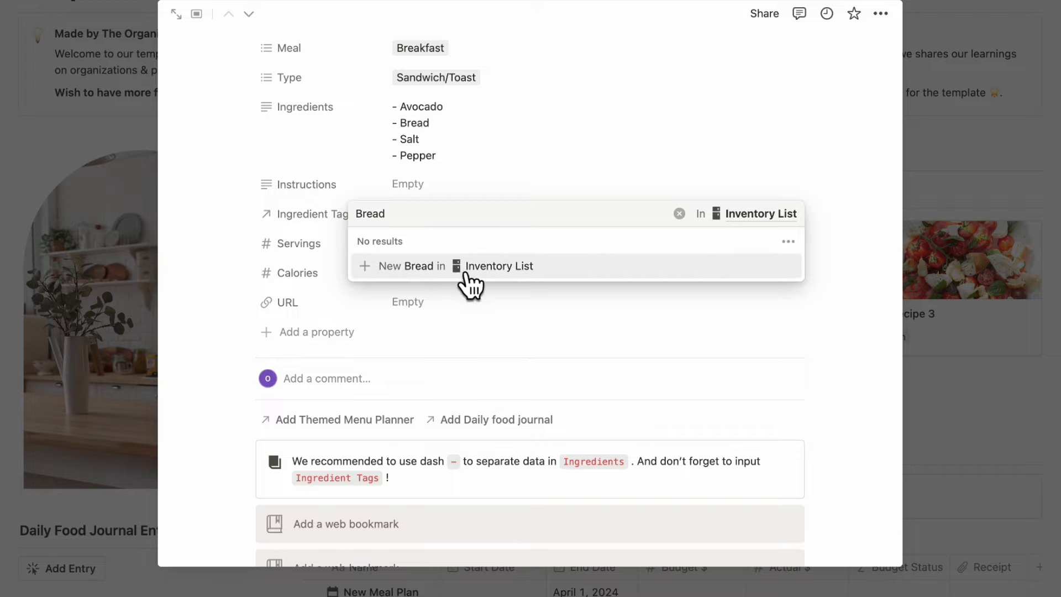
pyautogui.moveTo(501, 274)
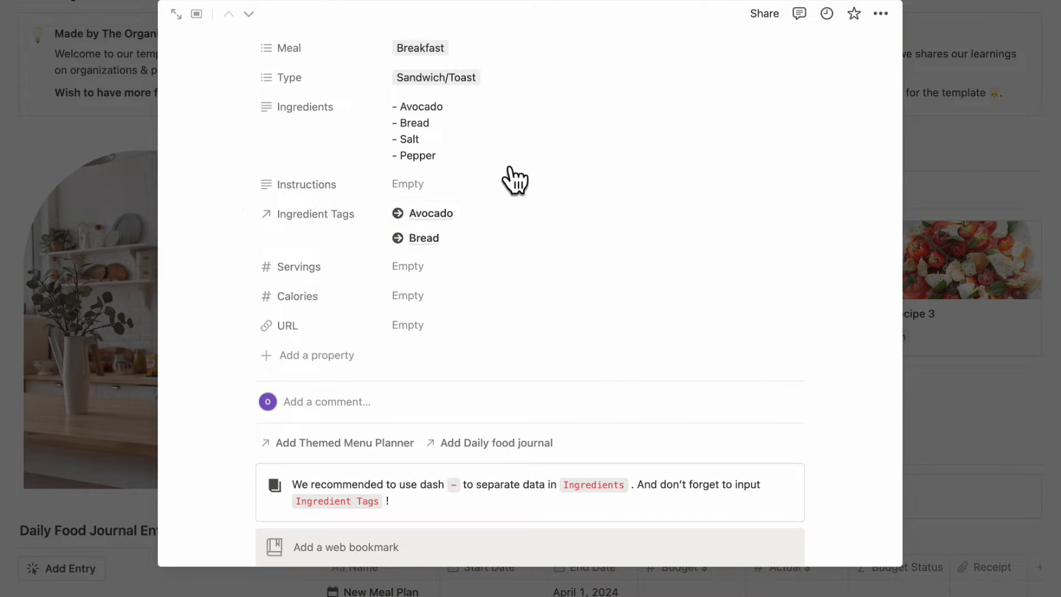
pyautogui.scroll(-3)
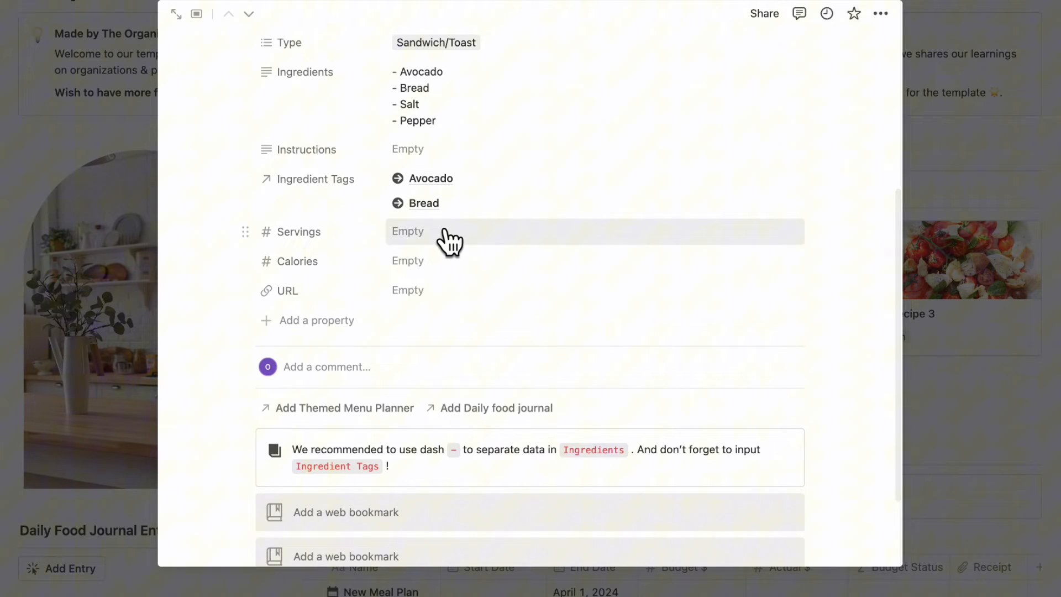
pyautogui.moveTo(459, 290)
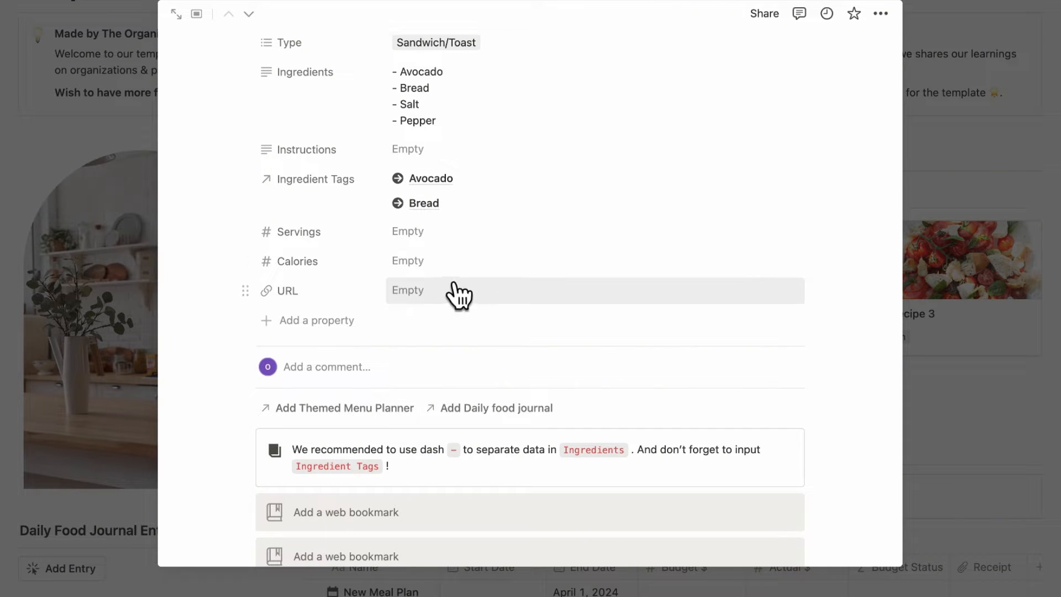
pyautogui.moveTo(474, 301)
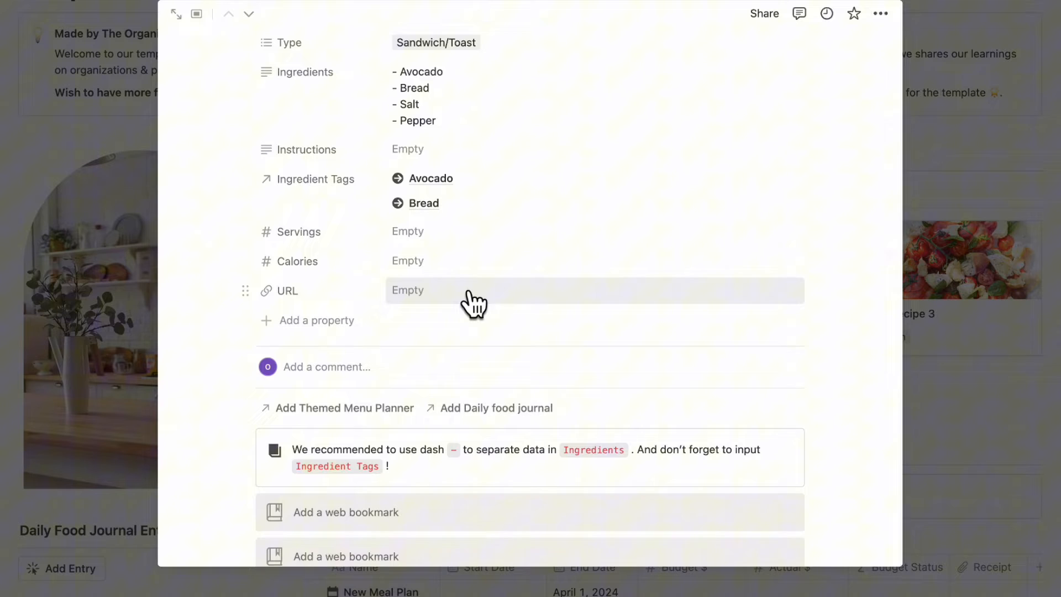
pyautogui.scroll(-3)
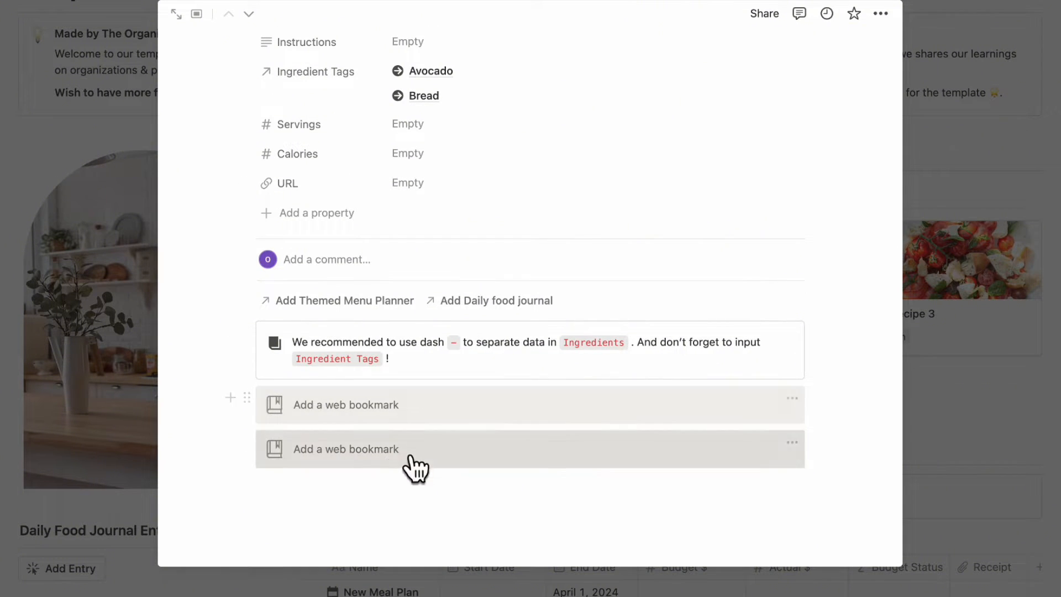
pyautogui.moveTo(420, 405)
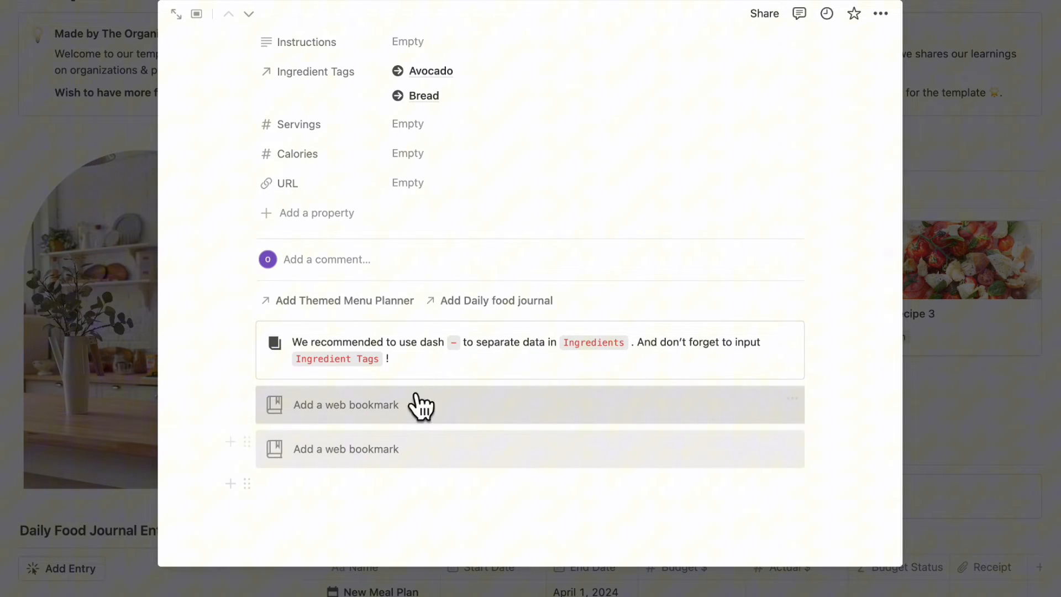
# Step: Set an Unsplash avocado toast photo as the recipe's cover image
pyautogui.scroll(3)
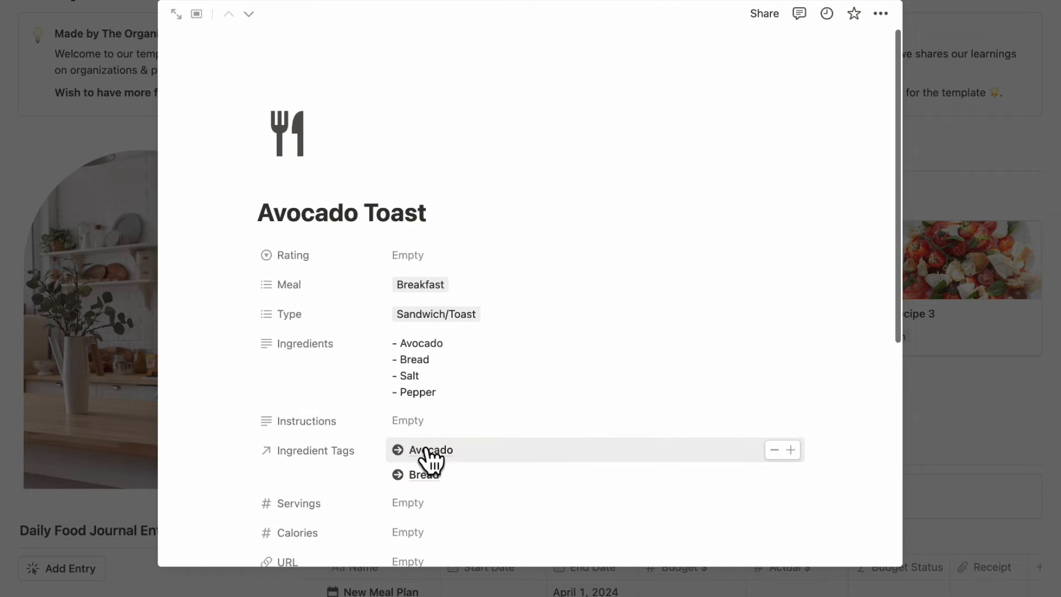
pyautogui.moveTo(312, 192)
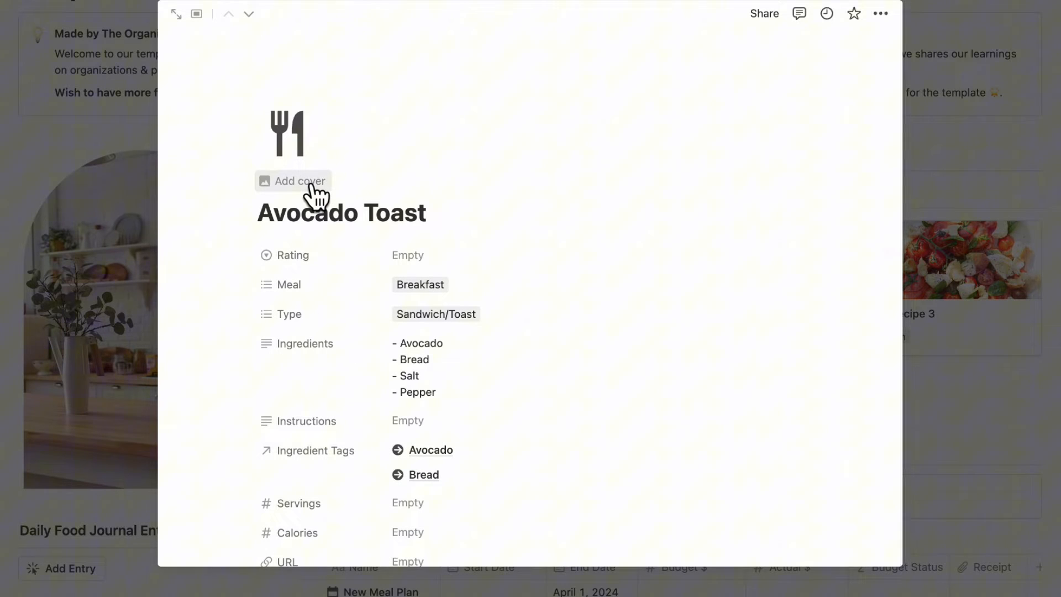
pyautogui.click(299, 181)
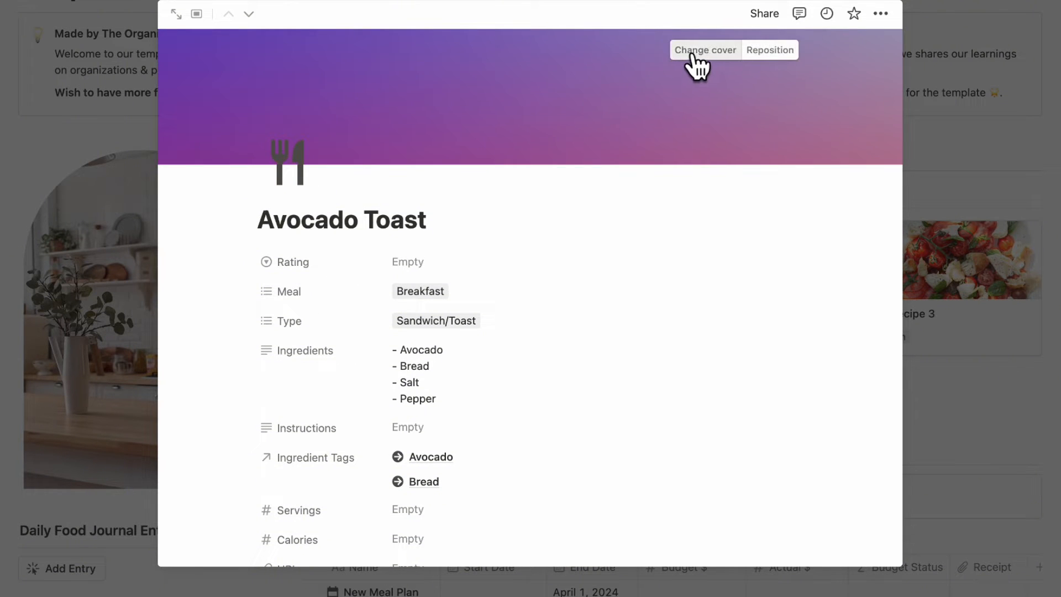
pyautogui.click(705, 49)
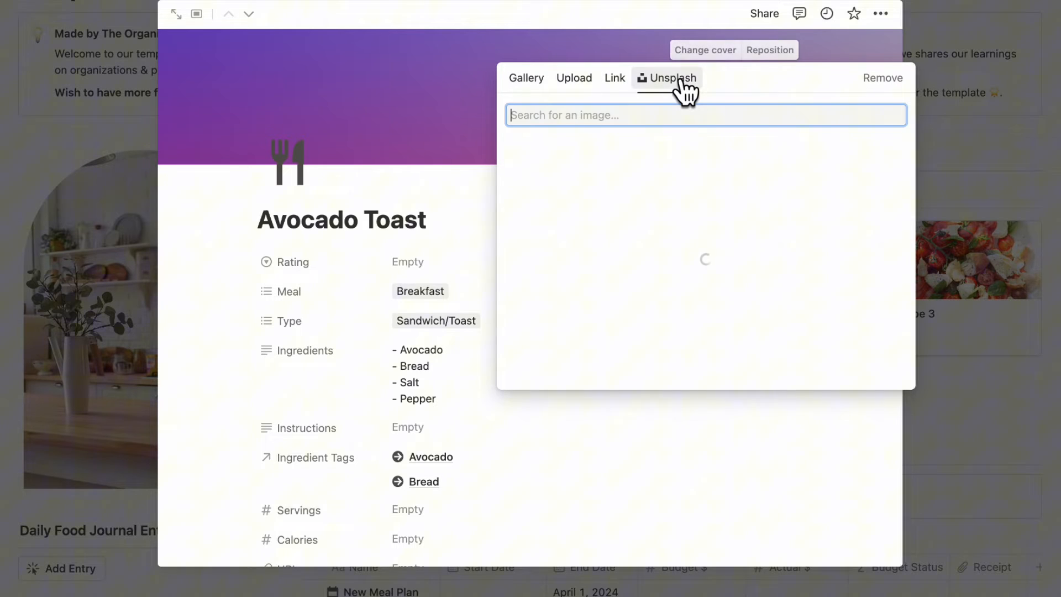
pyautogui.write('avocado toast')
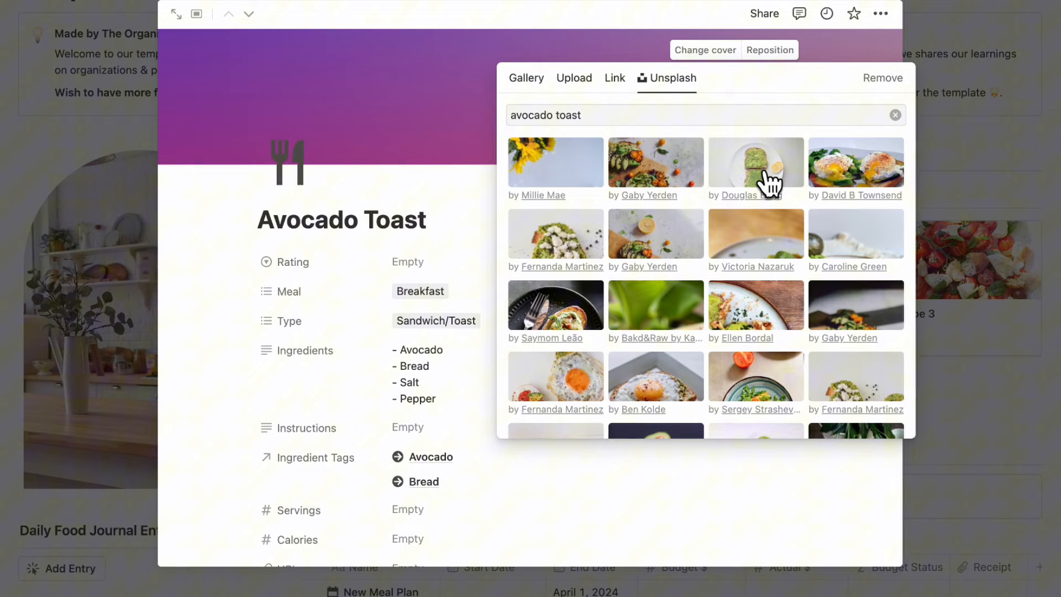
pyautogui.click(756, 162)
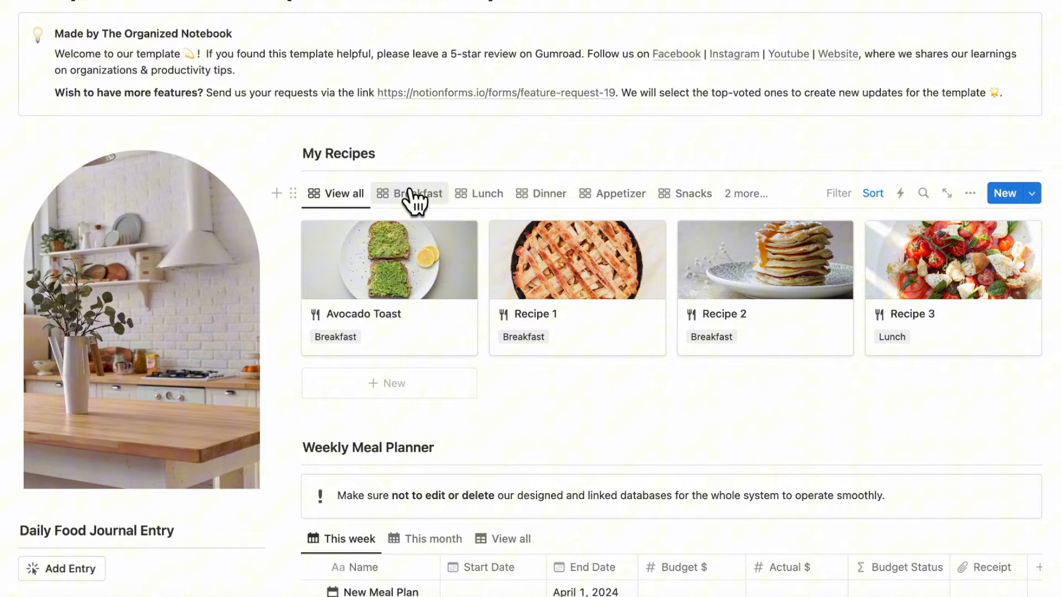
pyautogui.click(746, 194)
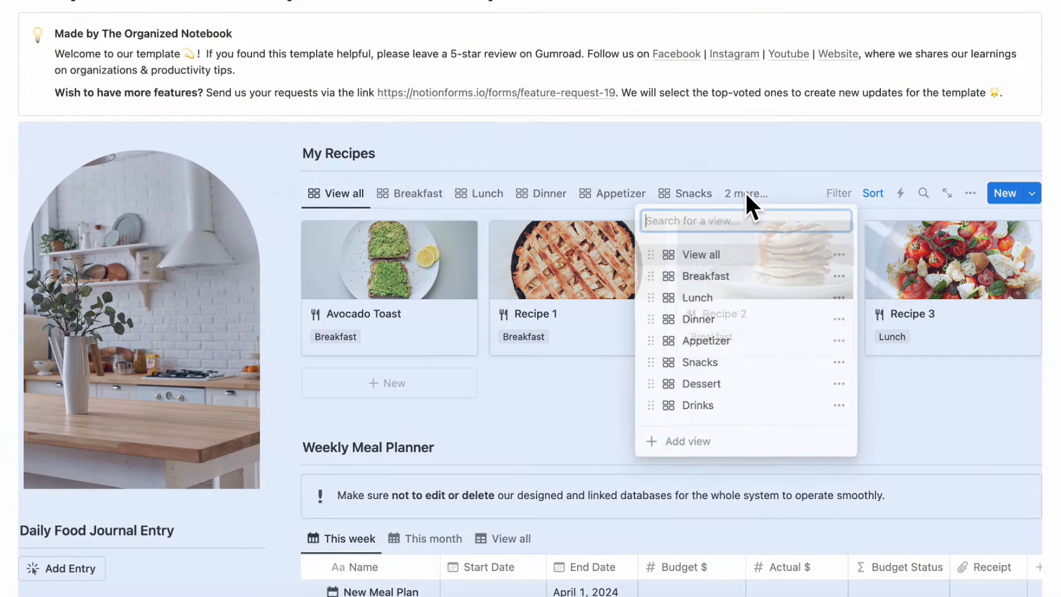
pyautogui.moveTo(697, 407)
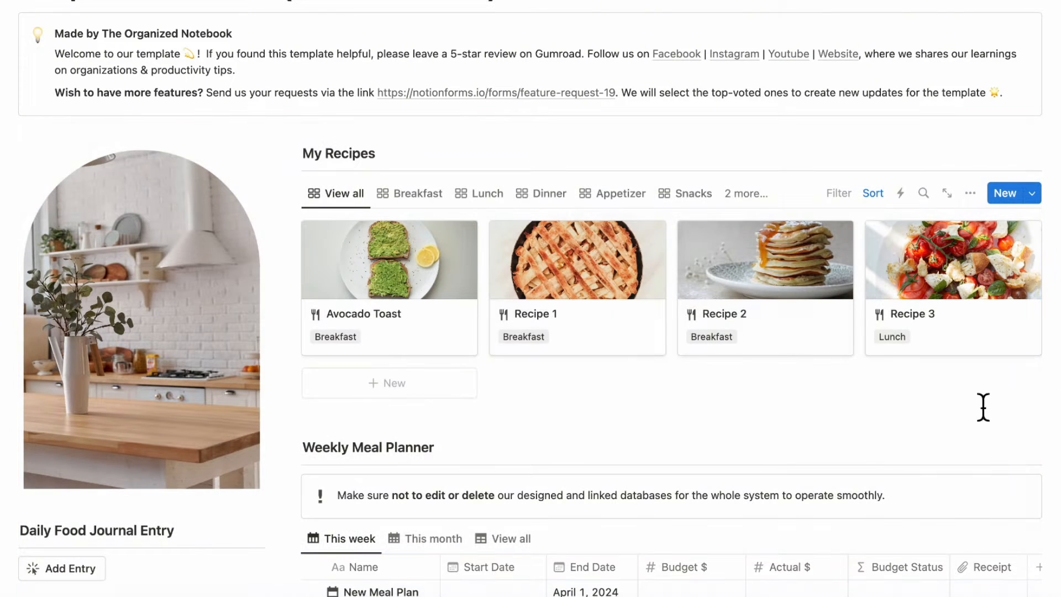
pyautogui.scroll(-3)
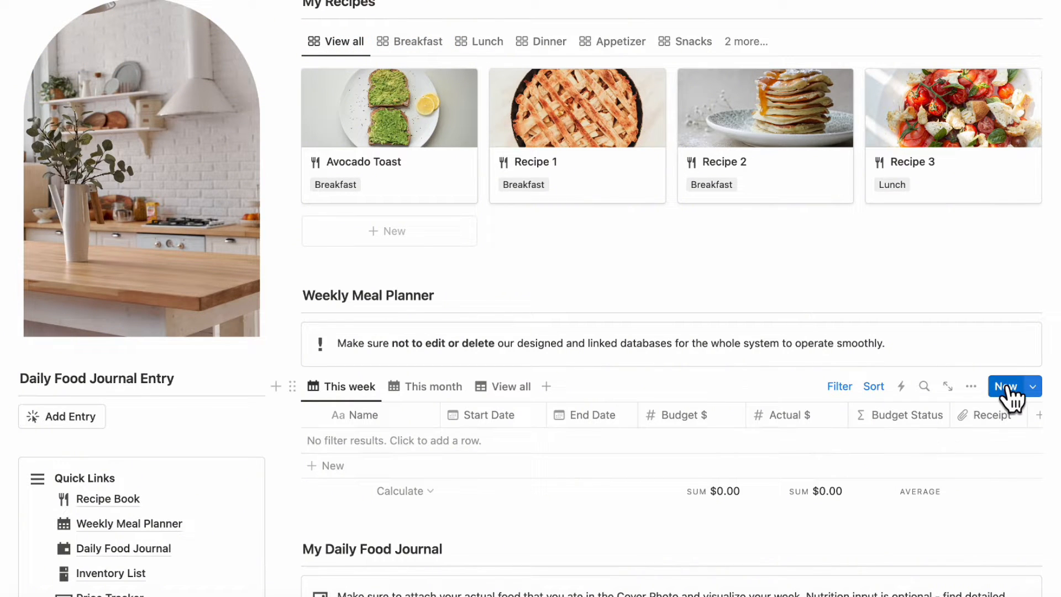
# Step: Create a New Meal Plan dated April 1–7, 2024 with a budget of 100
pyautogui.click(1009, 385)
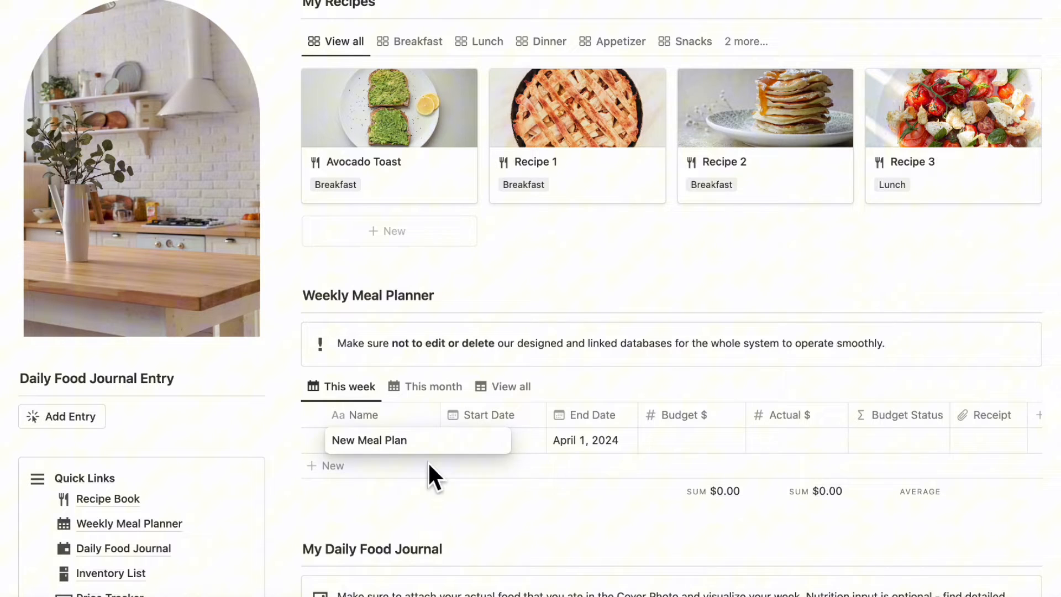
pyautogui.click(369, 440)
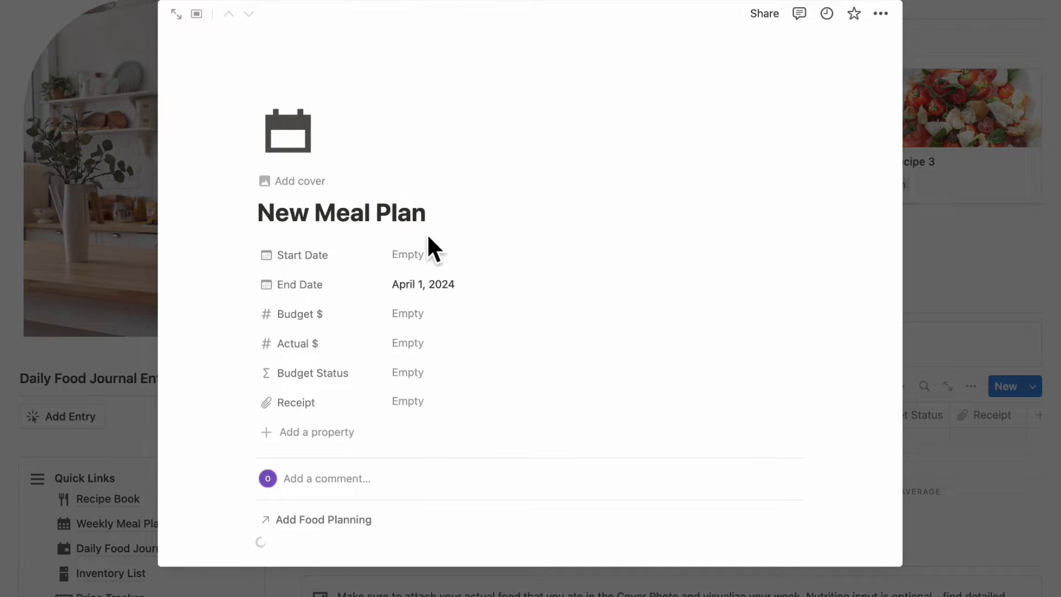
pyautogui.click(422, 284)
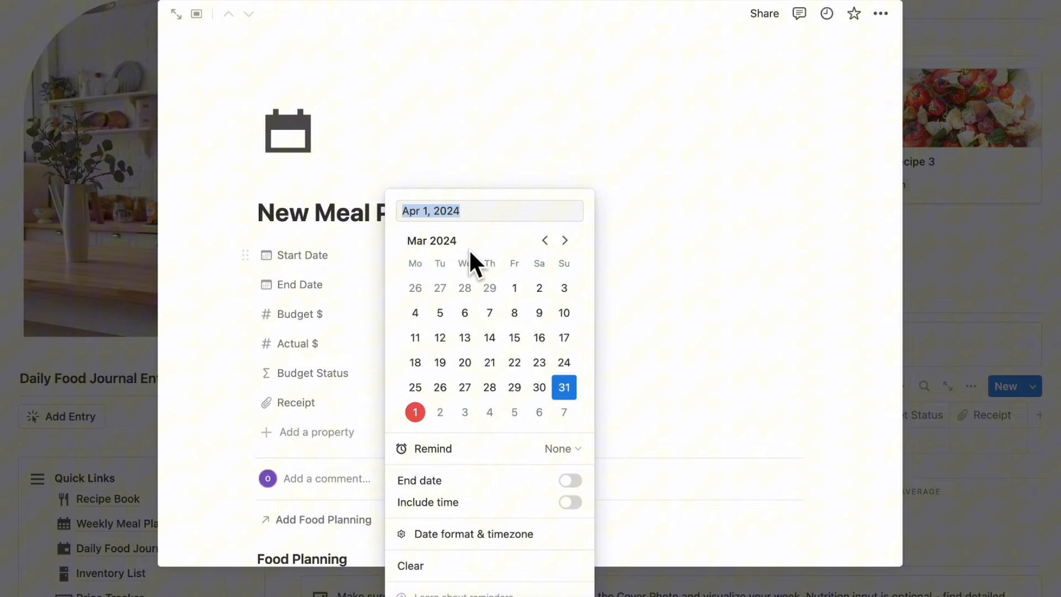
pyautogui.click(564, 240)
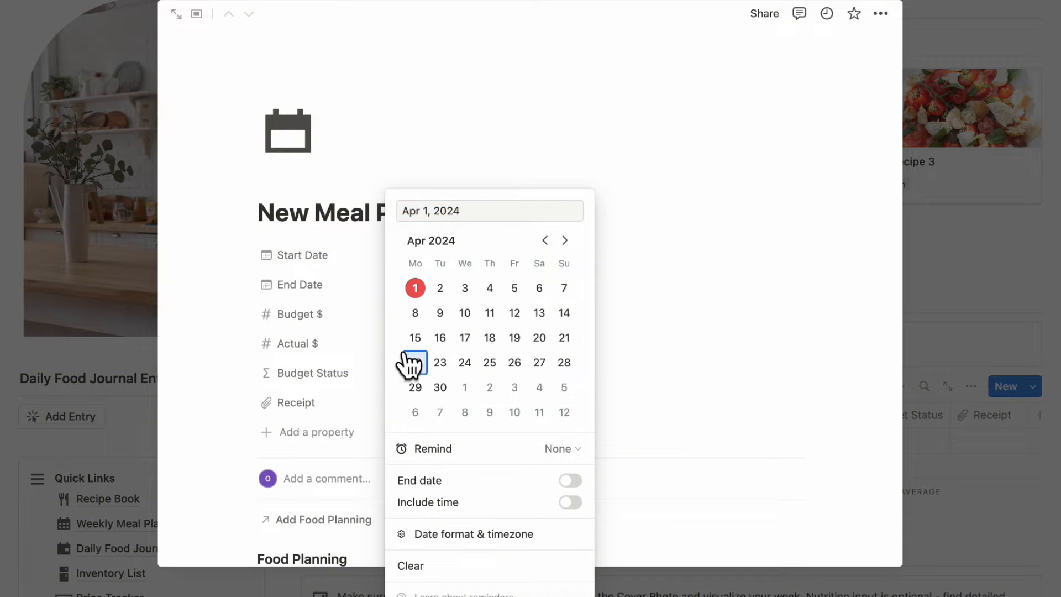
pyautogui.click(545, 240)
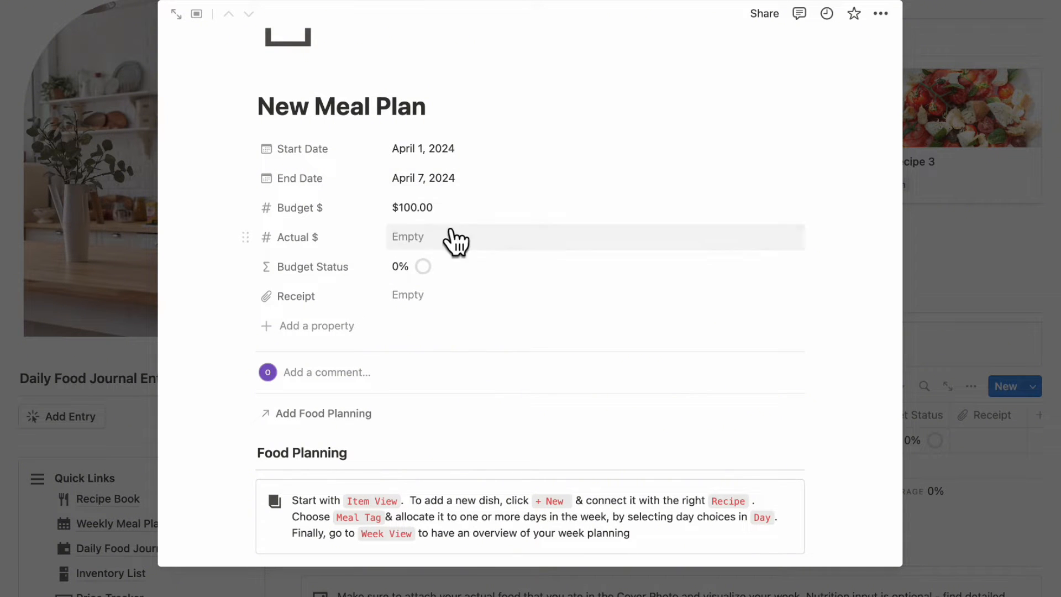
pyautogui.moveTo(538, 279)
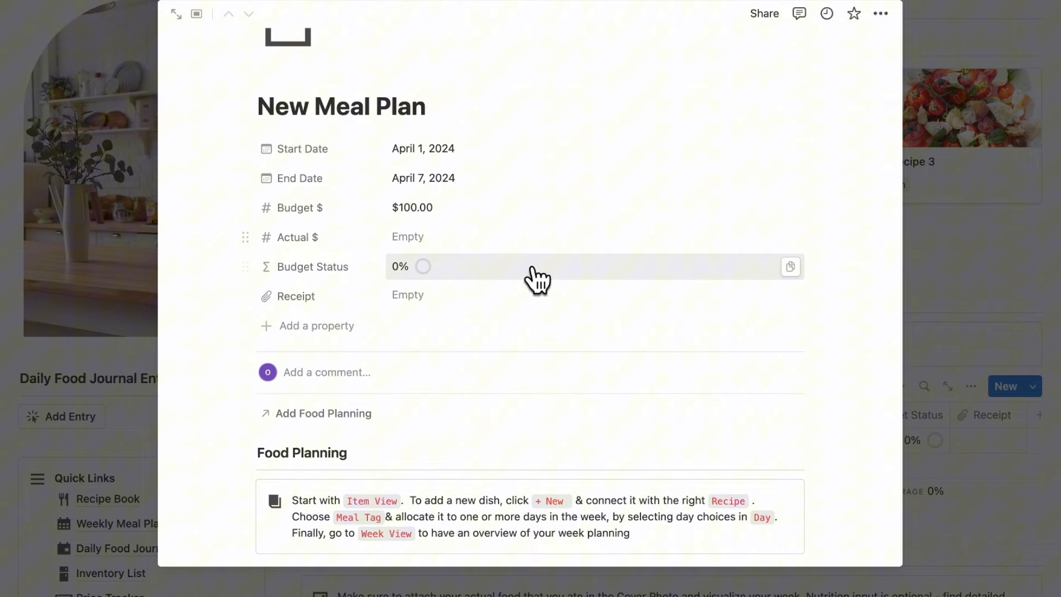
pyautogui.scroll(-3)
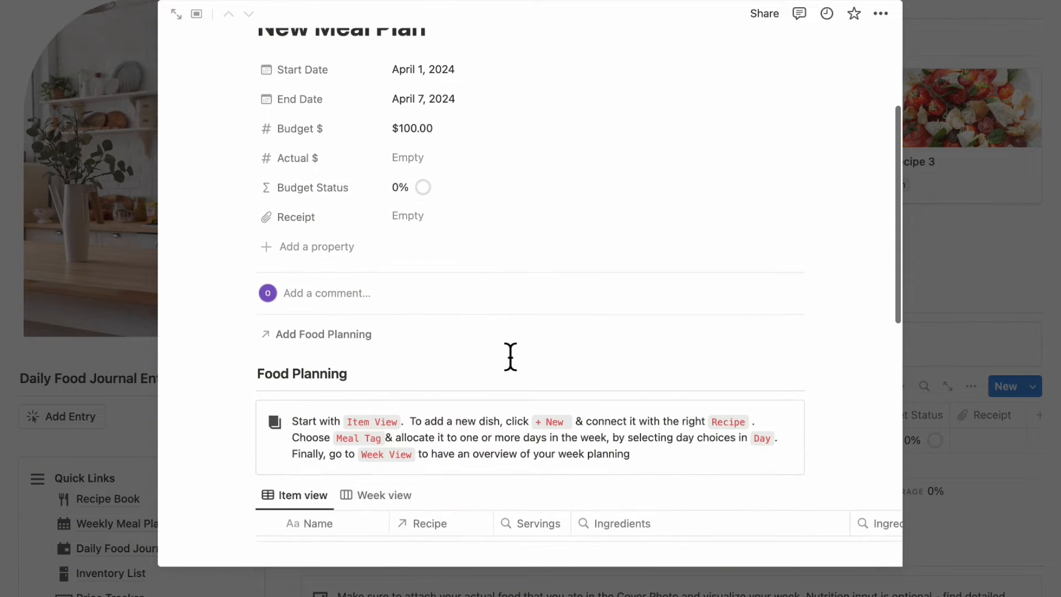
# Step: Add an Avocado Toast dish to Food Planning and link it to its recipe
pyautogui.scroll(-3)
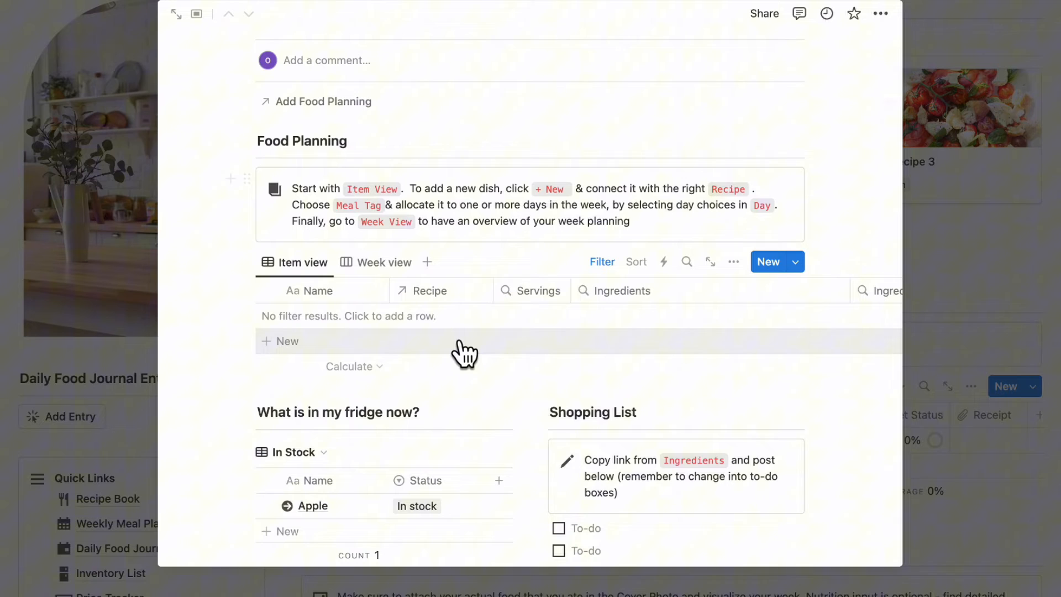
pyautogui.moveTo(389, 352)
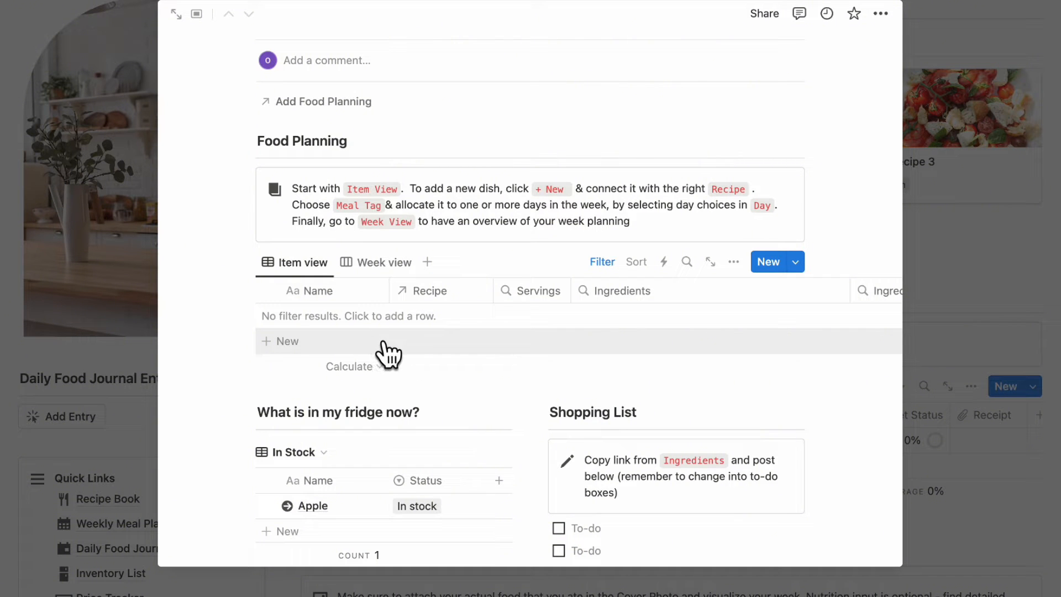
pyautogui.click(284, 340)
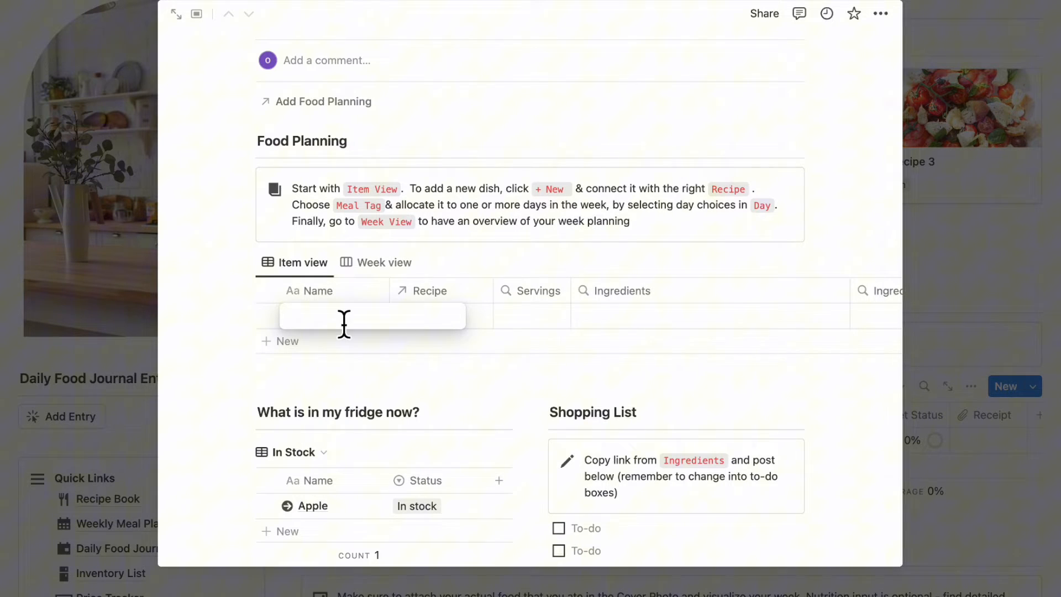
pyautogui.write('Avocado')
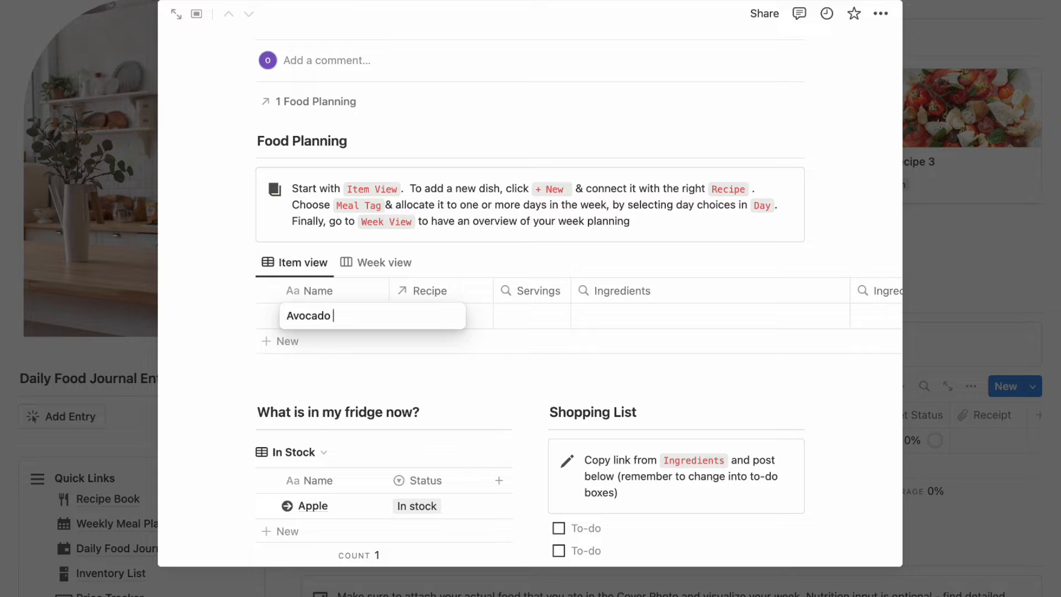
pyautogui.write('Toast')
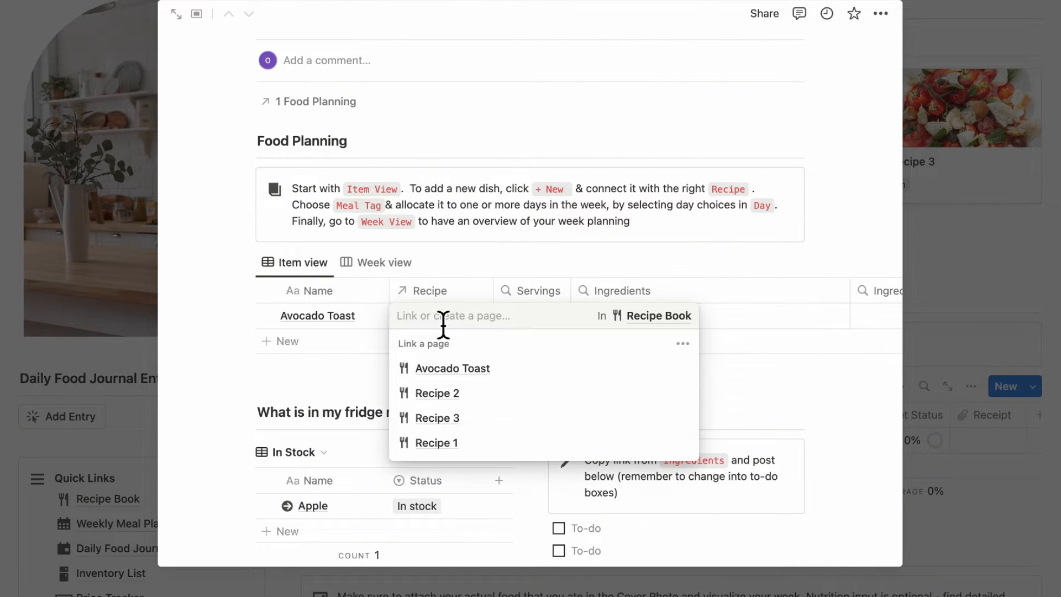
pyautogui.click(453, 368)
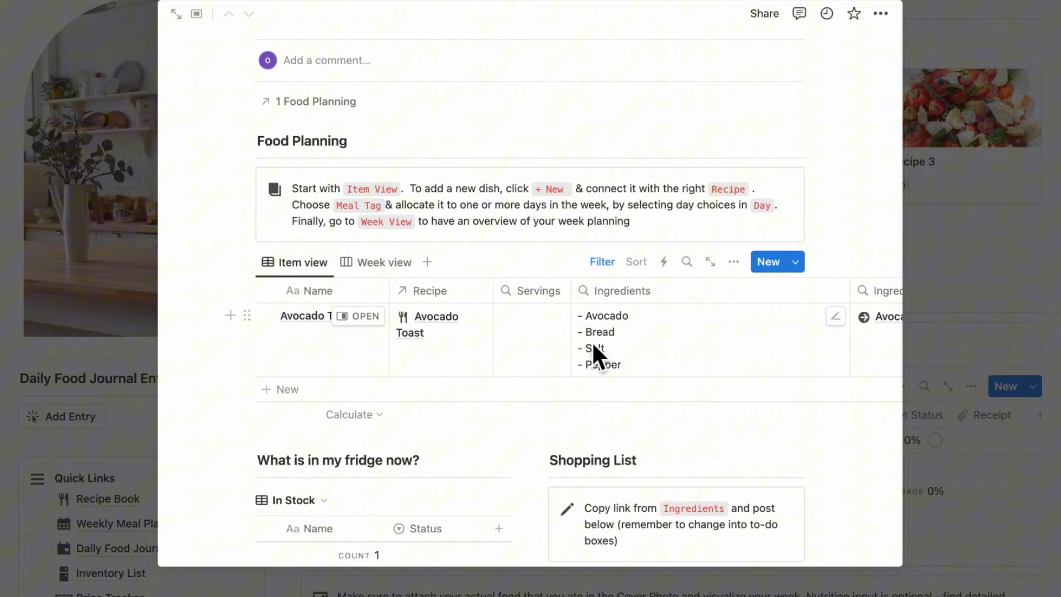
# Step: Tag the dish as Breakfast and schedule it on a weekday
pyautogui.hscroll(3)
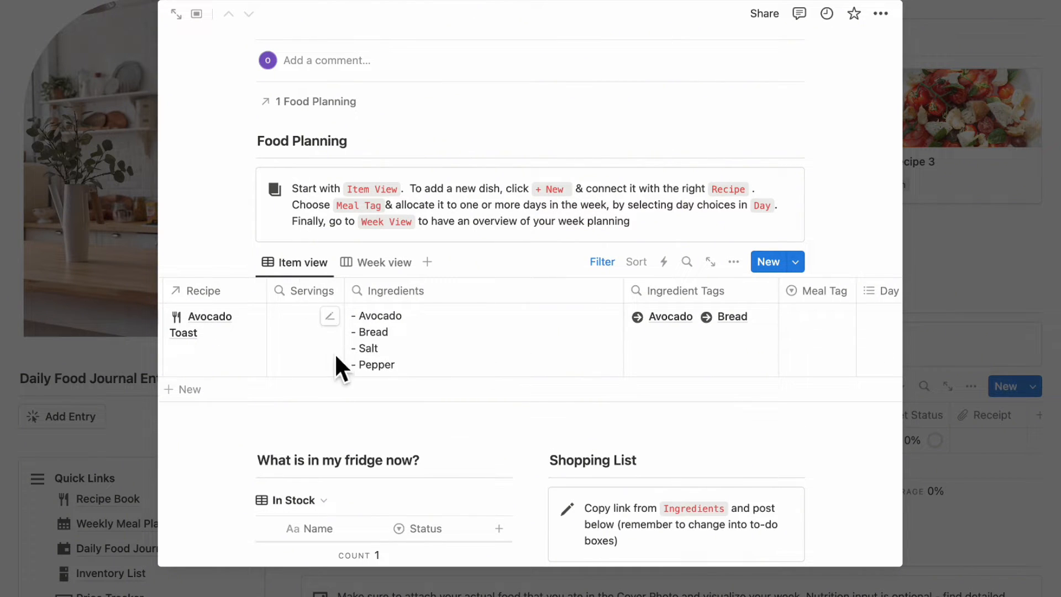
pyautogui.hscroll(3)
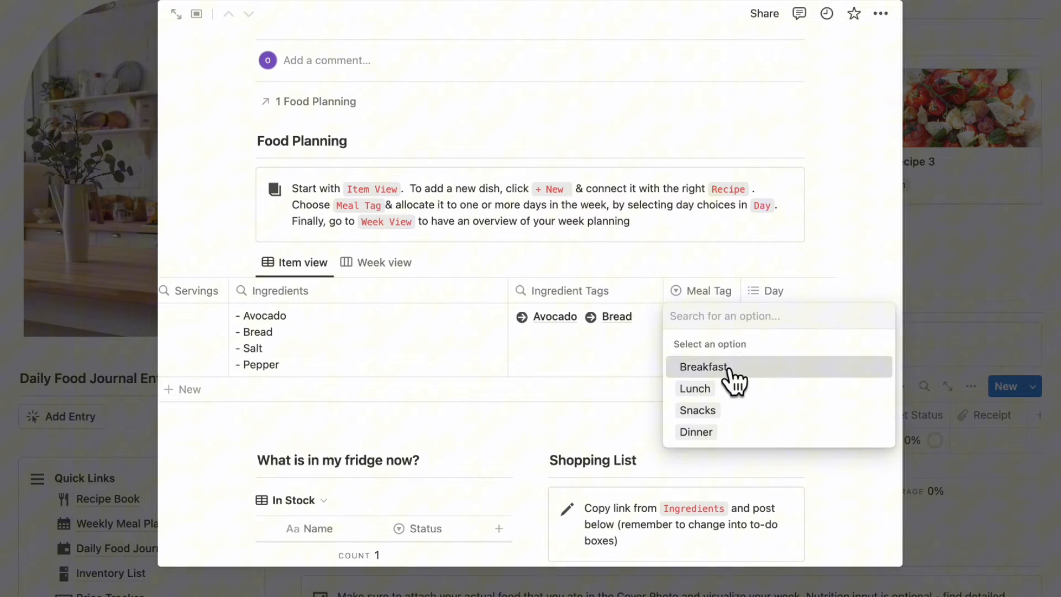
pyautogui.click(702, 365)
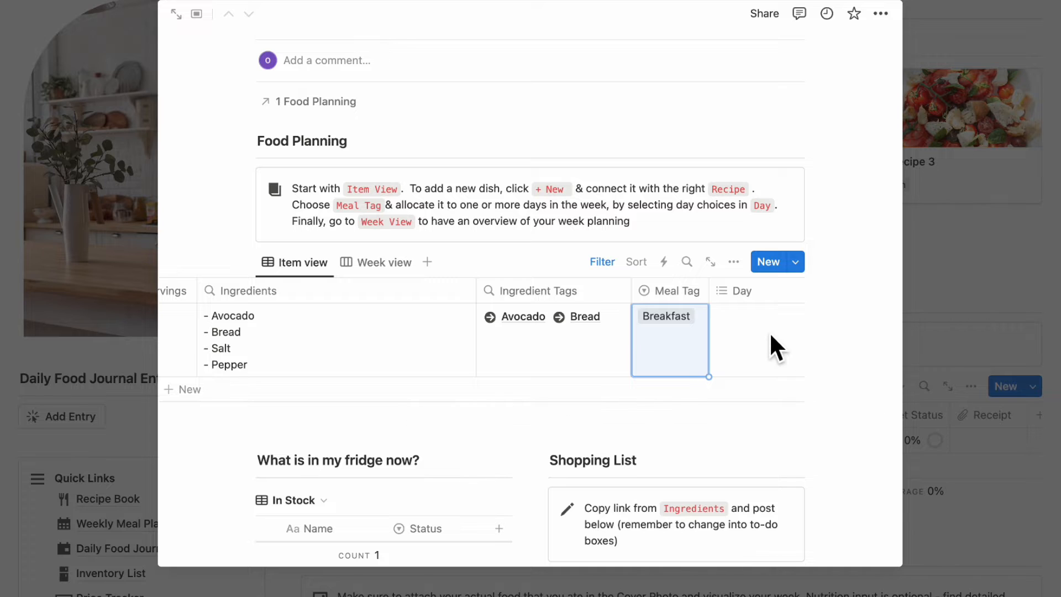
pyautogui.click(755, 338)
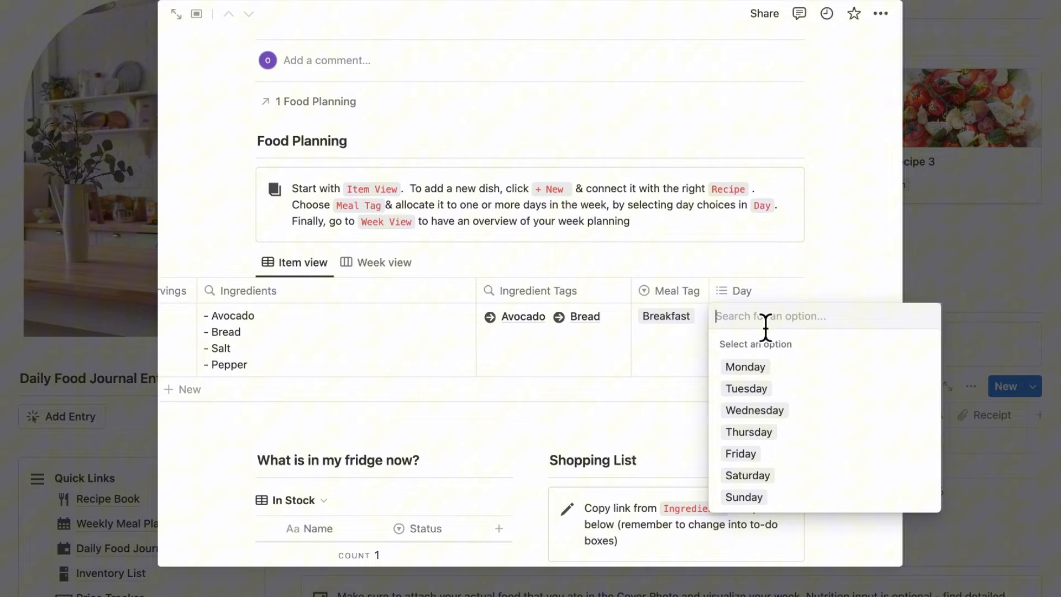
pyautogui.click(744, 367)
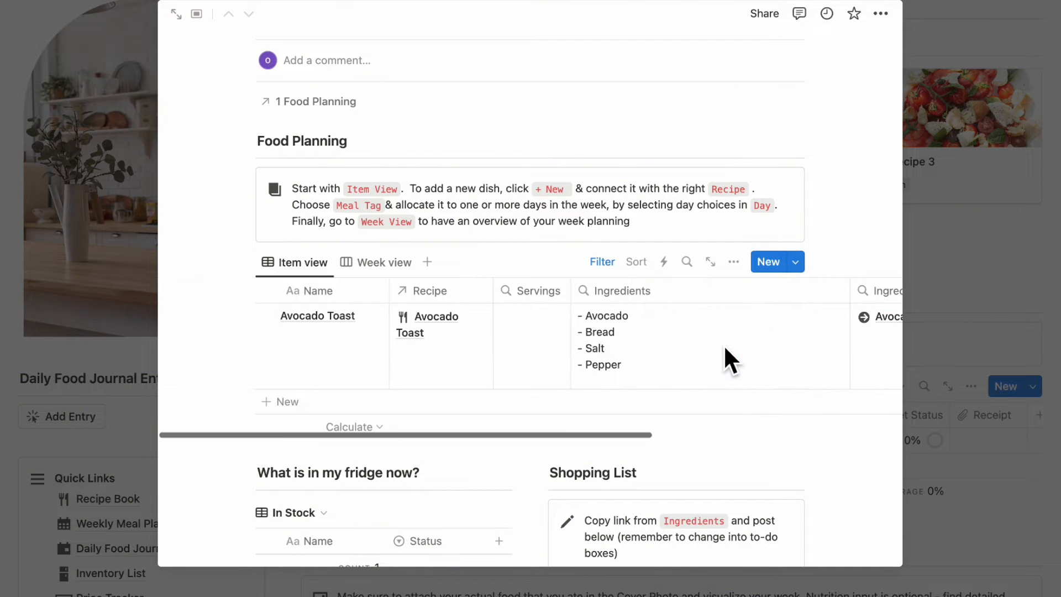
pyautogui.moveTo(383, 262)
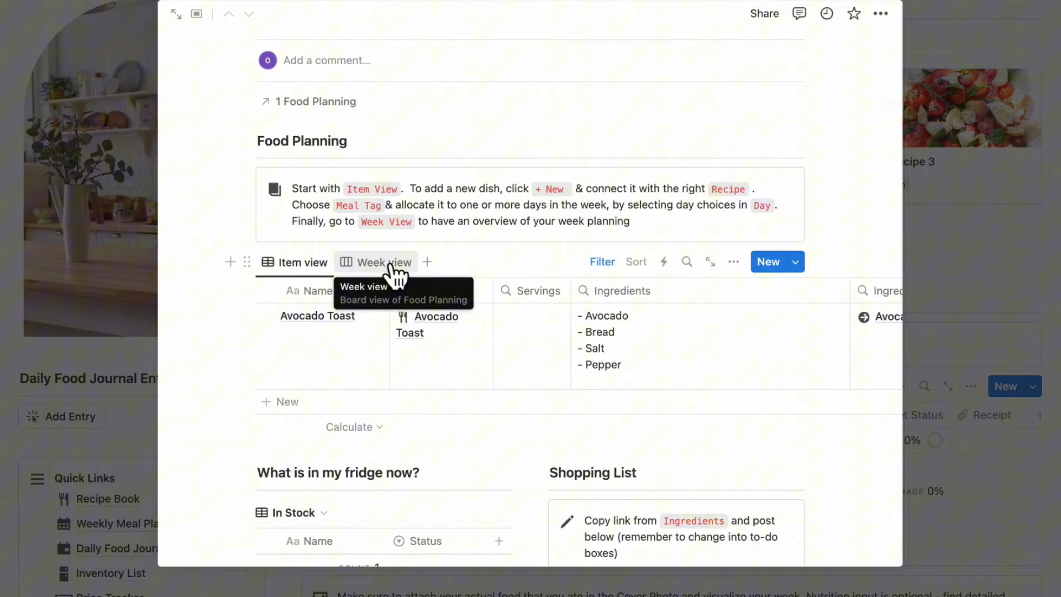
pyautogui.click(382, 262)
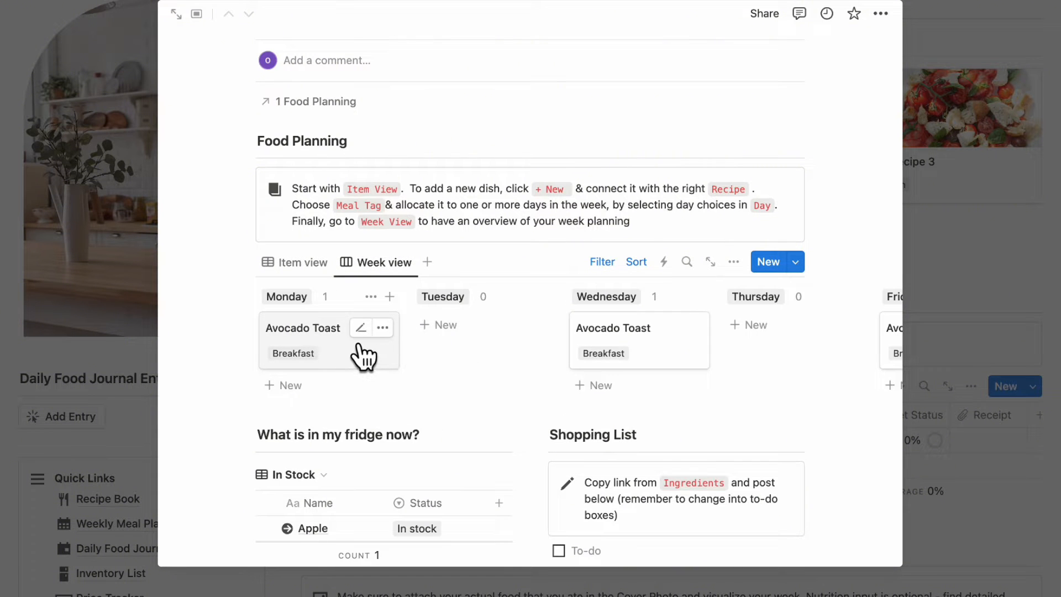
pyautogui.hscroll(3)
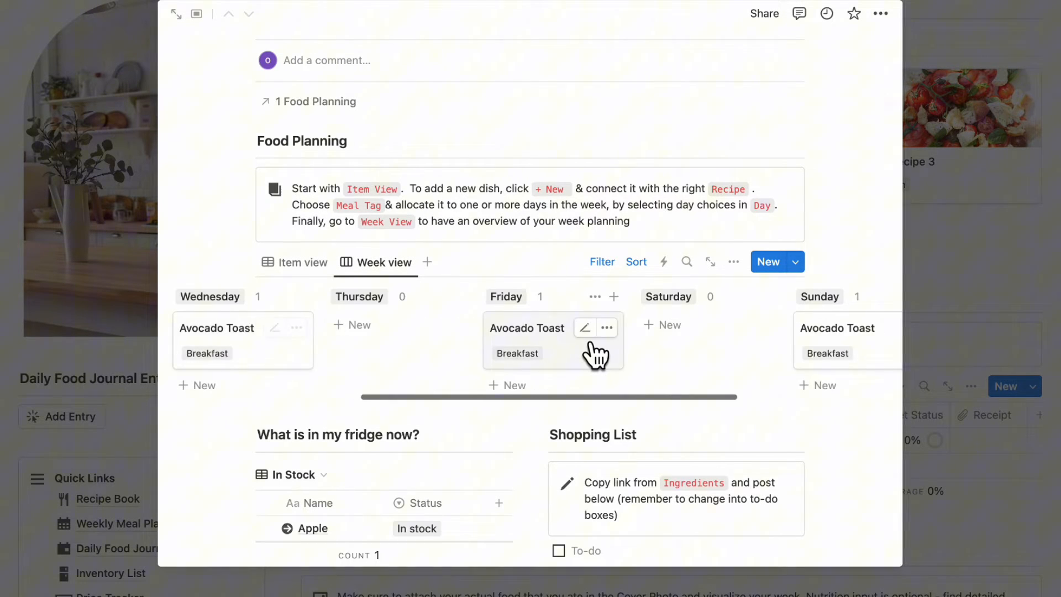
pyautogui.click(301, 262)
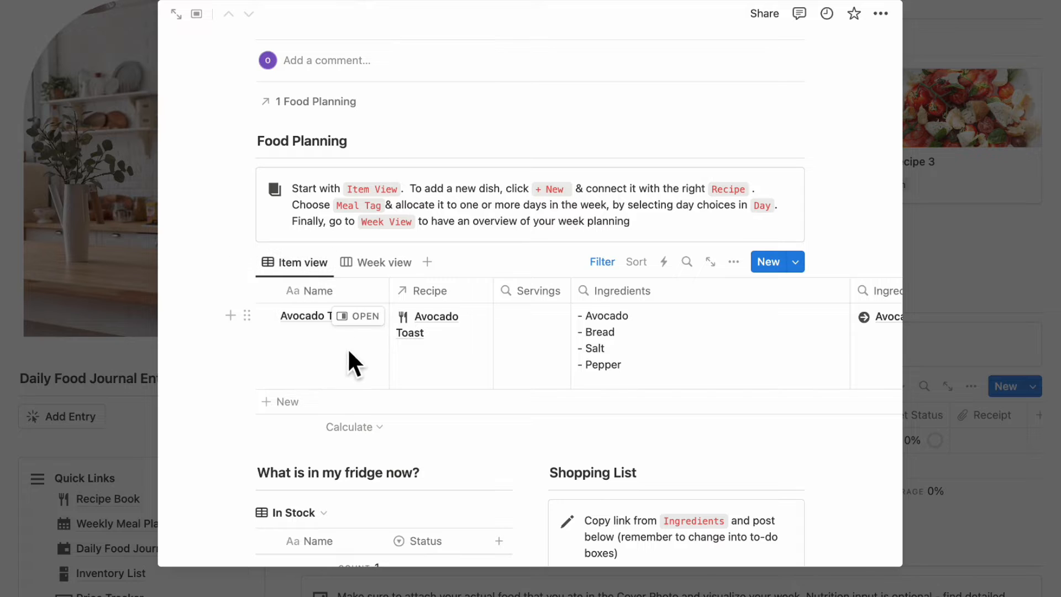
pyautogui.click(375, 262)
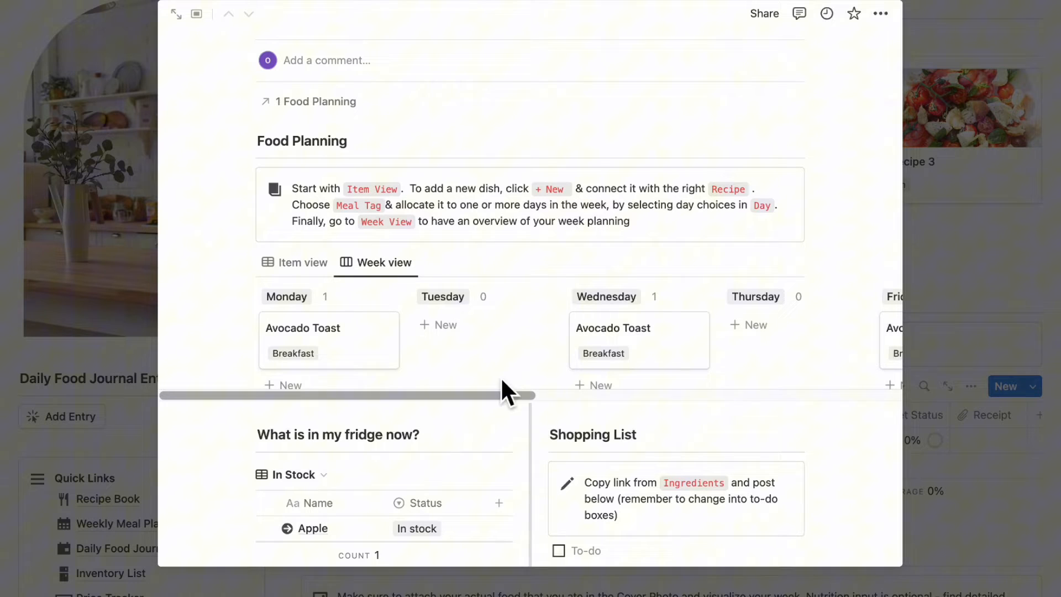
pyautogui.scroll(-3)
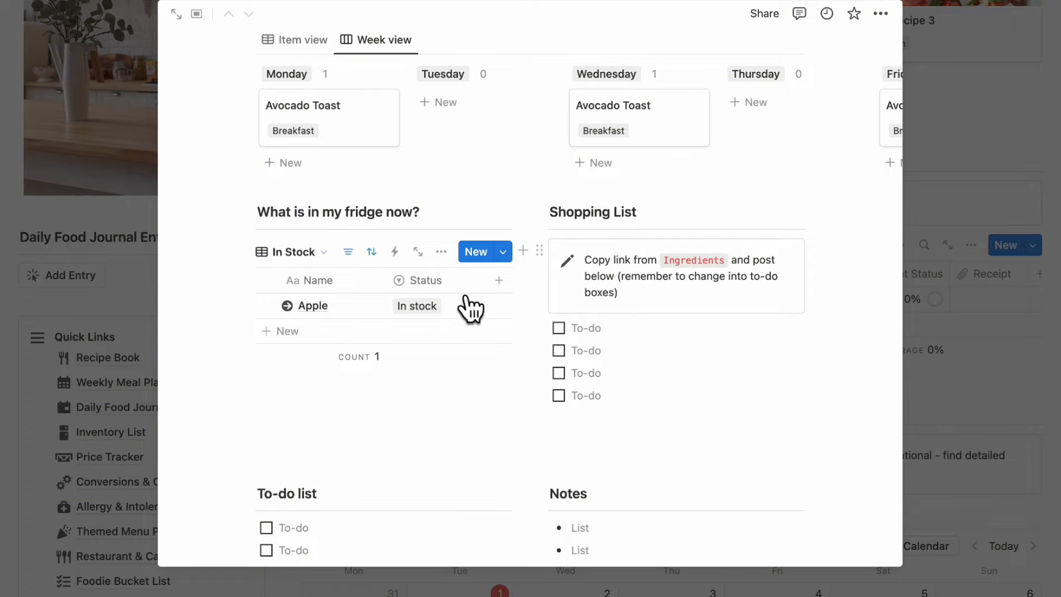
pyautogui.scroll(3)
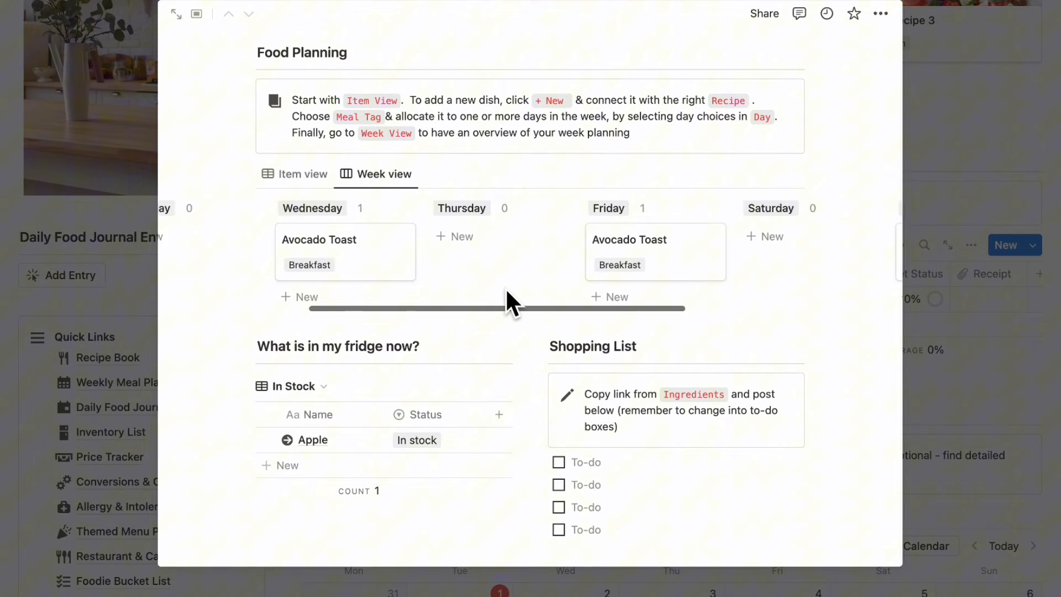
pyautogui.click(303, 173)
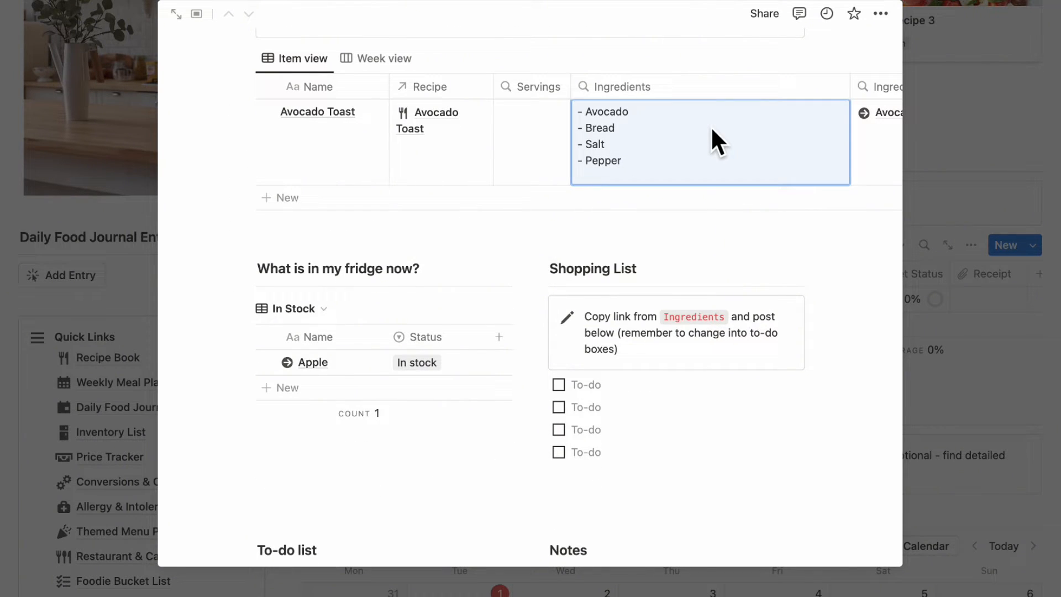
pyautogui.moveTo(626, 396)
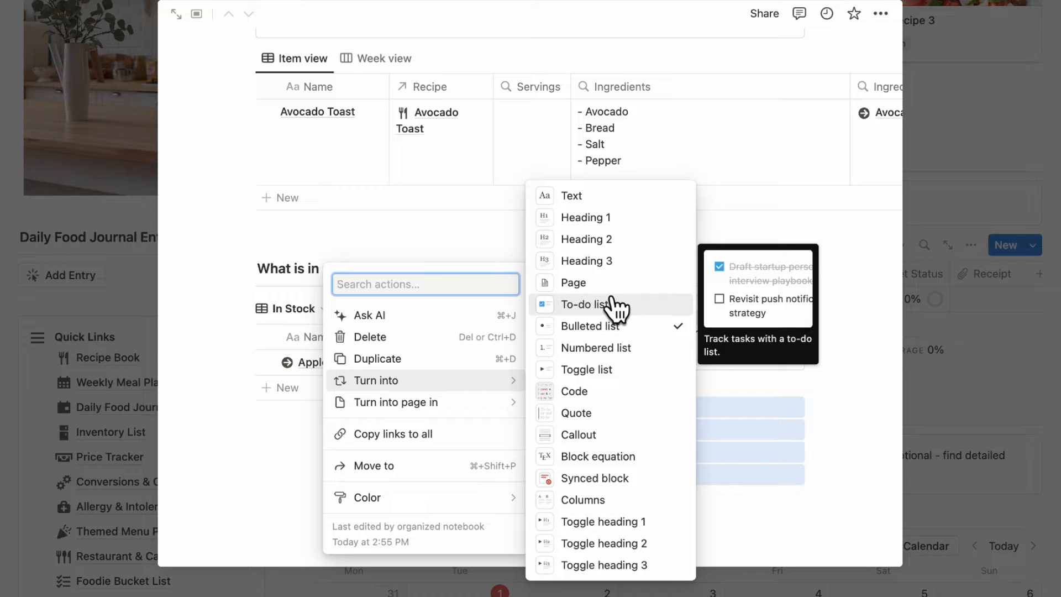
# Step: Convert the pasted ingredients in the Shopping List into to-do items
pyautogui.click(586, 304)
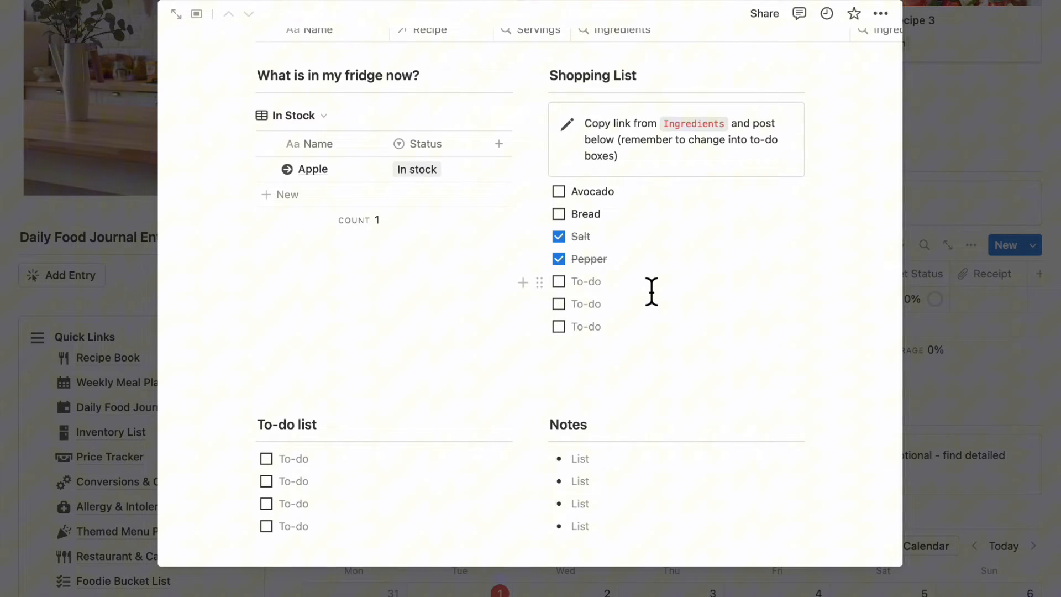
pyautogui.moveTo(389, 320)
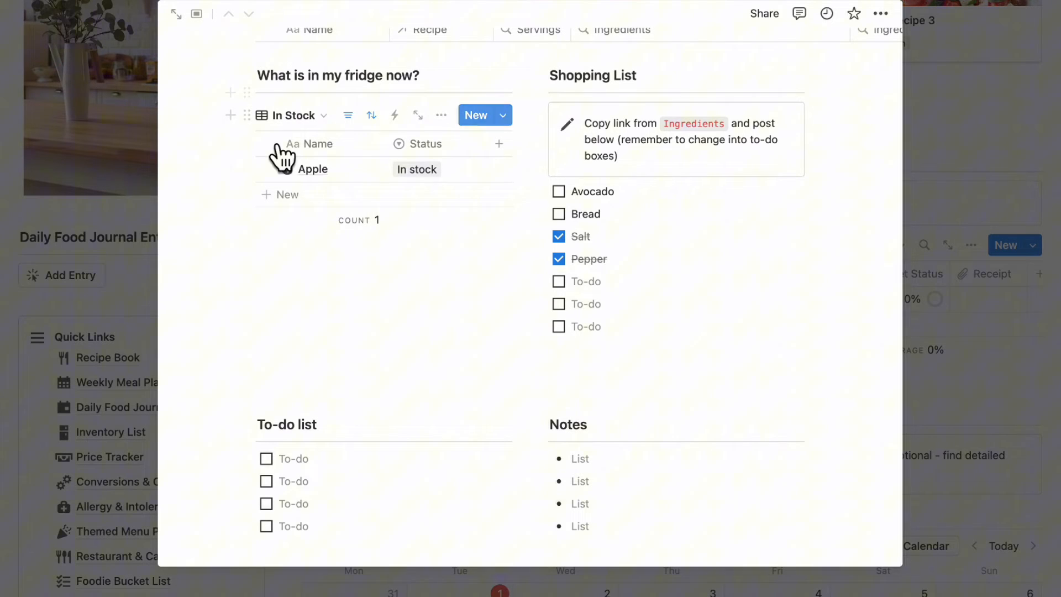
pyautogui.moveTo(294, 200)
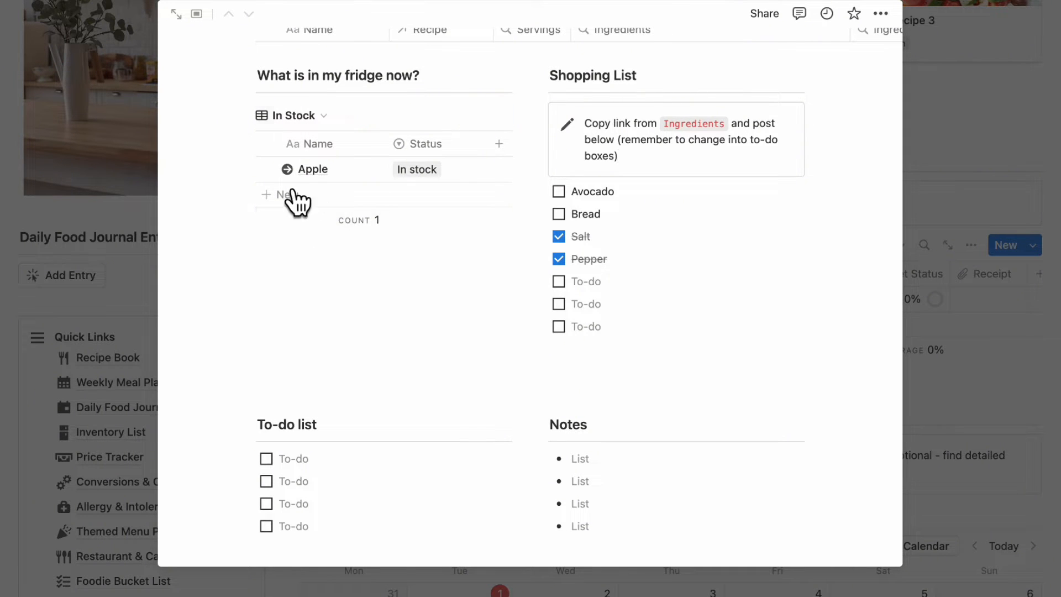
pyautogui.scroll(-3)
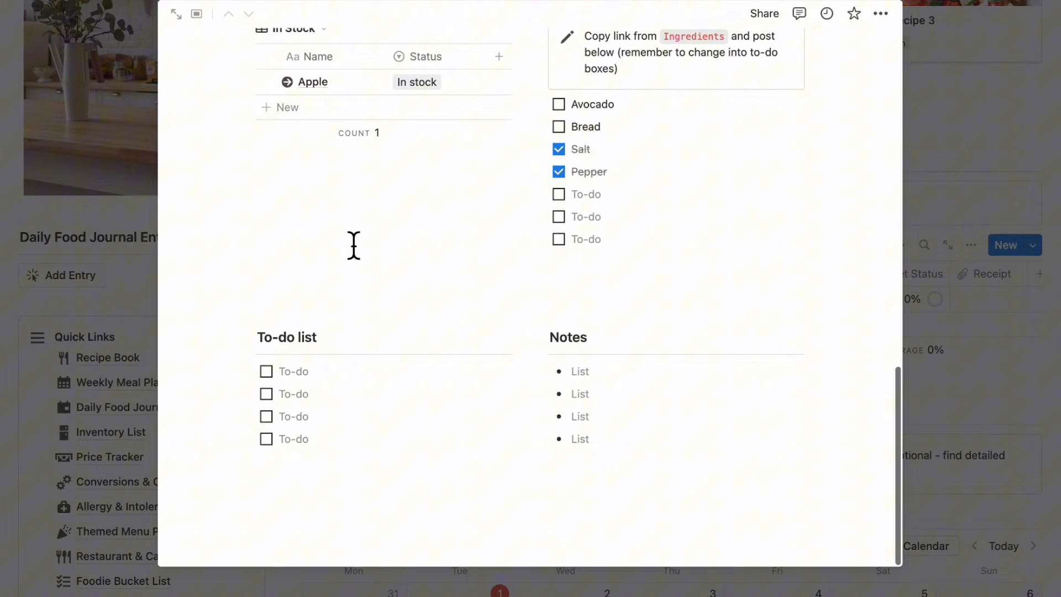
pyautogui.moveTo(342, 386)
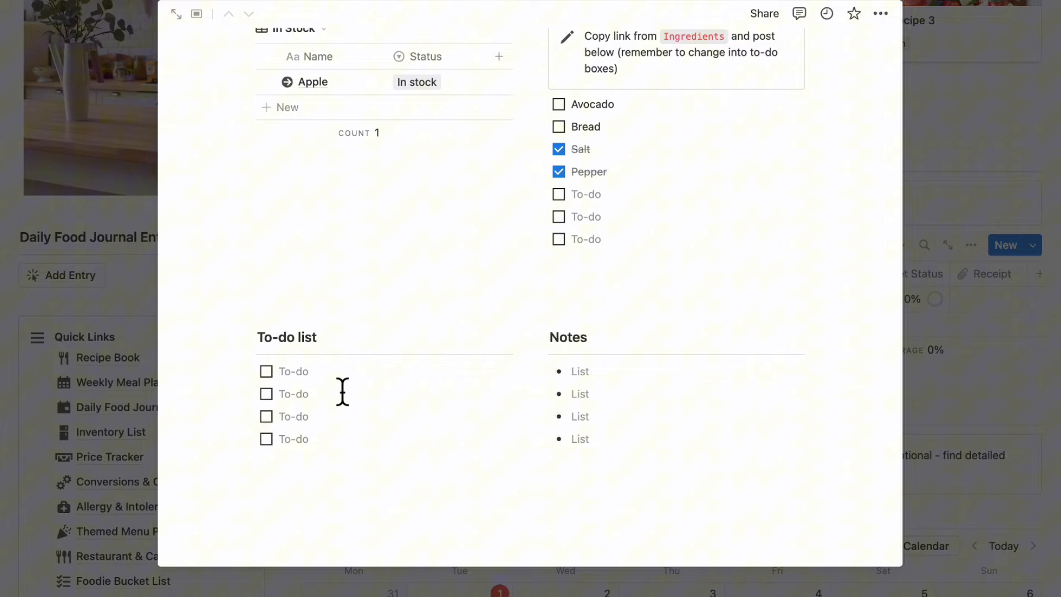
pyautogui.moveTo(639, 424)
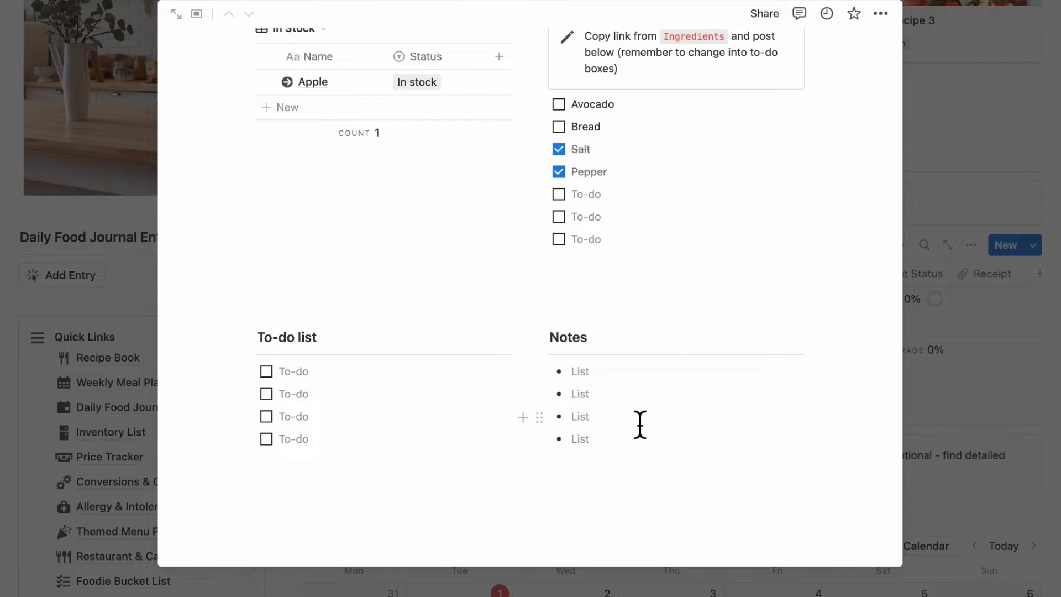
pyautogui.scroll(3)
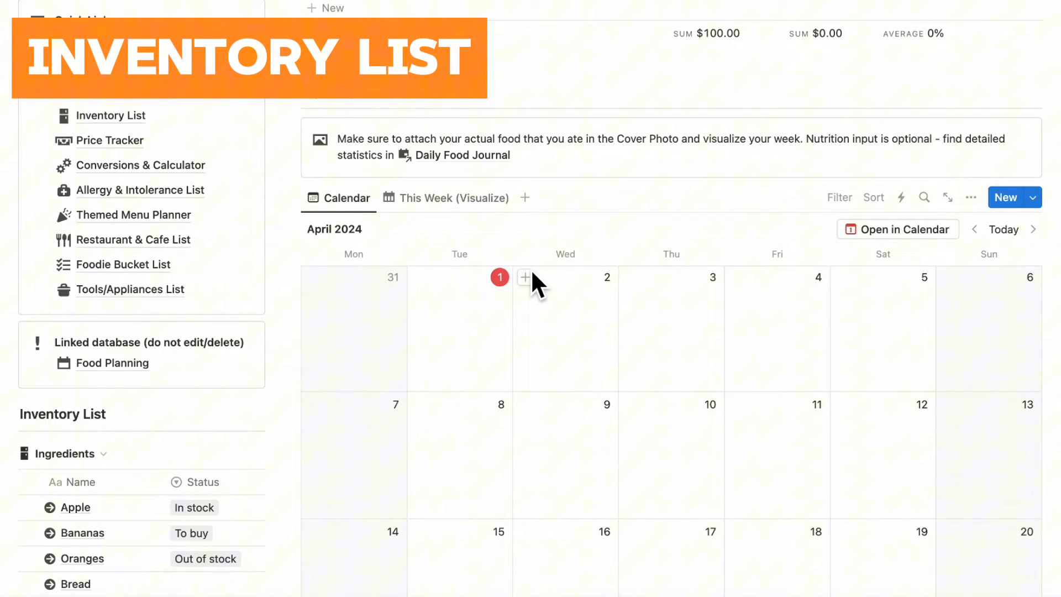
# Step: Set Bread and Avocado to To buy status in the Inventory List
pyautogui.scroll(-3)
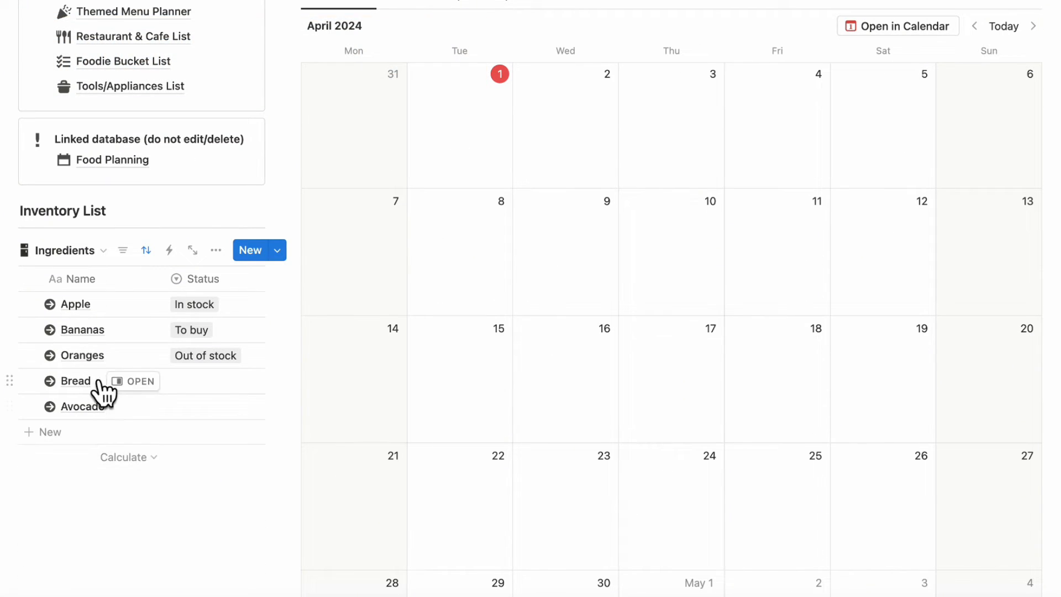
pyautogui.moveTo(133, 407)
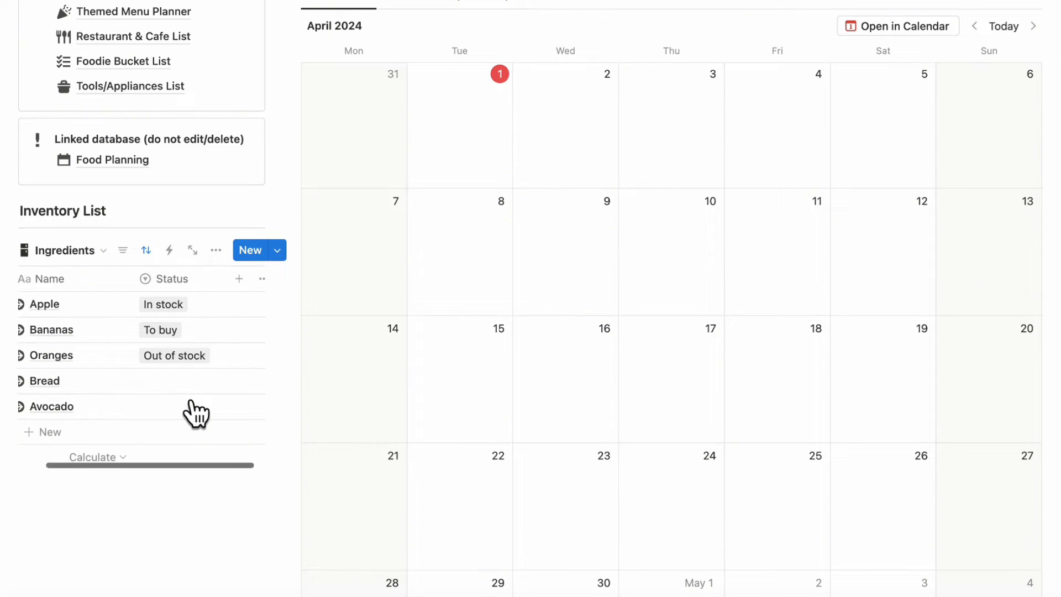
pyautogui.click(197, 381)
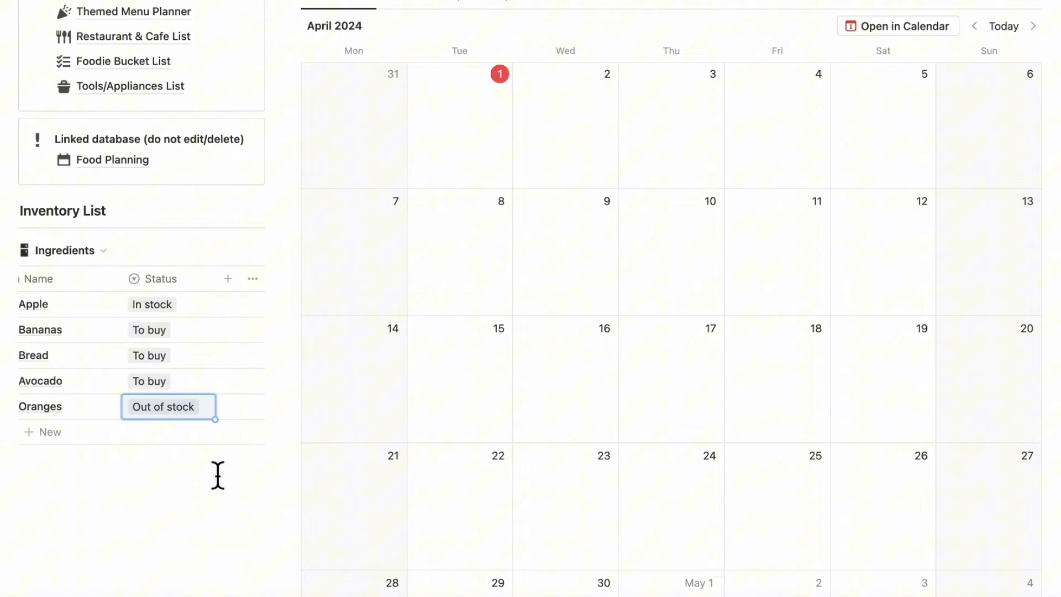
pyautogui.moveTo(181, 395)
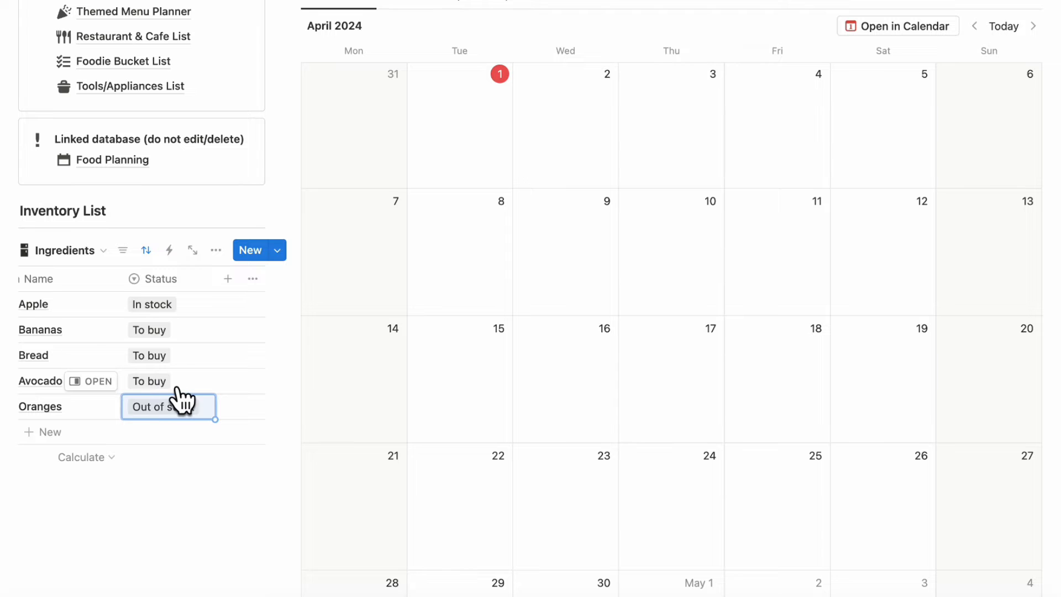
pyautogui.scroll(3)
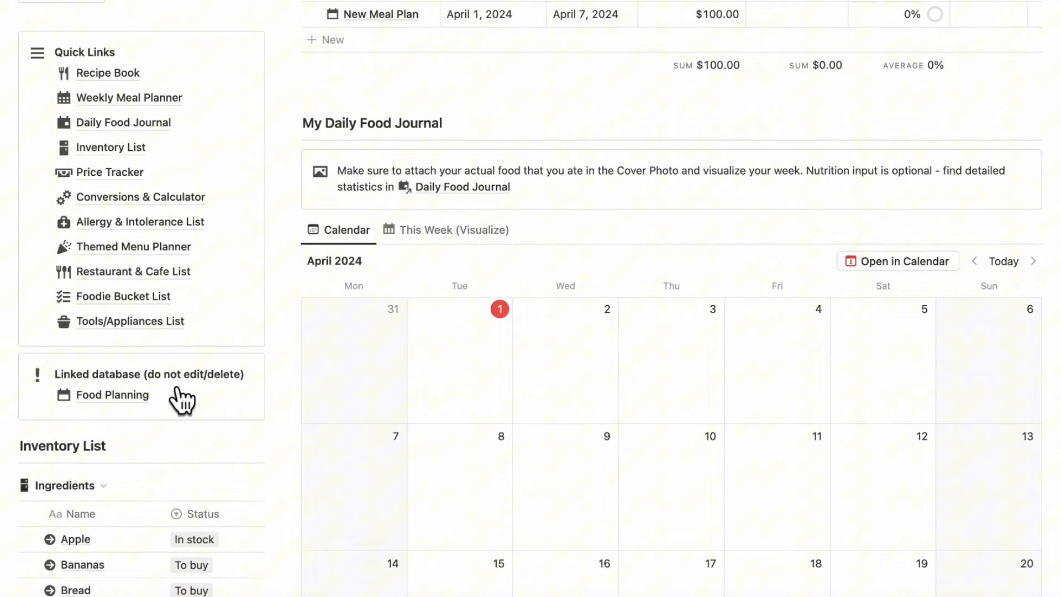
# Step: Switch the meal plan's fridge view from In Stock to To buy, then close the entry
pyautogui.click(113, 395)
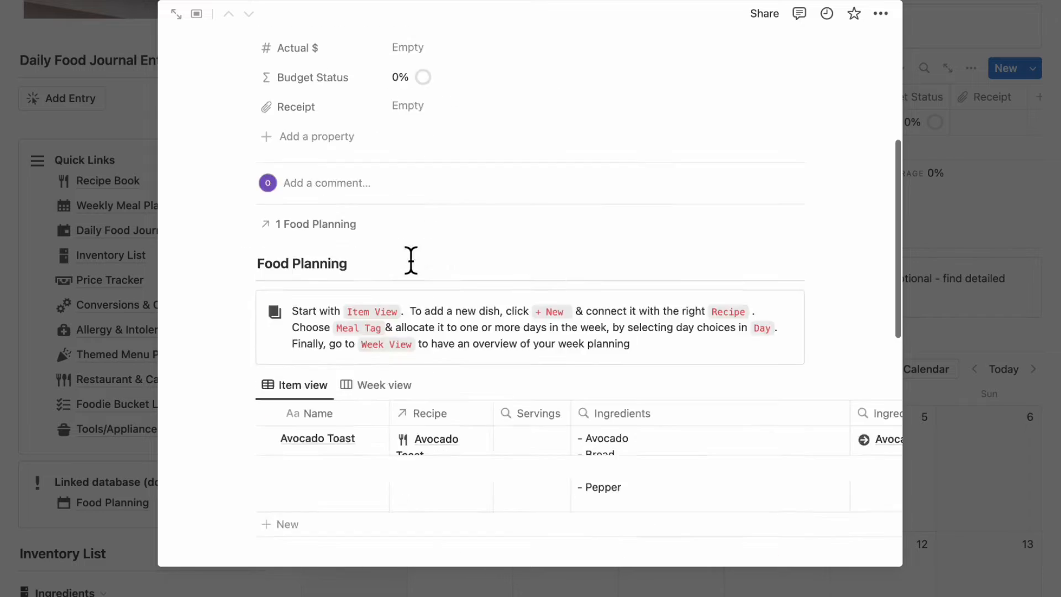
pyautogui.click(292, 146)
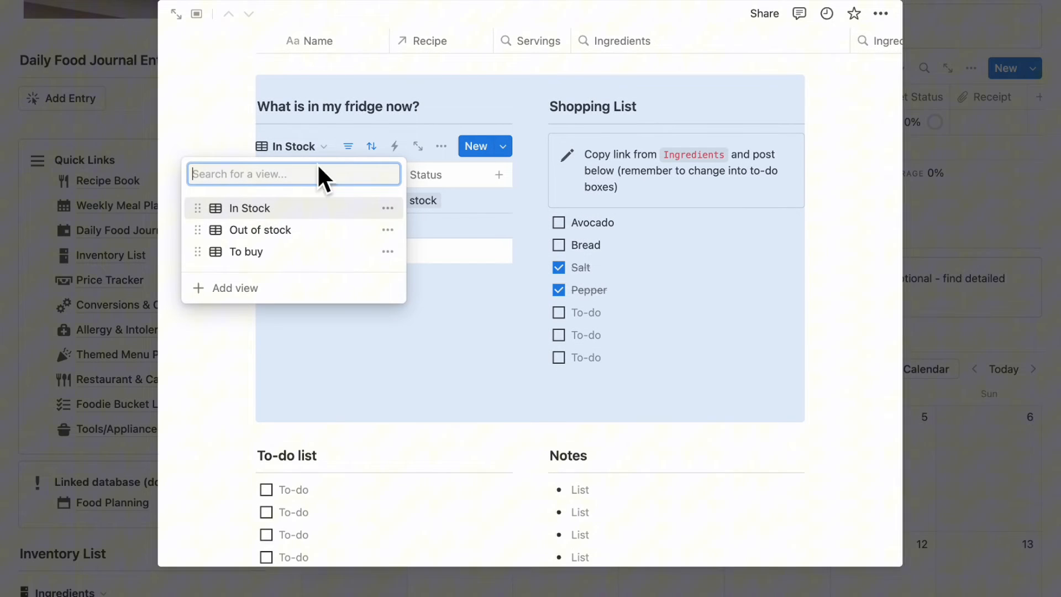
pyautogui.click(245, 251)
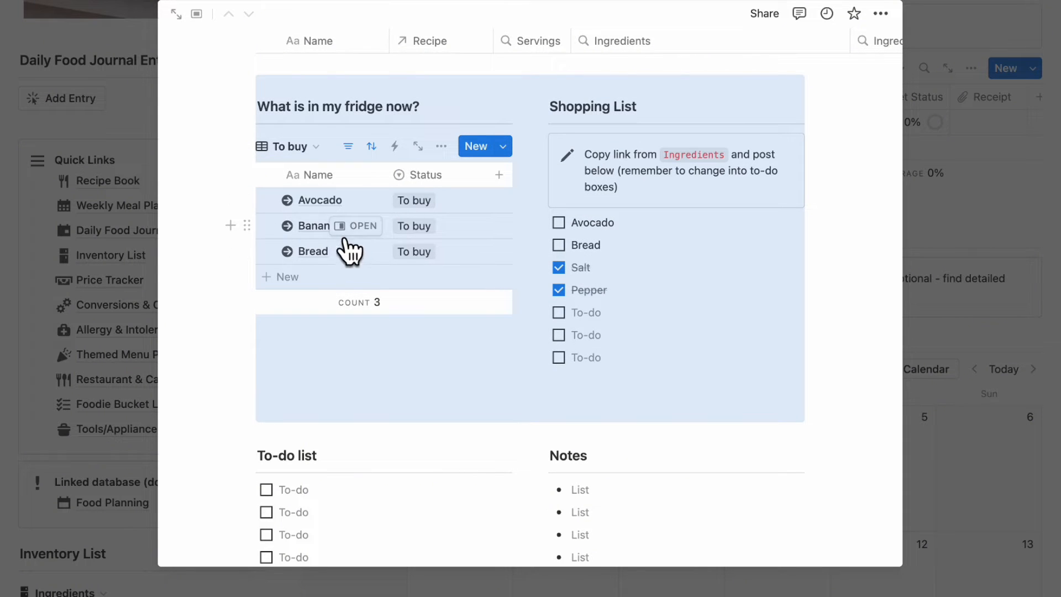
pyautogui.click(287, 145)
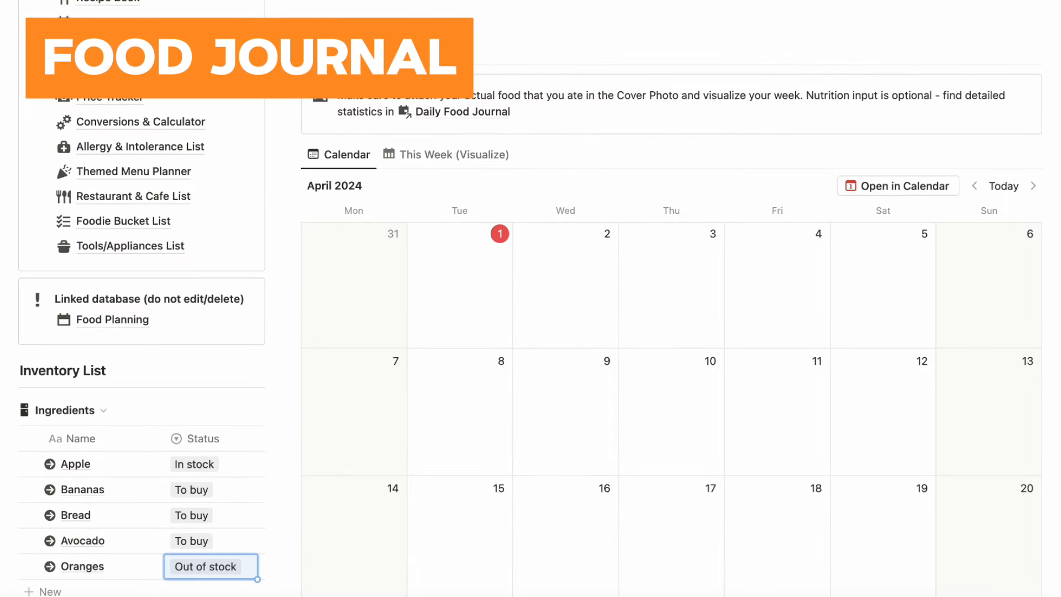
pyautogui.scroll(3)
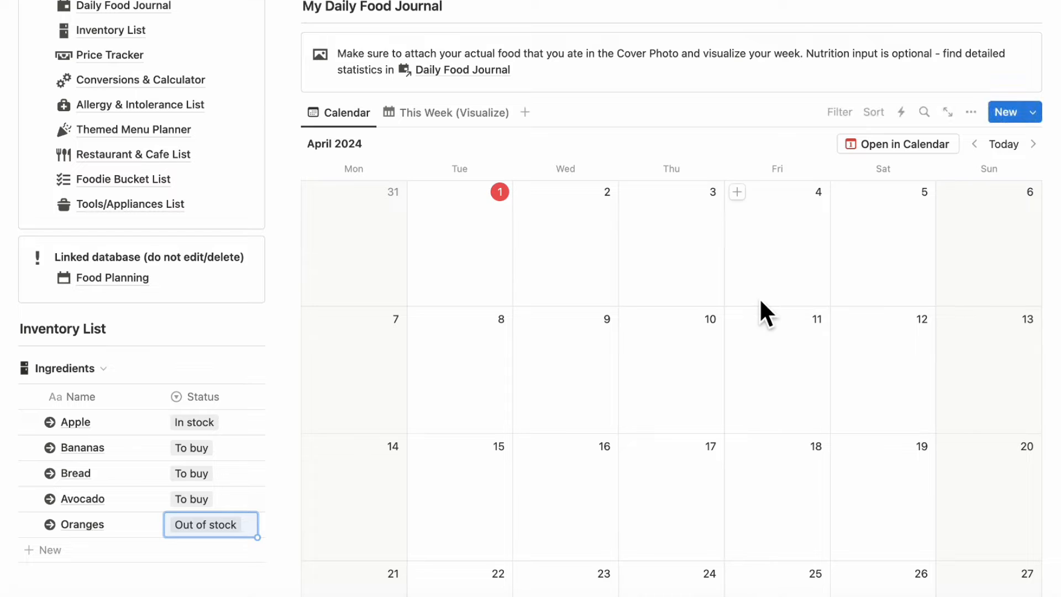
pyautogui.moveTo(436, 221)
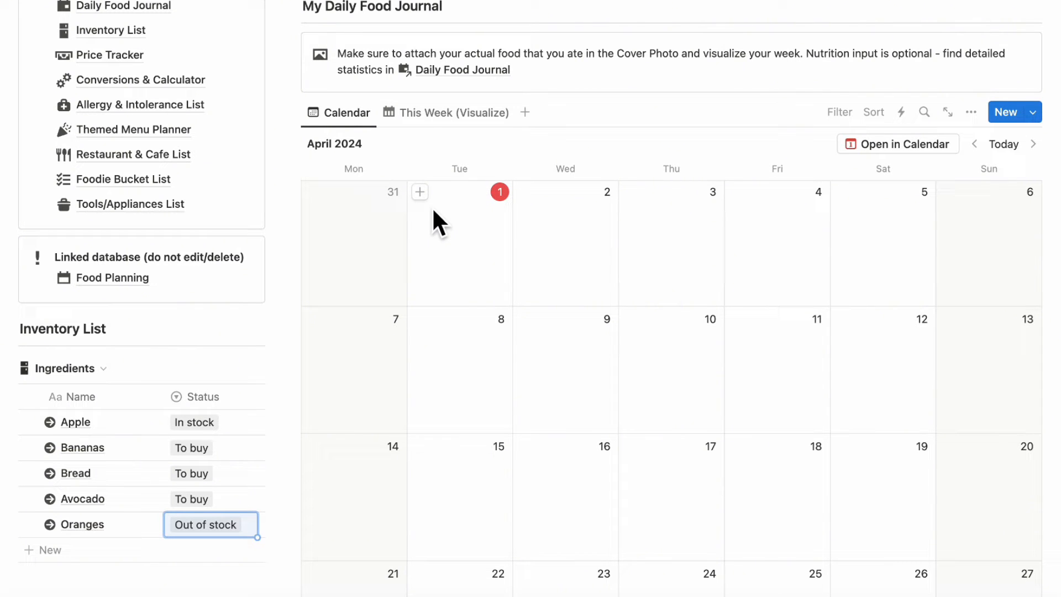
pyautogui.moveTo(420, 193)
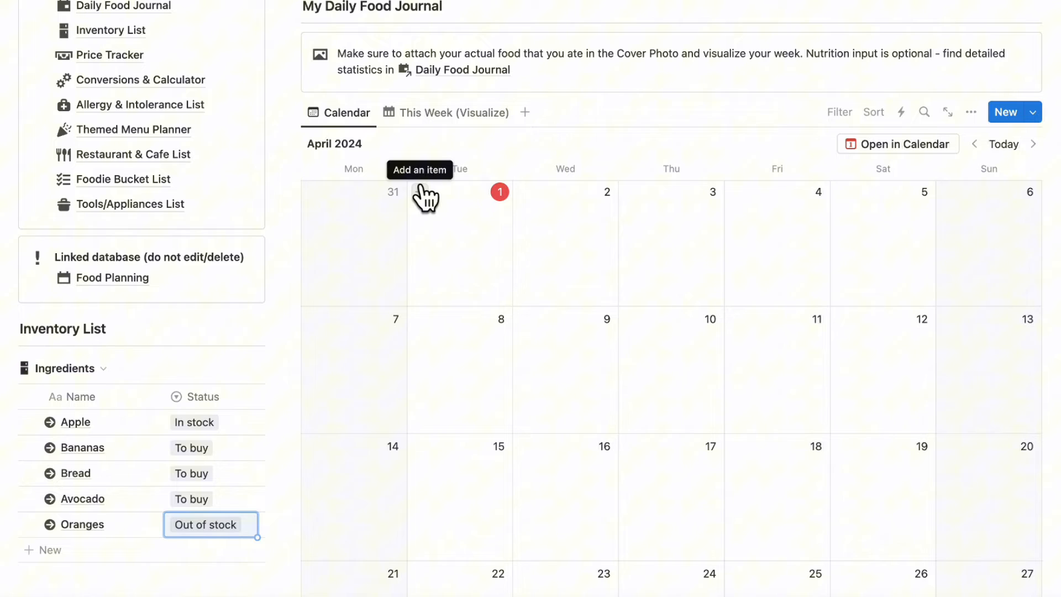
pyautogui.moveTo(427, 210)
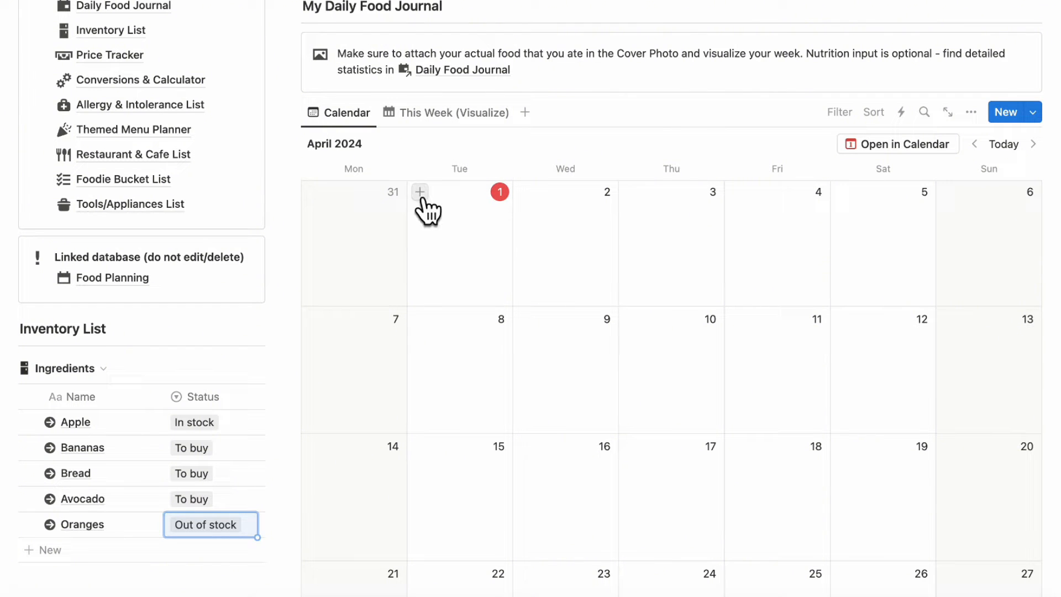
# Step: Add a food journal calendar entry and name it Avocado Toast
pyautogui.click(420, 192)
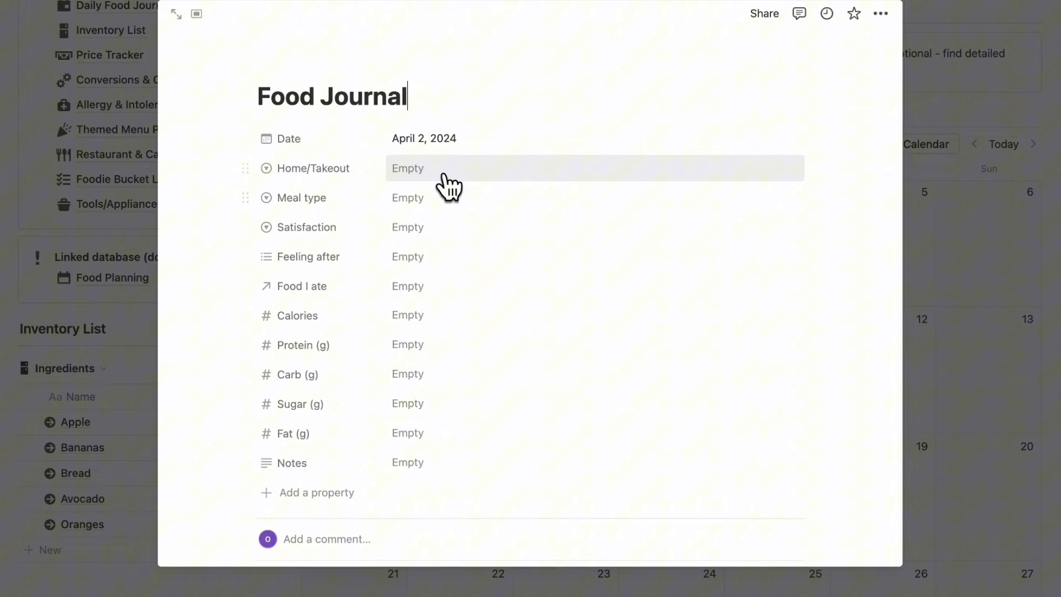
pyautogui.tripleClick(332, 95)
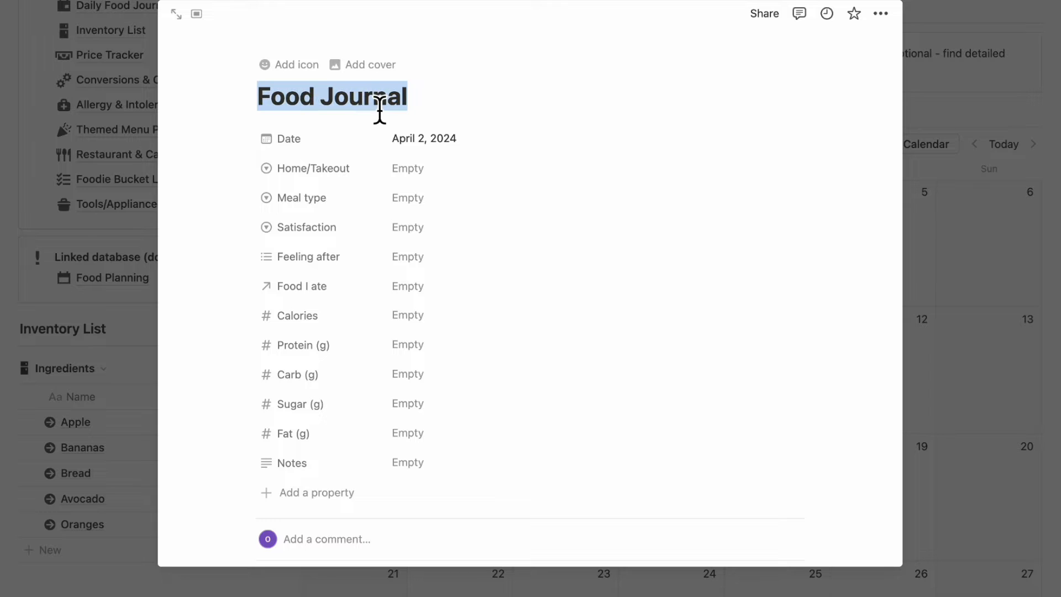
pyautogui.write('Avocado Toa')
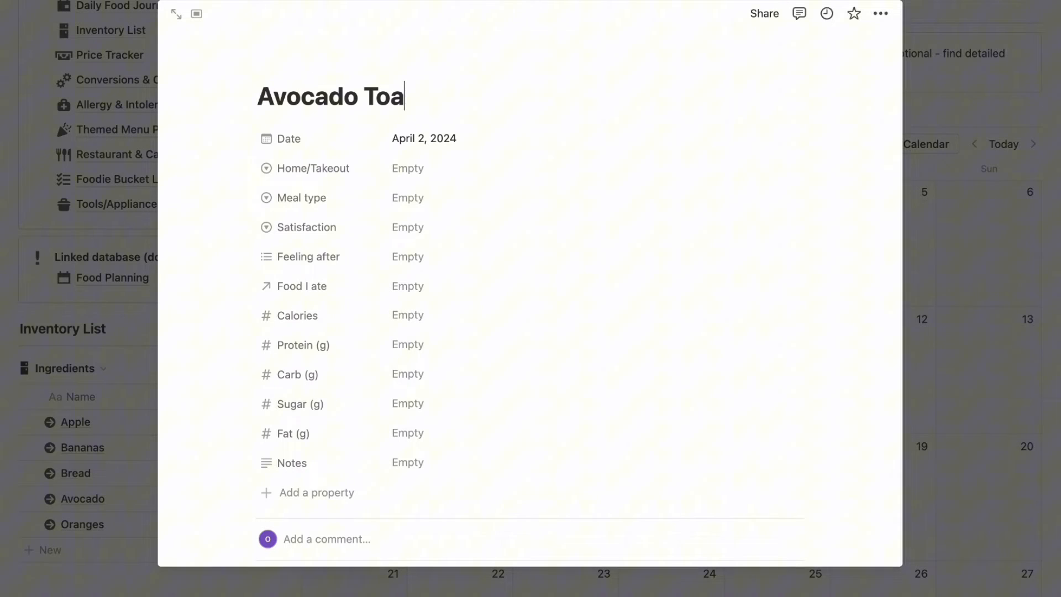
pyautogui.write('st')
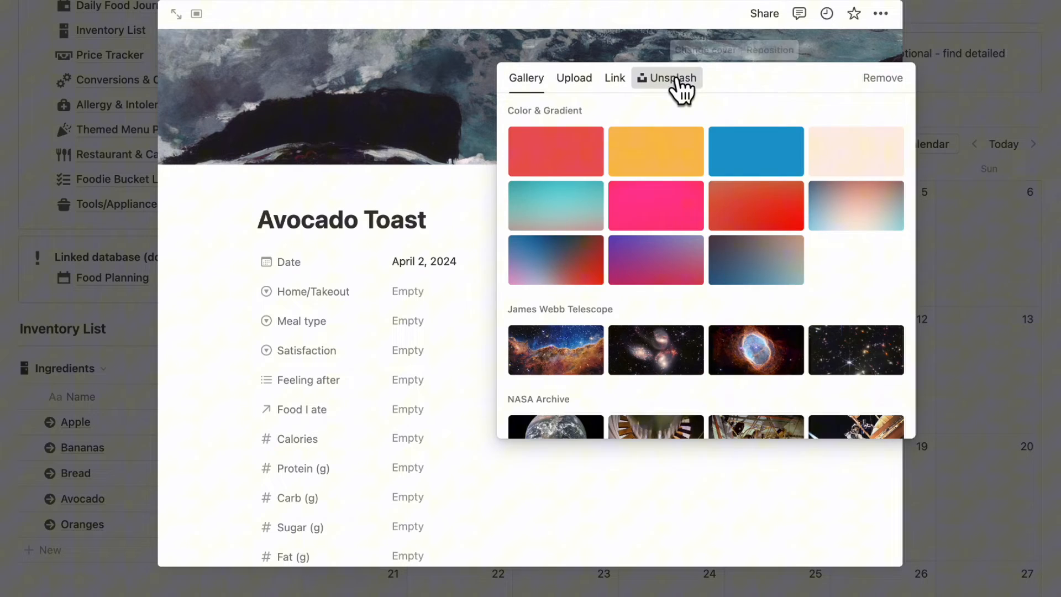
# Step: Set an Unsplash avocado toast photo as the entry's cover
pyautogui.click(666, 77)
pyautogui.write('avocado')
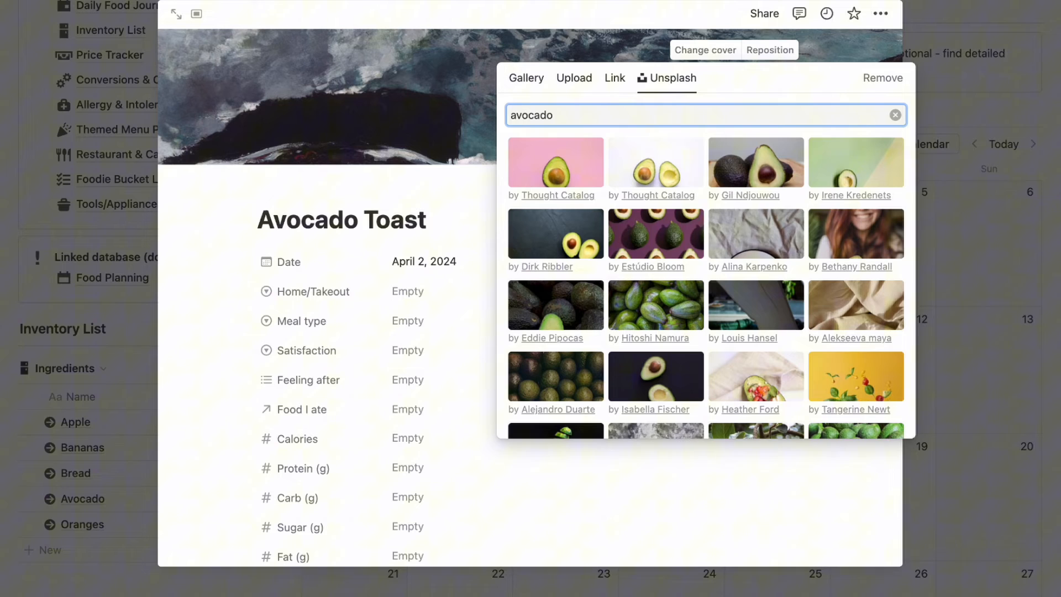
pyautogui.write('toat')
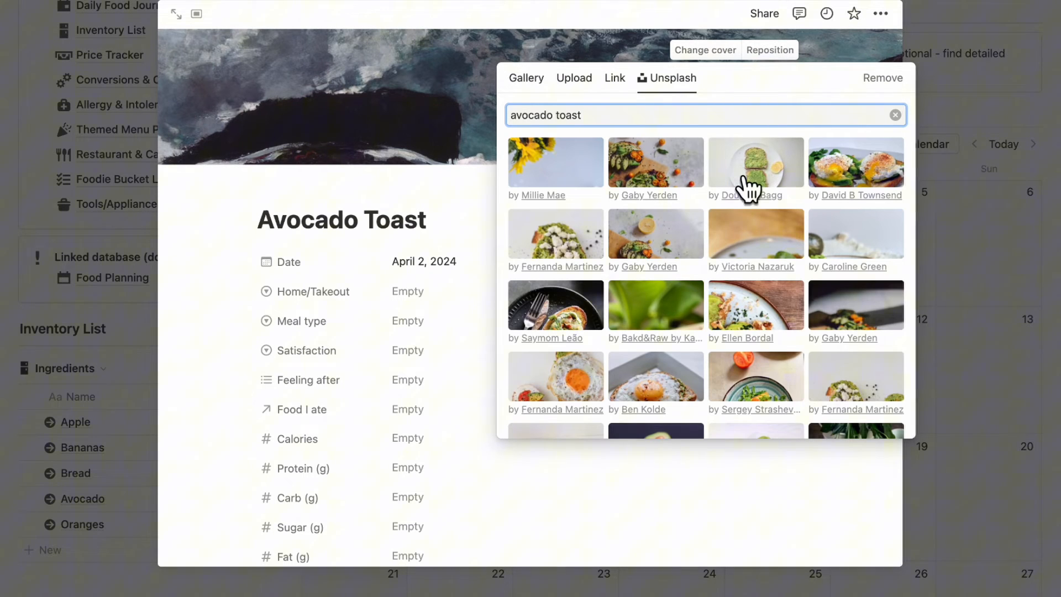
pyautogui.click(756, 162)
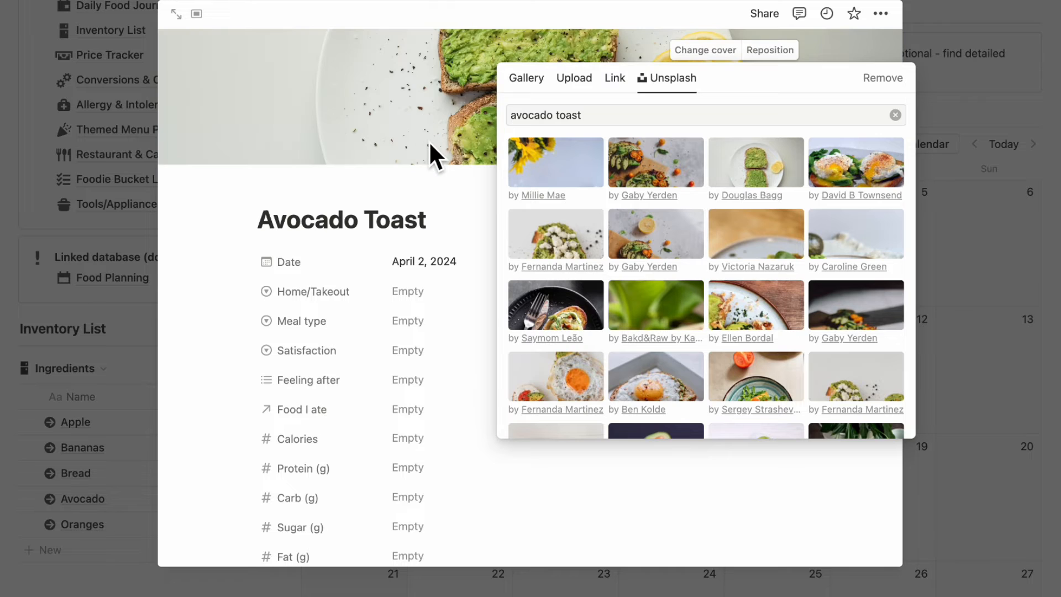
pyautogui.click(408, 290)
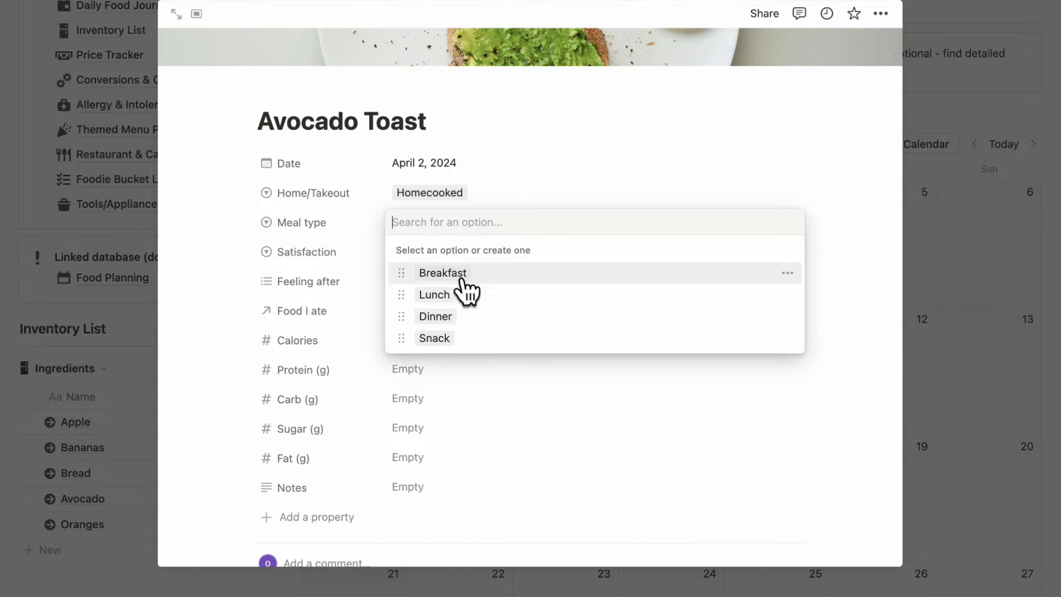
# Step: Mark the entry as Breakfast, rated five stars, feeling Happy afterwards
pyautogui.click(442, 273)
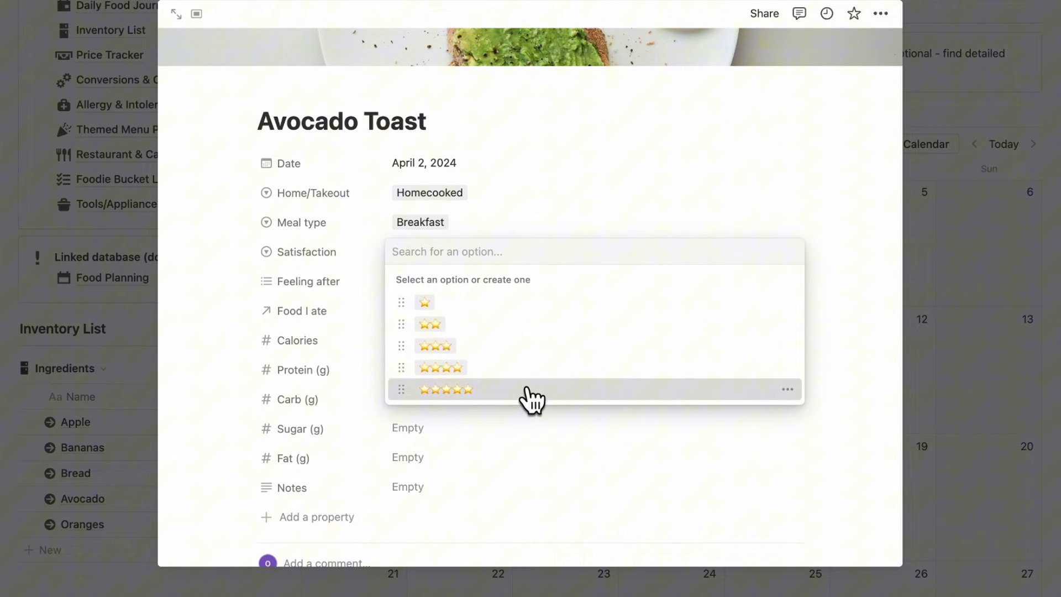
pyautogui.click(445, 389)
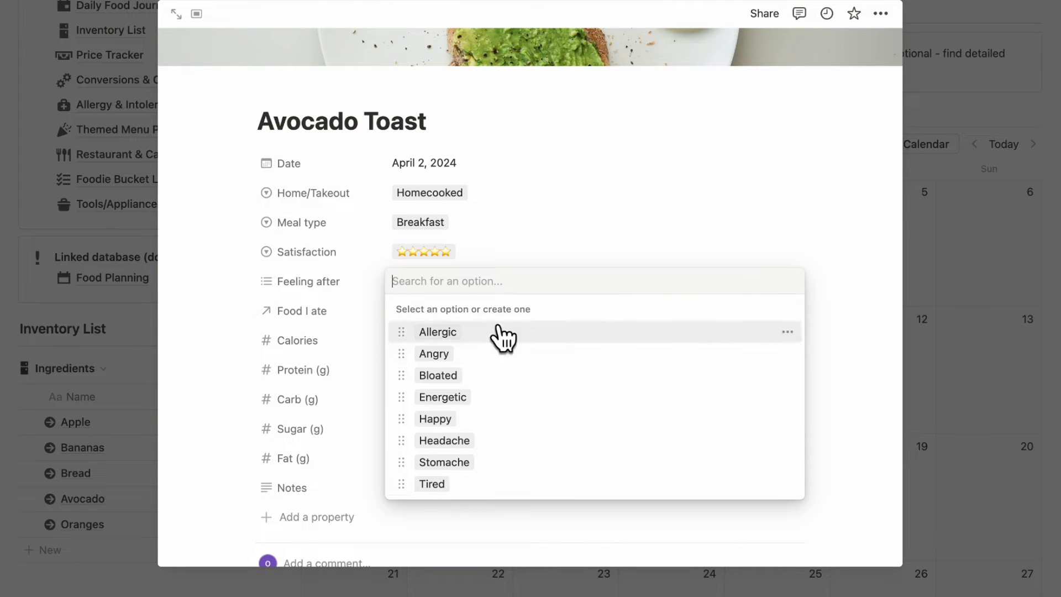
pyautogui.moveTo(491, 397)
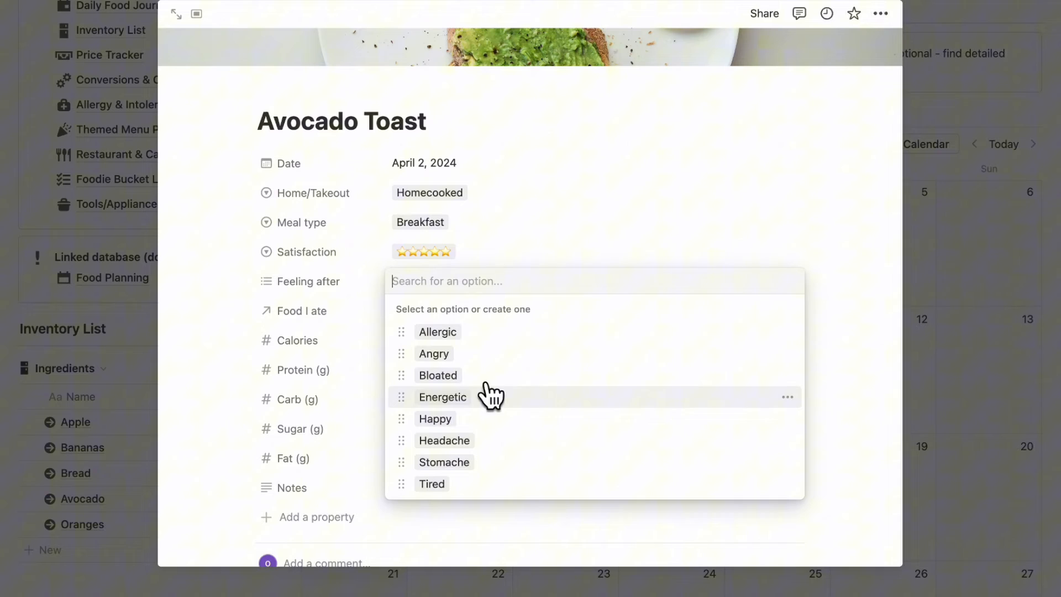
pyautogui.click(435, 418)
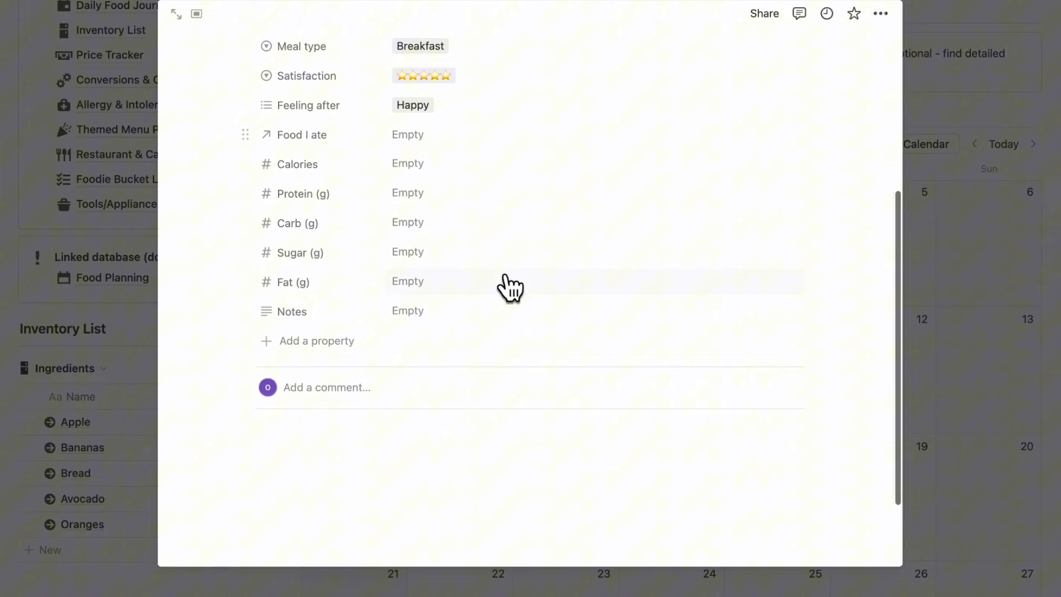
# Step: Link the Avocado Toast recipe as the food eaten
pyautogui.click(407, 134)
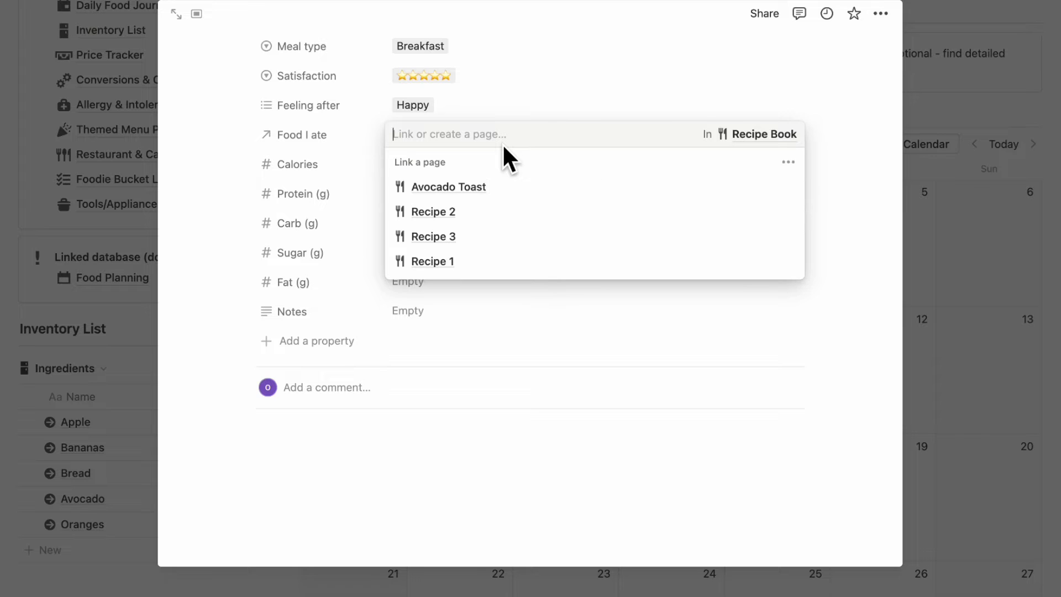
pyautogui.click(447, 187)
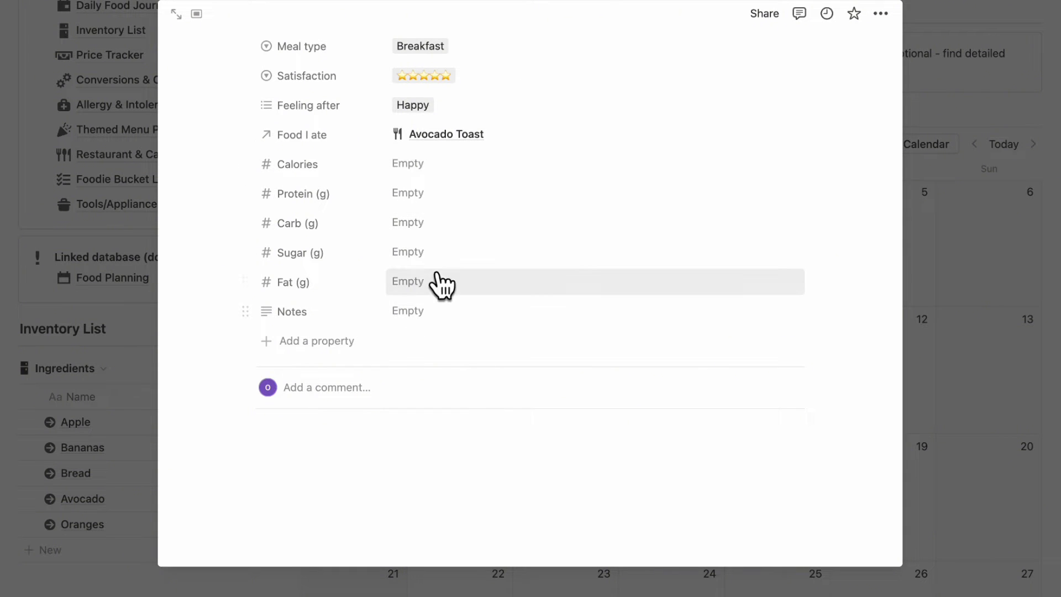
pyautogui.scroll(3)
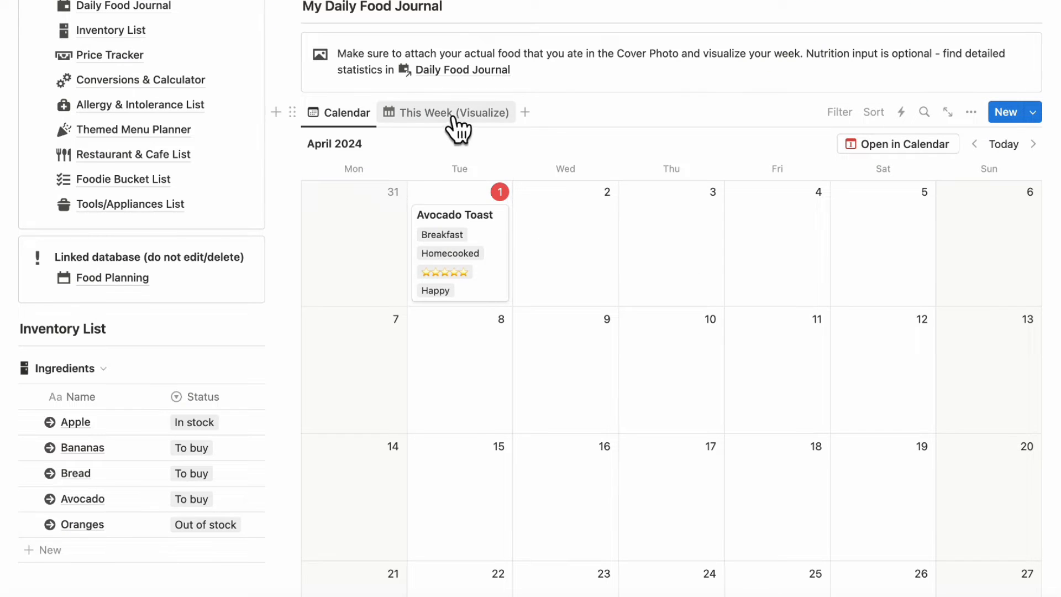
# Step: Show this week's journal as picture cards and add one blank journal entry
pyautogui.click(452, 112)
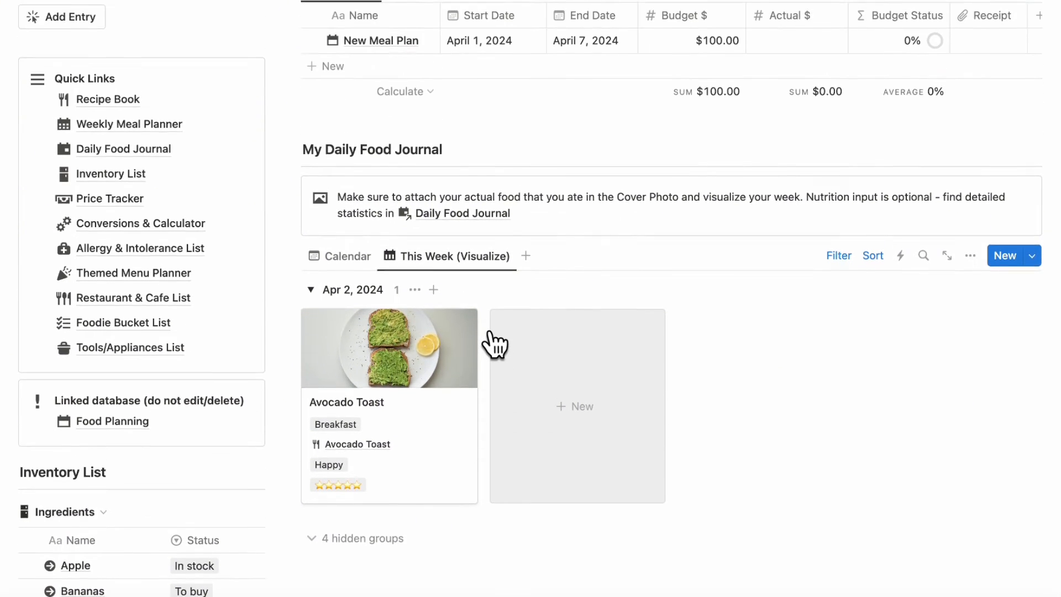
pyautogui.scroll(3)
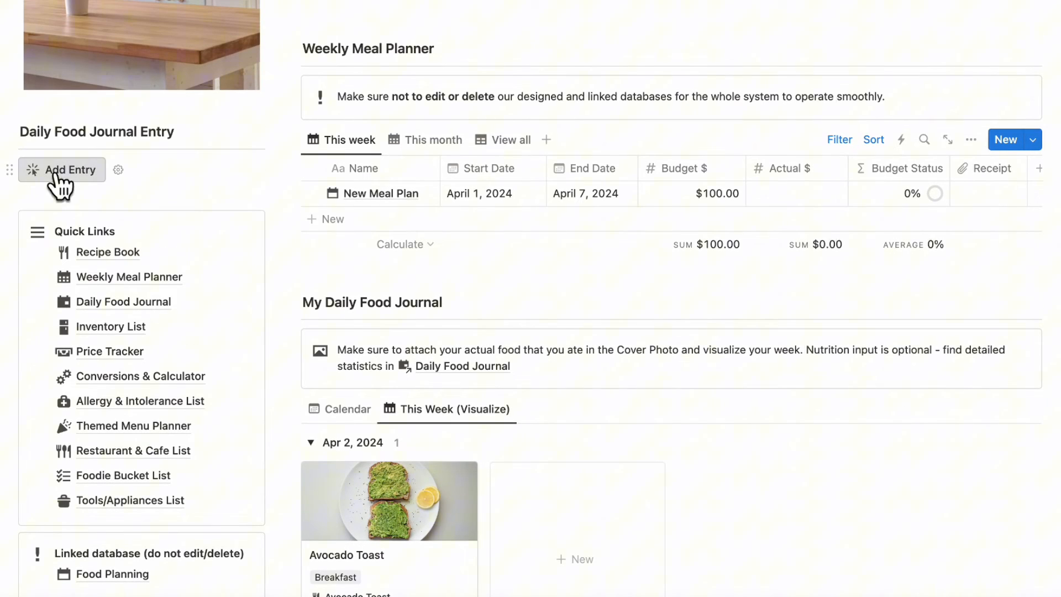
pyautogui.click(69, 170)
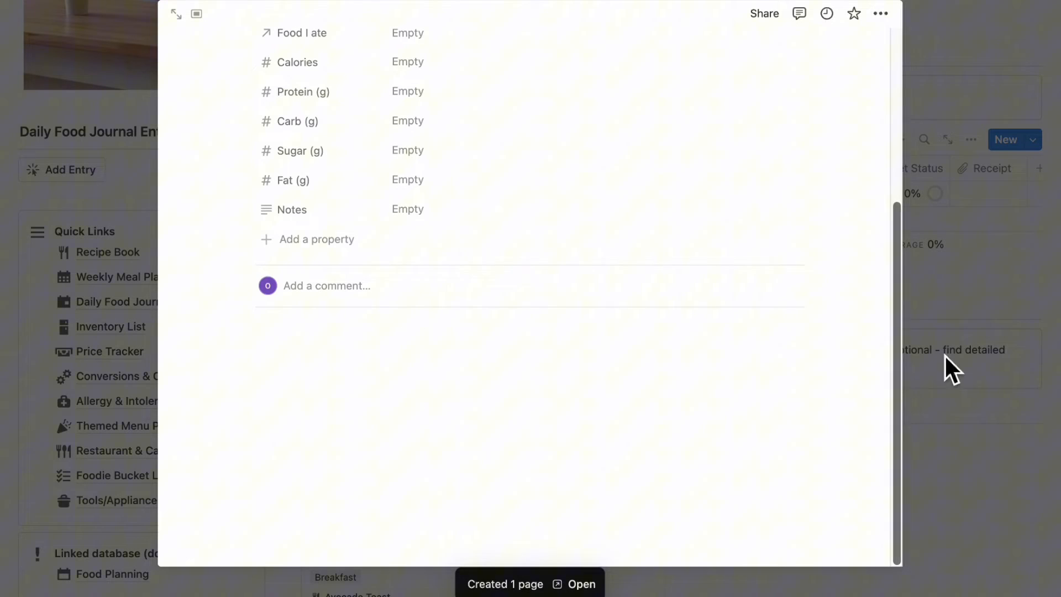
pyautogui.scroll(3)
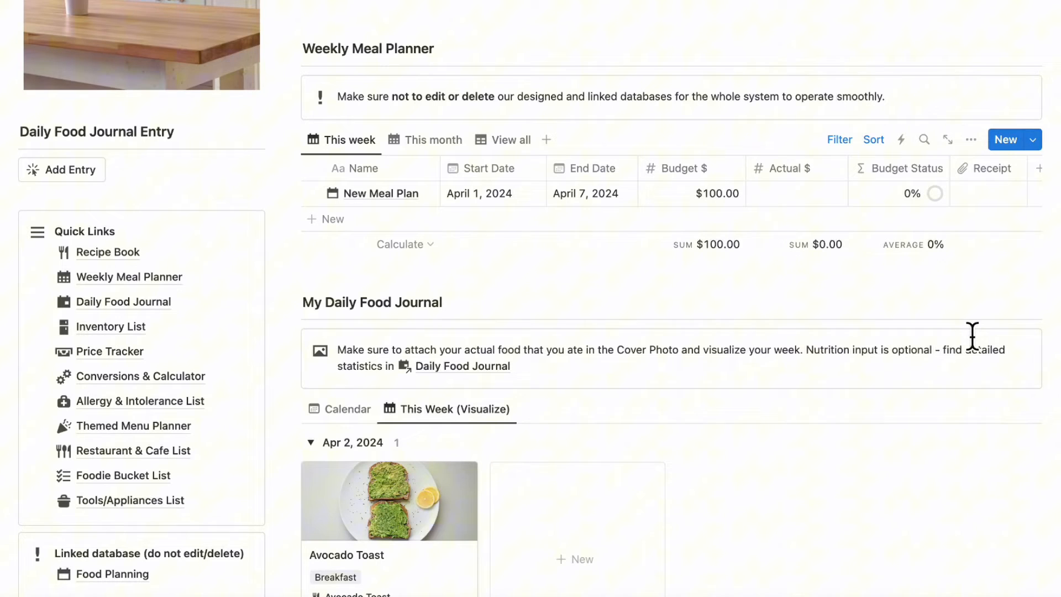
pyautogui.scroll(-3)
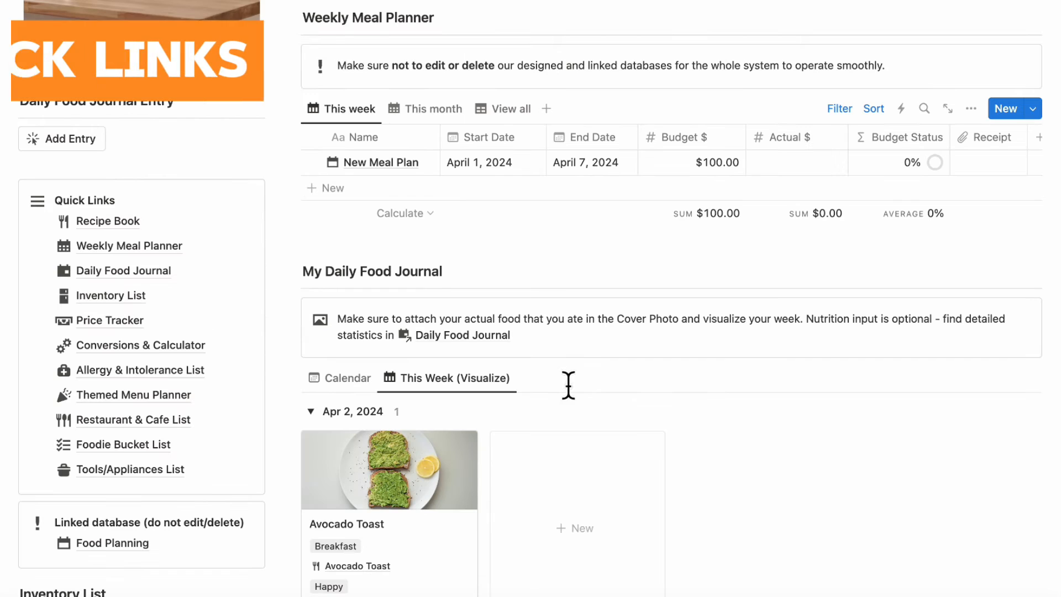
pyautogui.moveTo(106, 221)
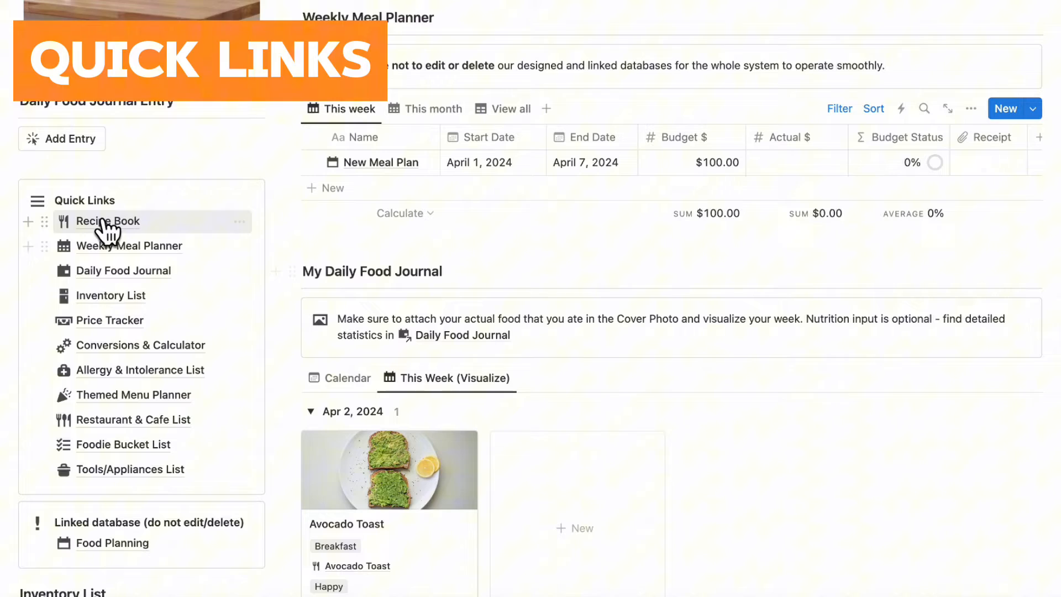
# Step: Open the Recipe Book, filter to Lunch recipes, then show all recipes again
pyautogui.click(107, 221)
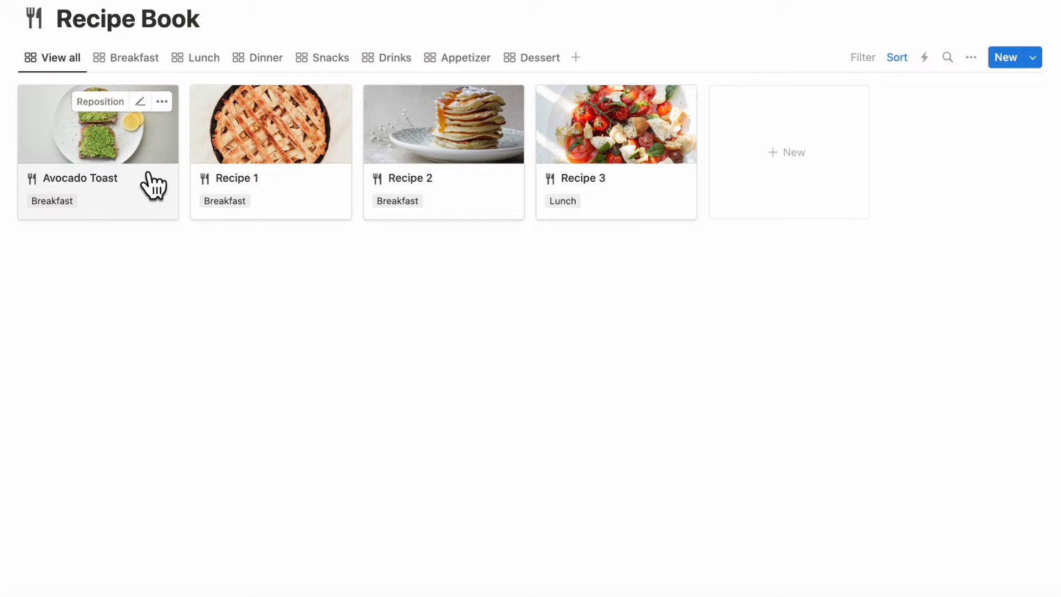
pyautogui.moveTo(189, 169)
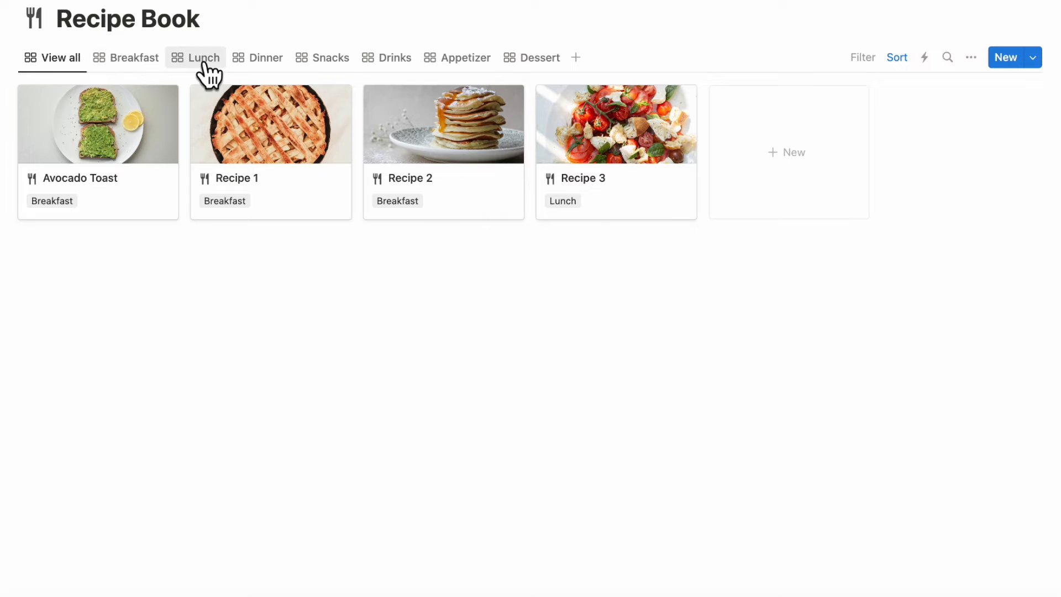
pyautogui.moveTo(533, 56)
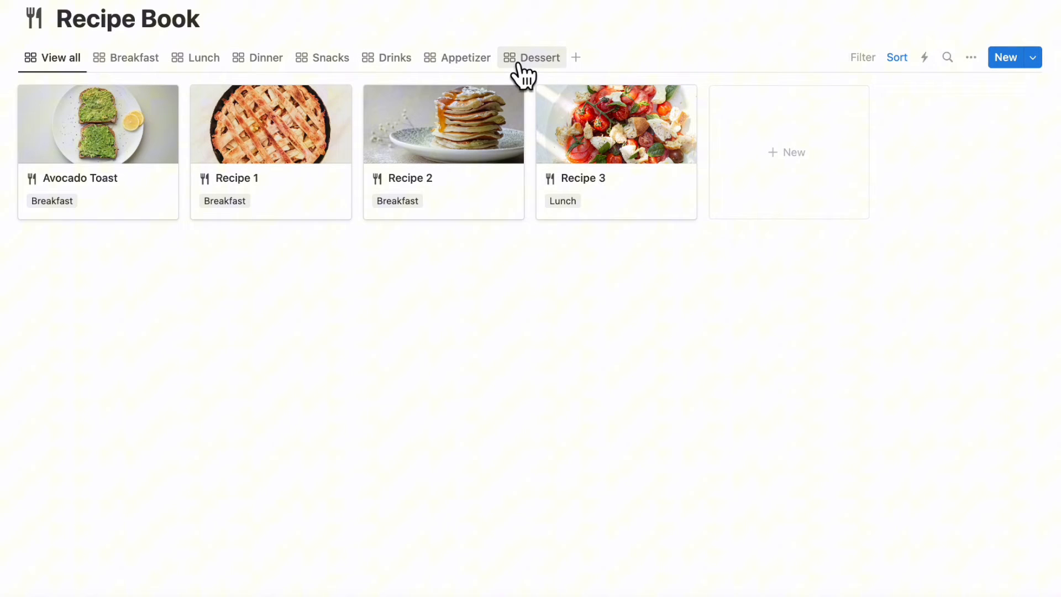
pyautogui.moveTo(203, 57)
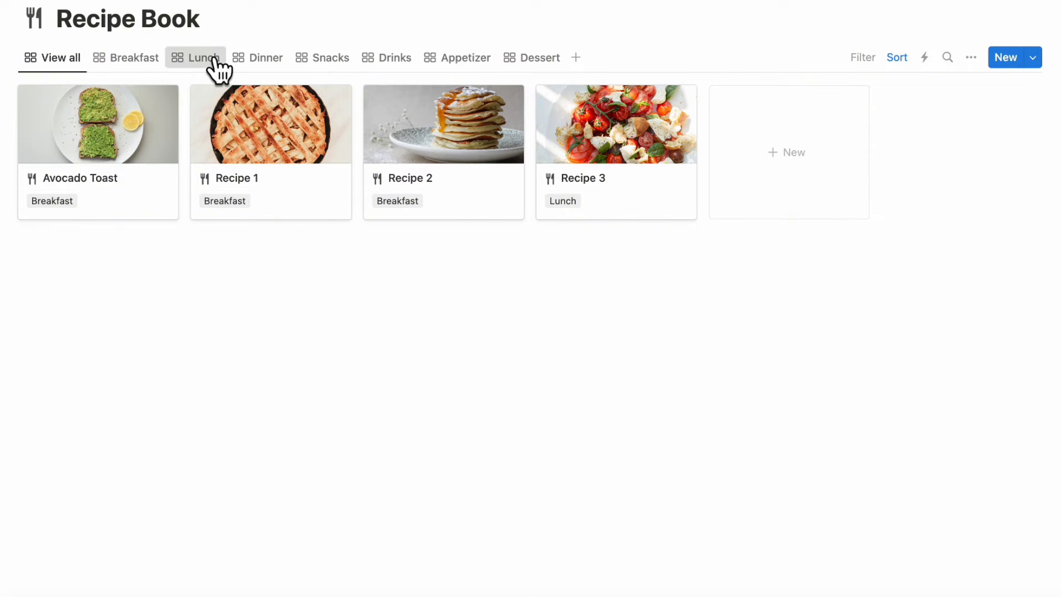
pyautogui.click(203, 58)
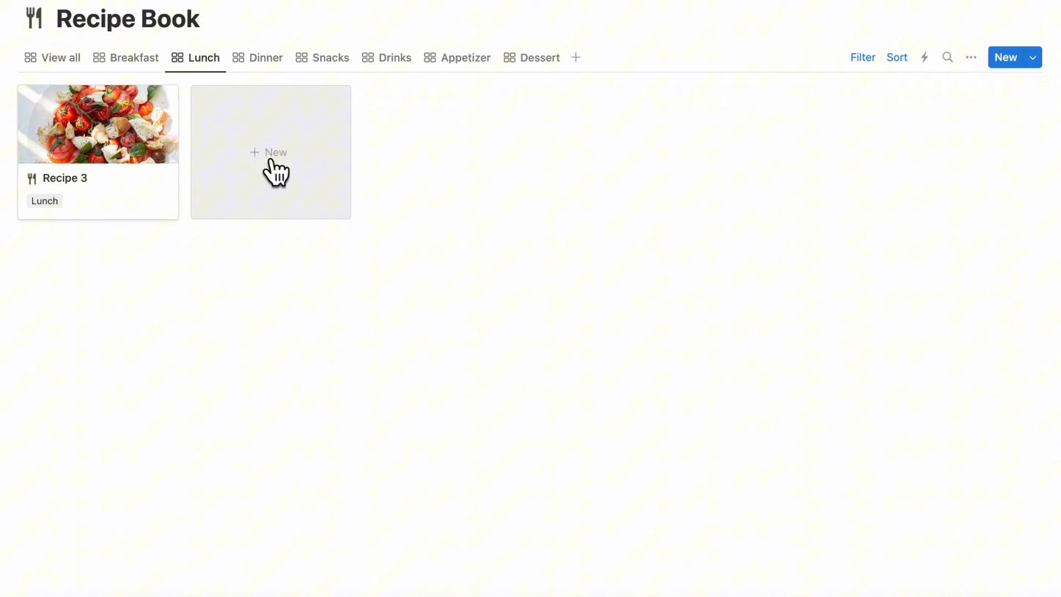
pyautogui.moveTo(60, 57)
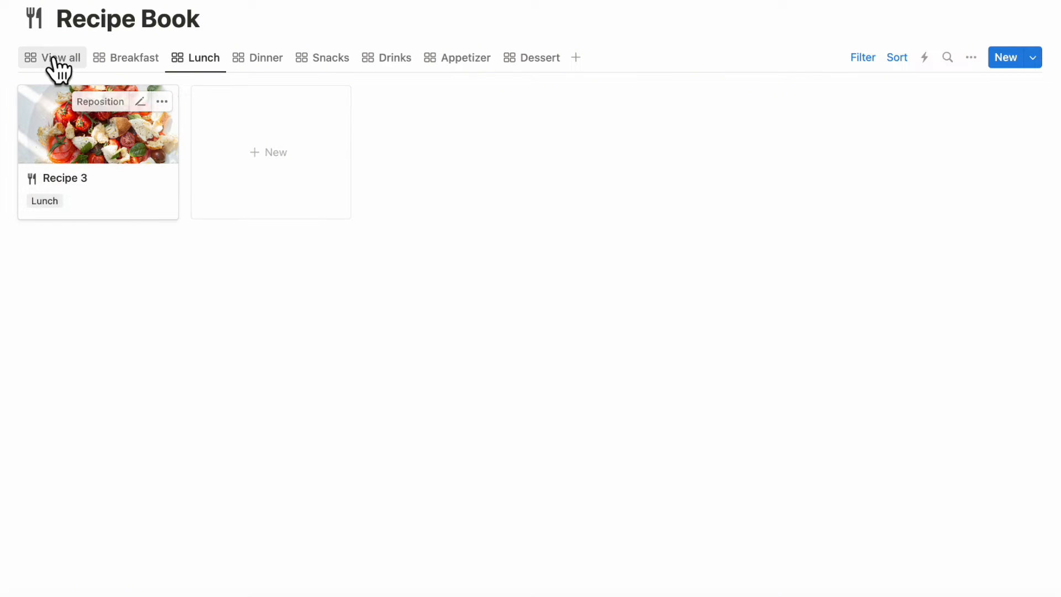
pyautogui.click(60, 57)
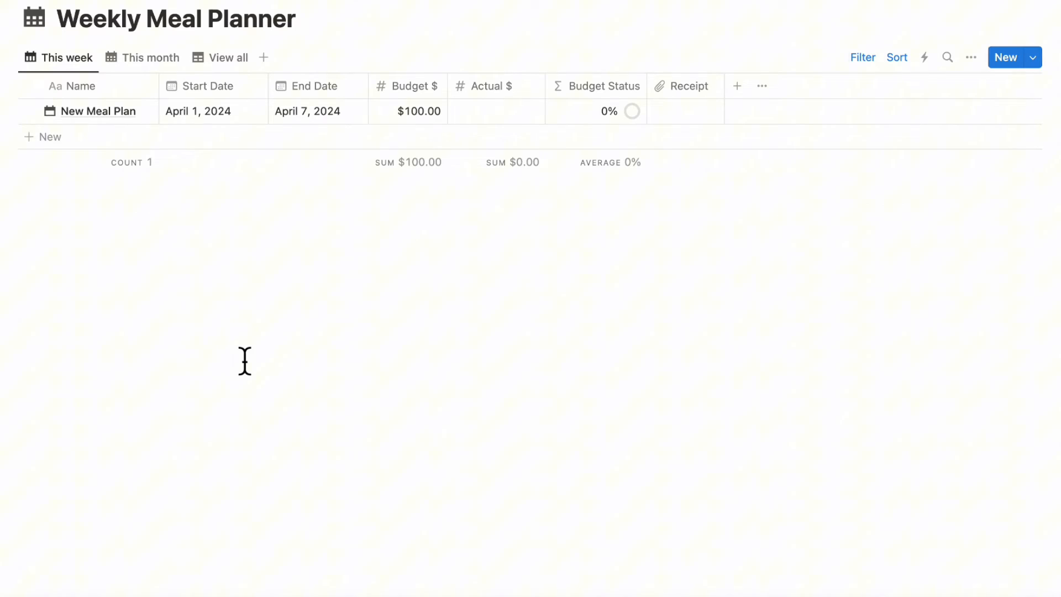
pyautogui.moveTo(135, 112)
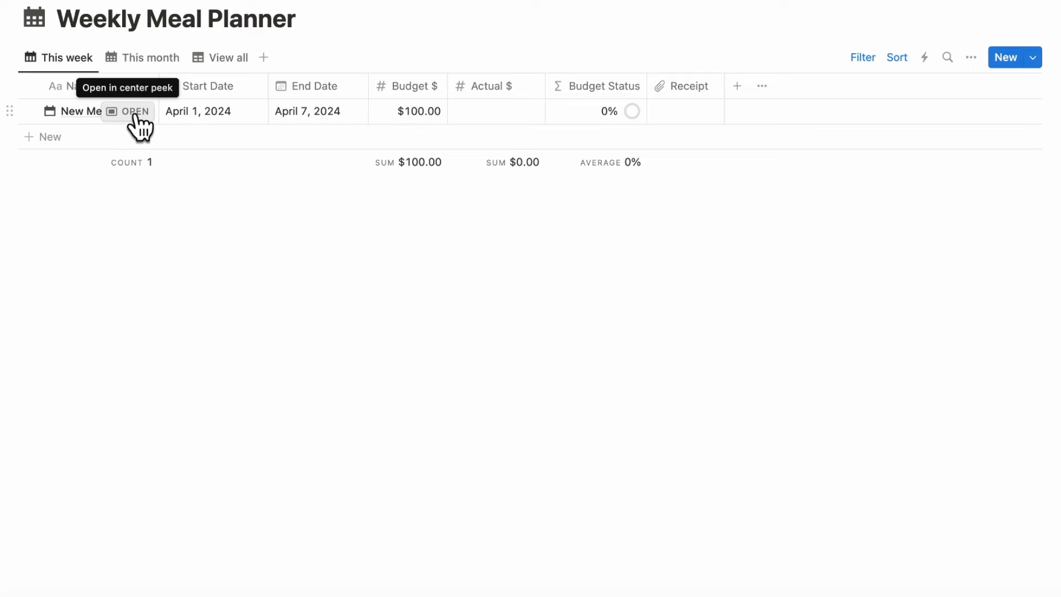
pyautogui.moveTo(515, 128)
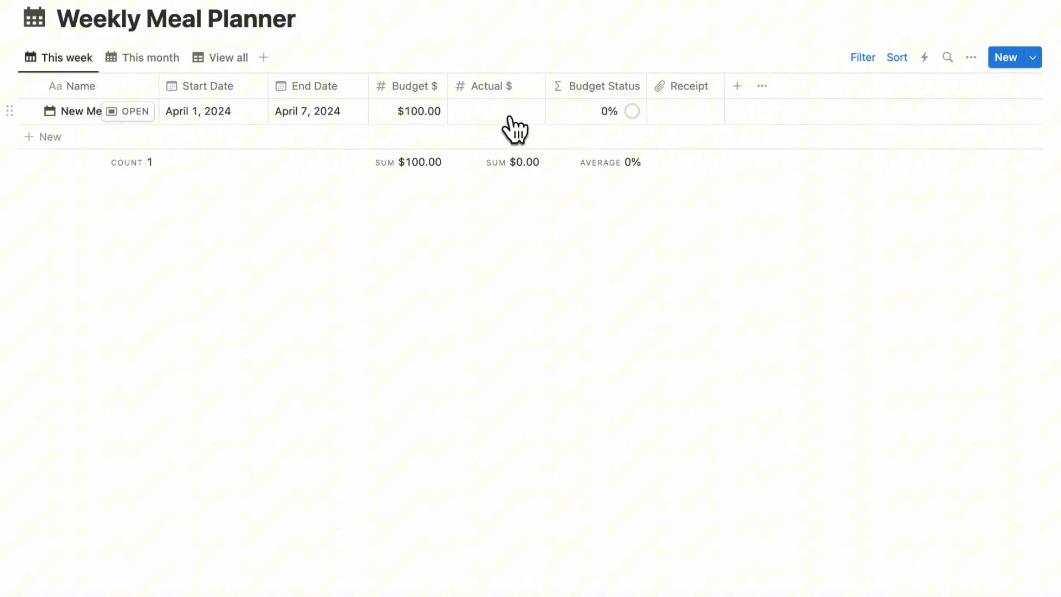
# Step: Enter 110 as the New Meal Plan's actual spend and view this month's plans
pyautogui.click(495, 111)
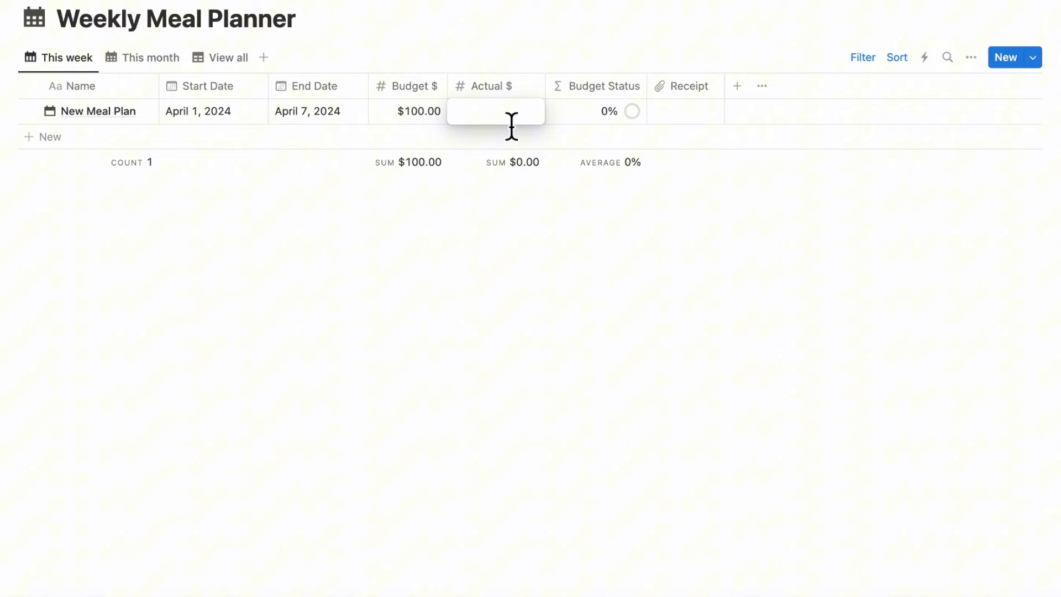
pyautogui.write('110.00')
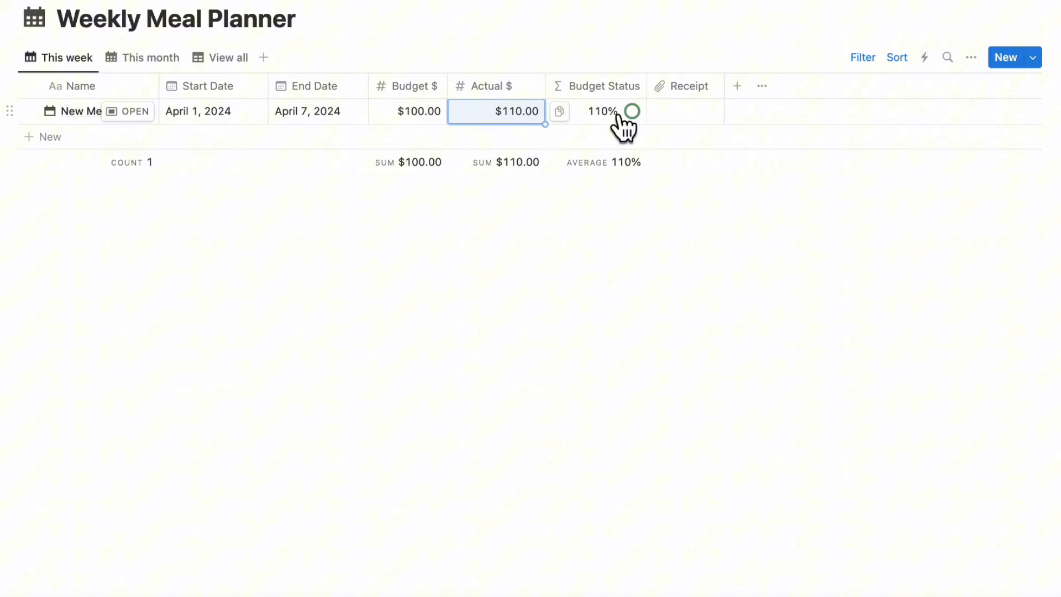
pyautogui.moveTo(693, 126)
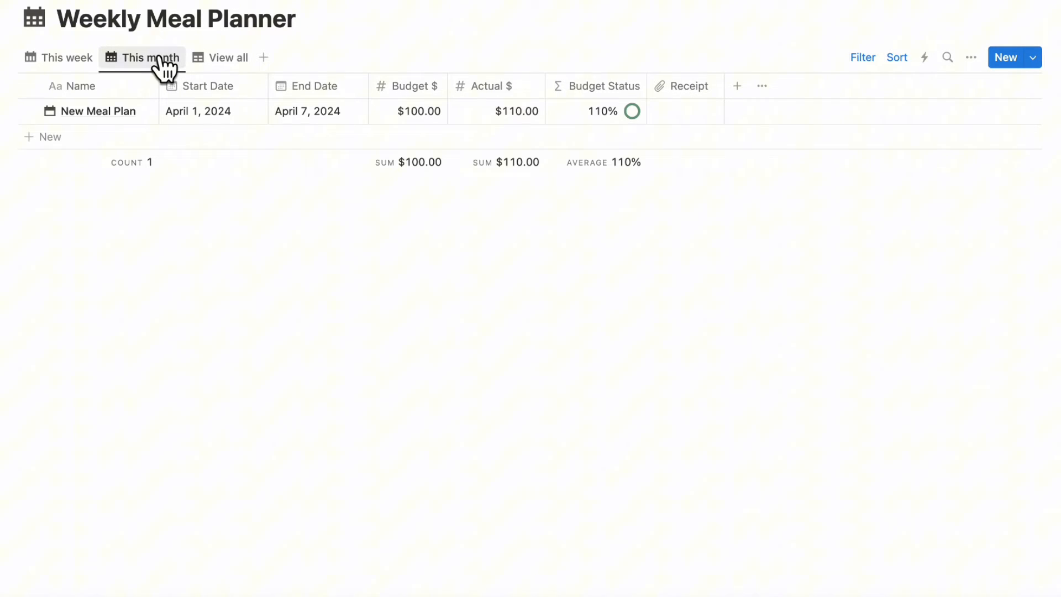
pyautogui.click(226, 56)
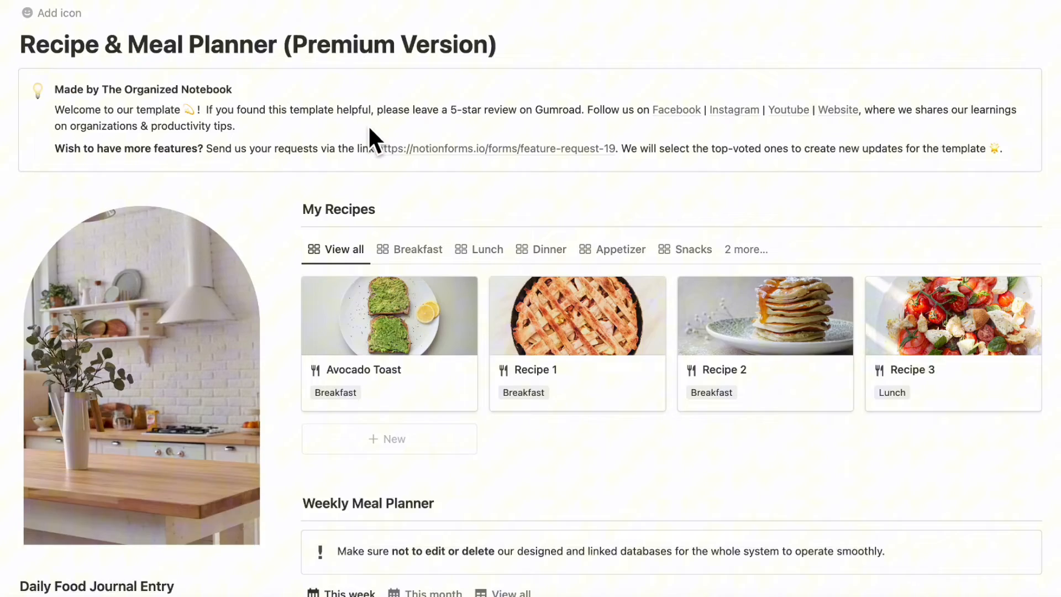
pyautogui.scroll(-3)
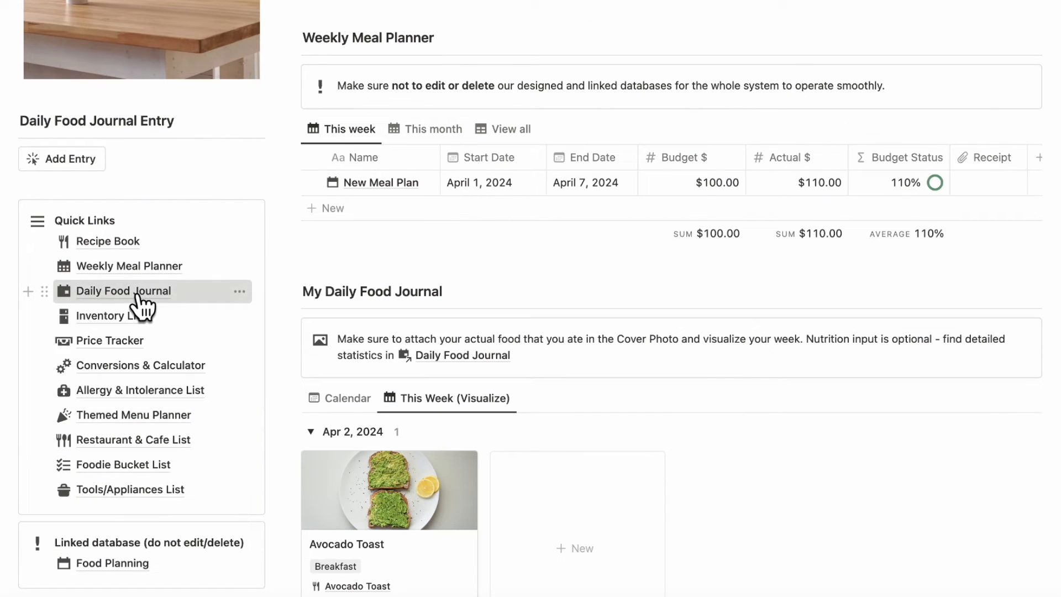
pyautogui.click(123, 290)
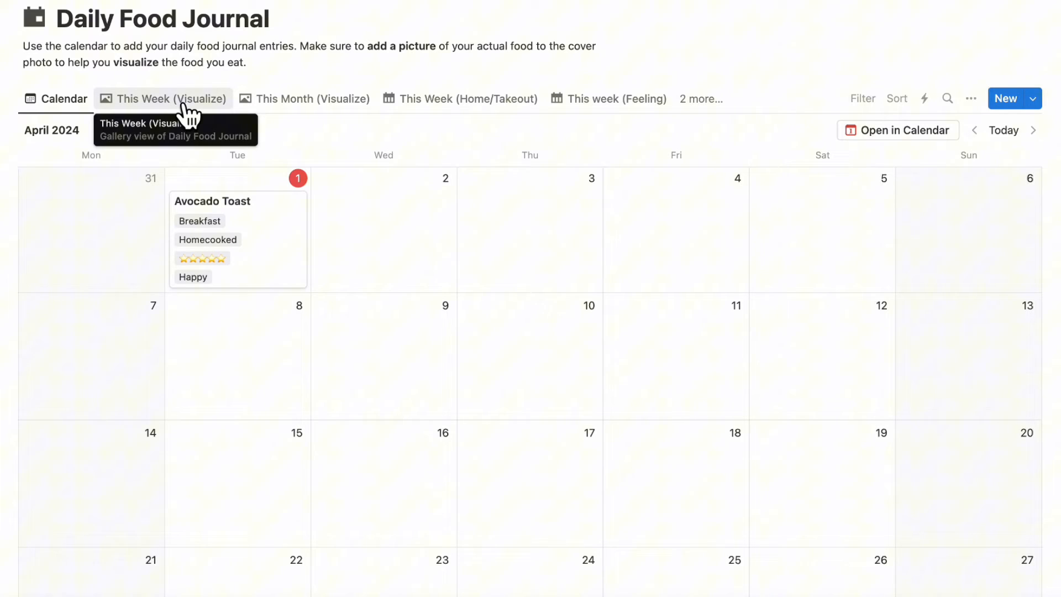
pyautogui.click(311, 99)
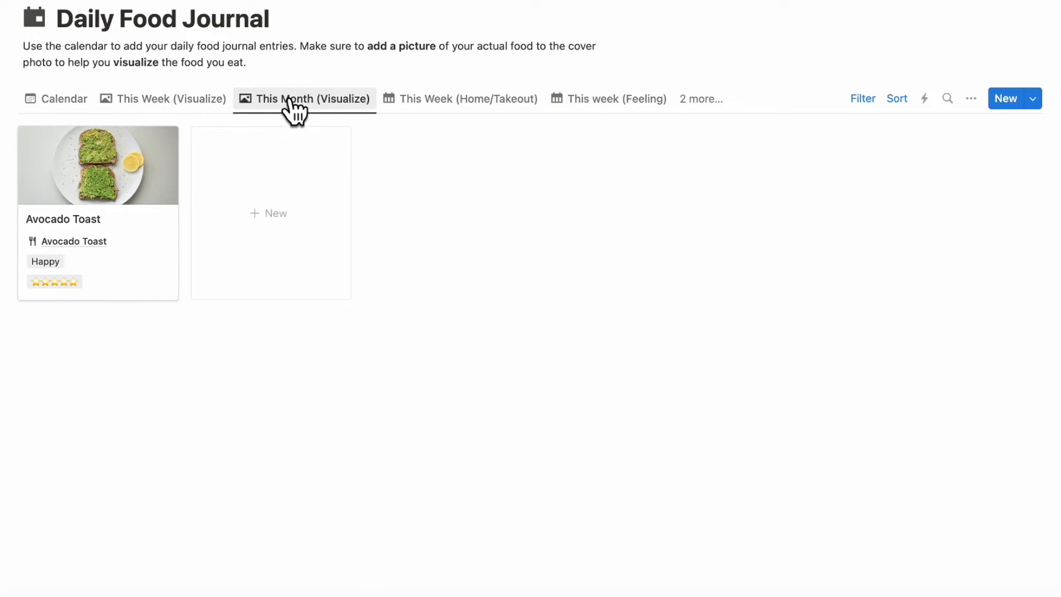
pyautogui.moveTo(460, 98)
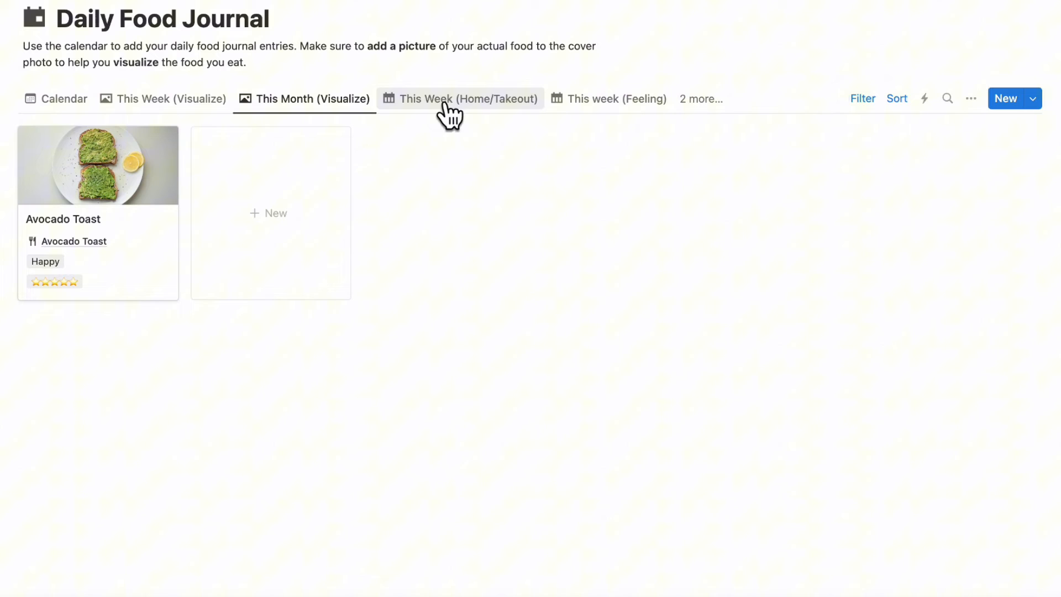
pyautogui.click(467, 98)
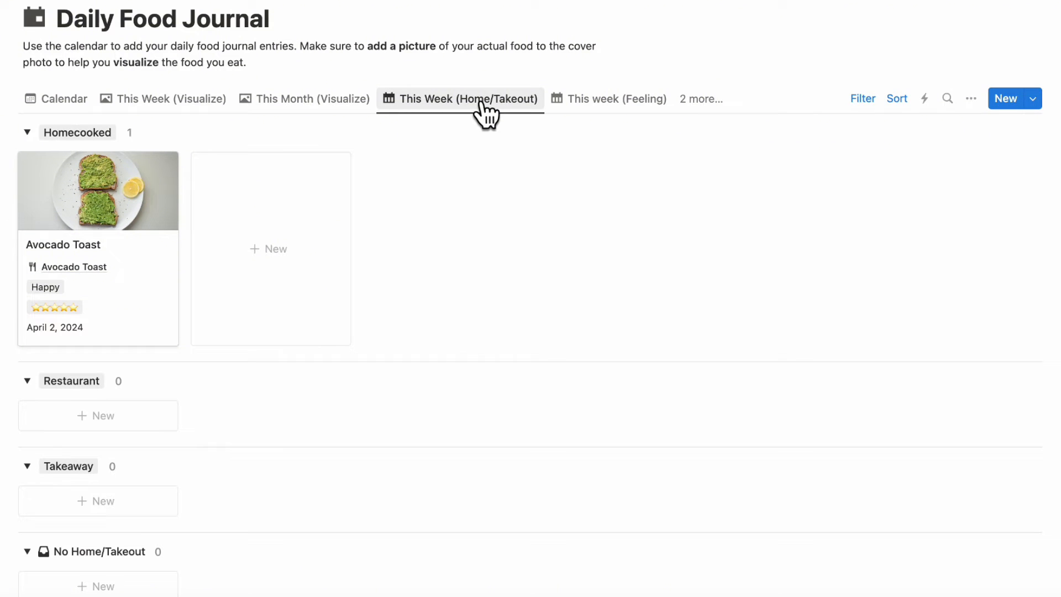
pyautogui.moveTo(125, 176)
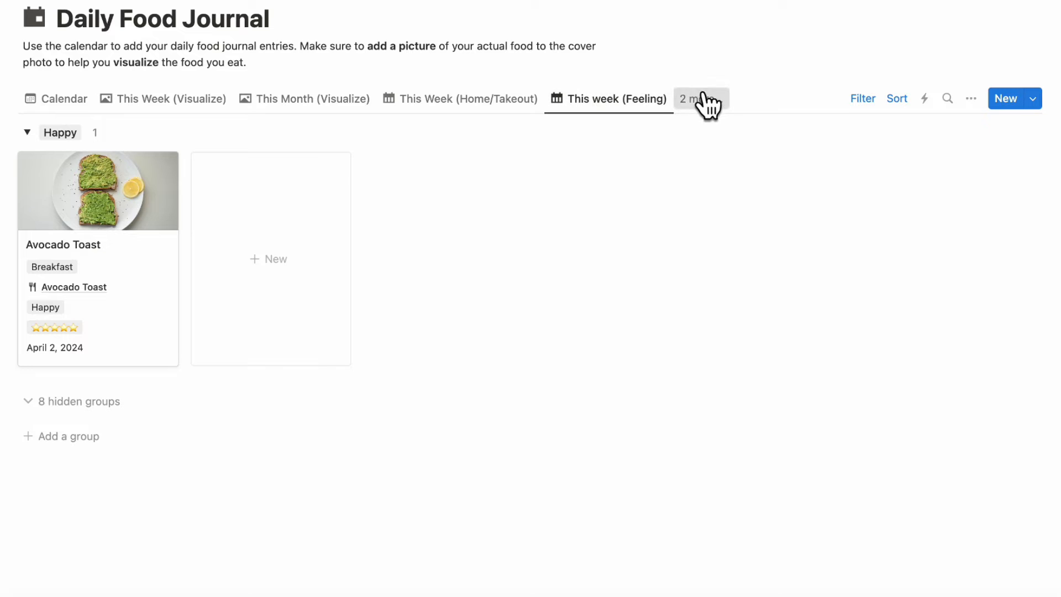
pyautogui.click(700, 98)
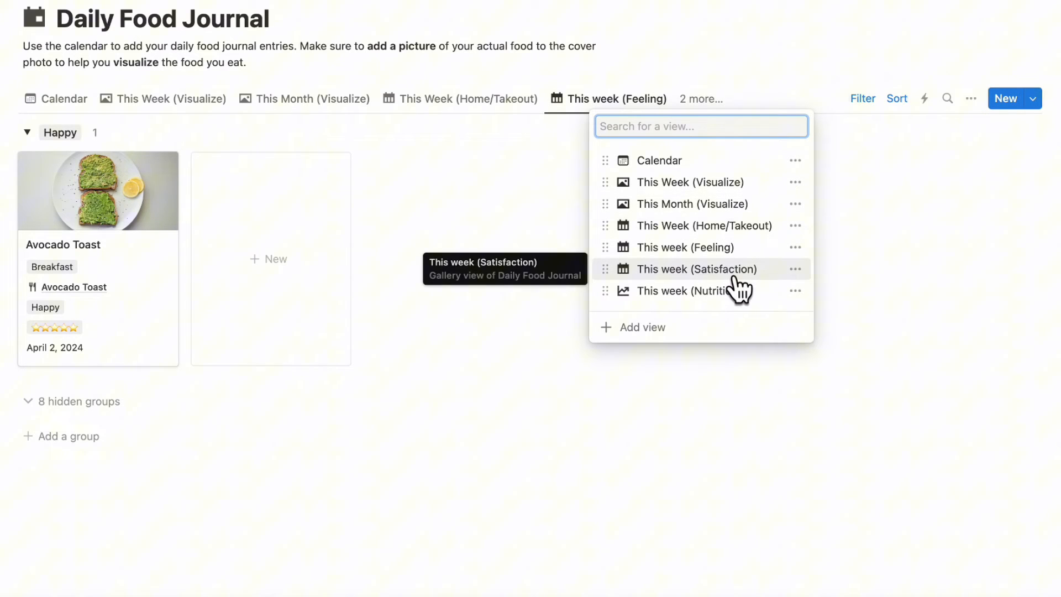
pyautogui.click(686, 291)
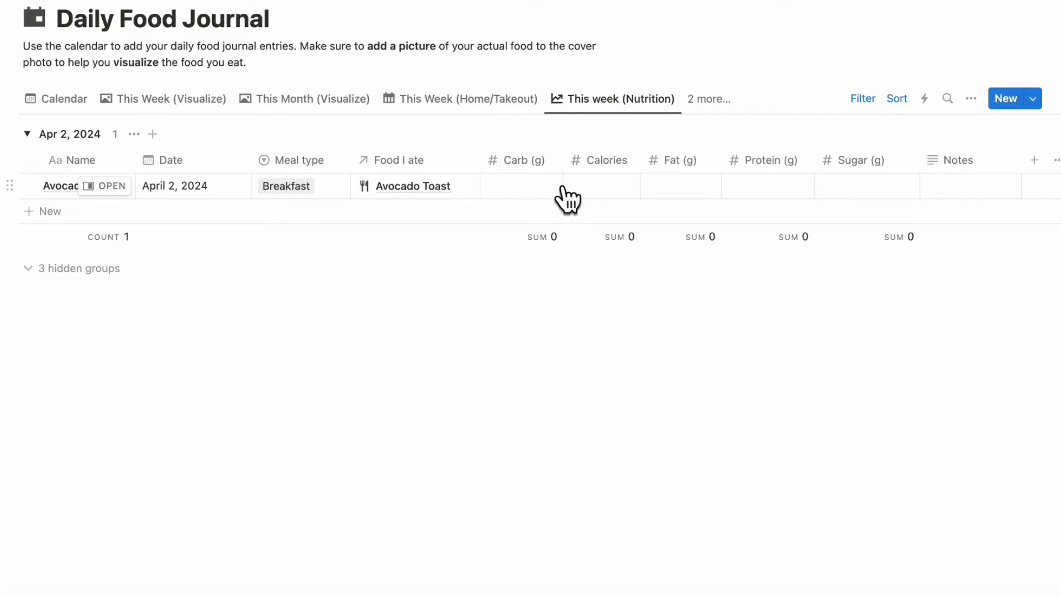
pyautogui.click(55, 98)
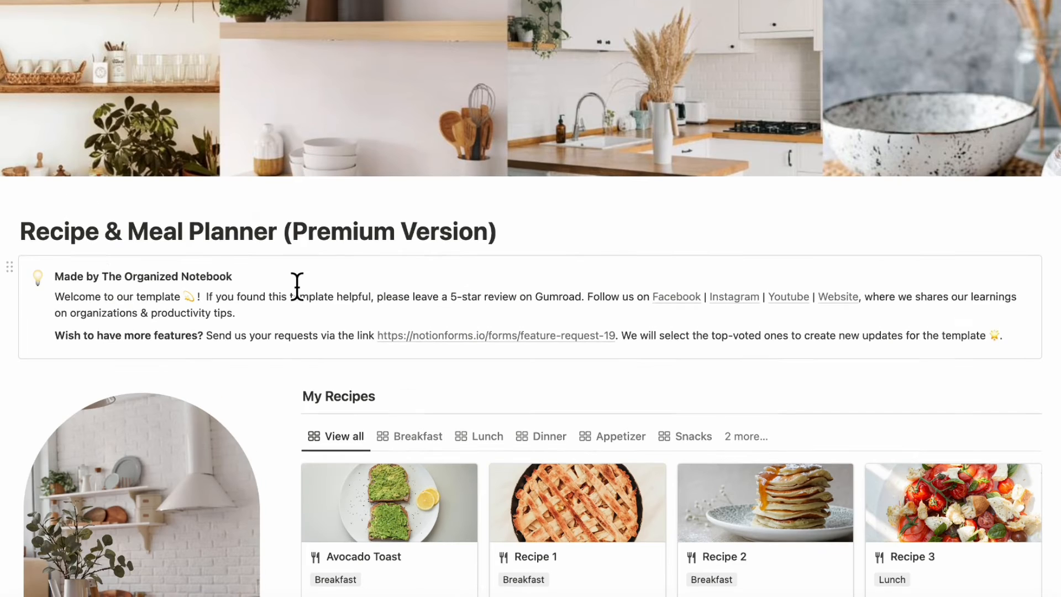
# Step: In the Inventory List, tag Bread as Grains & seeds and Avocado as Fruit, then go home
pyautogui.scroll(-3)
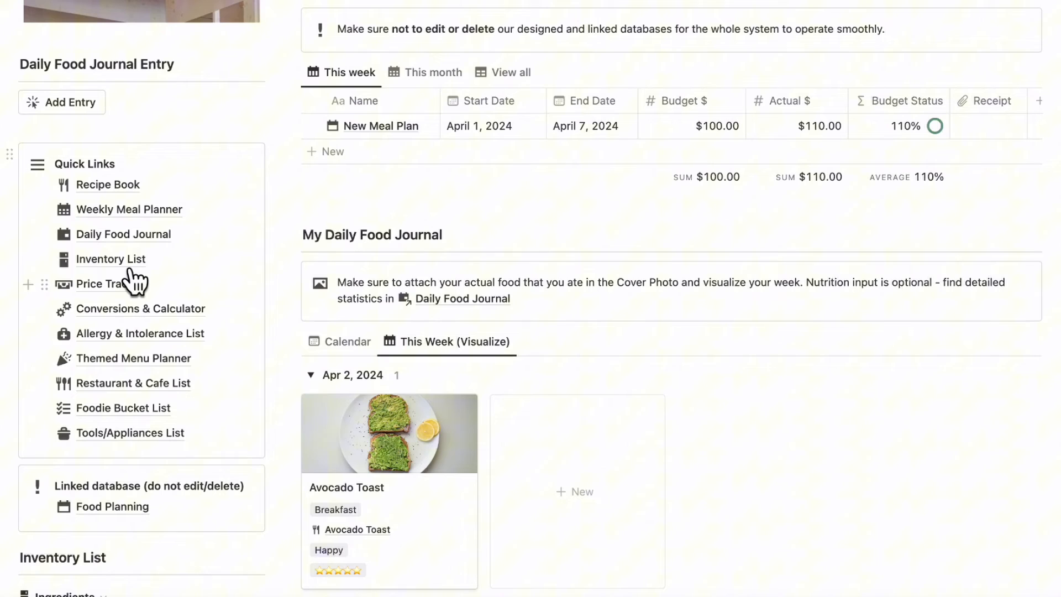
pyautogui.click(111, 258)
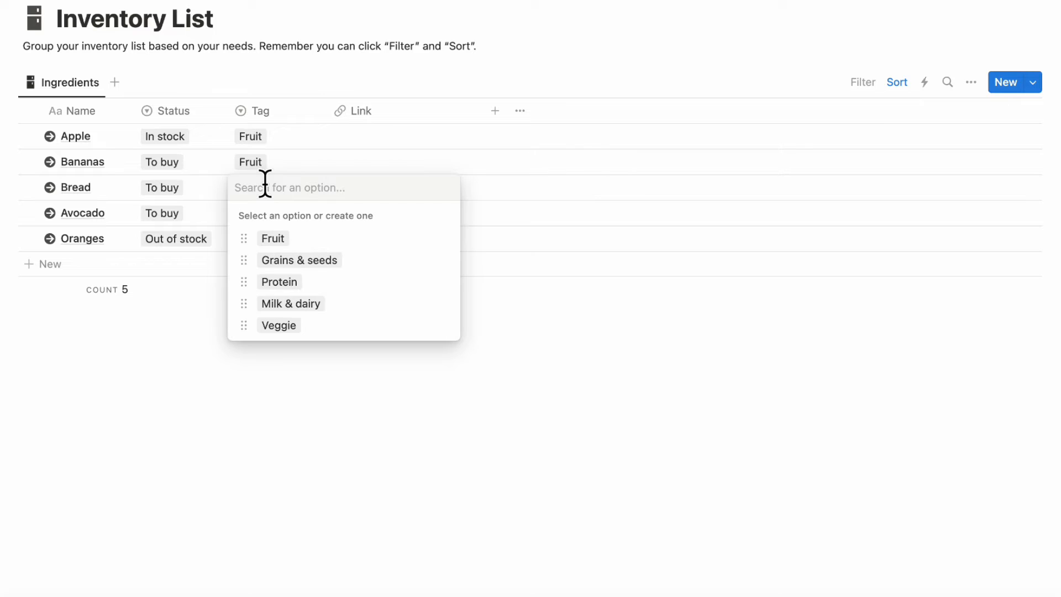
pyautogui.moveTo(352, 271)
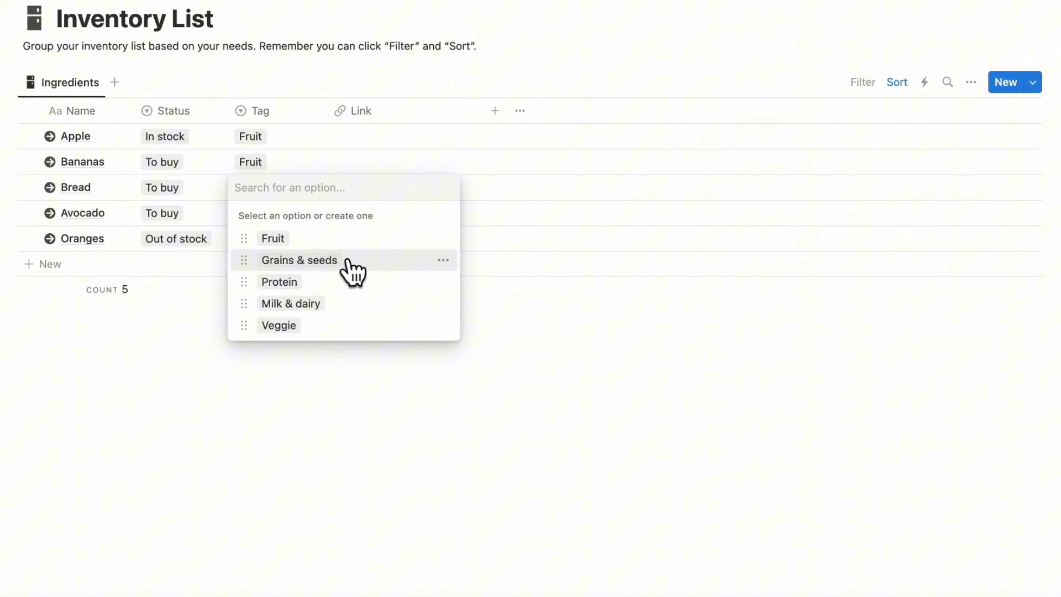
pyautogui.moveTo(369, 270)
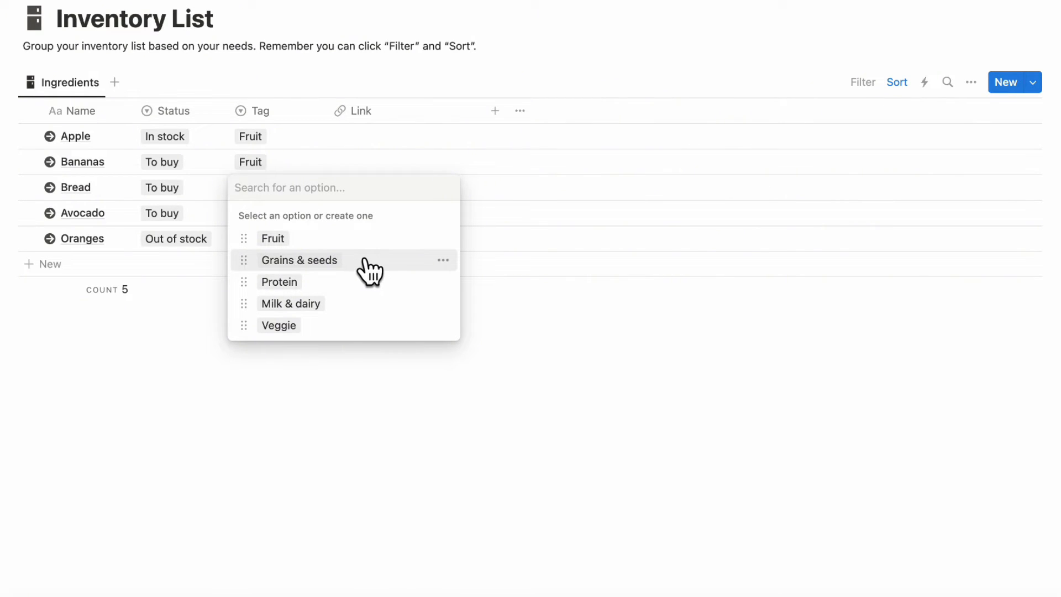
pyautogui.click(298, 259)
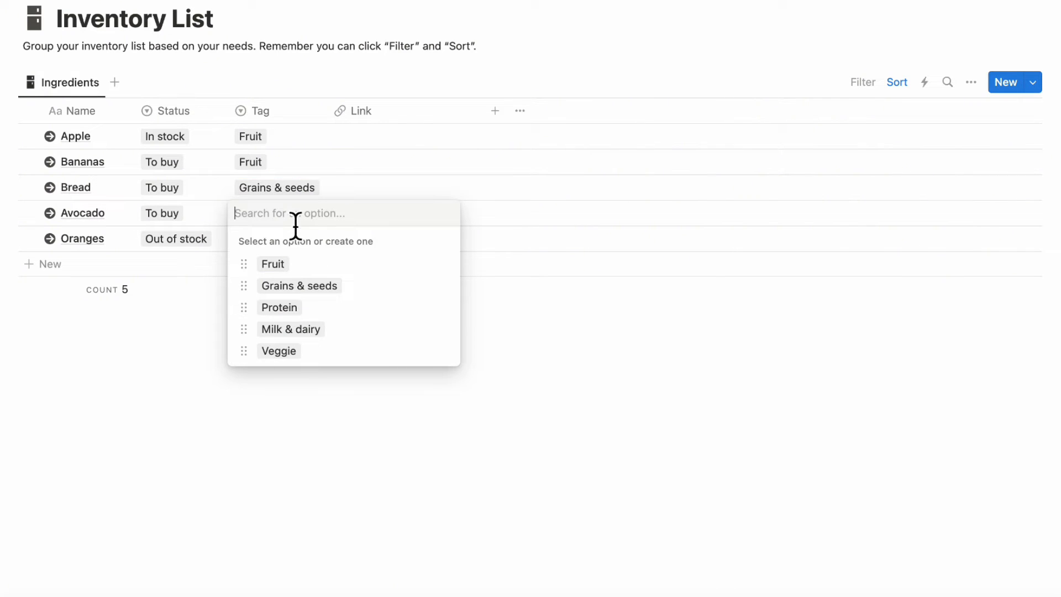
pyautogui.click(272, 263)
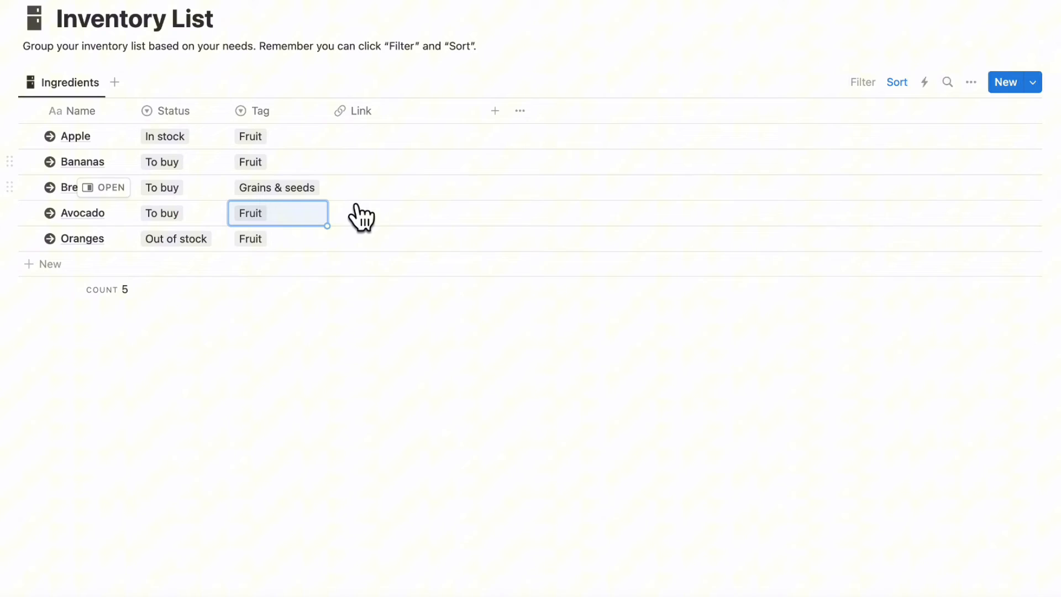
pyautogui.moveTo(361, 217)
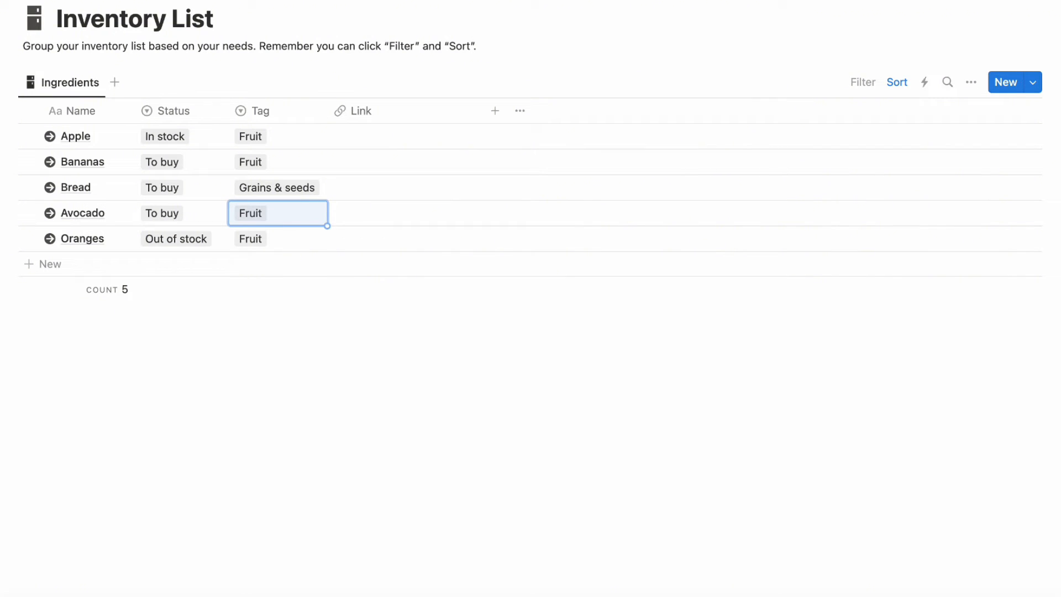
pyautogui.click(110, 124)
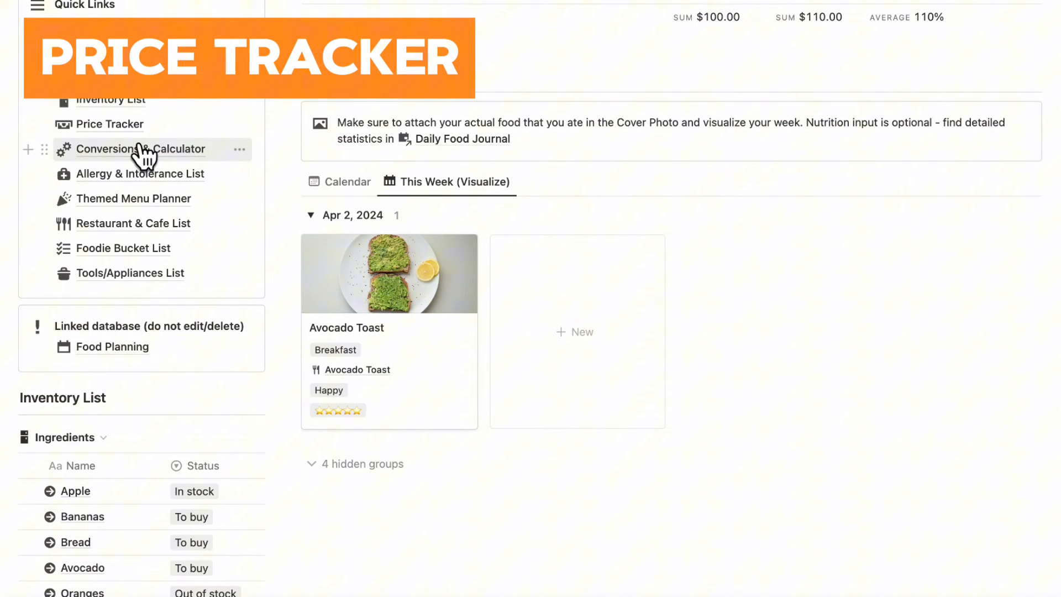
# Step: Open the Price Tracker grouped by week and add a new purchase entry
pyautogui.click(109, 124)
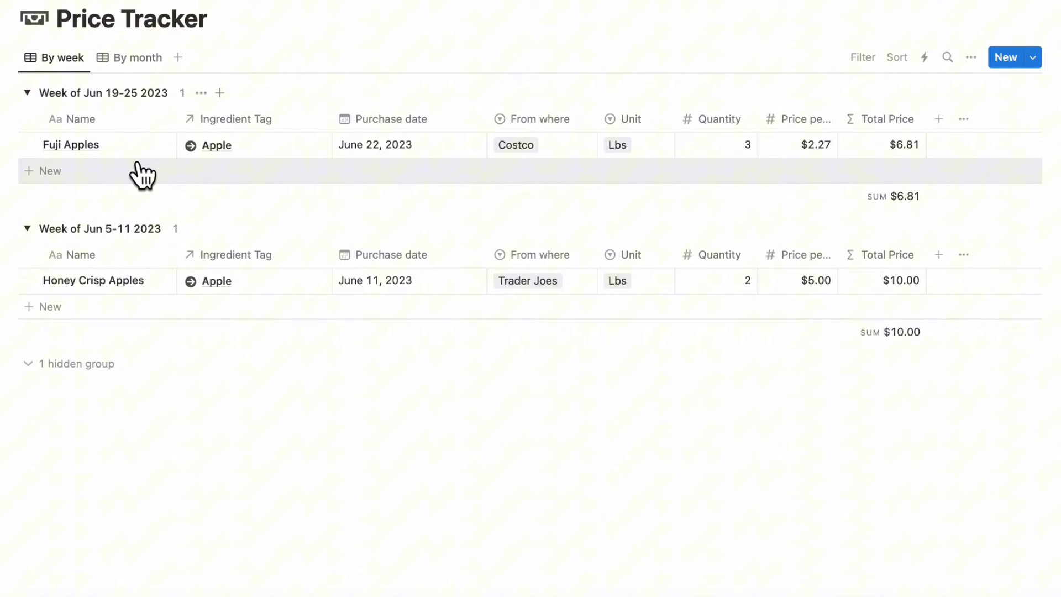
pyautogui.moveTo(200, 185)
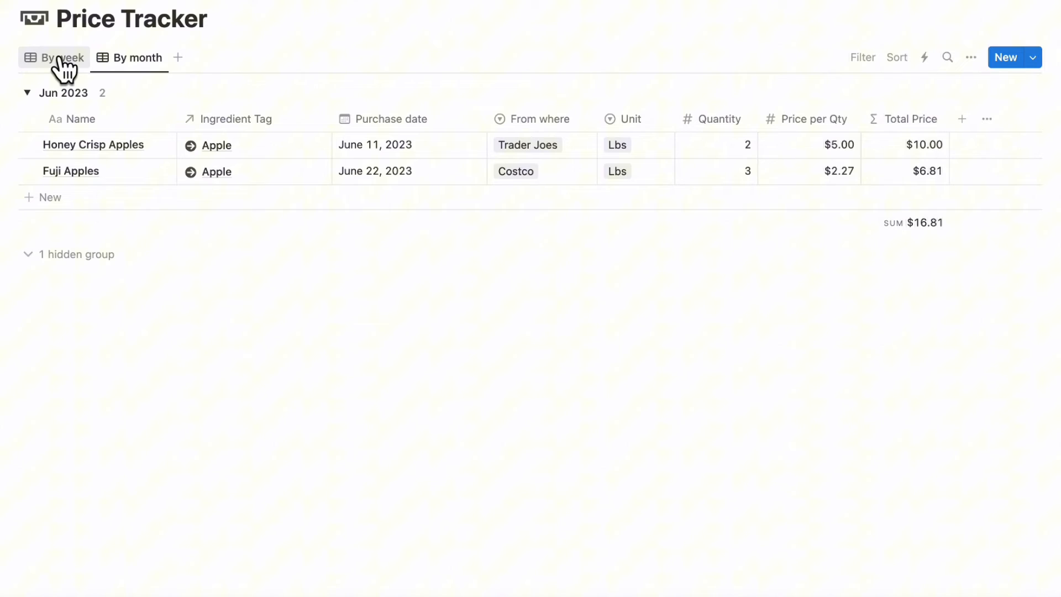
pyautogui.click(61, 58)
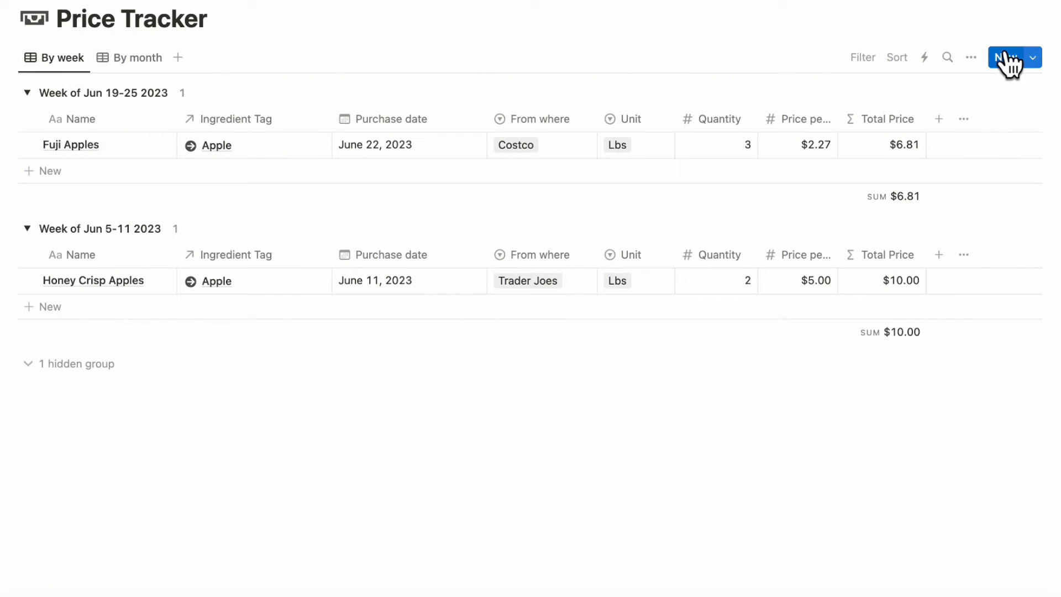
pyautogui.click(1009, 57)
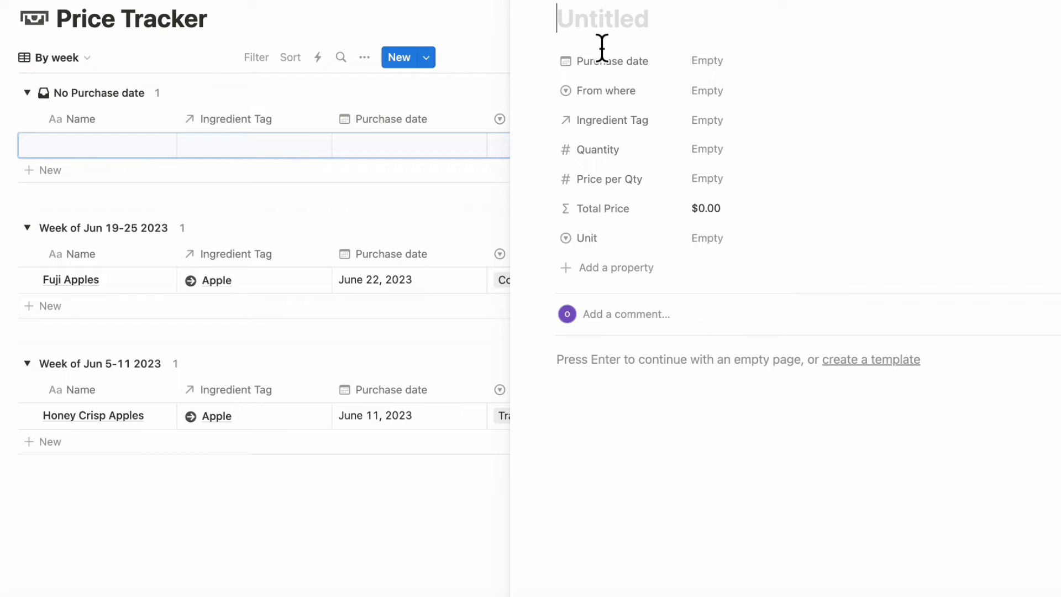
# Step: Name the purchase Red Delicious Apples, set its date and Costco as the store
pyautogui.write('Red')
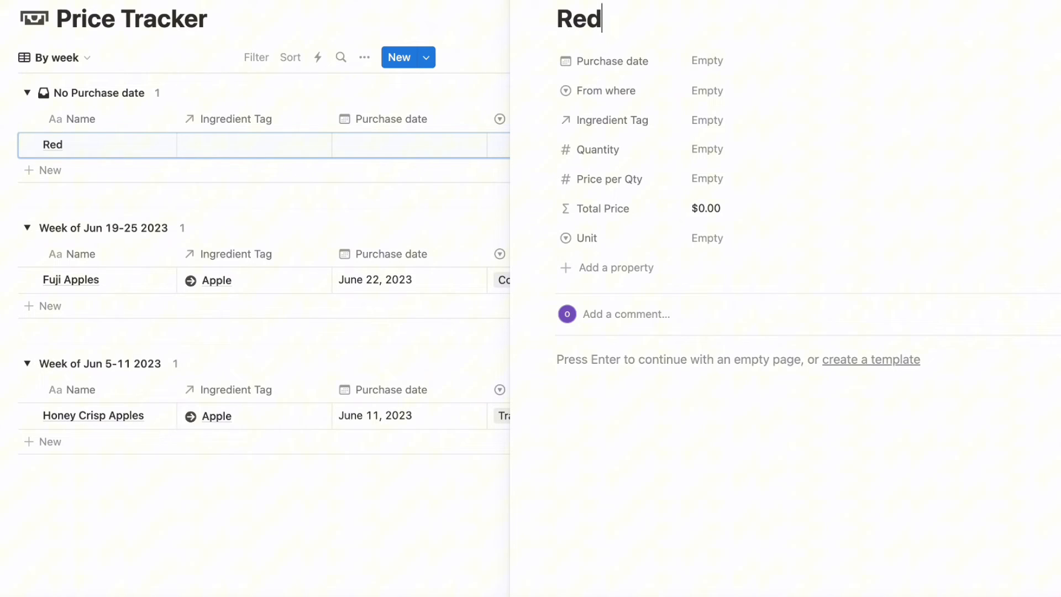
pyautogui.write('Delicious Ap')
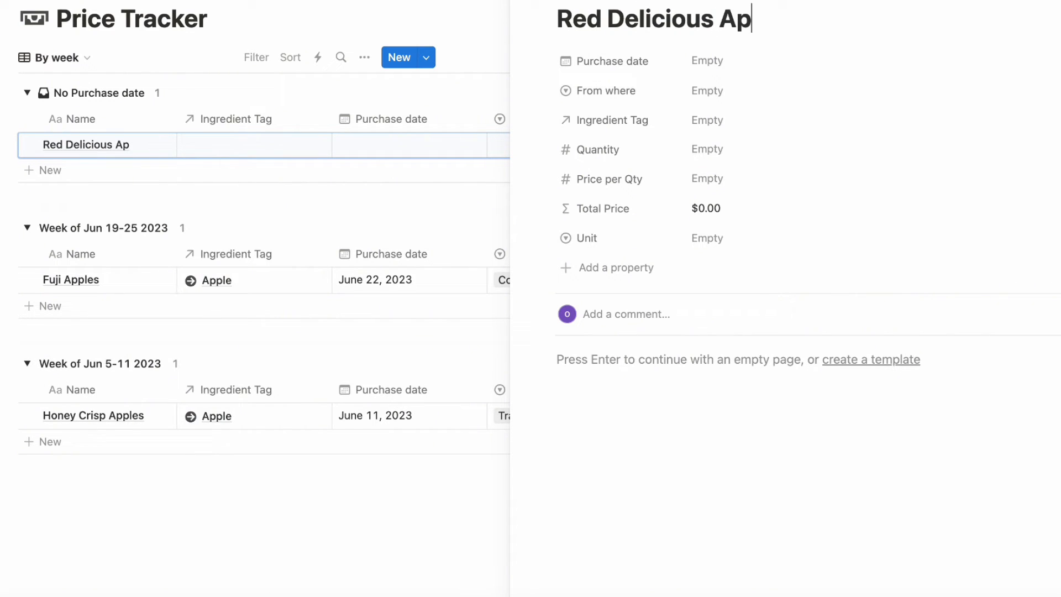
pyautogui.click(706, 60)
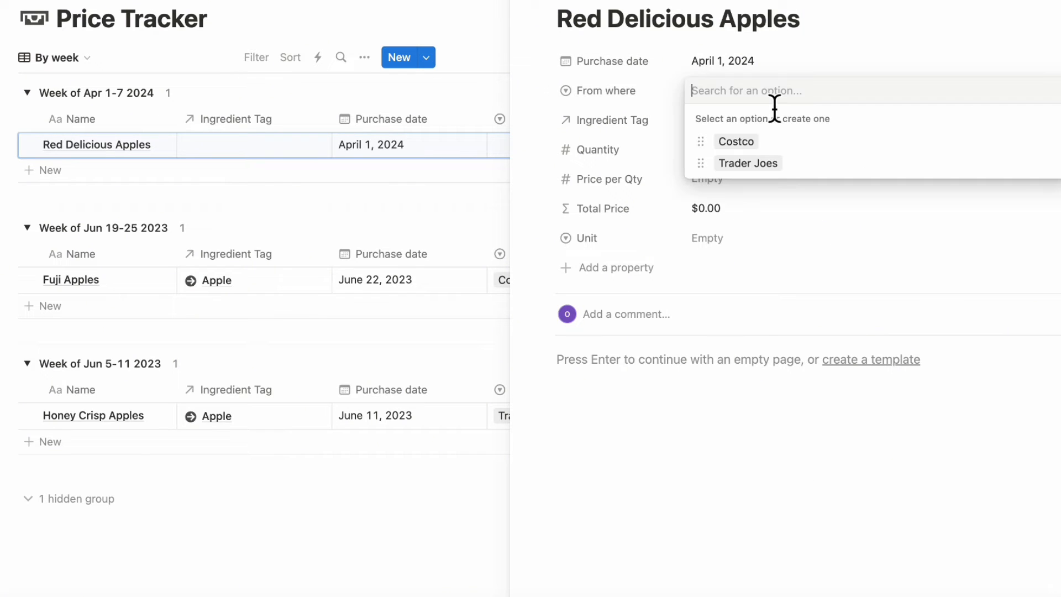
pyautogui.moveTo(825, 142)
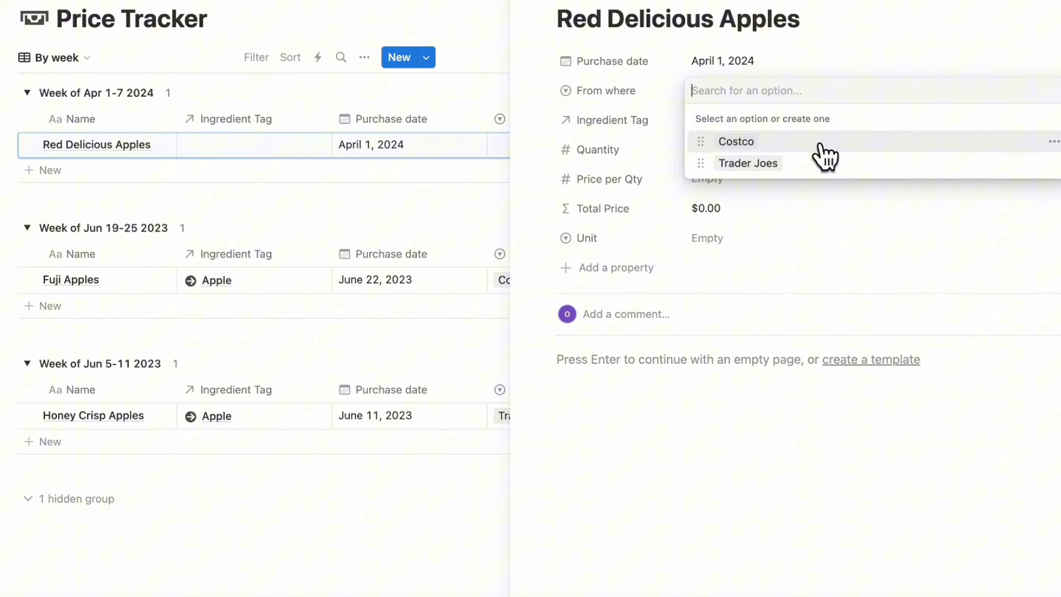
pyautogui.click(736, 142)
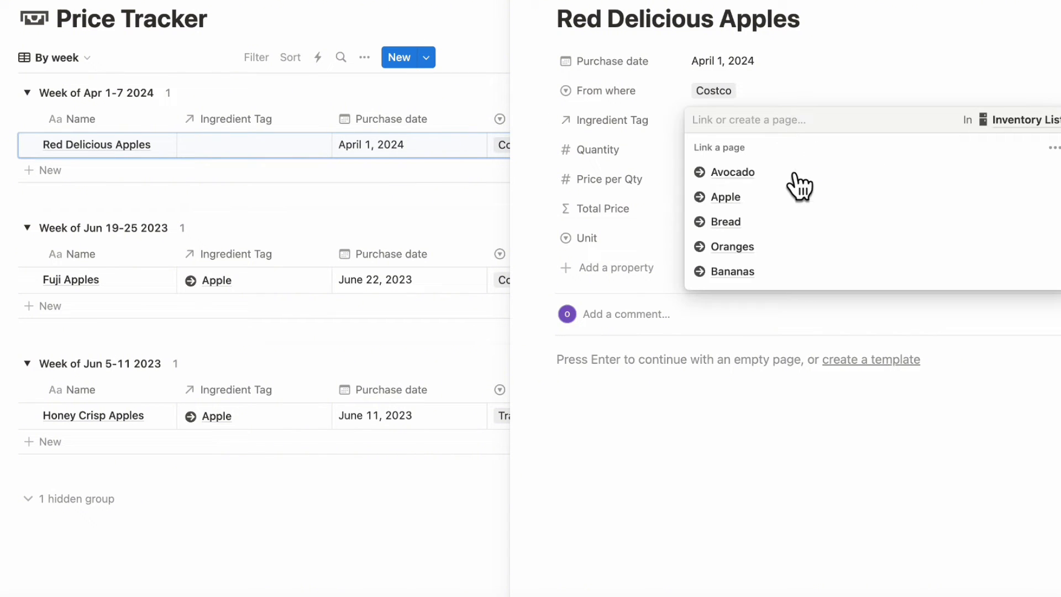
# Step: Record quantity 4 at $2.00 per unit, measured in Lbs
pyautogui.click(725, 197)
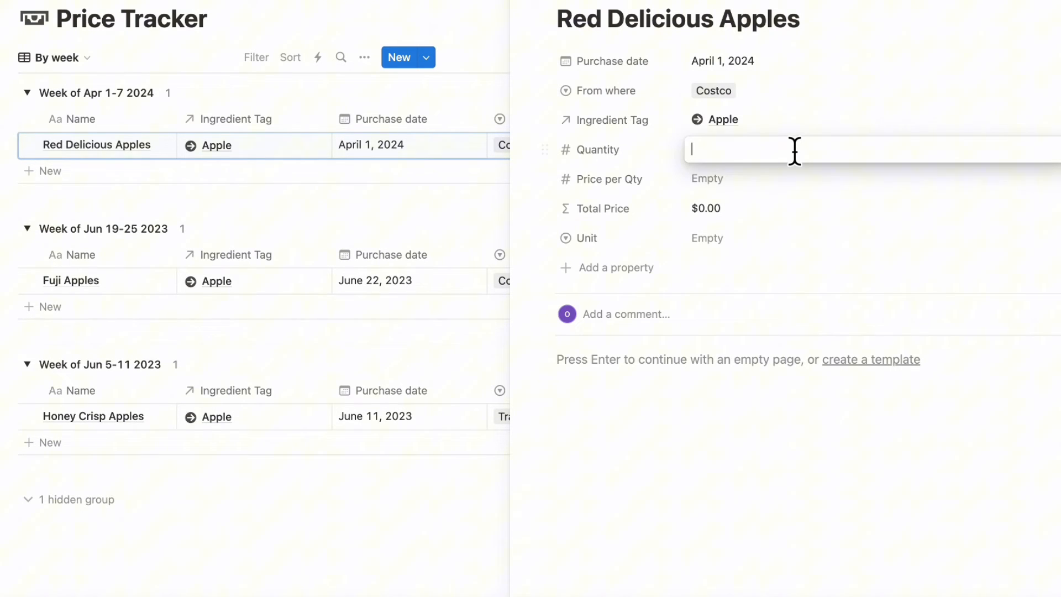
pyautogui.write('4')
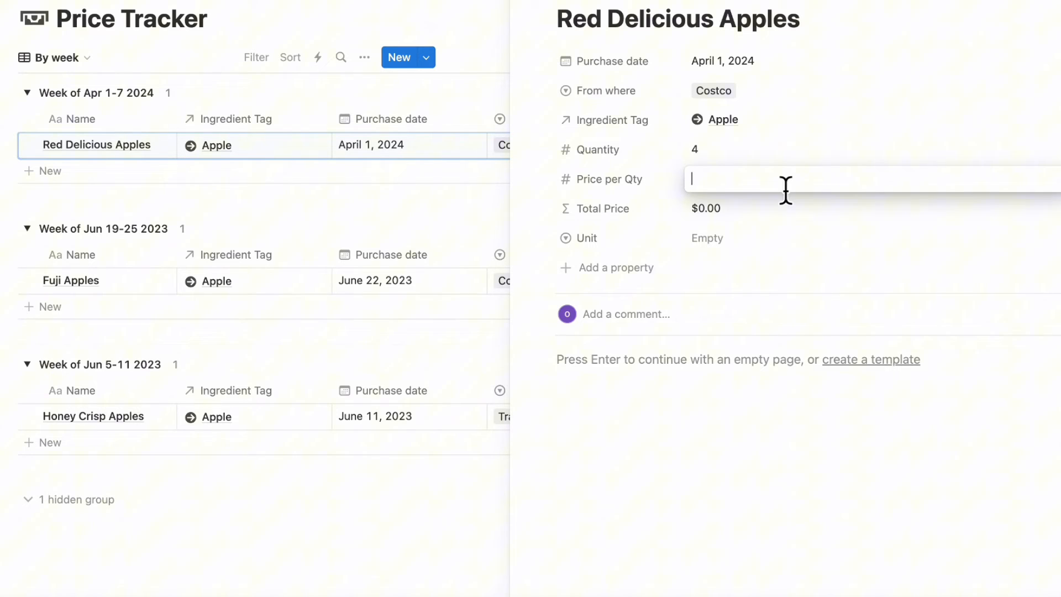
pyautogui.moveTo(793, 176)
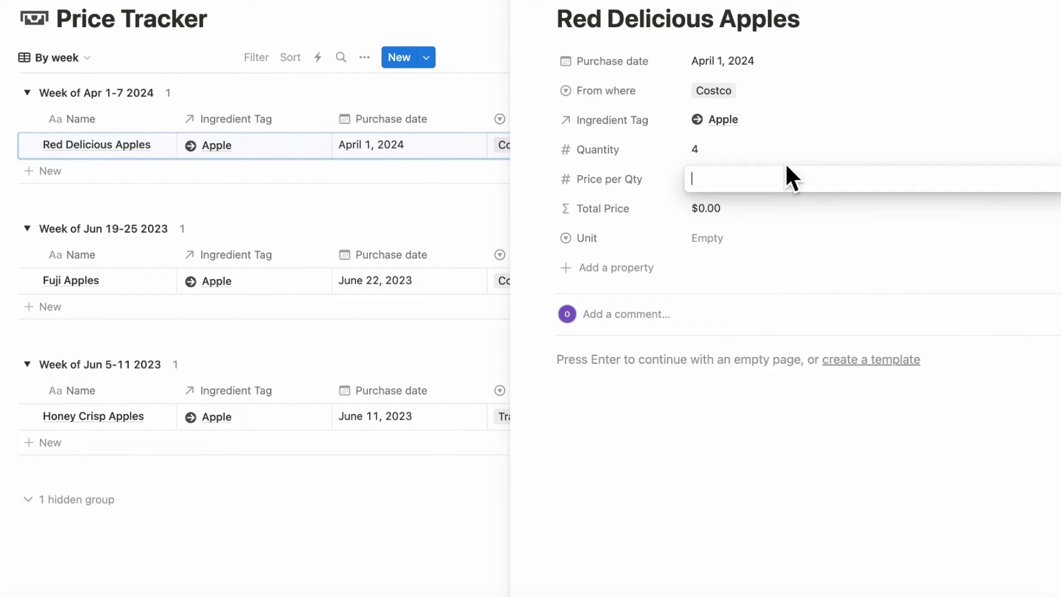
pyautogui.write('2.00')
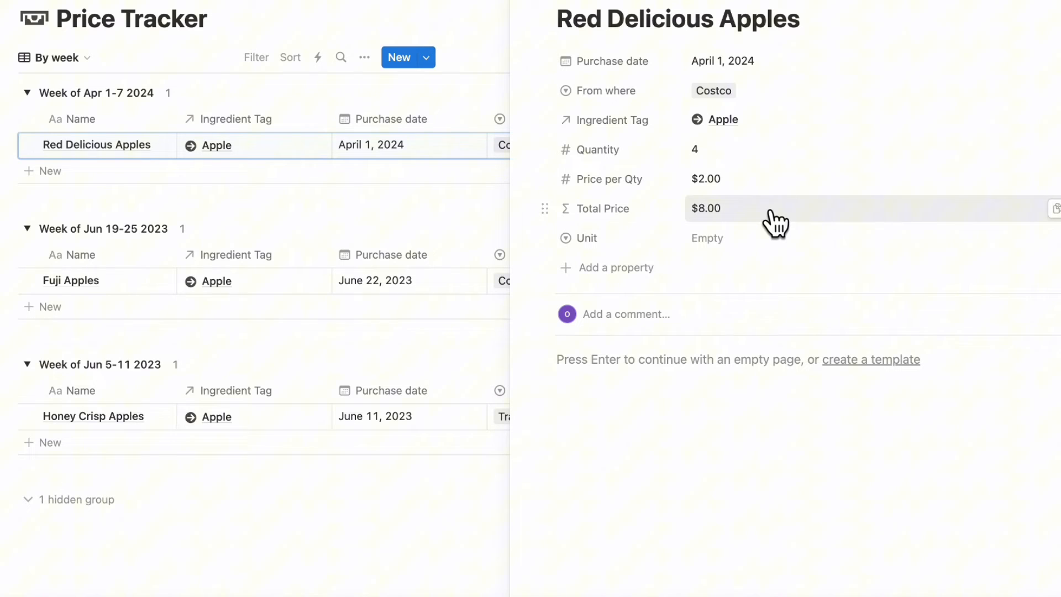
pyautogui.click(707, 237)
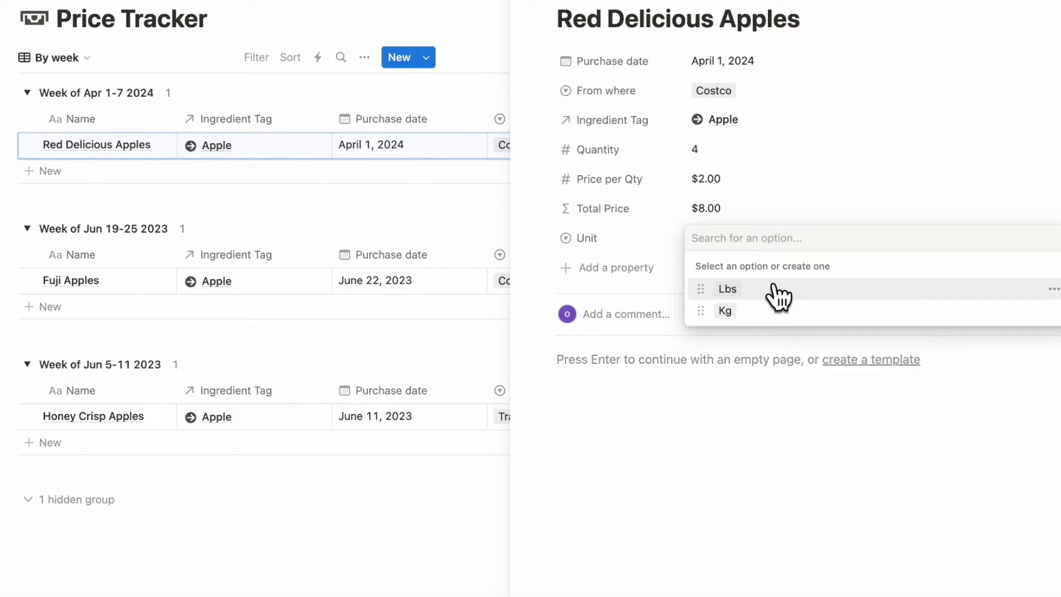
pyautogui.click(727, 289)
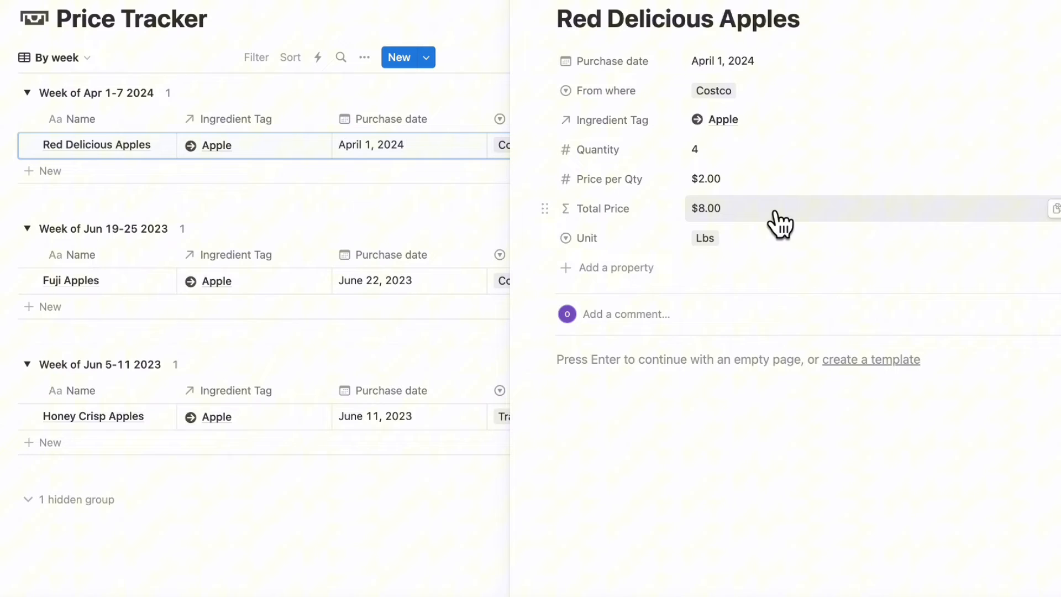
pyautogui.moveTo(762, 223)
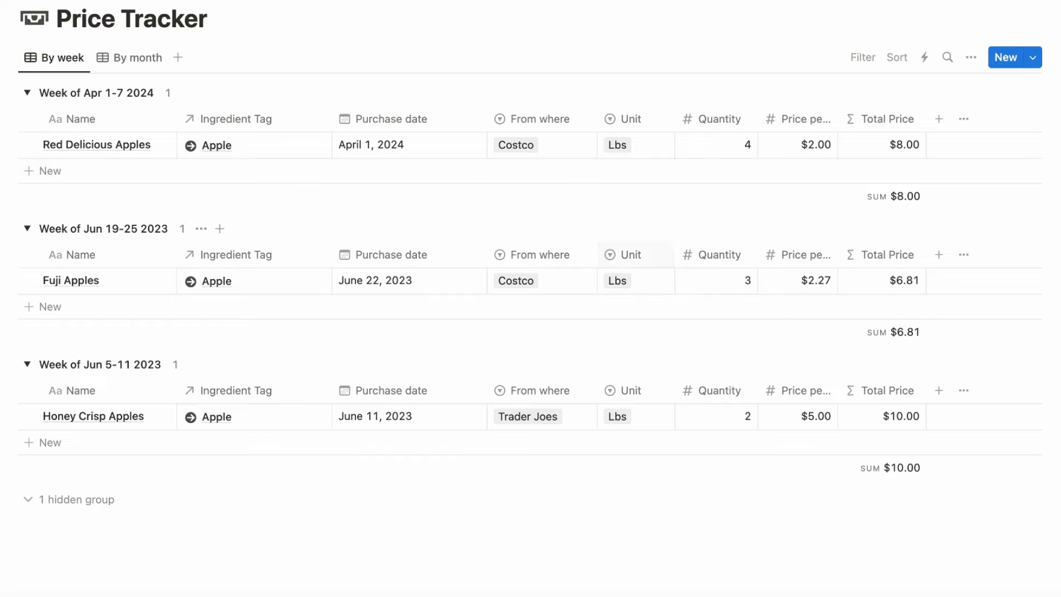
pyautogui.moveTo(471, 420)
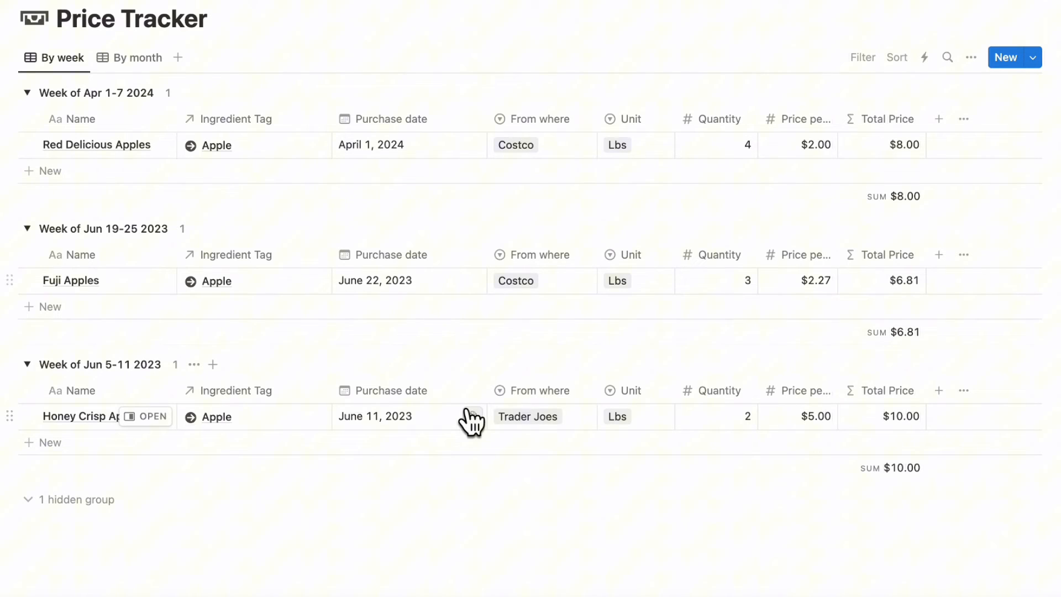
pyautogui.moveTo(320, 170)
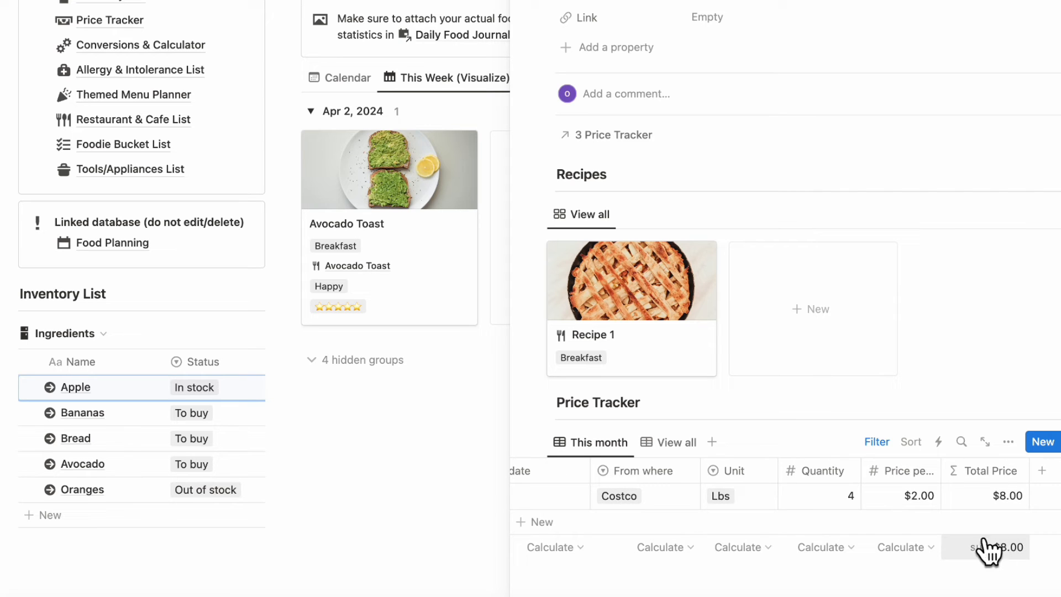
# Step: Check Apple's $8.00 Costco purchase and return to the planner's main page
pyautogui.scroll(3)
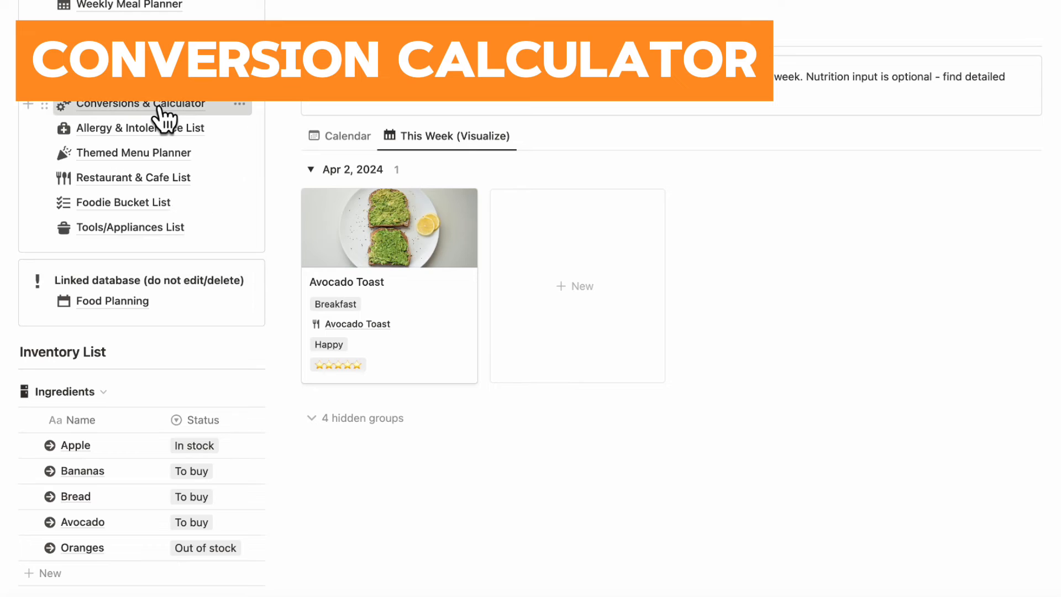
# Step: Open the Conversions & Calculator page and browse its calculators and charts
pyautogui.click(140, 104)
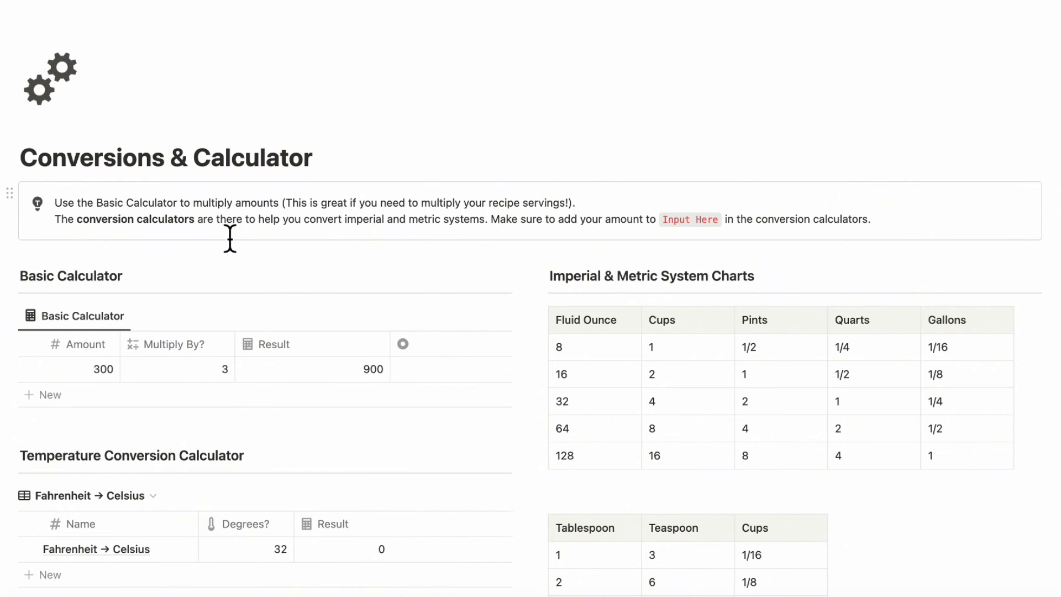
pyautogui.scroll(-3)
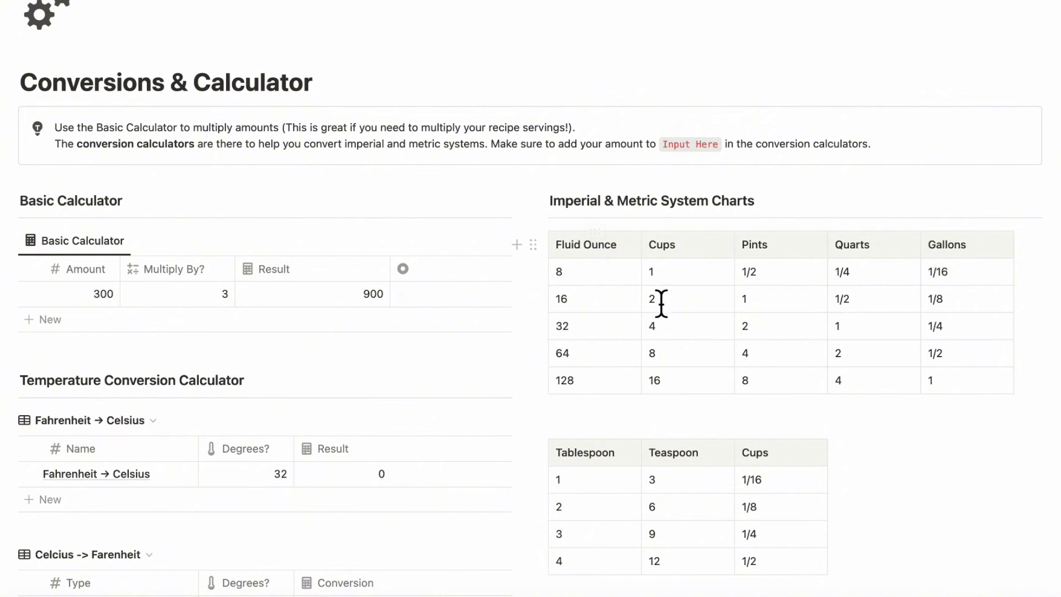
pyautogui.scroll(-3)
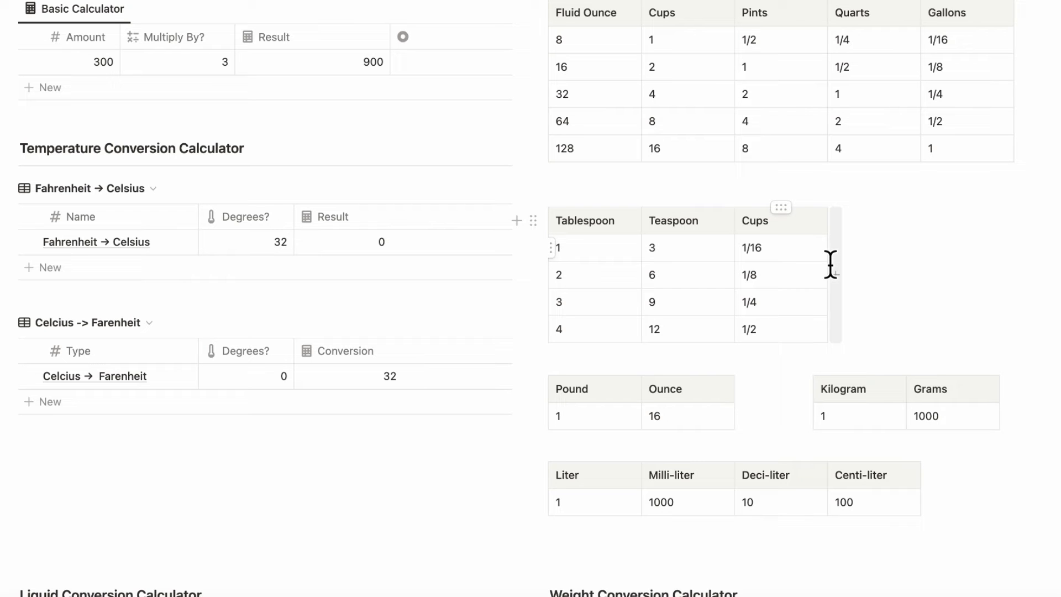
pyautogui.scroll(3)
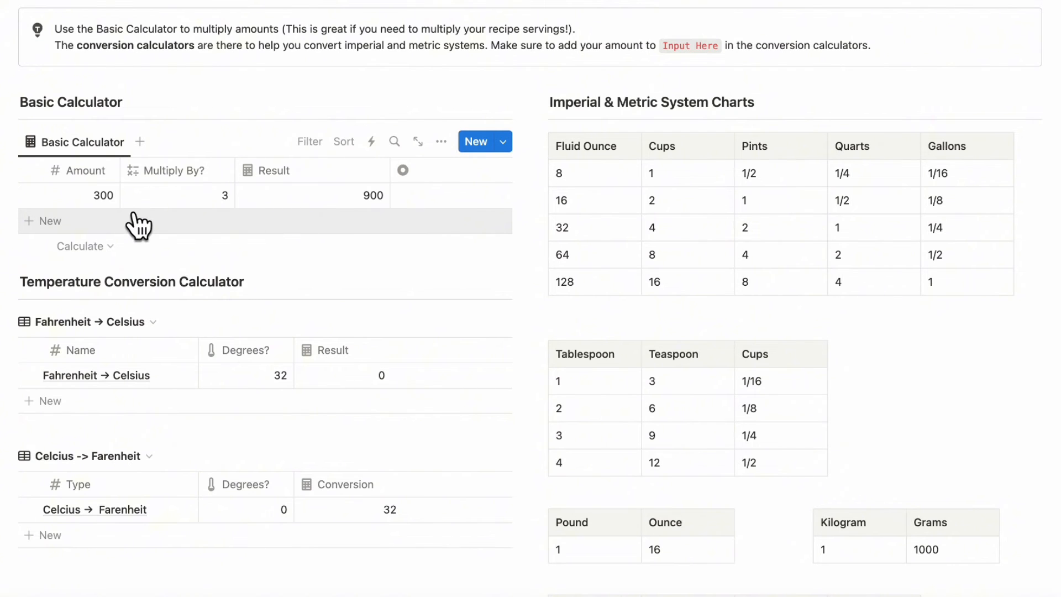
pyautogui.moveTo(102, 196)
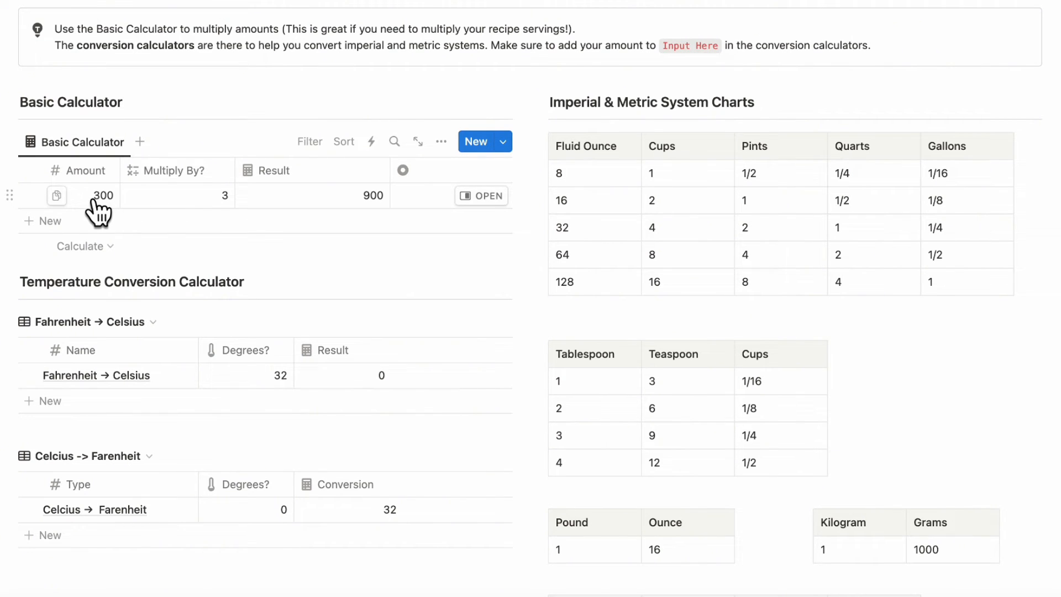
pyautogui.moveTo(224, 209)
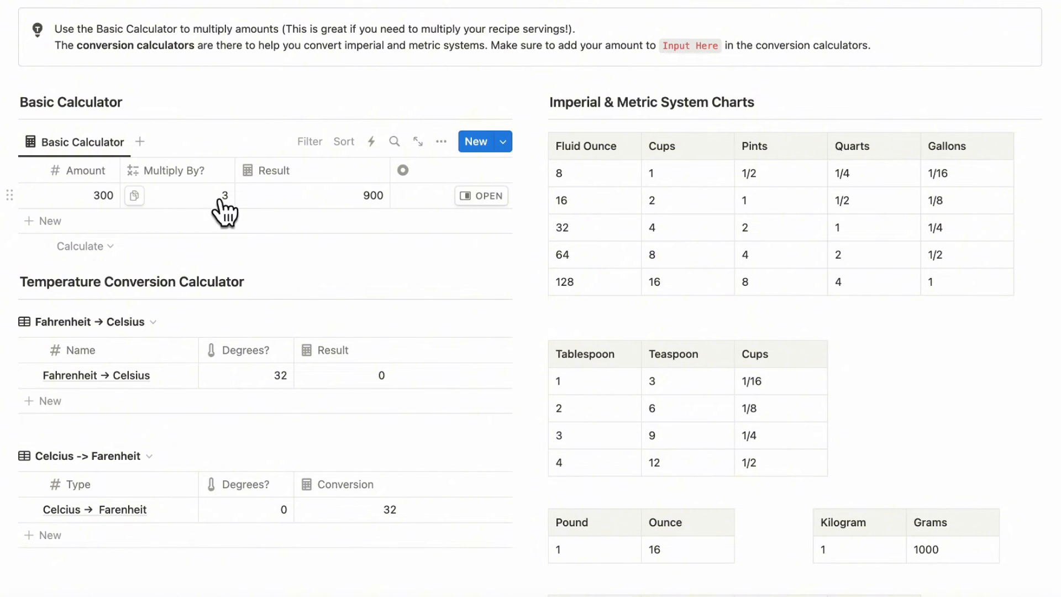
pyautogui.moveTo(80, 234)
pyautogui.write('2')
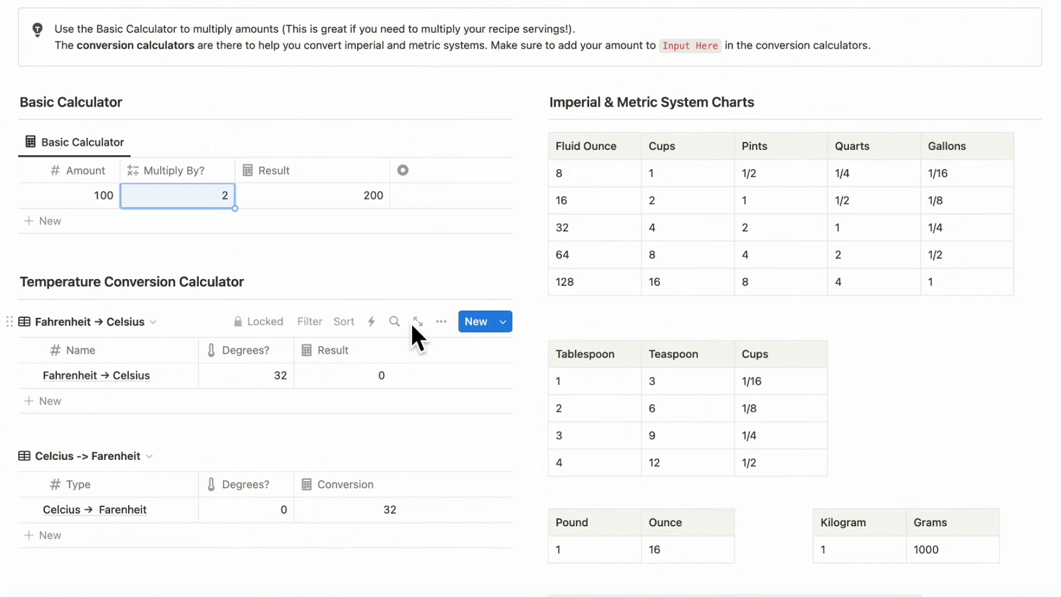
# Step: Enter 10 degrees in the temperature converters, giving -12 Celsius and 38 Fahrenheit
pyautogui.scroll(-3)
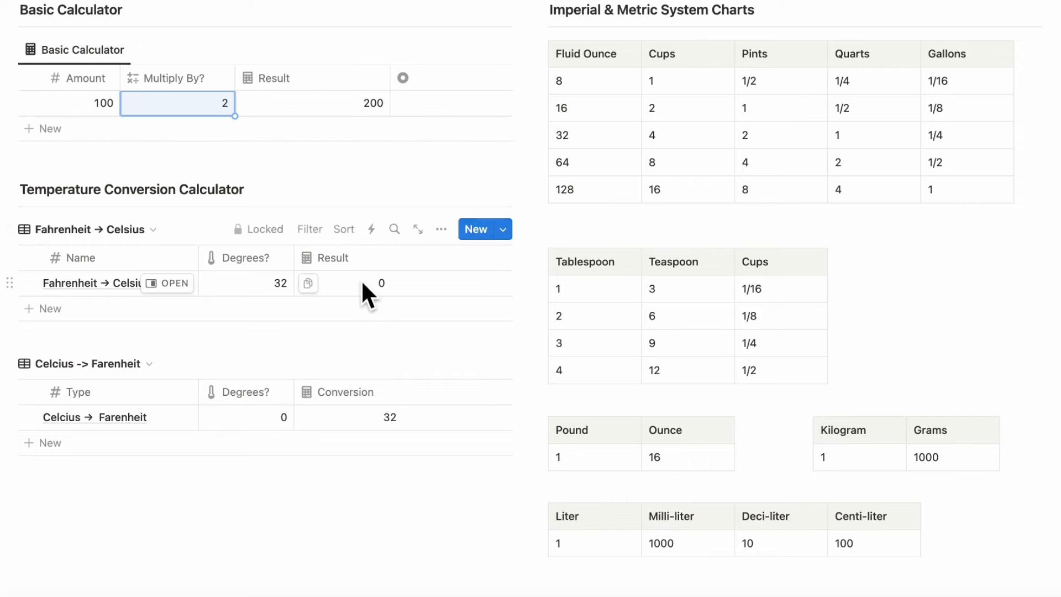
pyautogui.scroll(-3)
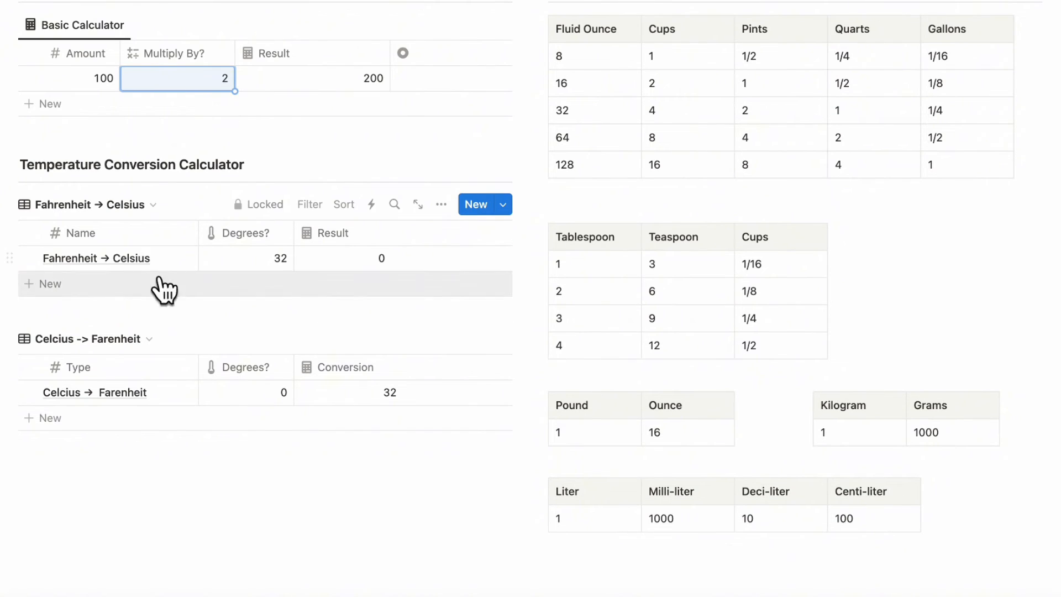
pyautogui.moveTo(357, 261)
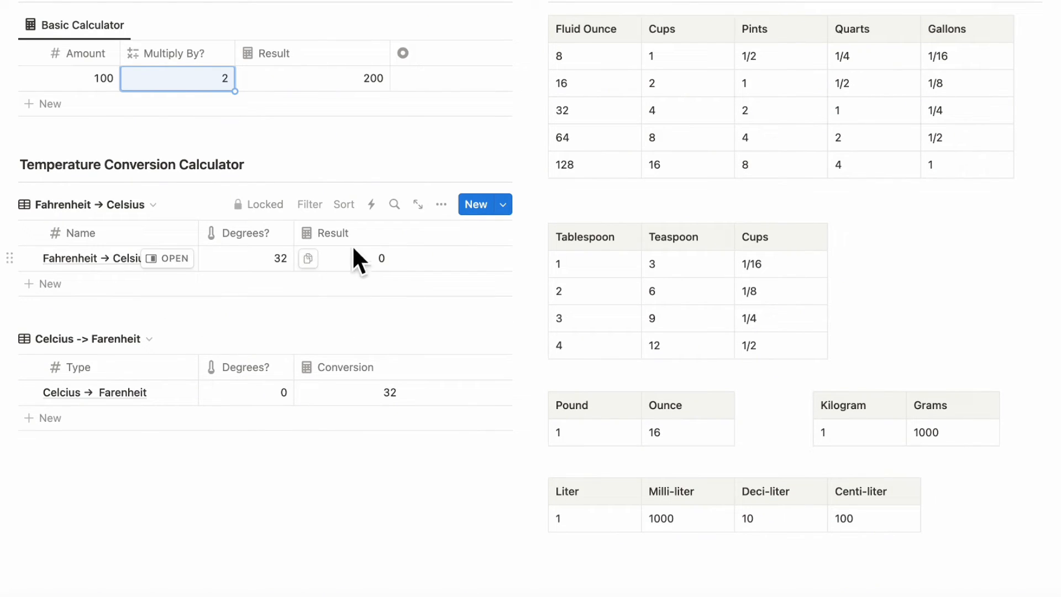
pyautogui.moveTo(243, 281)
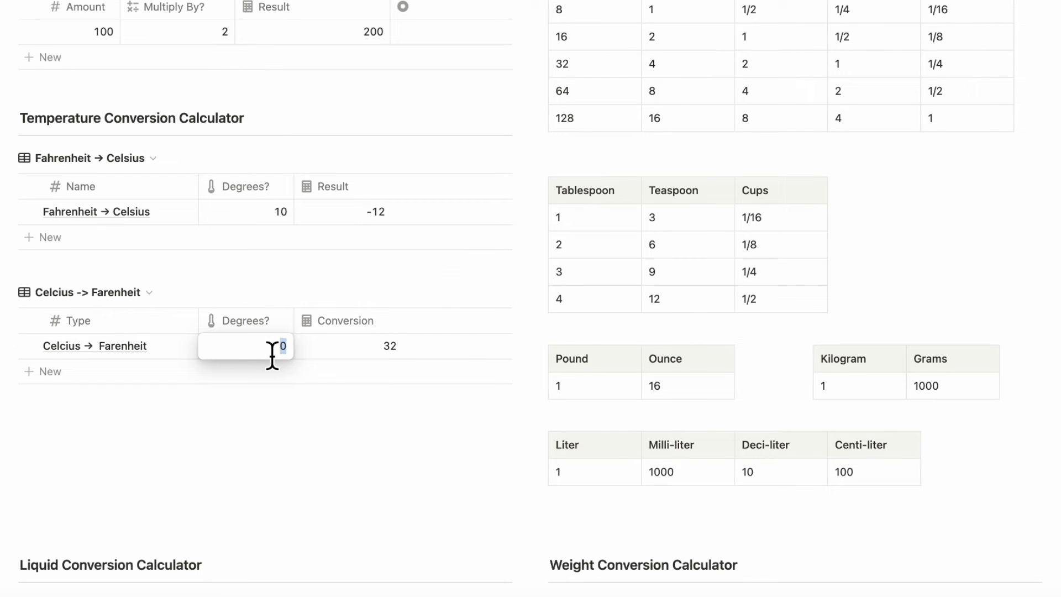
pyautogui.write('10')
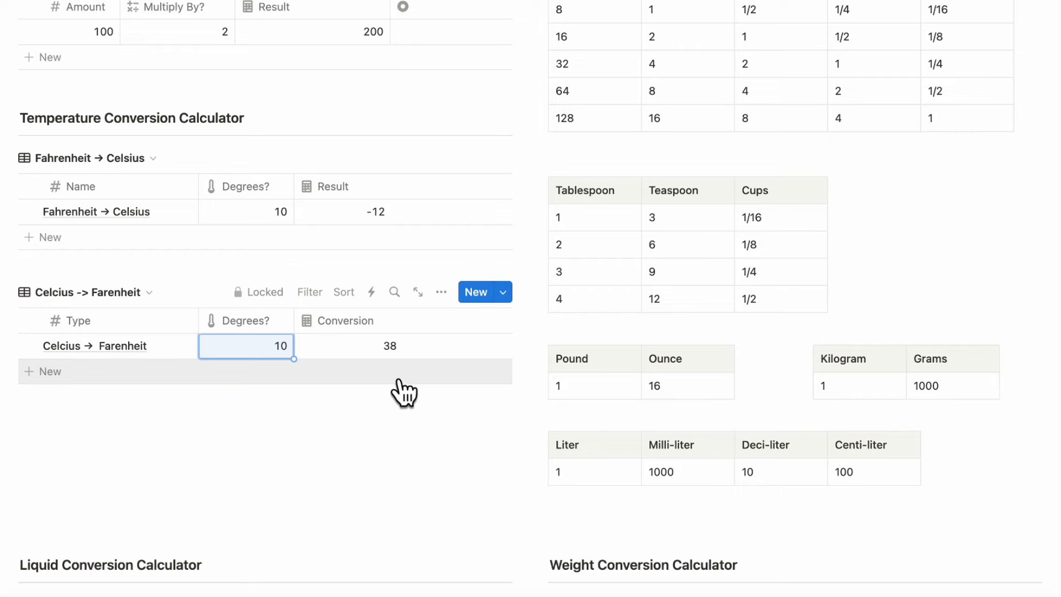
pyautogui.scroll(-3)
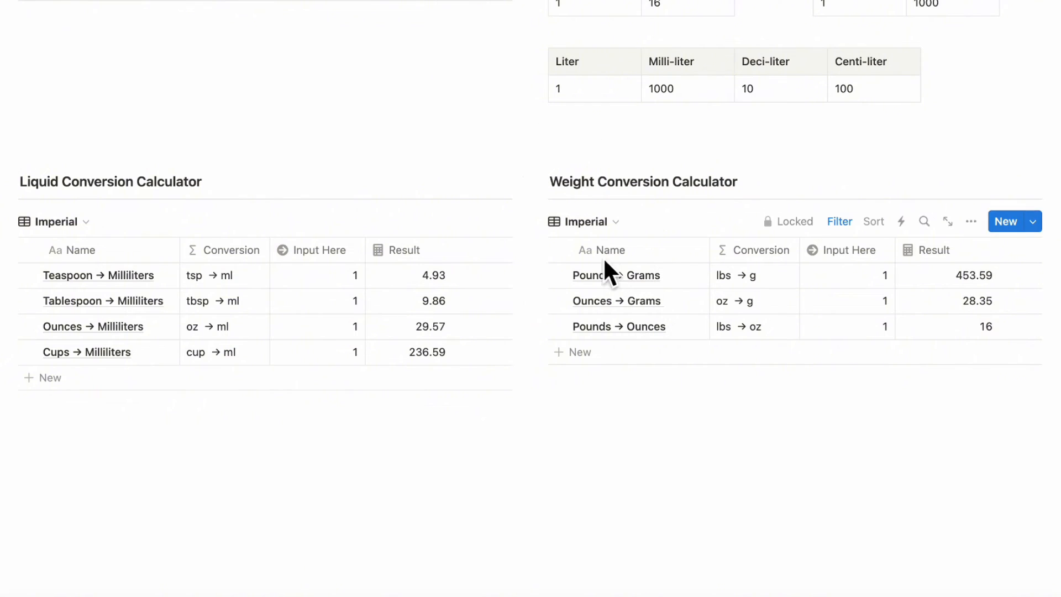
pyautogui.moveTo(366, 290)
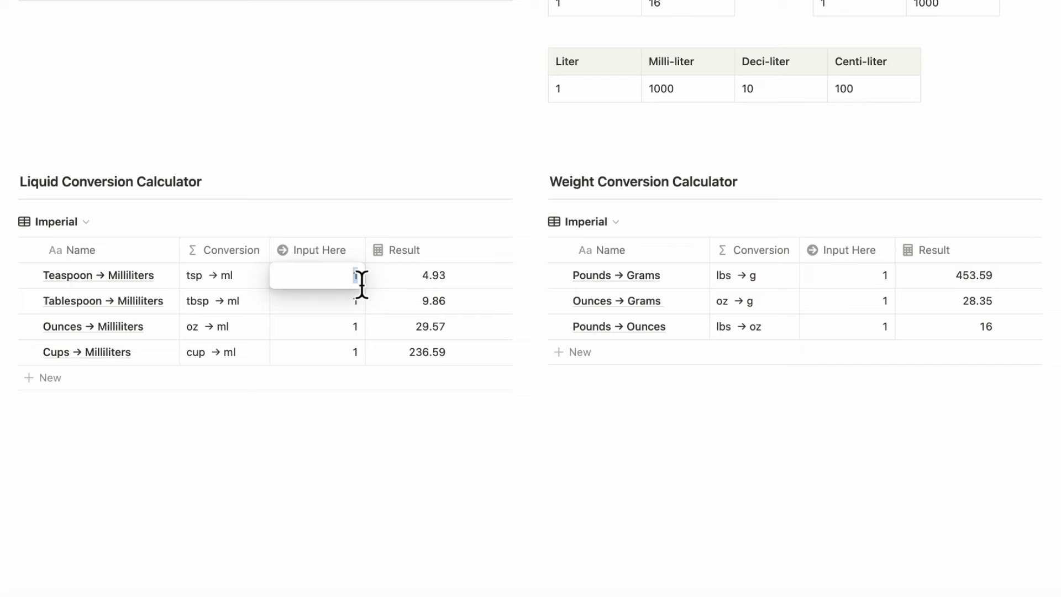
# Step: Enter 30 teaspoons to get 147.9 ml, then switch the weight calculator to its Metric view
pyautogui.write('30')
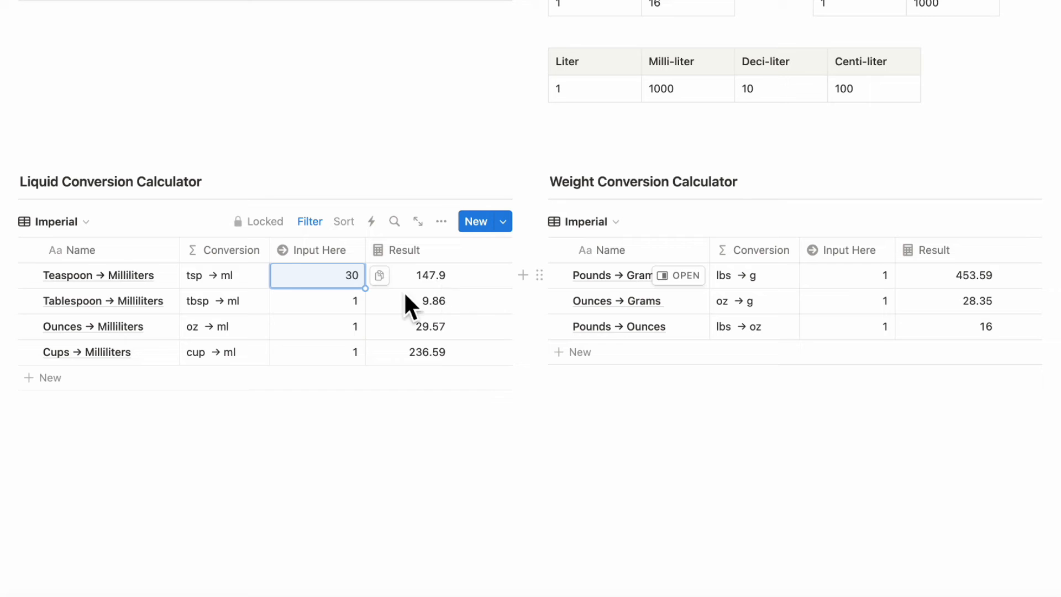
pyautogui.moveTo(363, 306)
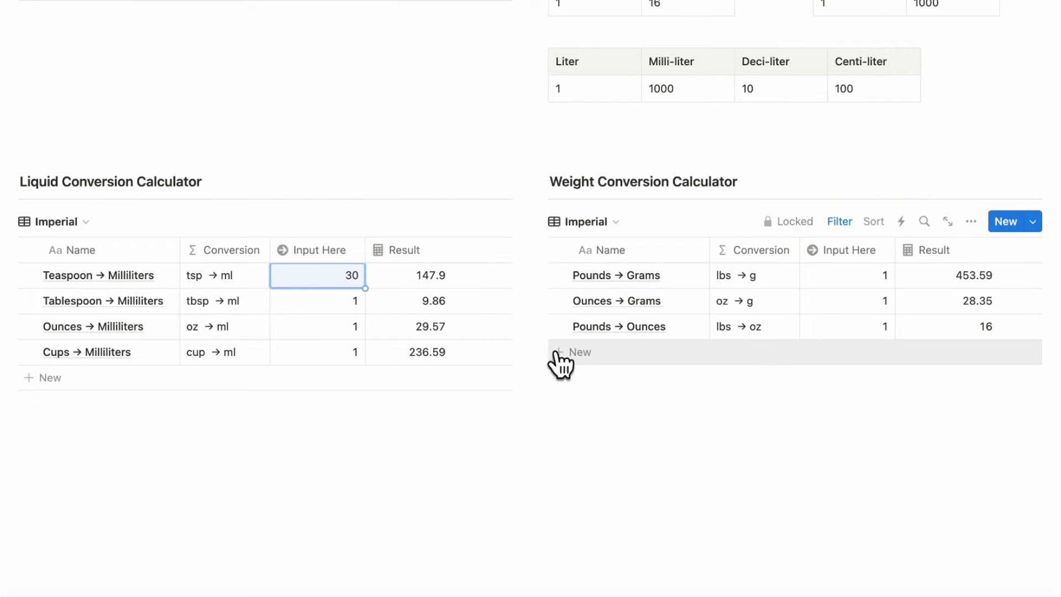
pyautogui.click(58, 221)
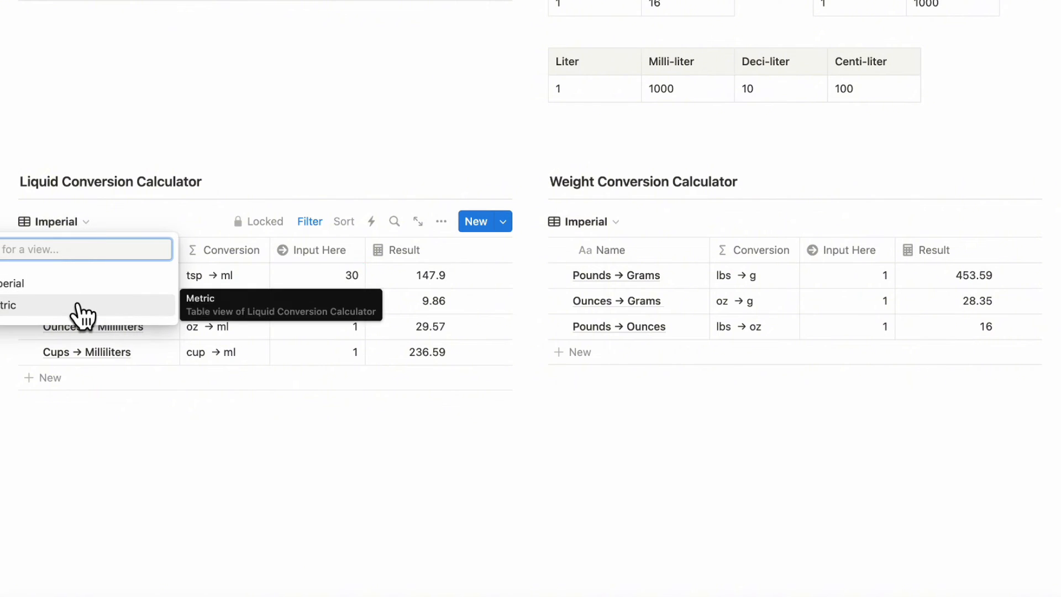
pyautogui.click(10, 305)
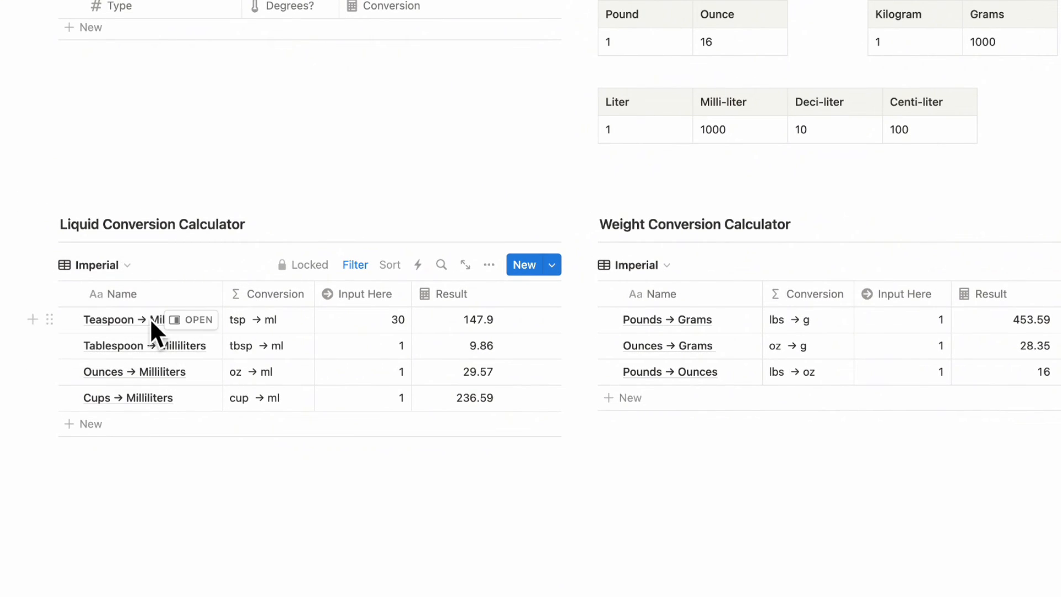
pyautogui.click(634, 264)
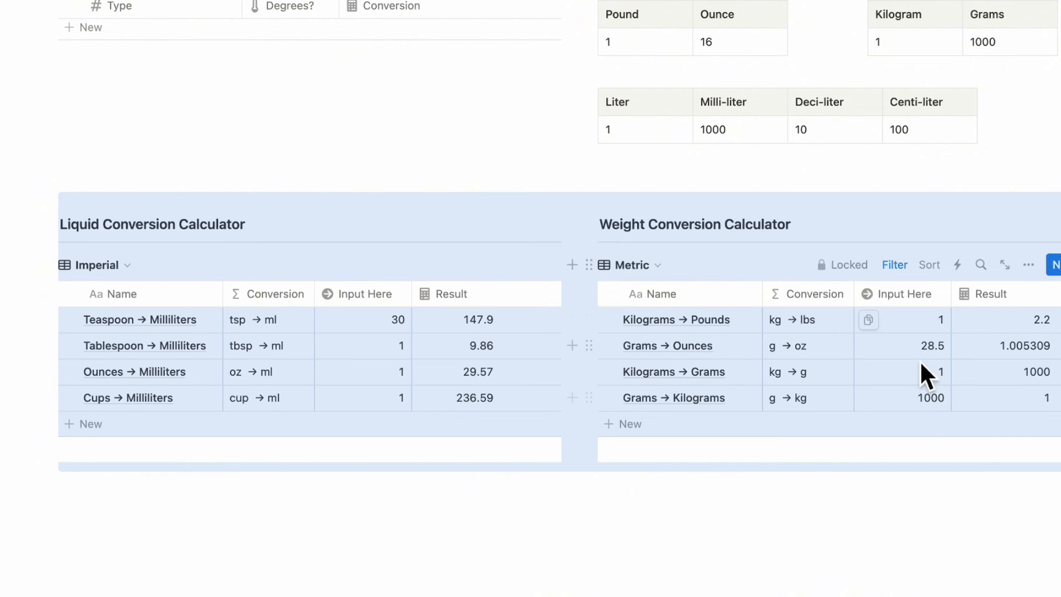
pyautogui.scroll(3)
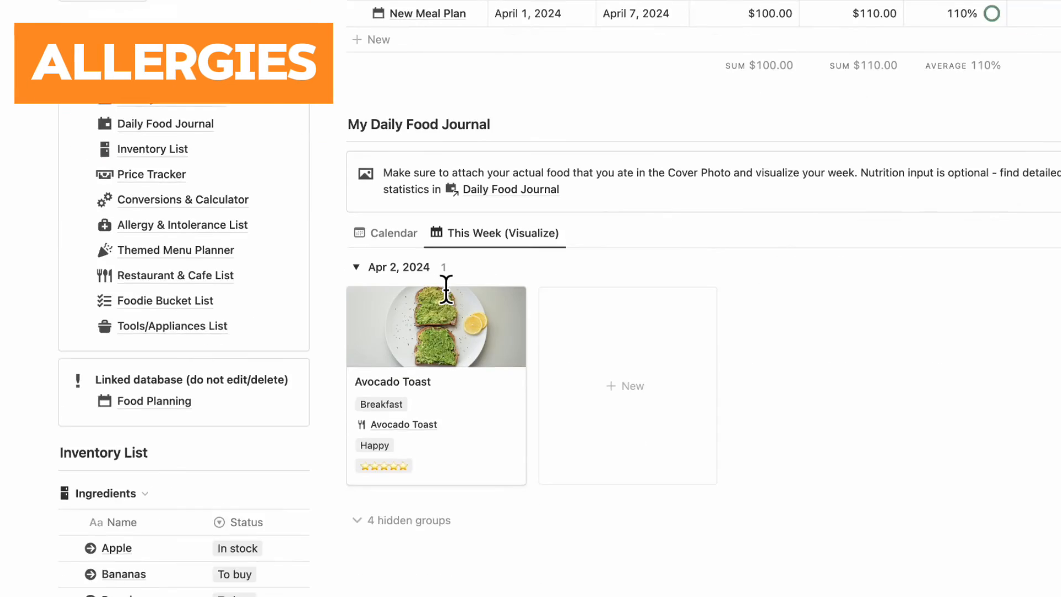
pyautogui.scroll(-3)
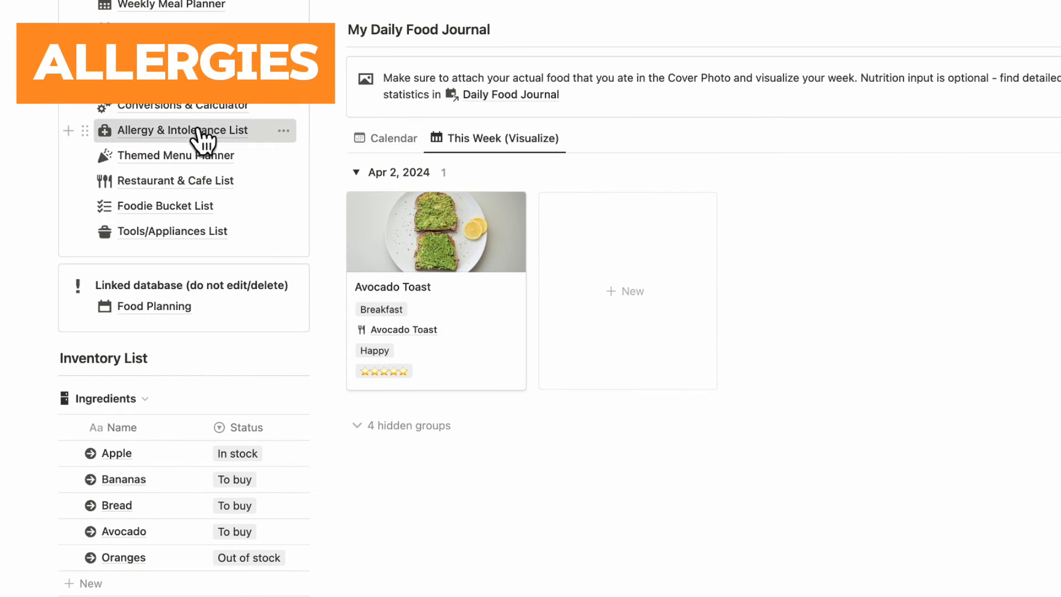
pyautogui.click(181, 130)
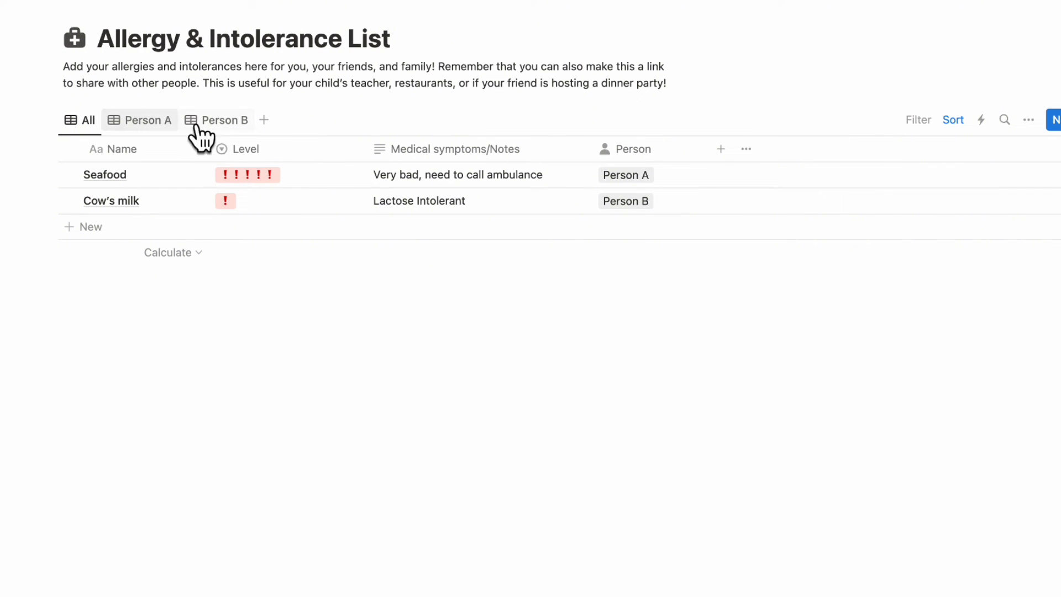
pyautogui.moveTo(170, 166)
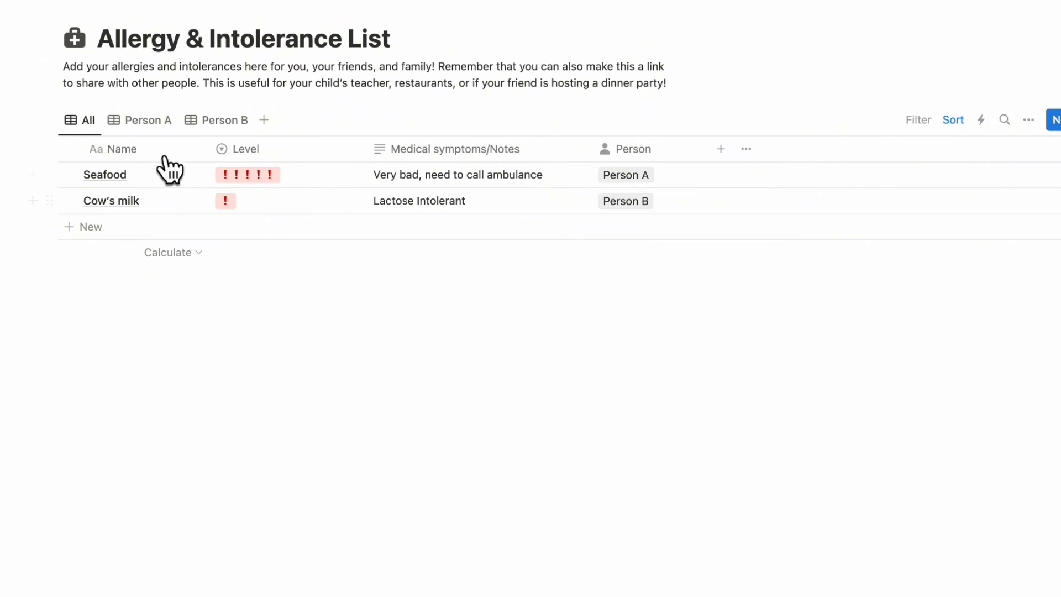
pyautogui.moveTo(177, 244)
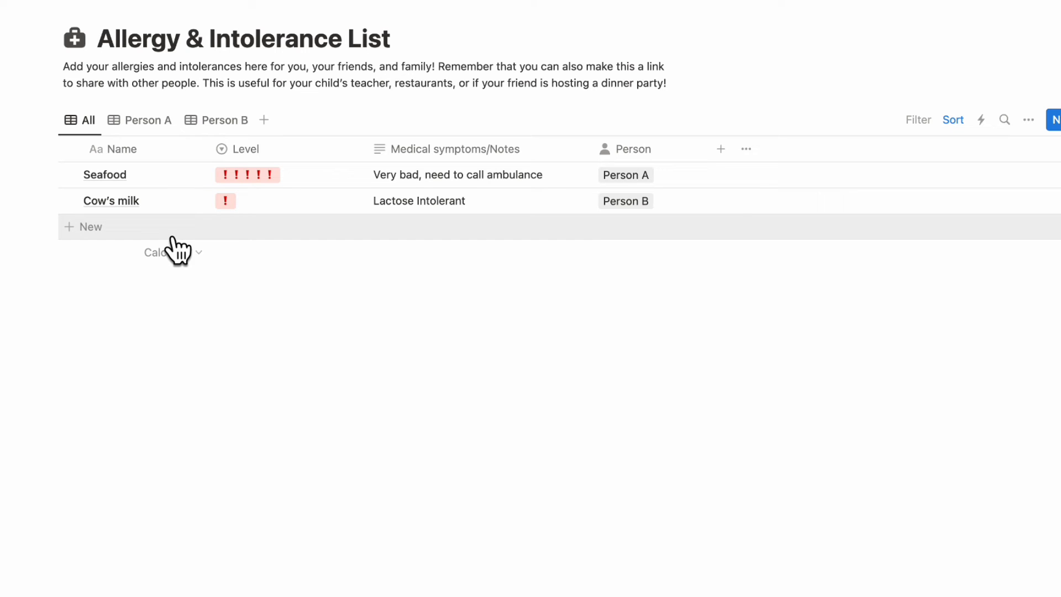
pyautogui.moveTo(270, 239)
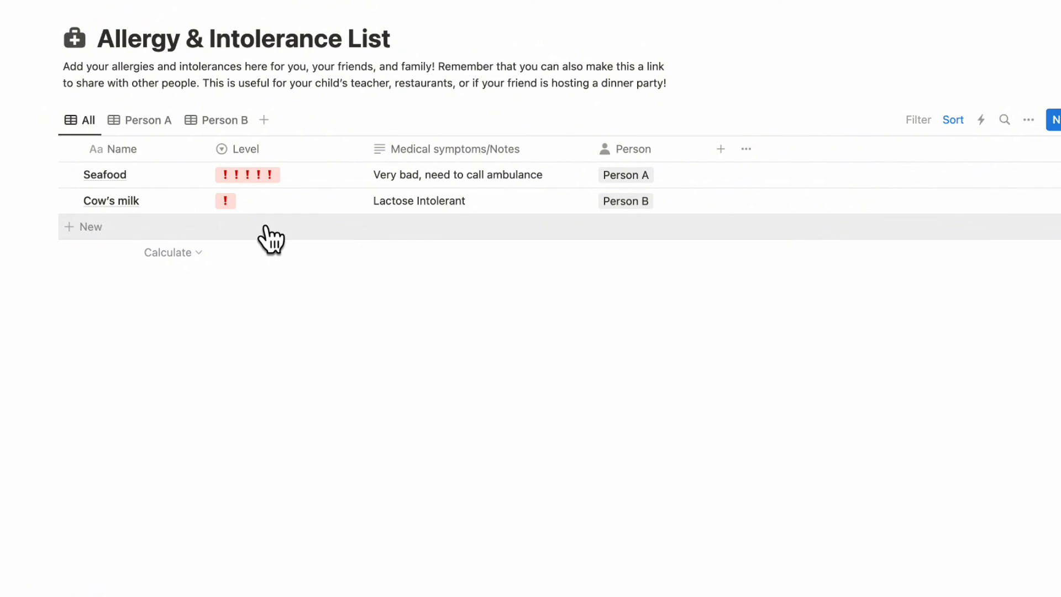
pyautogui.moveTo(264, 203)
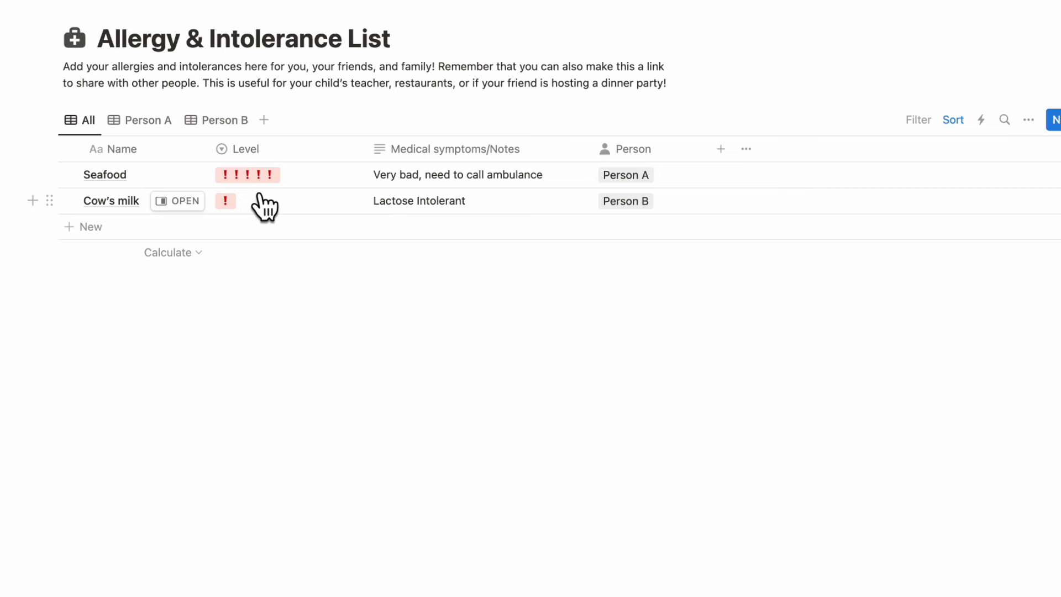
pyautogui.moveTo(277, 227)
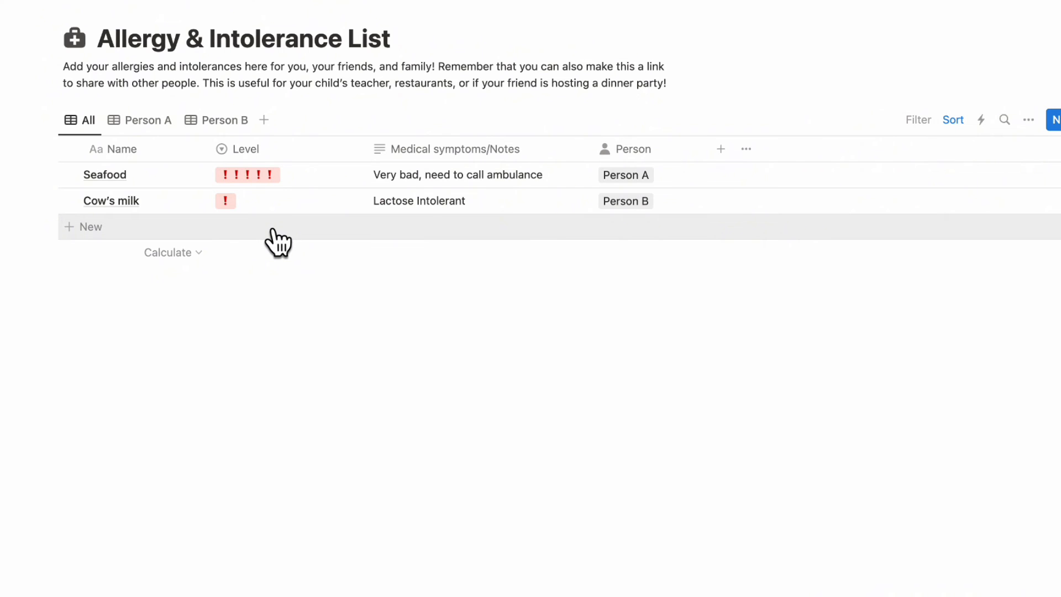
# Step: Name the new allergy Nuts and assign it to a newly created Person C option
pyautogui.write('Nuts')
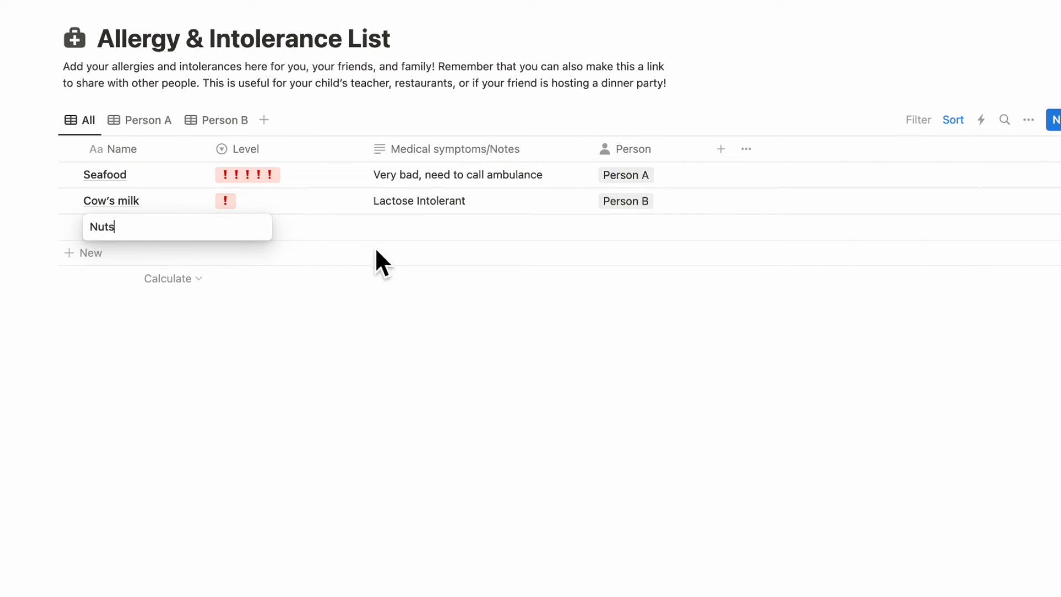
pyautogui.press('Enter')
pyautogui.write('Serious')
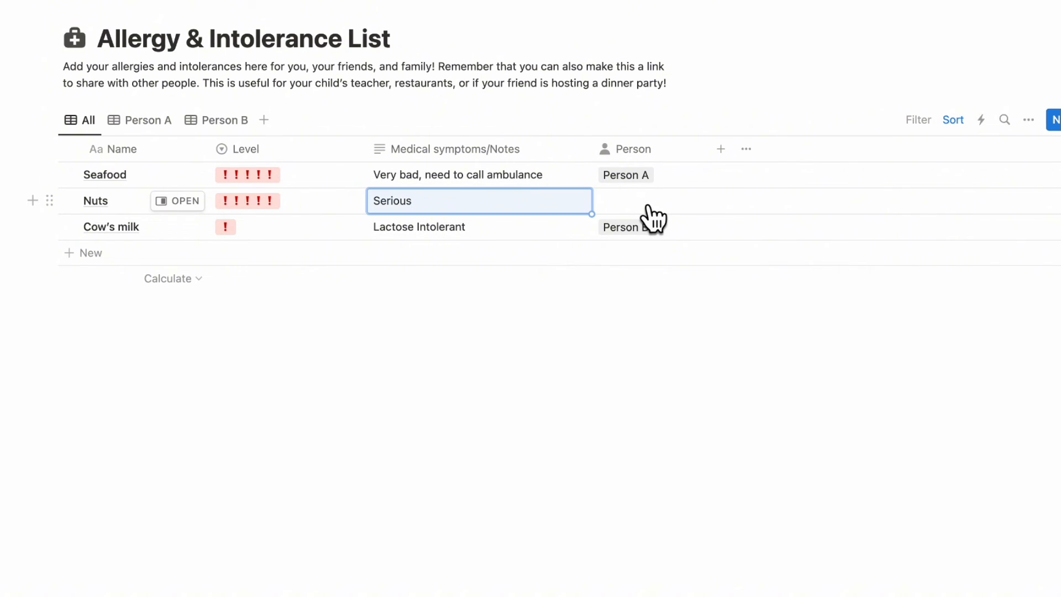
pyautogui.click(636, 200)
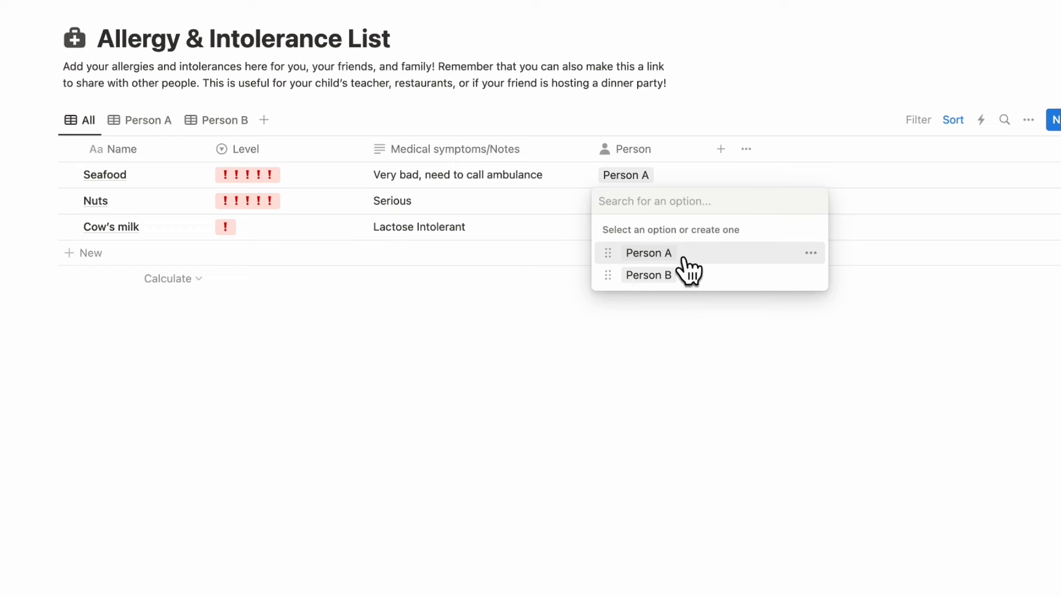
pyautogui.write('Person')
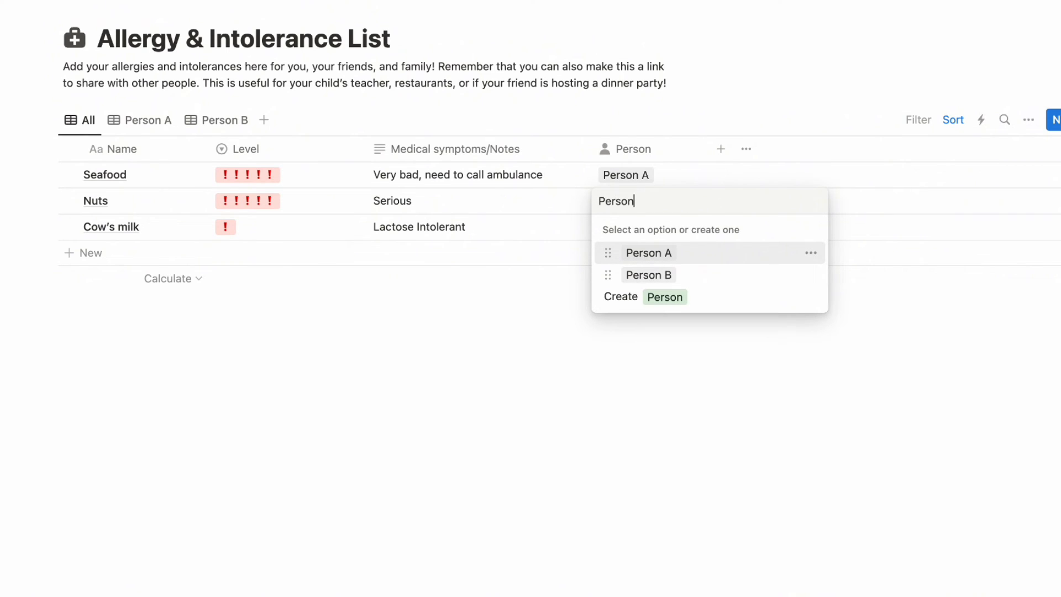
pyautogui.click(642, 296)
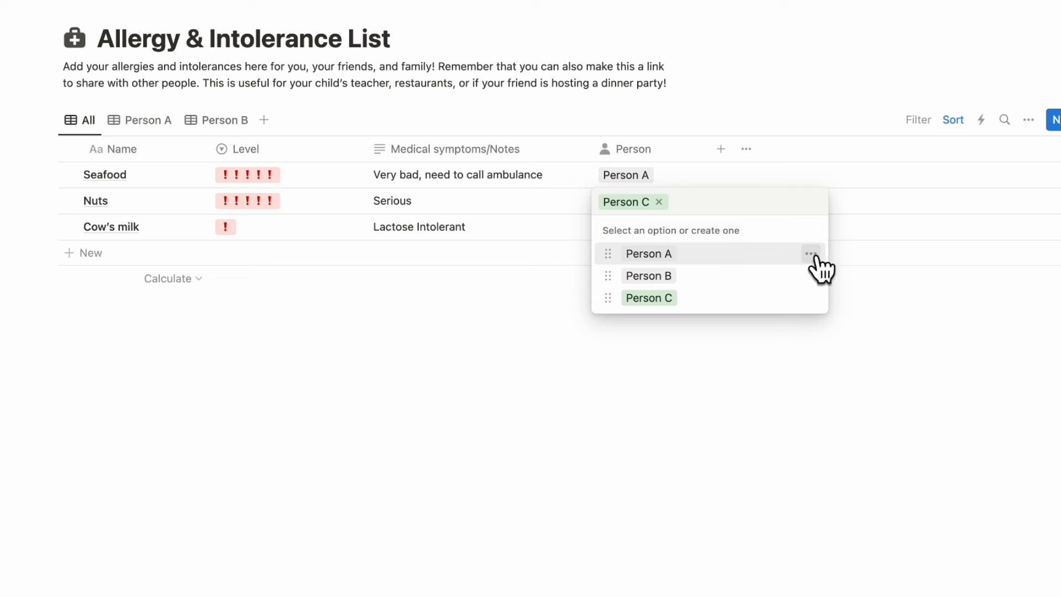
pyautogui.click(810, 297)
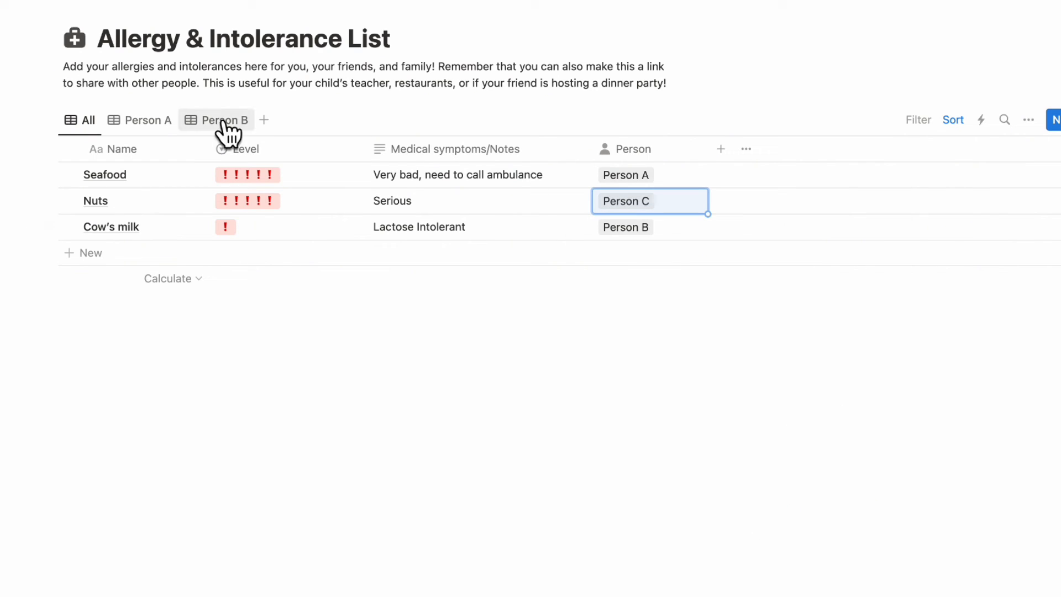
pyautogui.moveTo(271, 128)
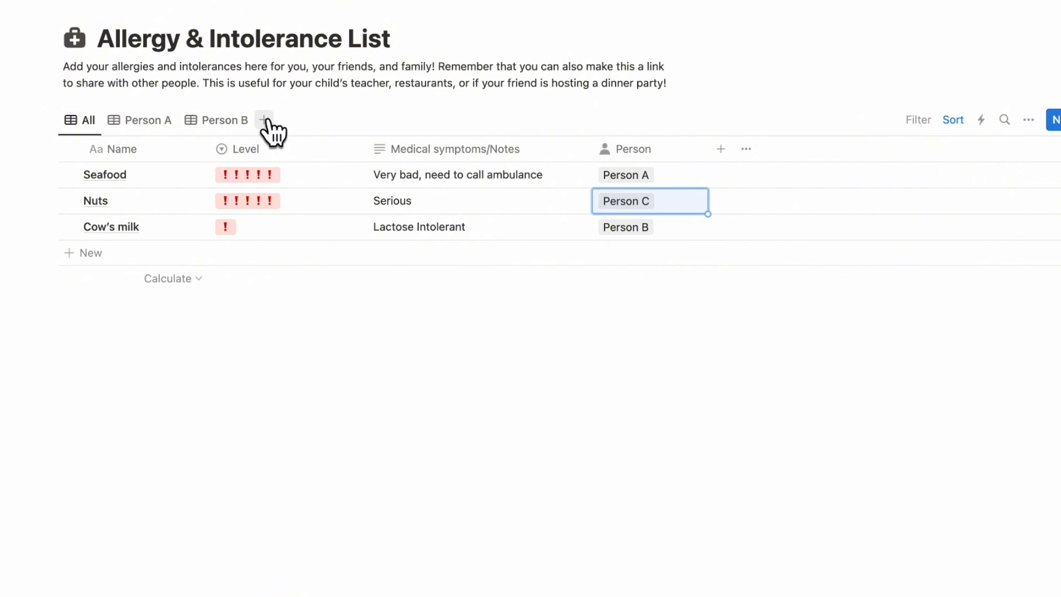
# Step: Duplicate the Person B view as Person C and filter it to Person: Person C
pyautogui.click(223, 120)
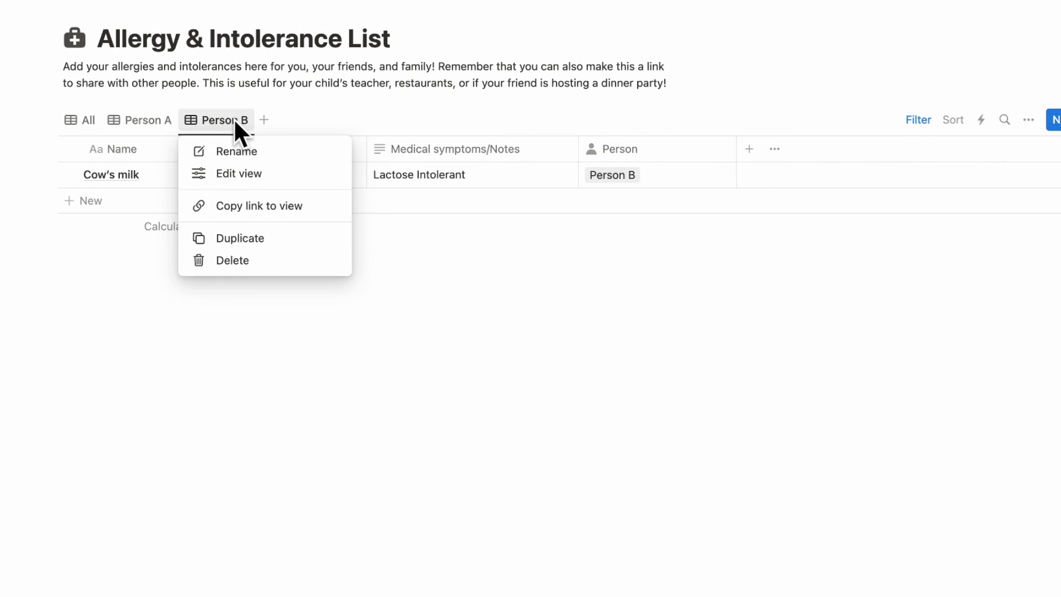
pyautogui.click(239, 237)
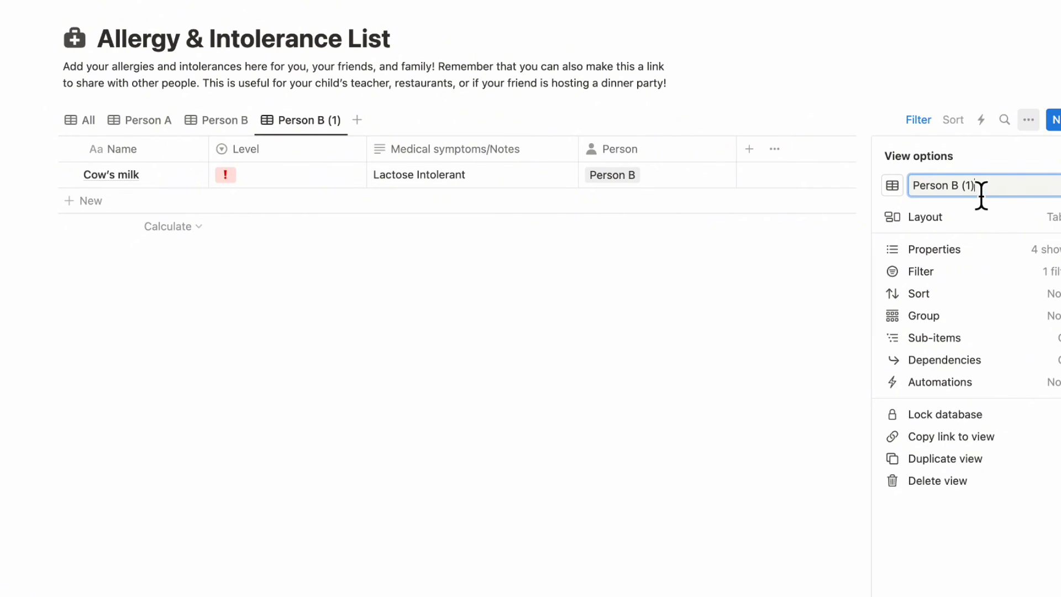
pyautogui.write('Person C')
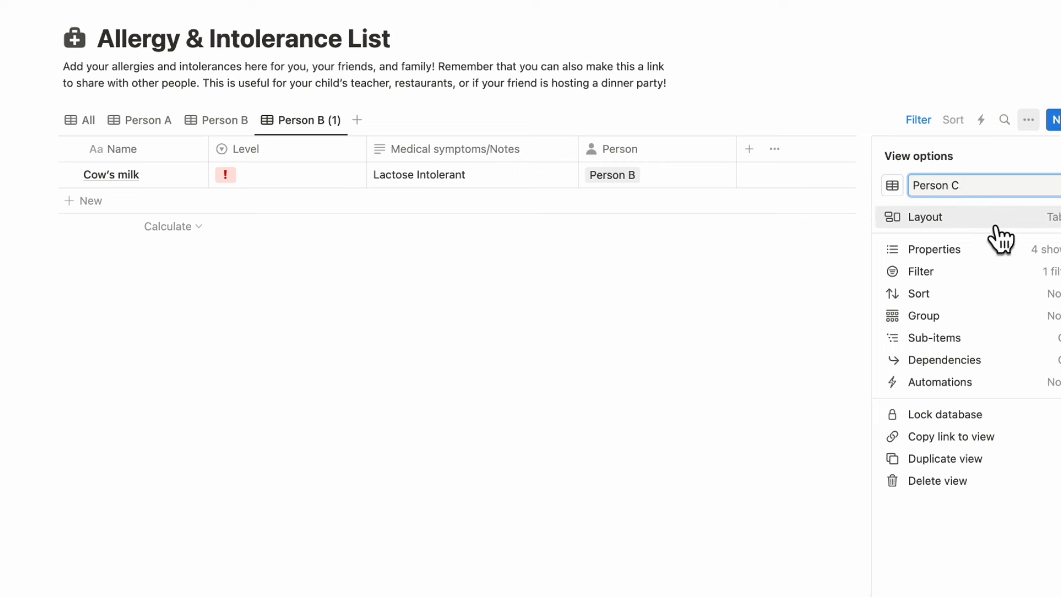
pyautogui.click(921, 271)
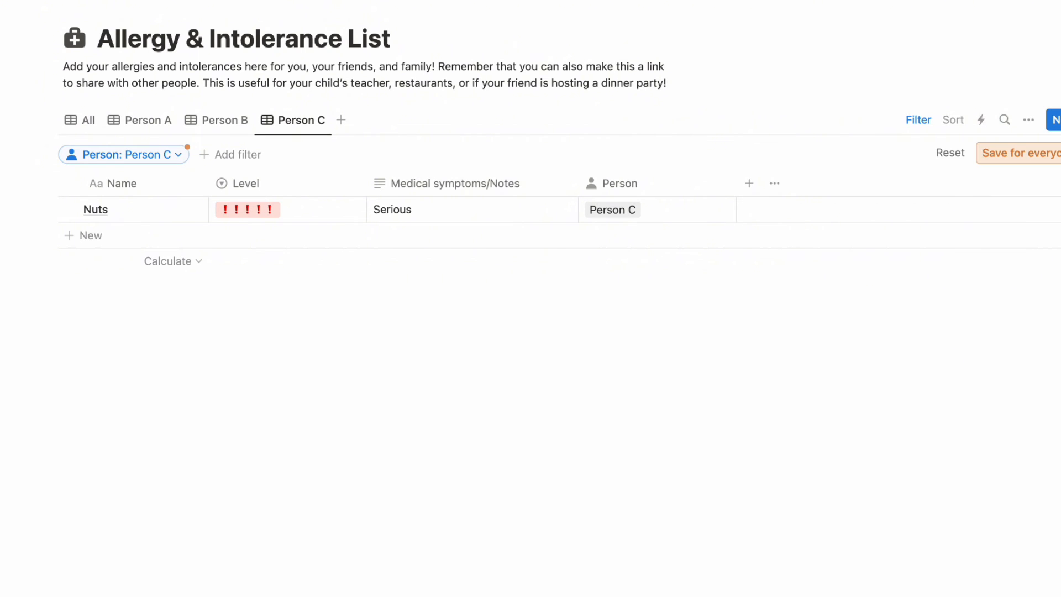
pyautogui.moveTo(214, 144)
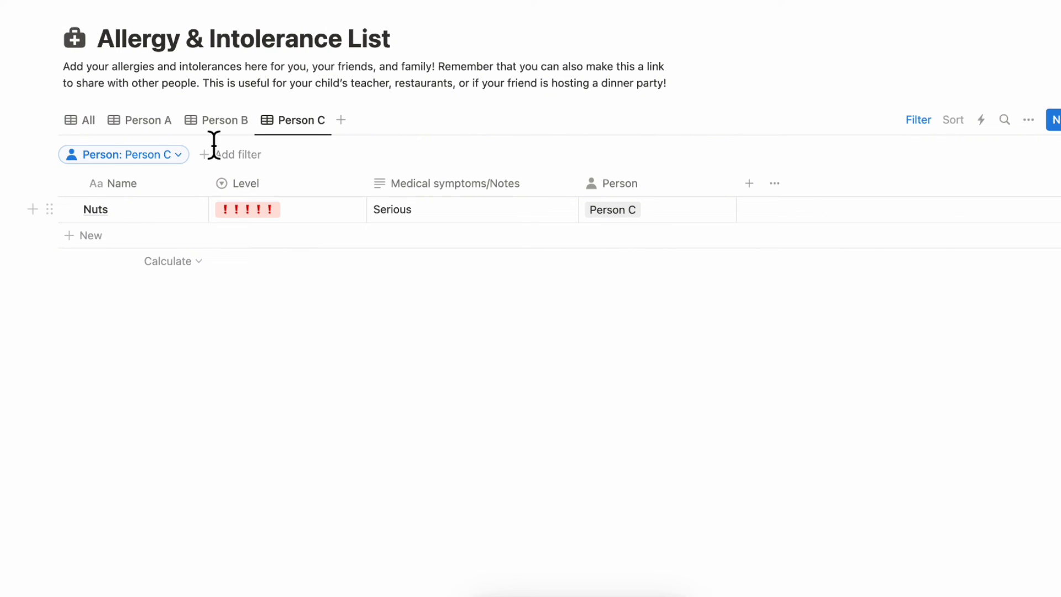
pyautogui.moveTo(450, 250)
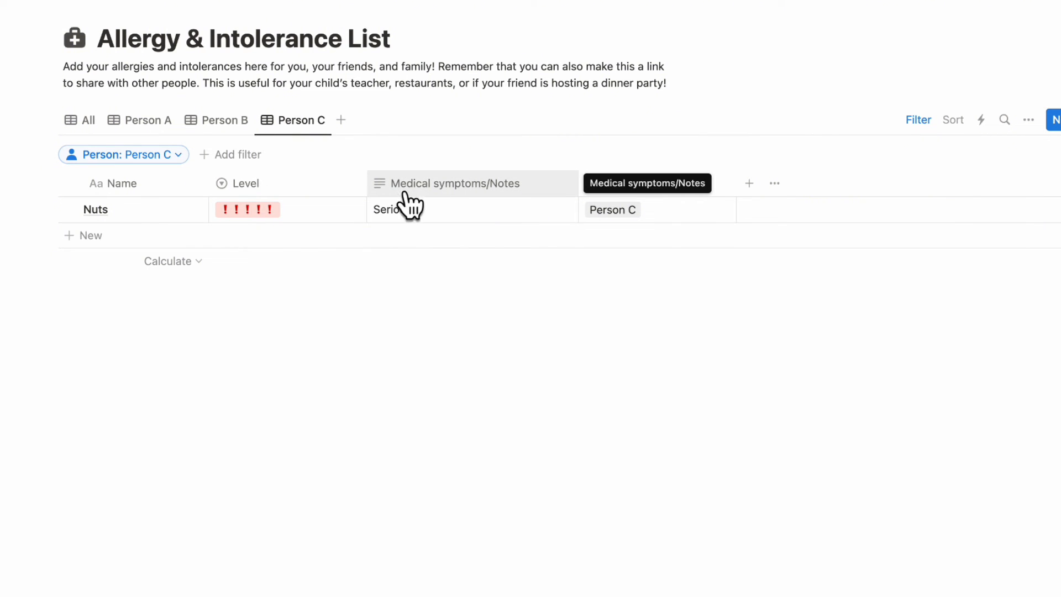
pyautogui.moveTo(330, 216)
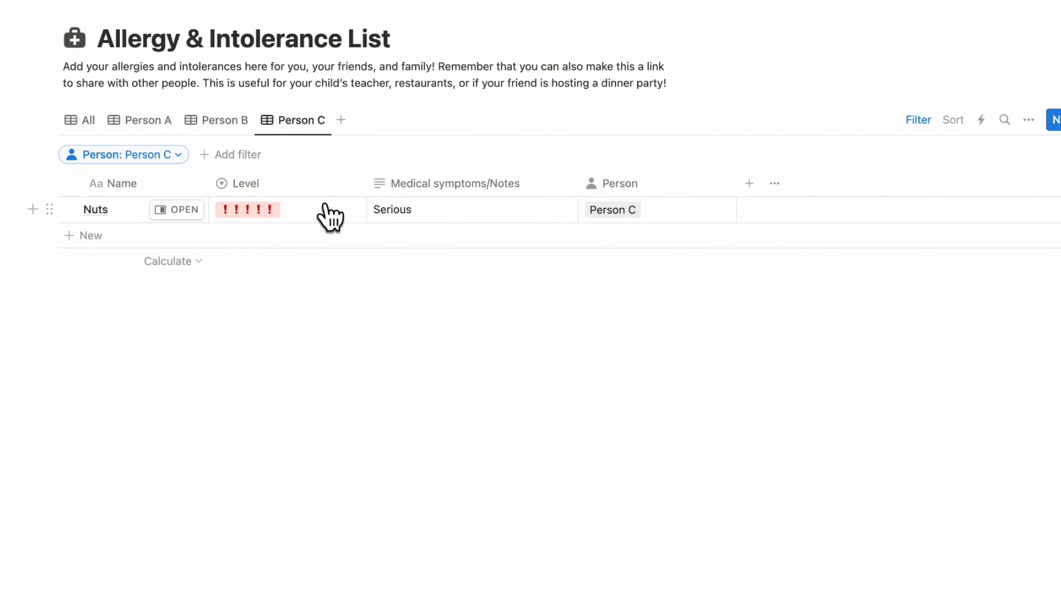
pyautogui.moveTo(939, 156)
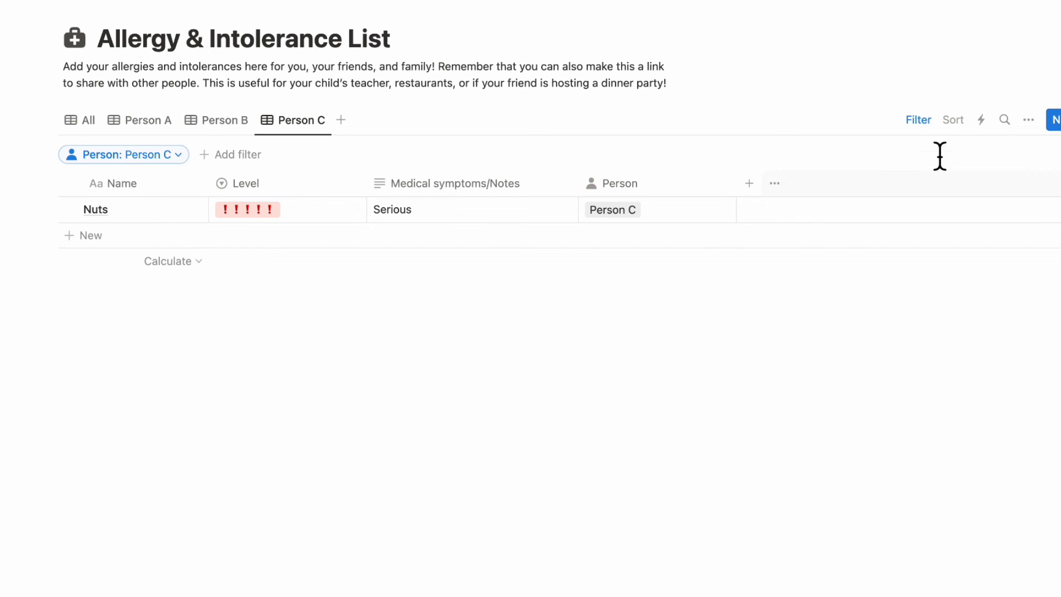
pyautogui.scroll(3)
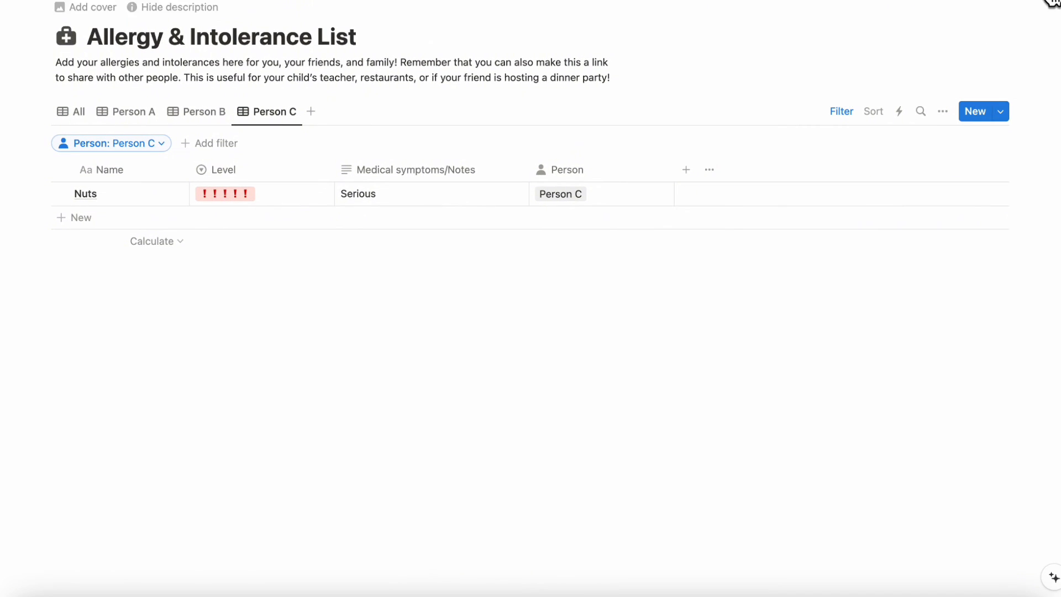
pyautogui.click(942, 111)
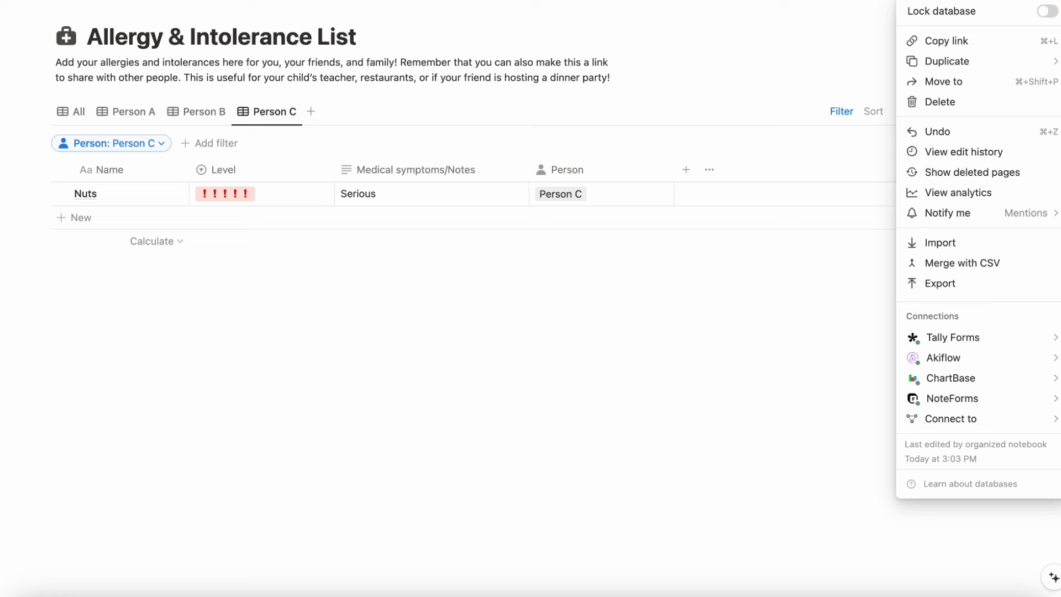
pyautogui.moveTo(950, 283)
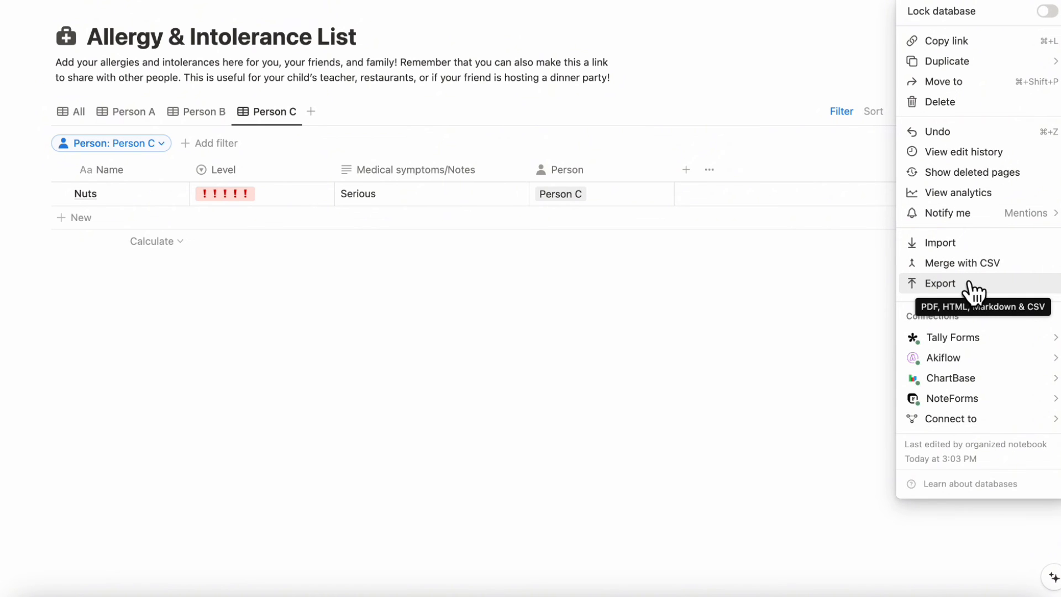
pyautogui.click(939, 283)
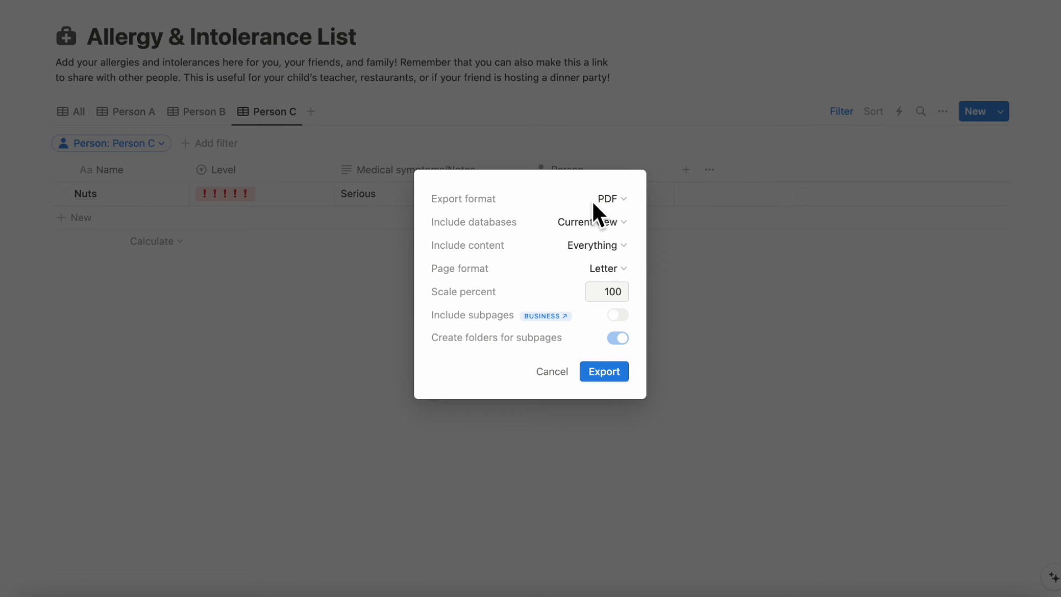
pyautogui.moveTo(591, 221)
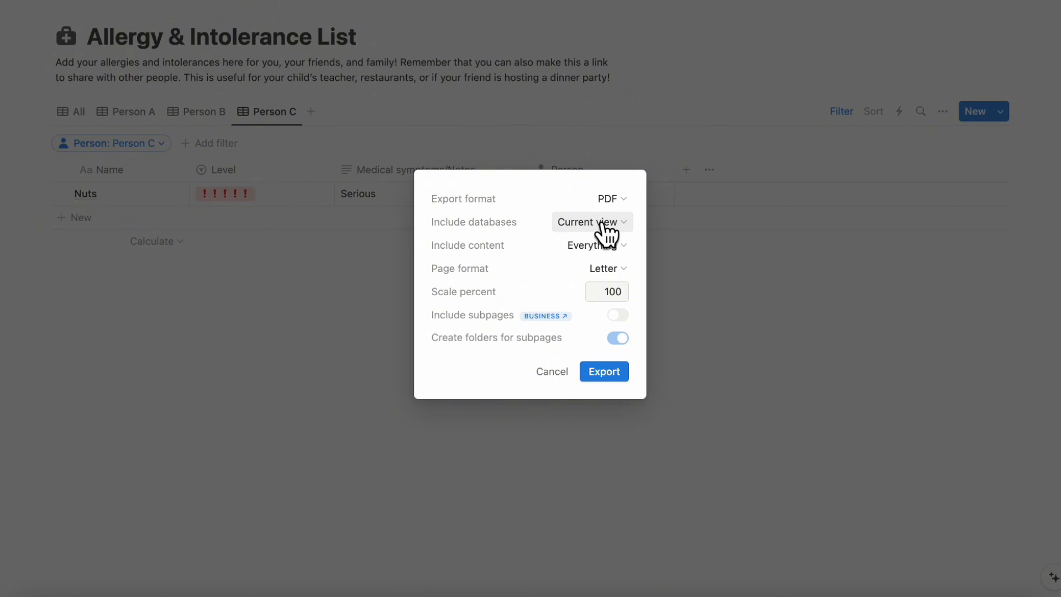
pyautogui.moveTo(366, 429)
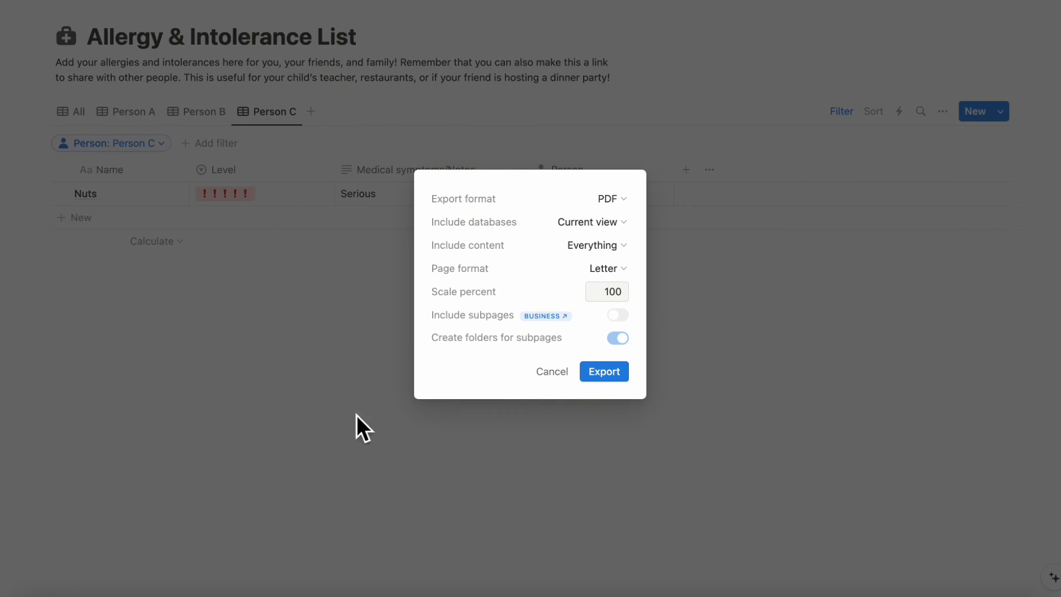
pyautogui.moveTo(567, 399)
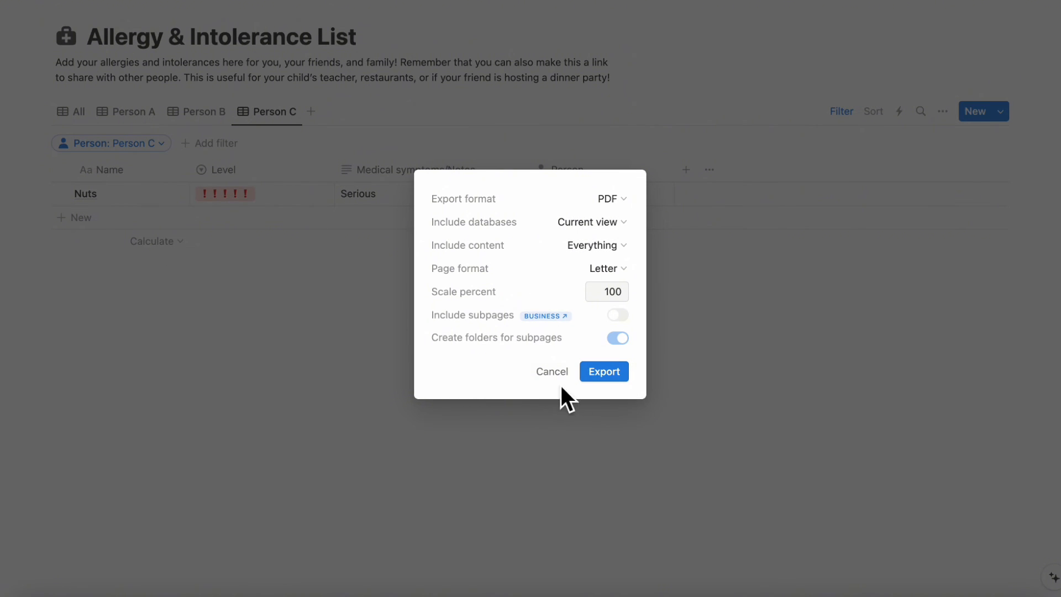
pyautogui.click(550, 371)
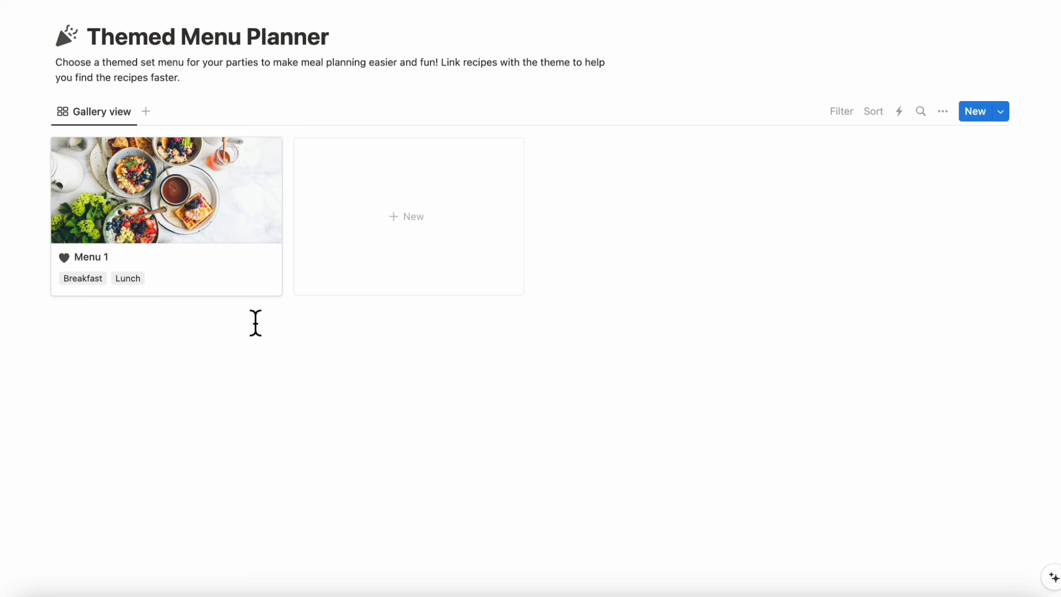
pyautogui.moveTo(420, 274)
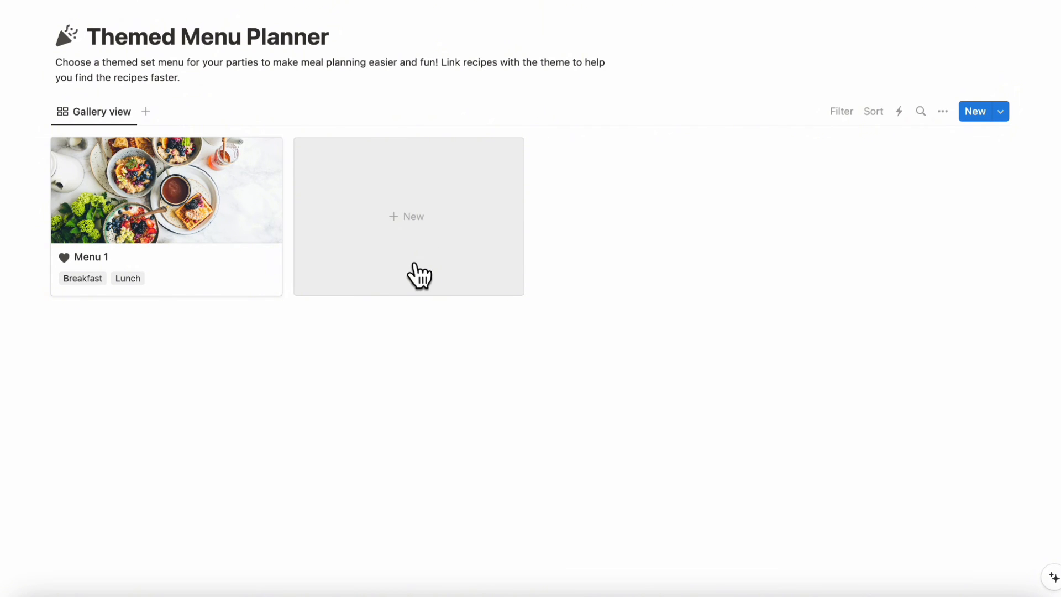
# Step: Tag the new Italian Menu as Dinner, review the recipes to link, and close the page
pyautogui.click(406, 217)
pyautogui.write('Italian Me')
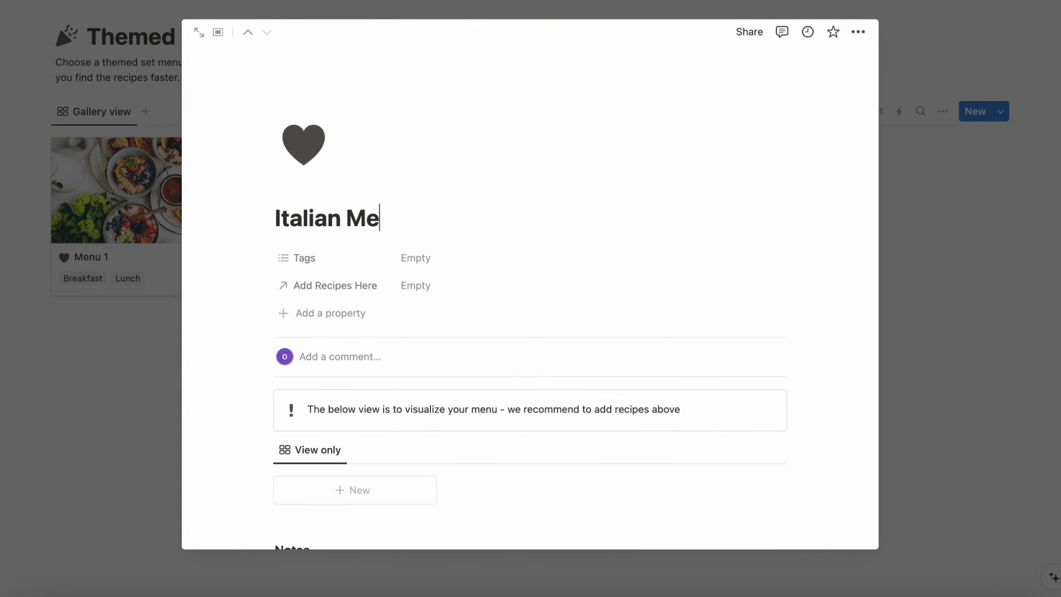
pyautogui.click(415, 257)
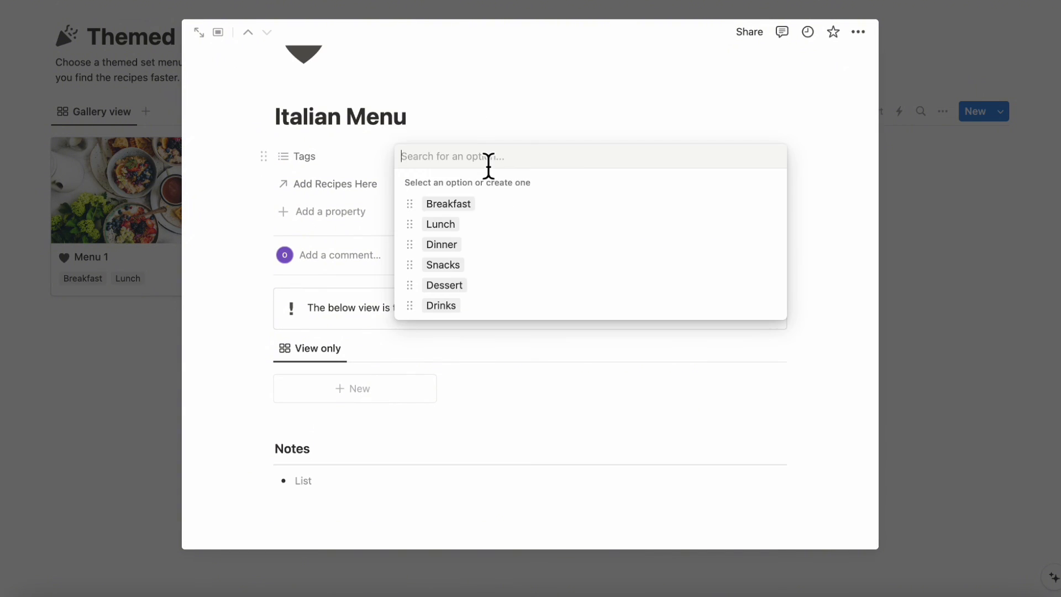
pyautogui.click(441, 243)
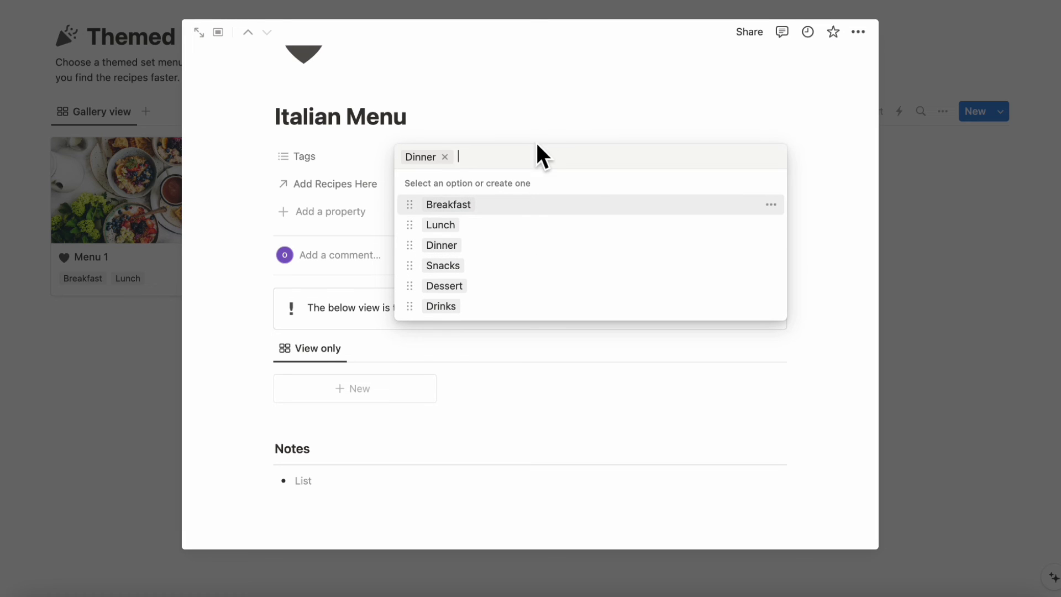
pyautogui.click(338, 183)
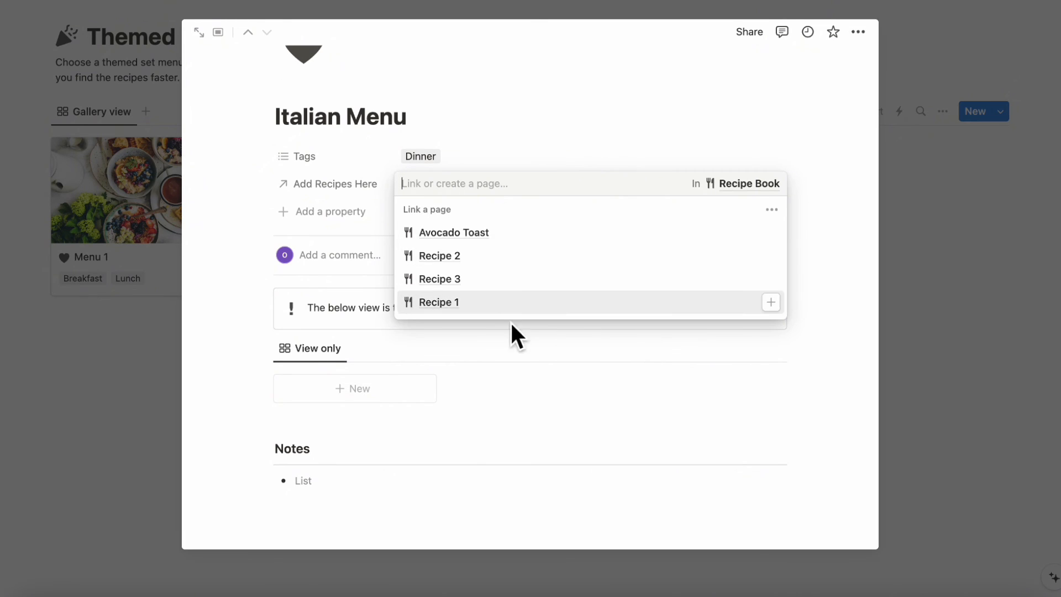
pyautogui.moveTo(590, 305)
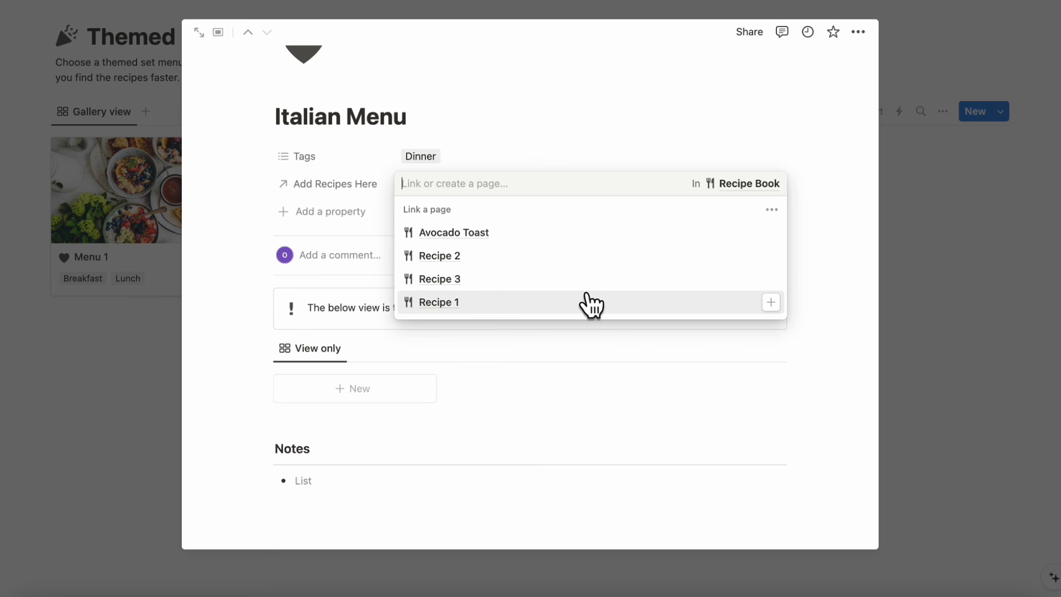
pyautogui.moveTo(514, 226)
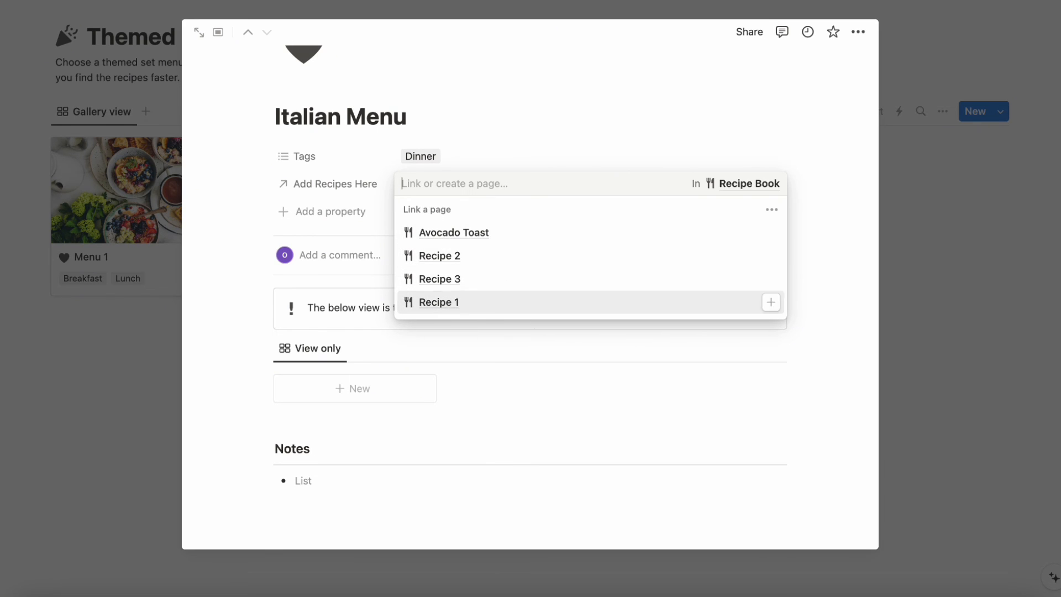
pyautogui.moveTo(495, 297)
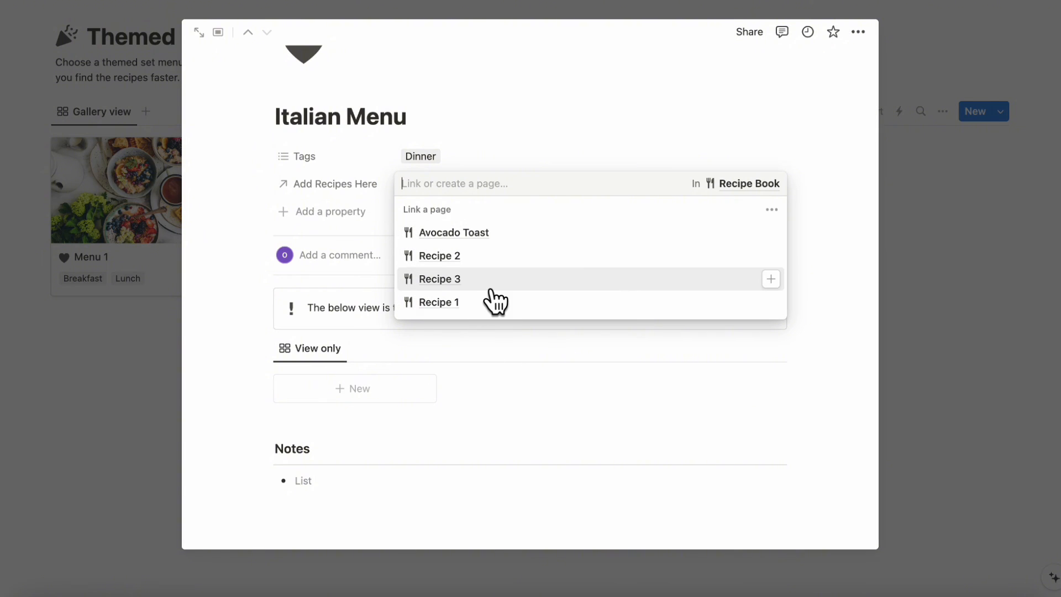
pyautogui.moveTo(538, 240)
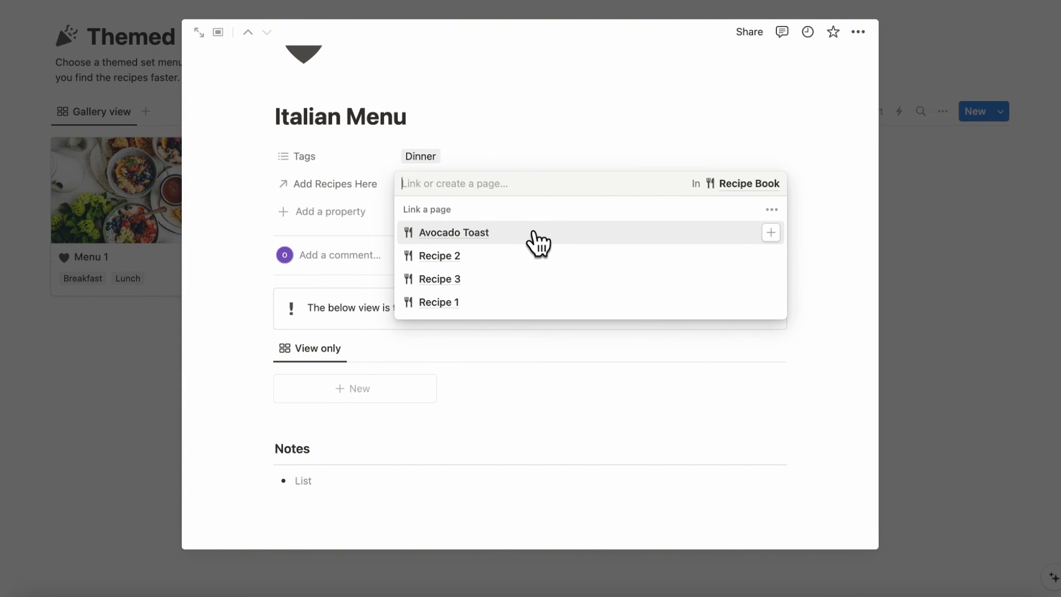
pyautogui.click(454, 232)
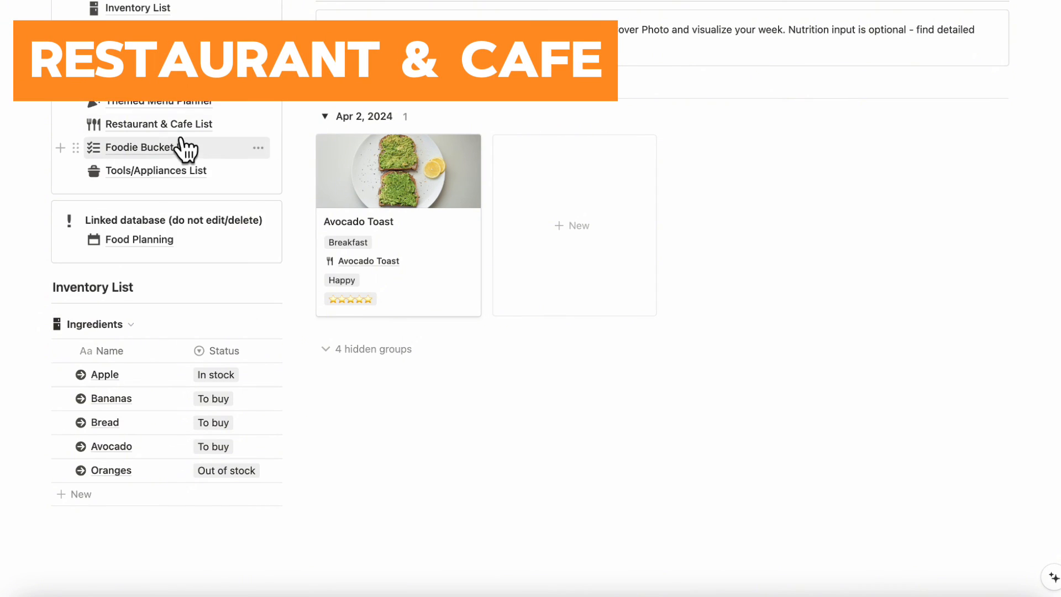
# Step: Add a Want To Go place titled New Cafe with Type Cafe in the Restaurant & Cafe List
pyautogui.click(159, 123)
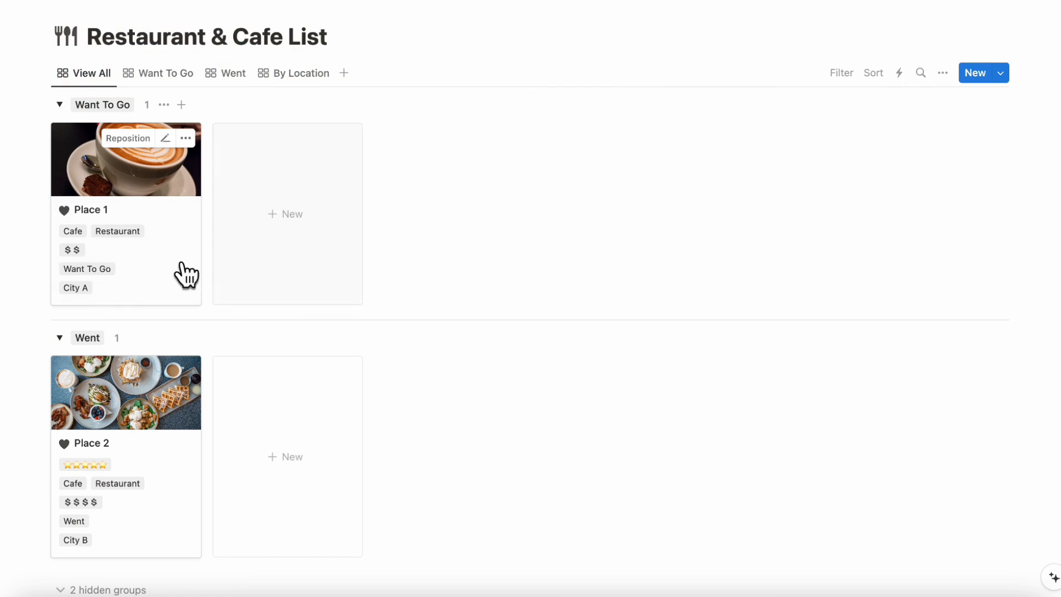
pyautogui.moveTo(286, 213)
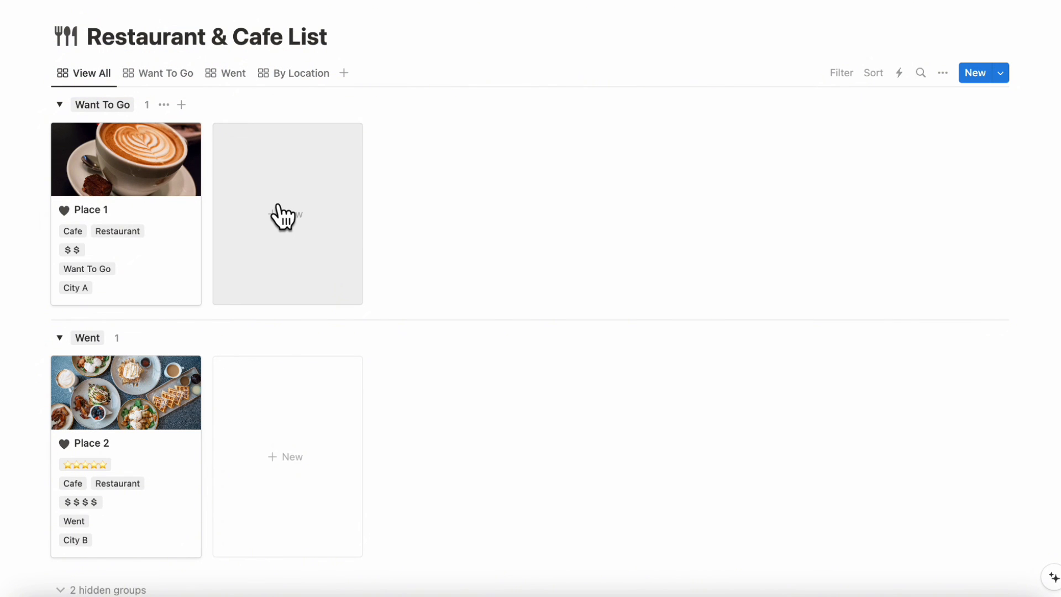
pyautogui.moveTo(299, 297)
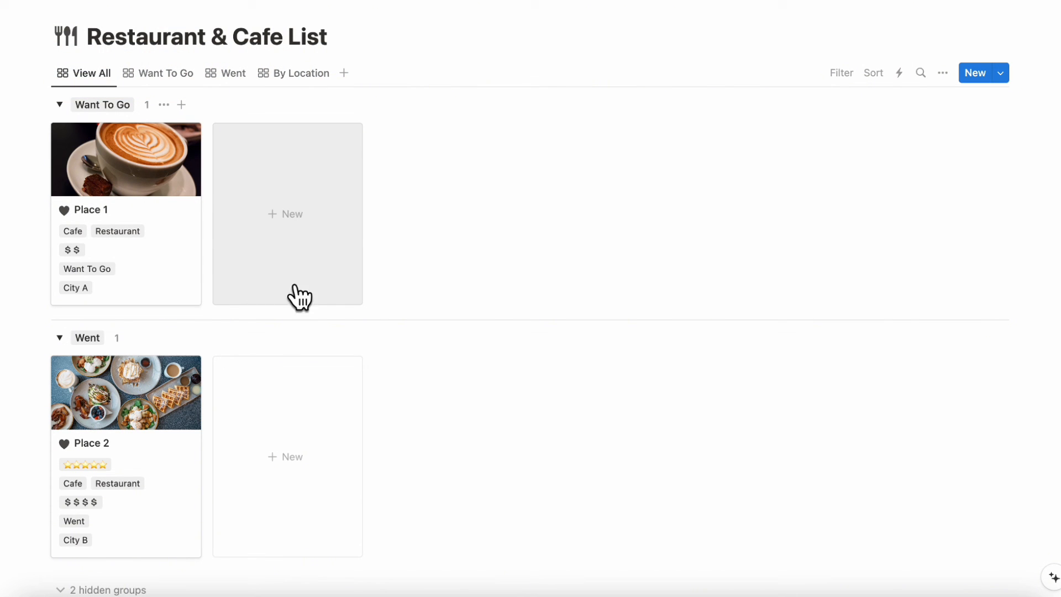
pyautogui.moveTo(281, 344)
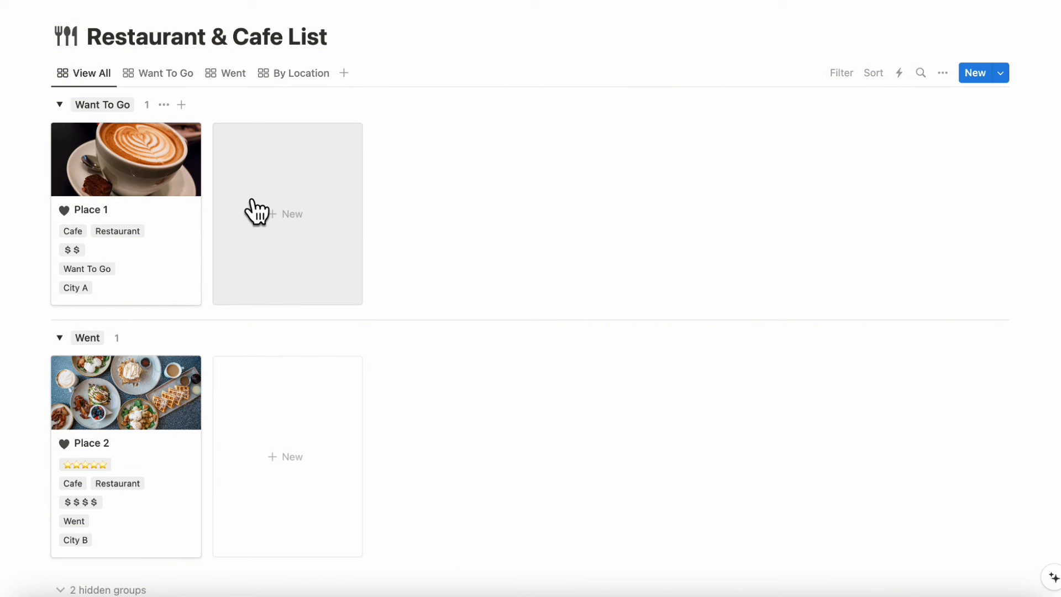
pyautogui.click(286, 213)
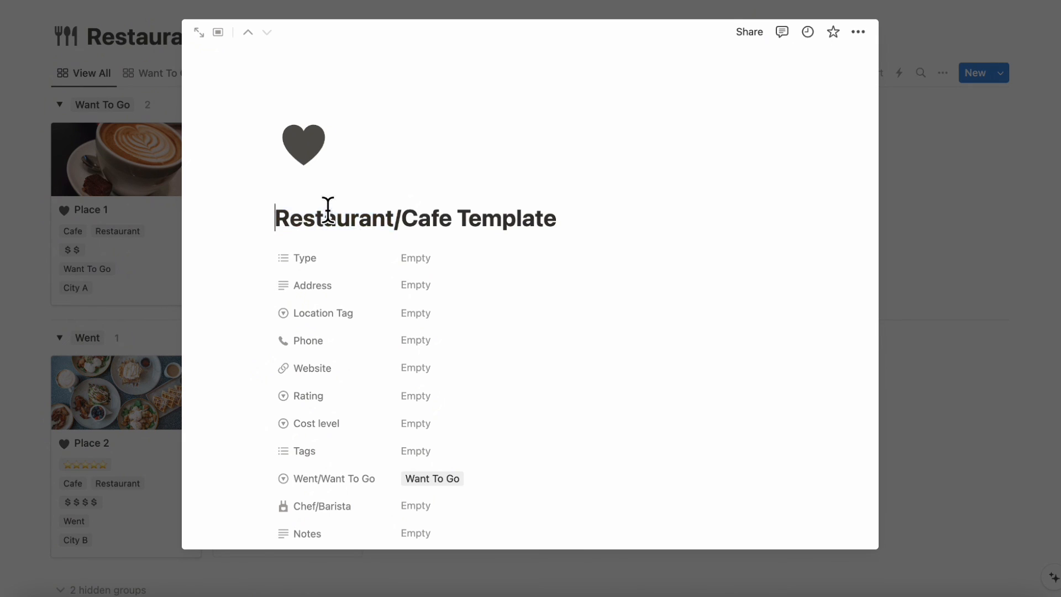
pyautogui.write('New C')
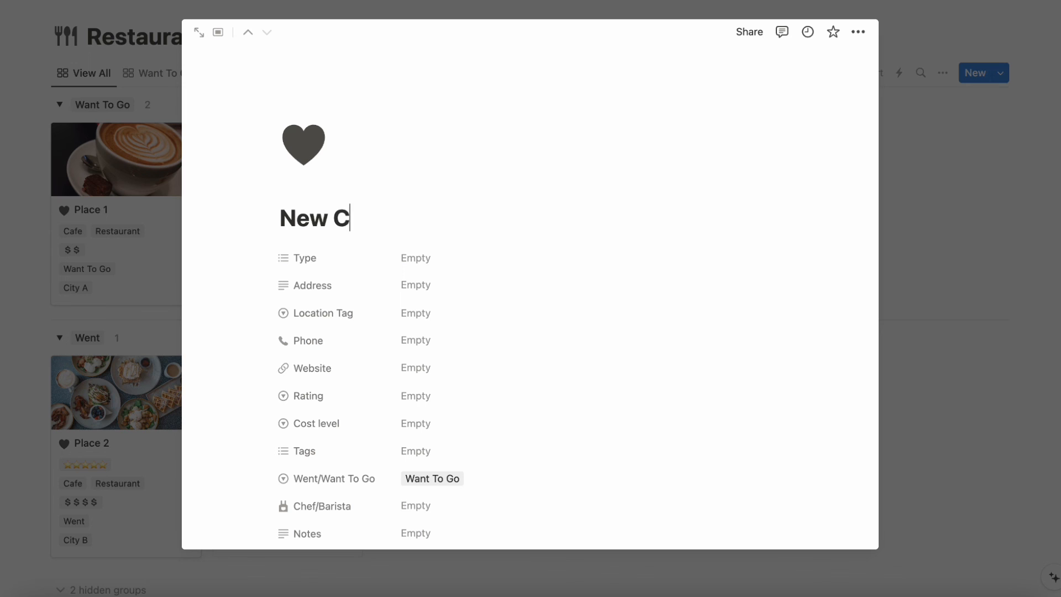
pyautogui.click(415, 257)
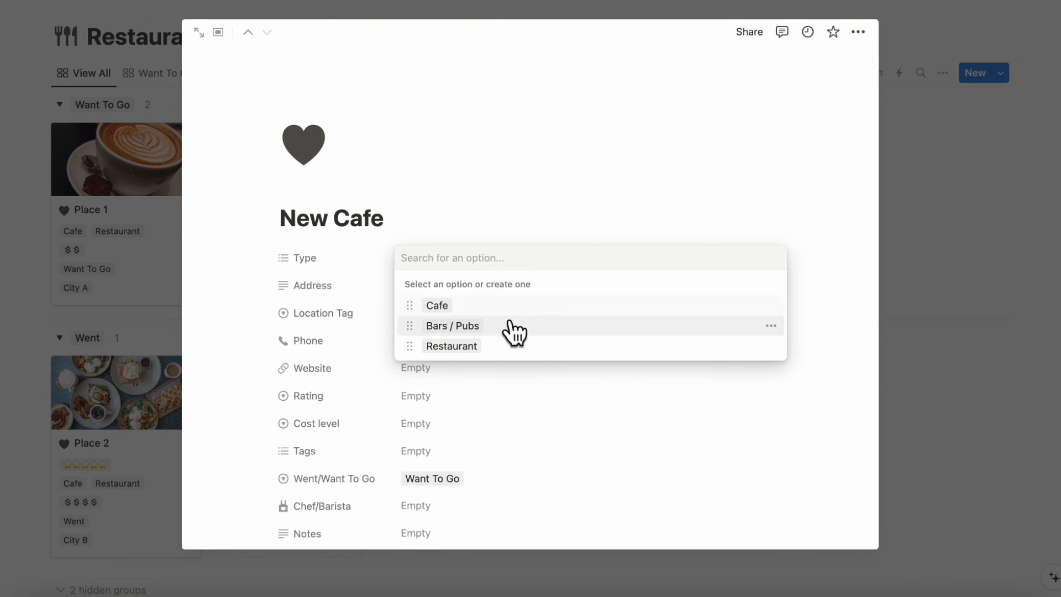
pyautogui.click(435, 305)
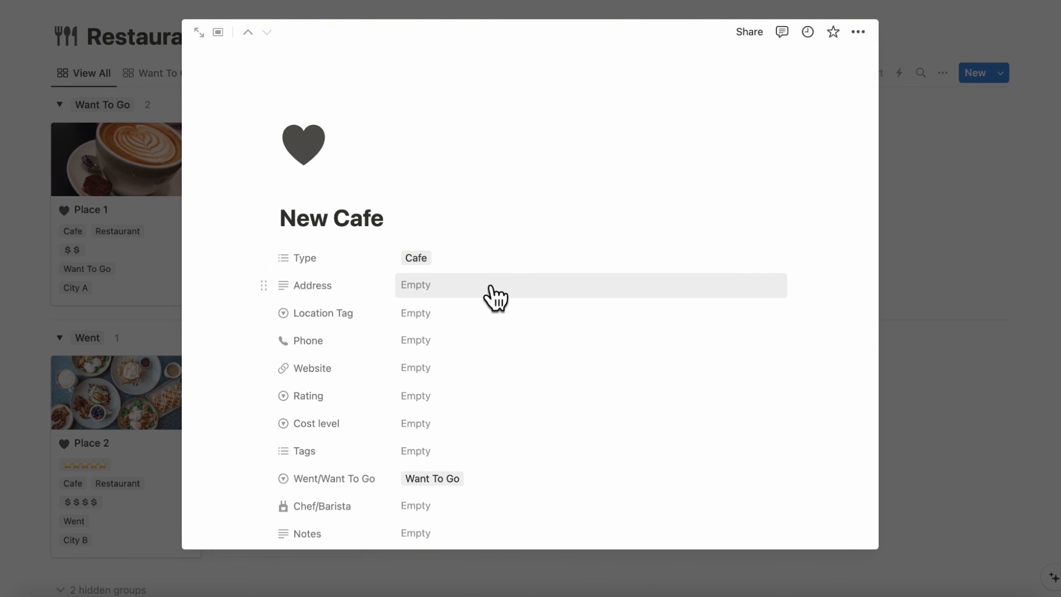
pyautogui.scroll(-3)
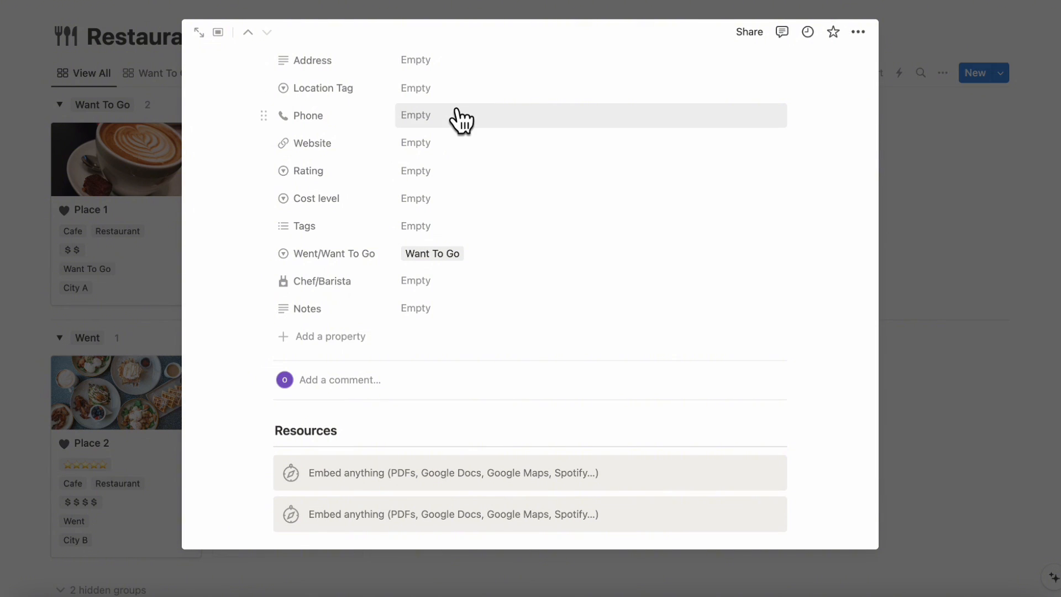
pyautogui.moveTo(478, 202)
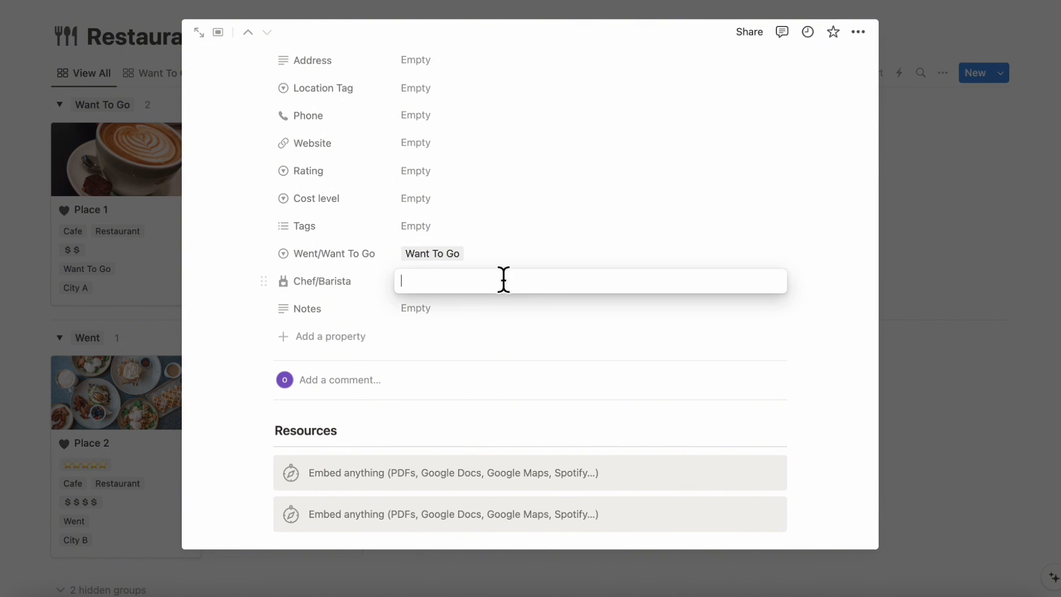
pyautogui.moveTo(497, 319)
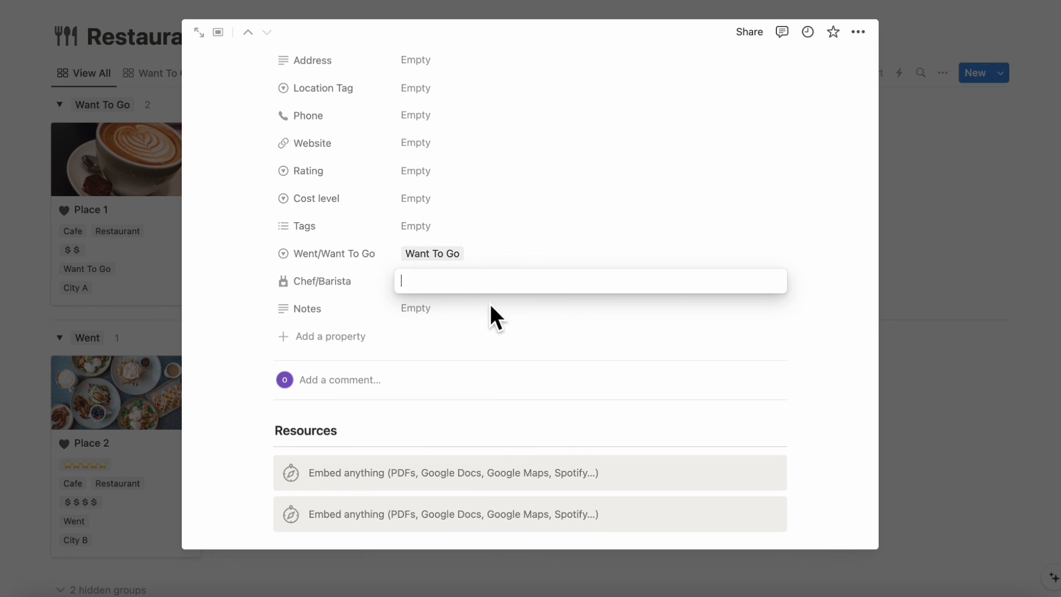
pyautogui.scroll(-3)
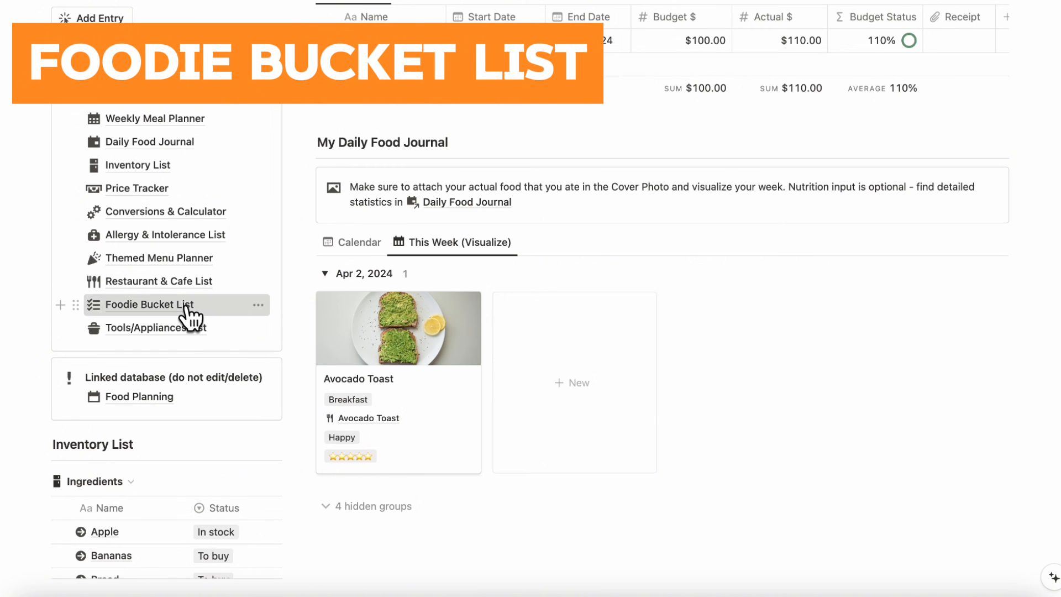
# Step: Rewrite the first Foodie Bucket List goal as Eat out only once a week and open its reflection toggle
pyautogui.click(149, 304)
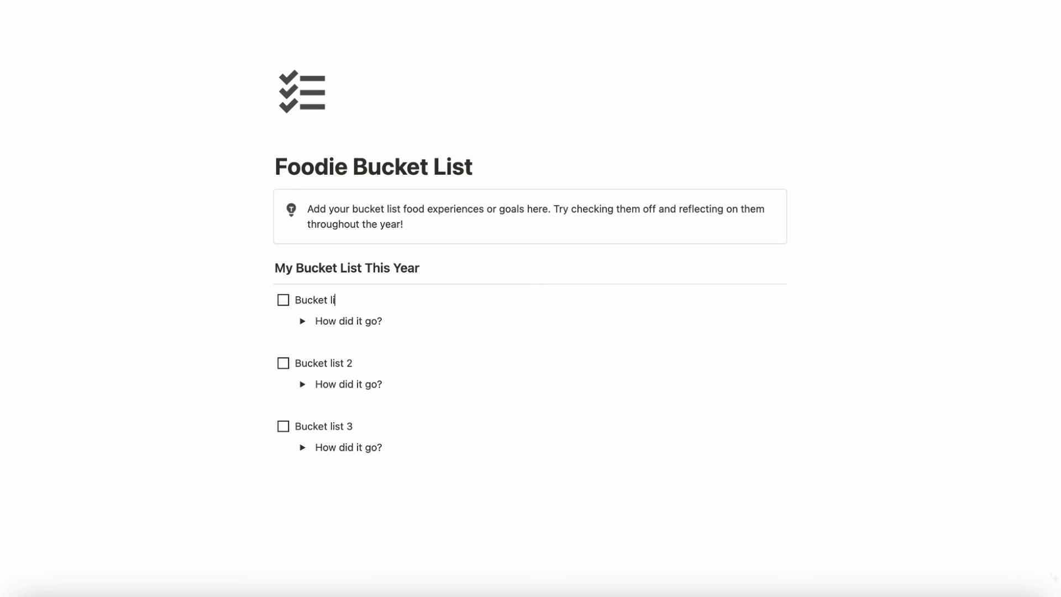
pyautogui.write('Eatout only once a week')
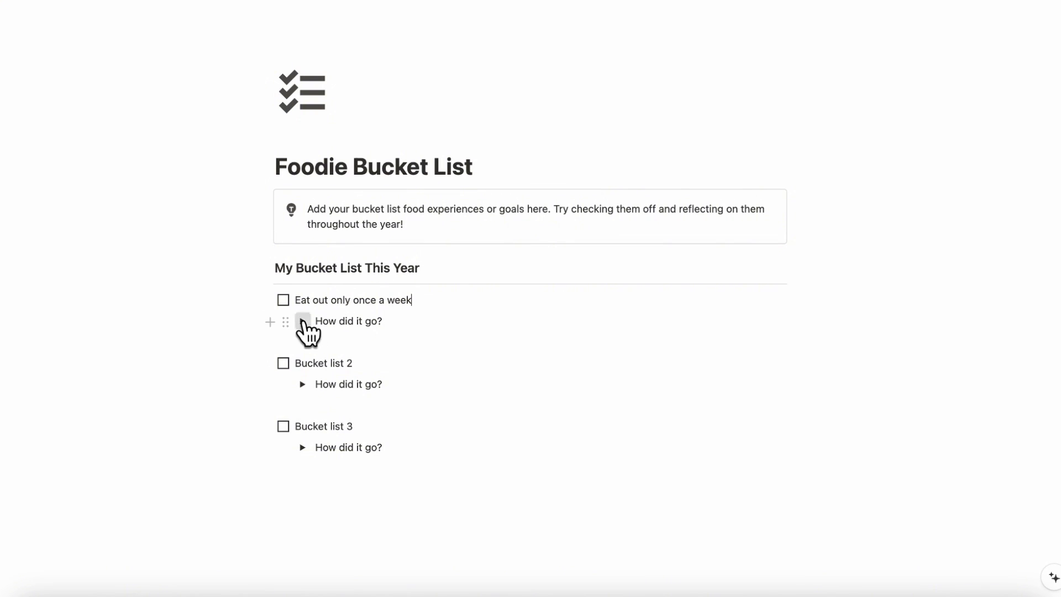
pyautogui.click(302, 321)
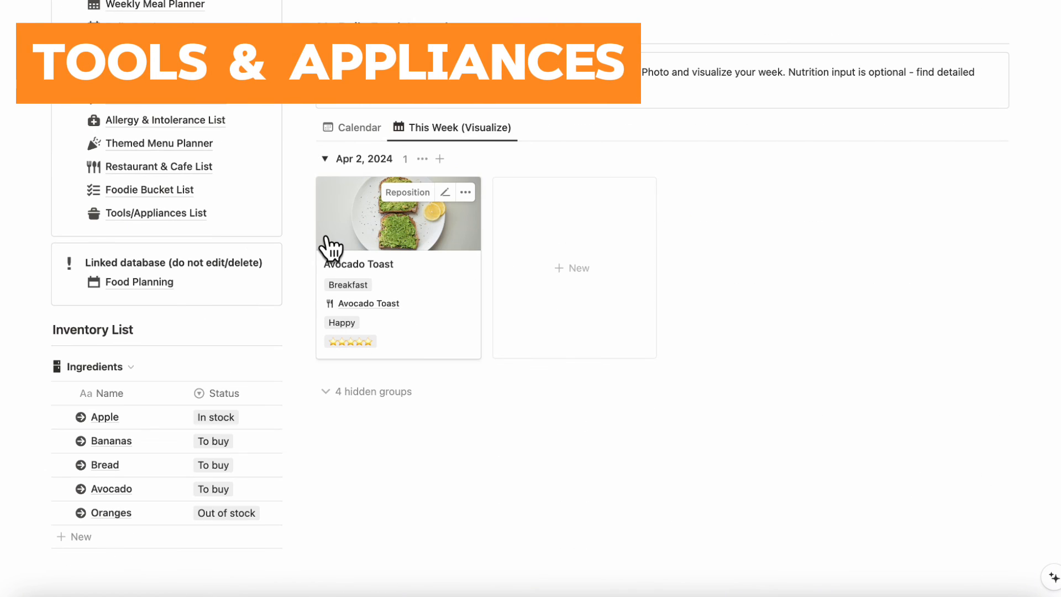
# Step: Review Appliance 1, the Bought appliances, then return to the Wishlist tab of Tools/Appliances
pyautogui.click(154, 212)
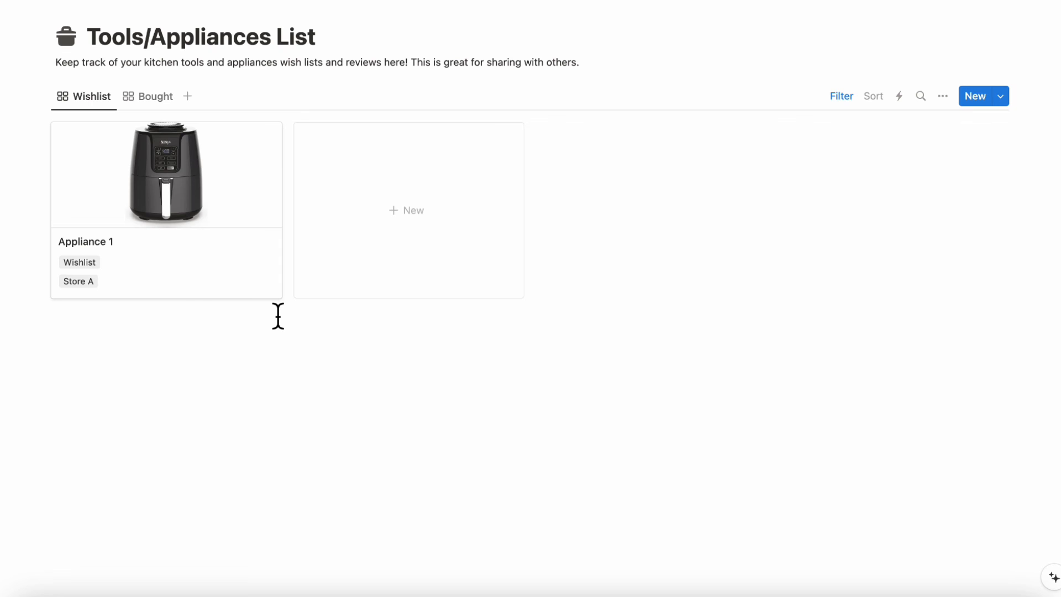
pyautogui.moveTo(191, 175)
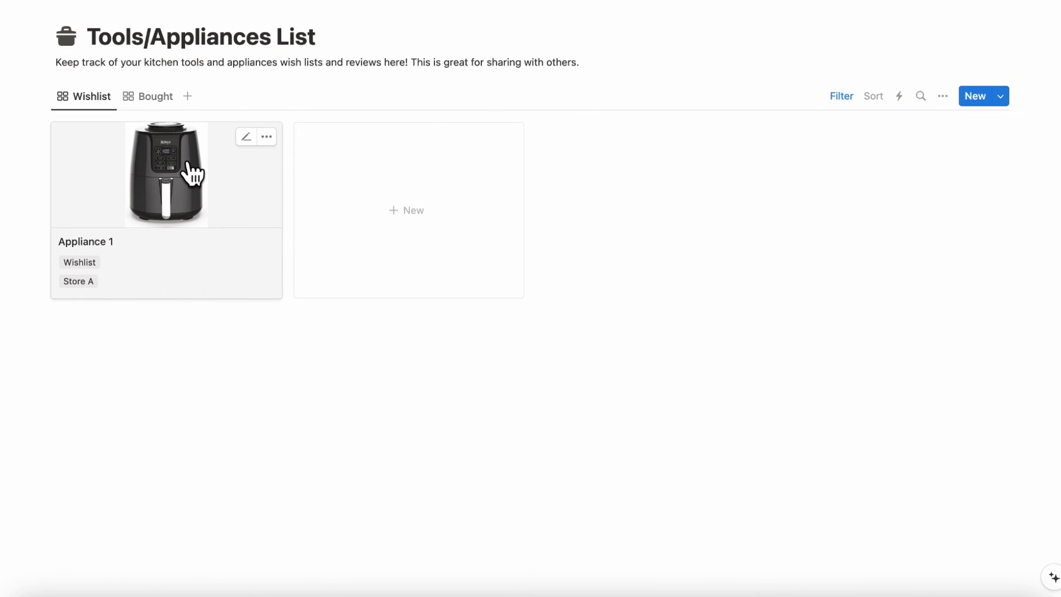
pyautogui.click(166, 172)
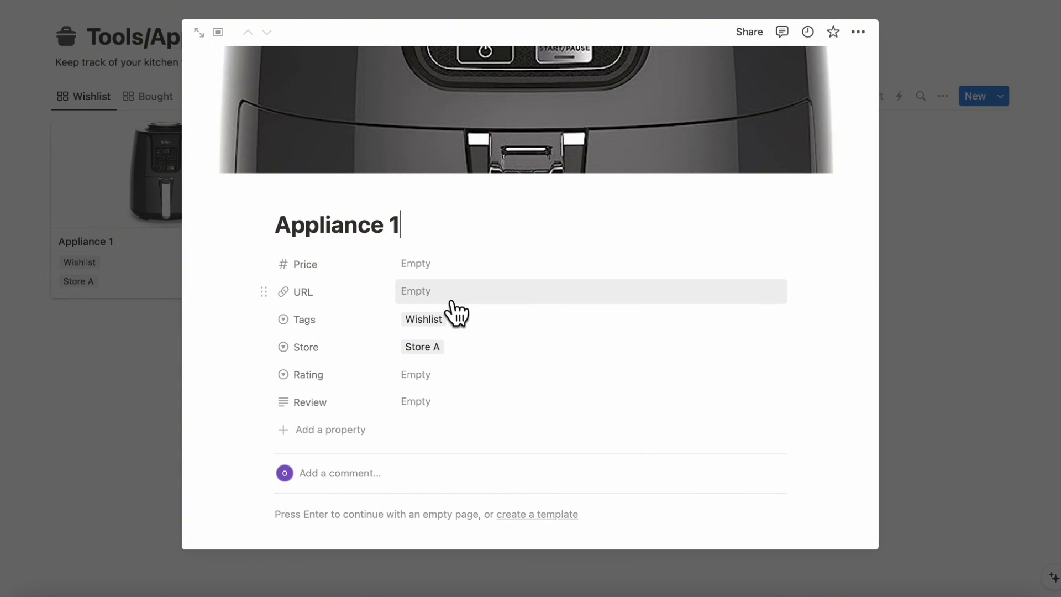
pyautogui.scroll(-3)
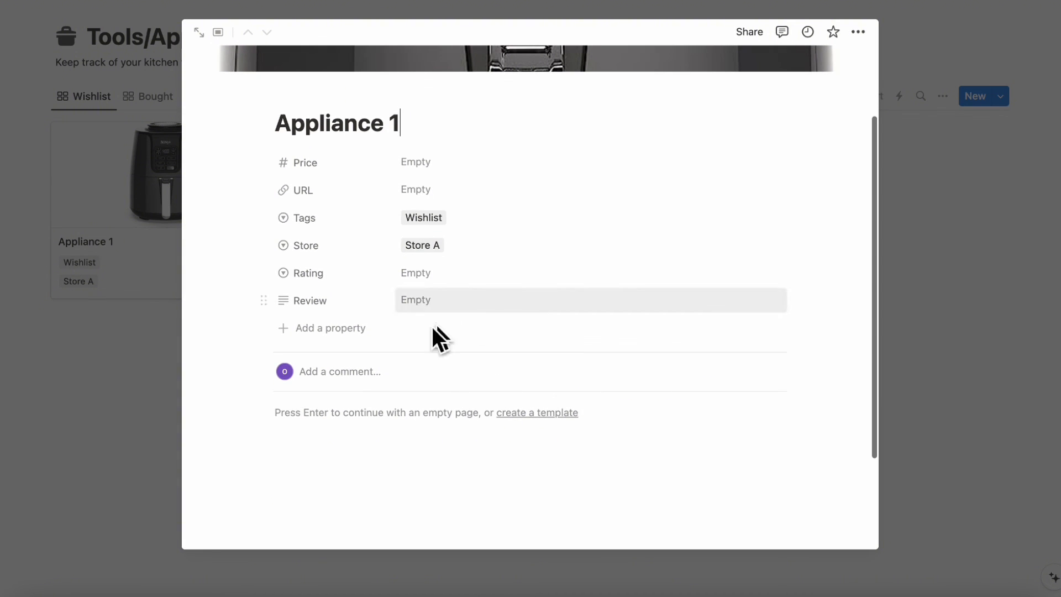
pyautogui.click(154, 95)
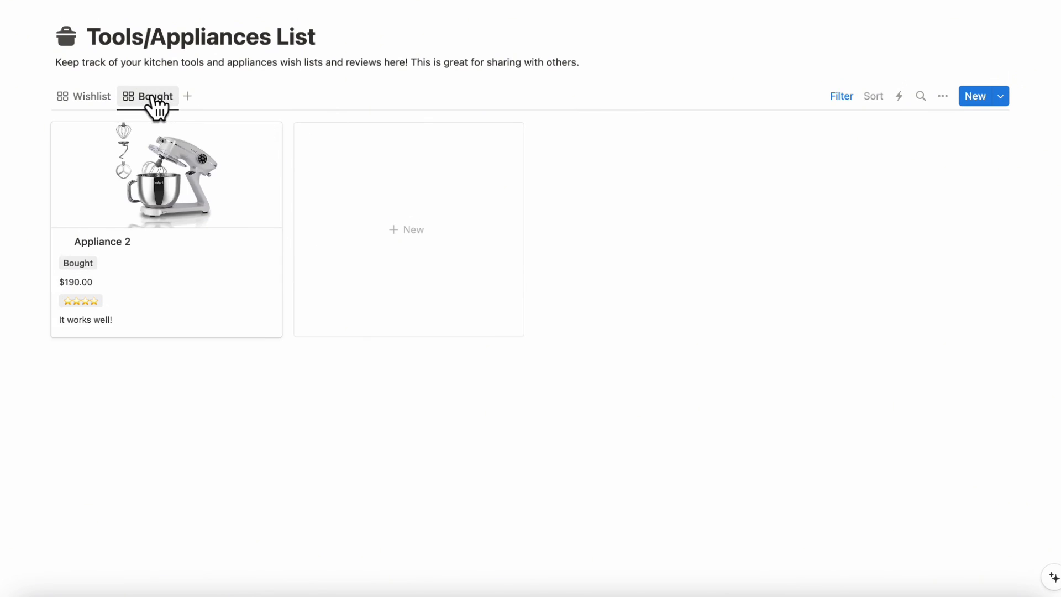
pyautogui.moveTo(228, 167)
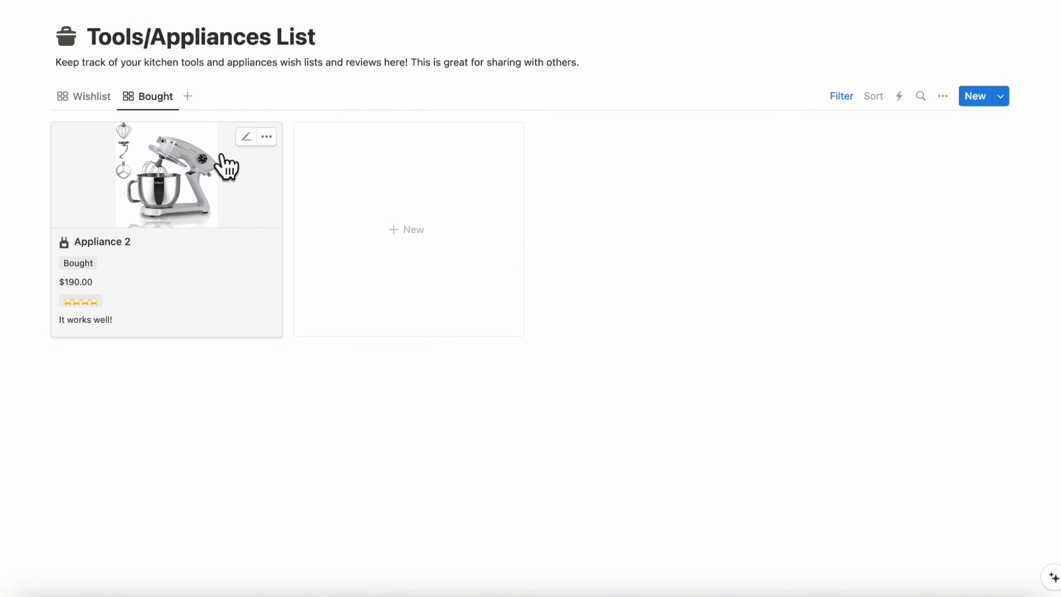
pyautogui.moveTo(83, 95)
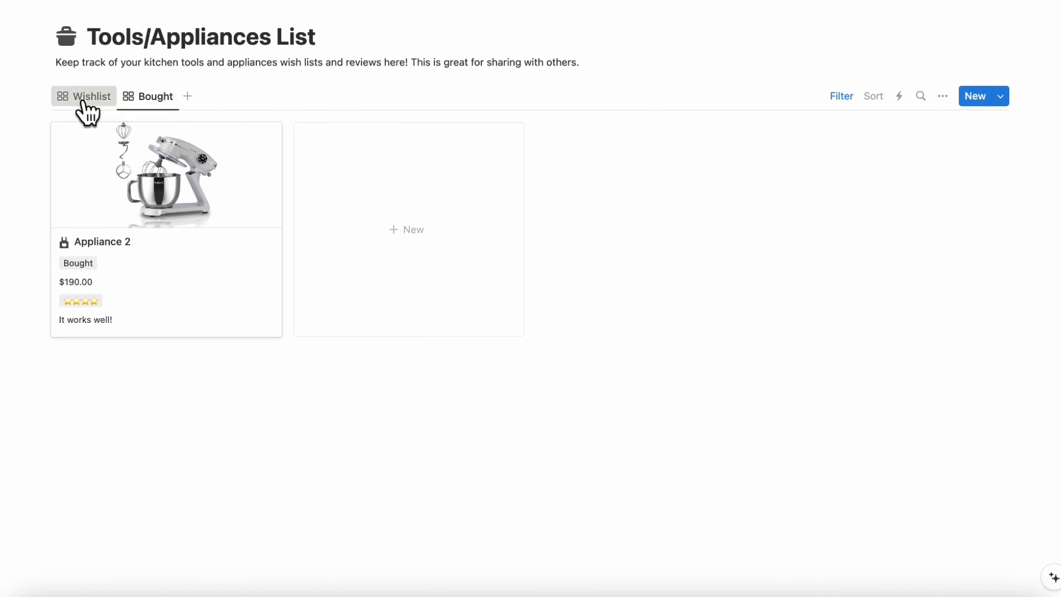
pyautogui.click(84, 95)
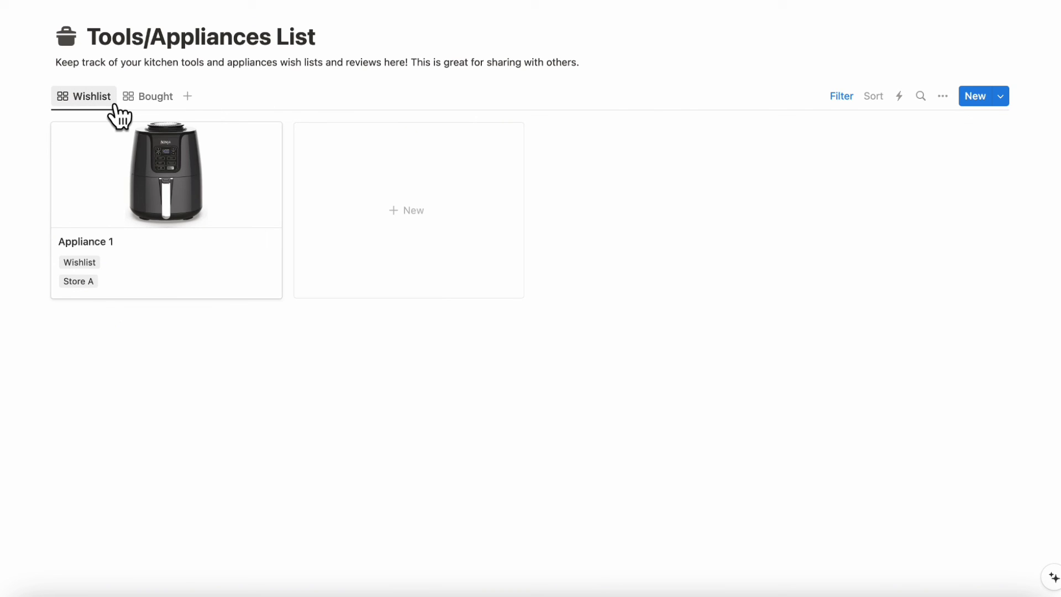